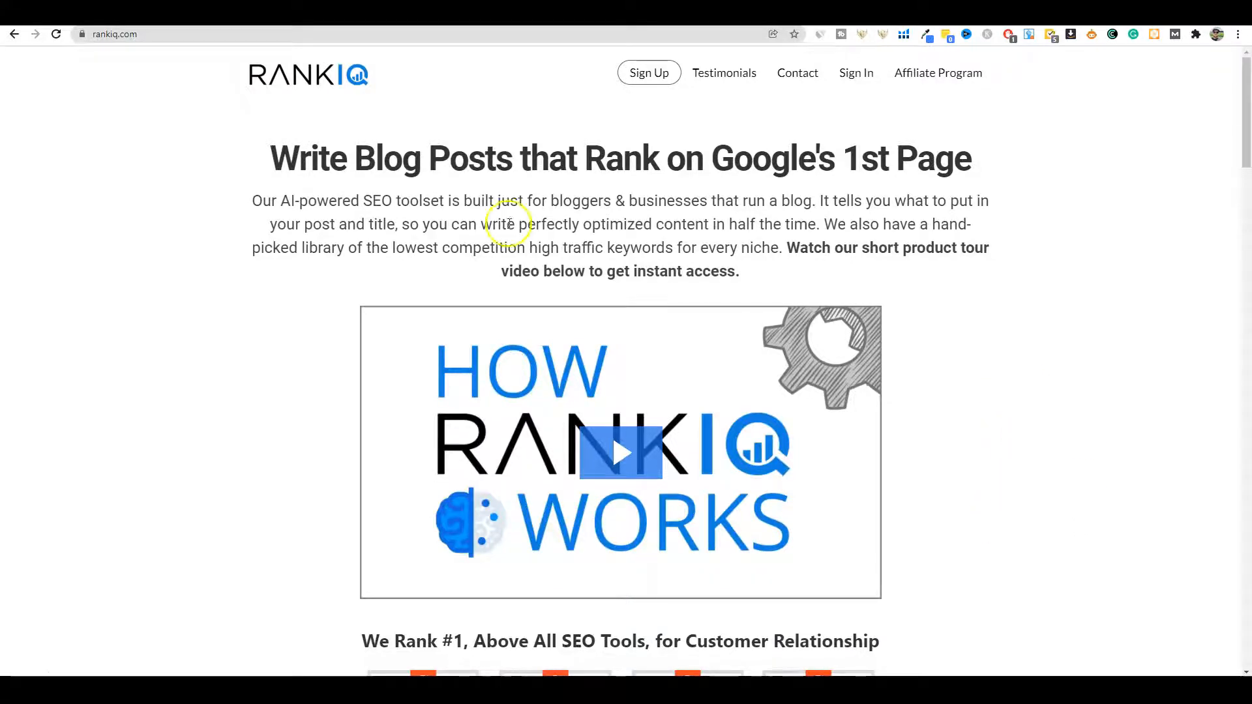
pyautogui.moveTo(905, 253)
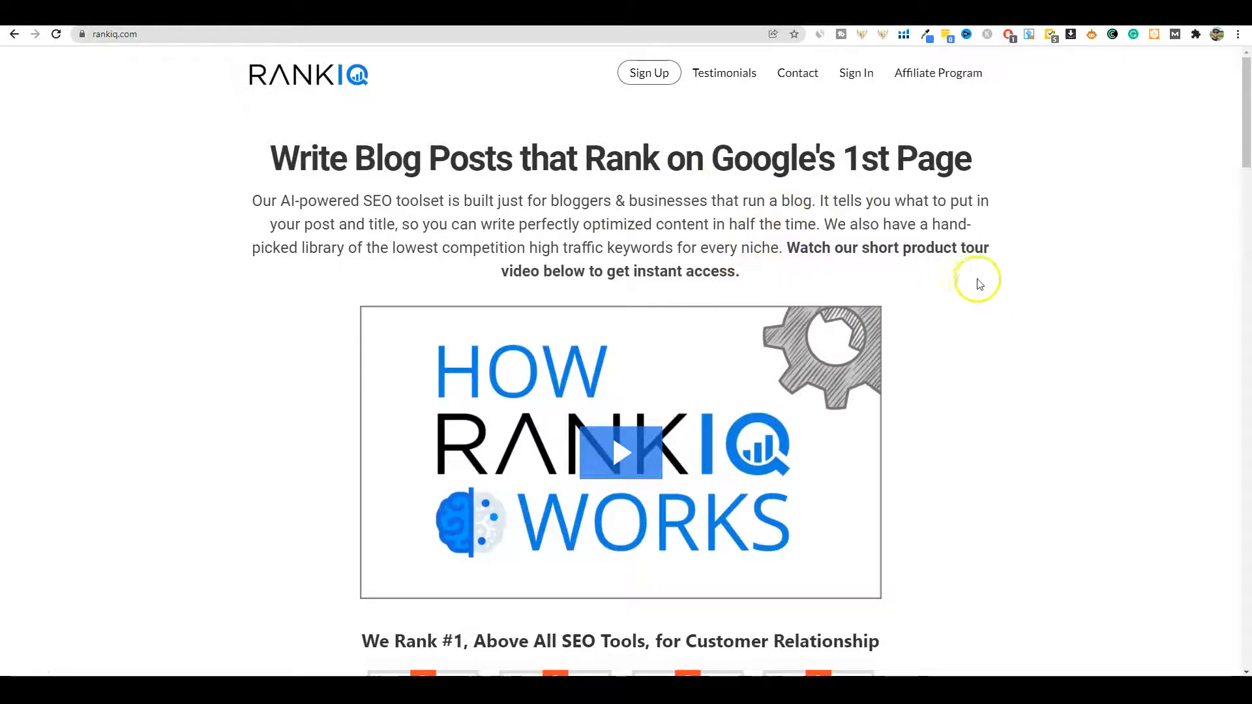
pyautogui.moveTo(990, 313)
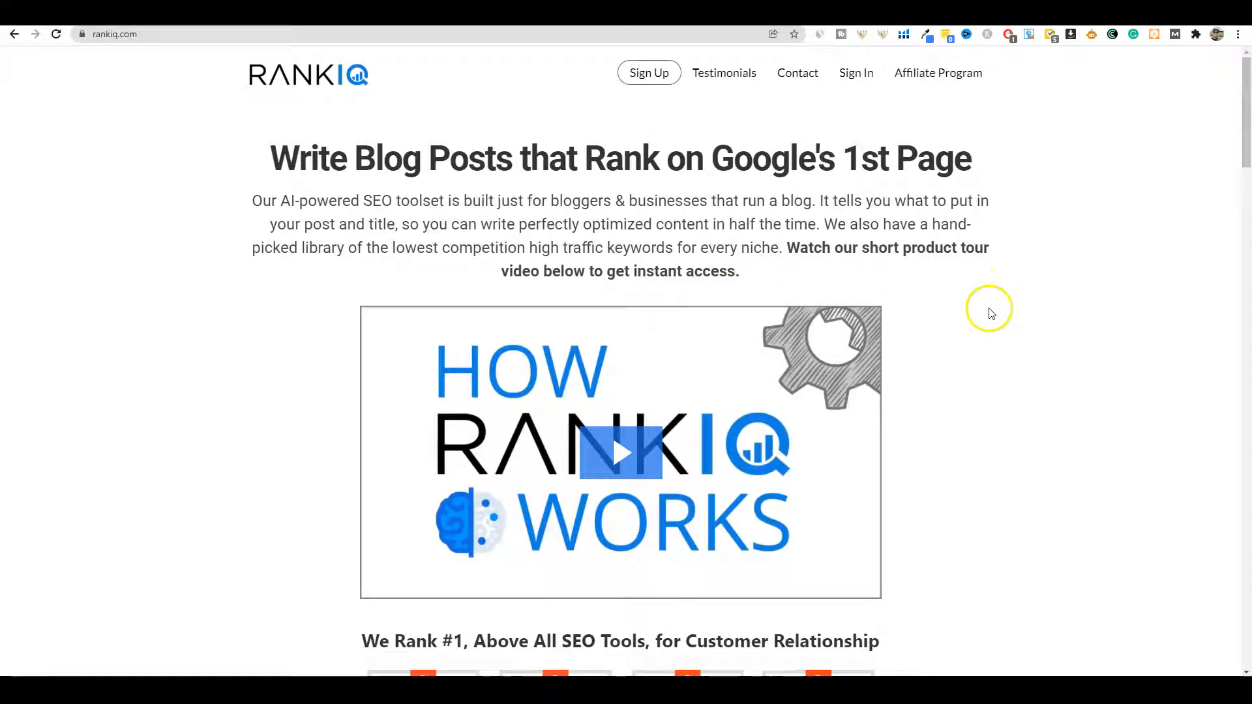
pyautogui.moveTo(972, 347)
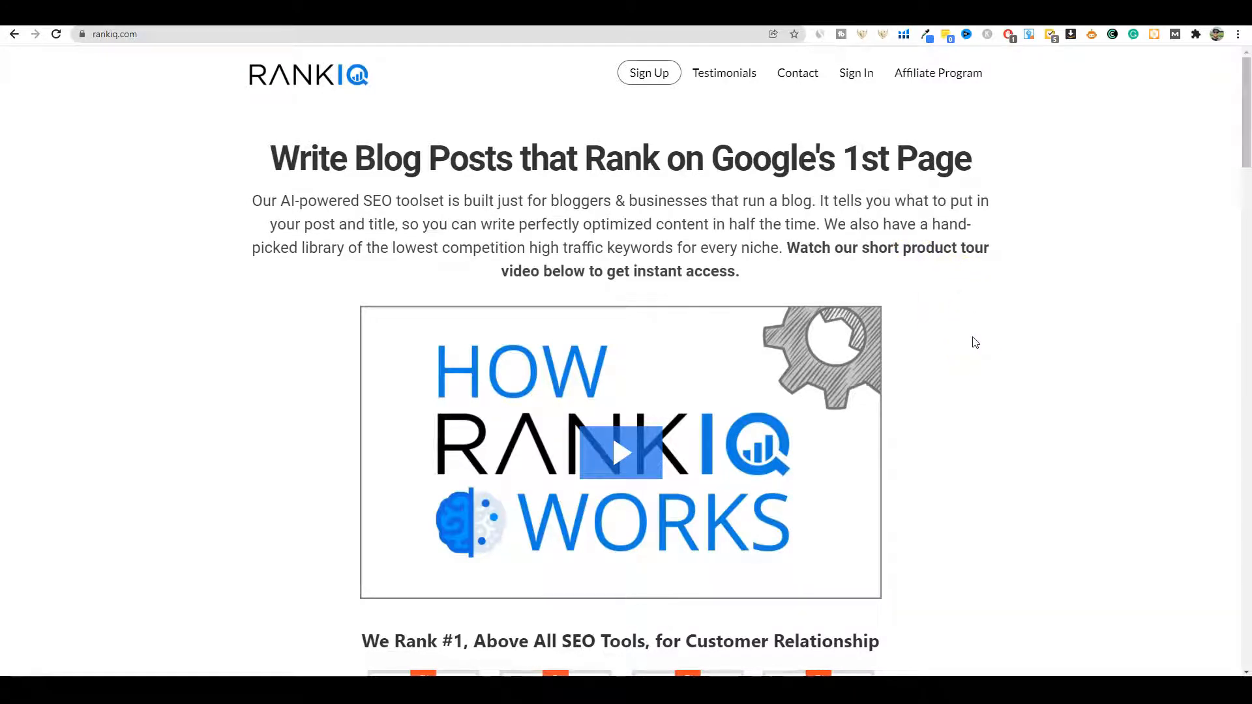
pyautogui.moveTo(964, 334)
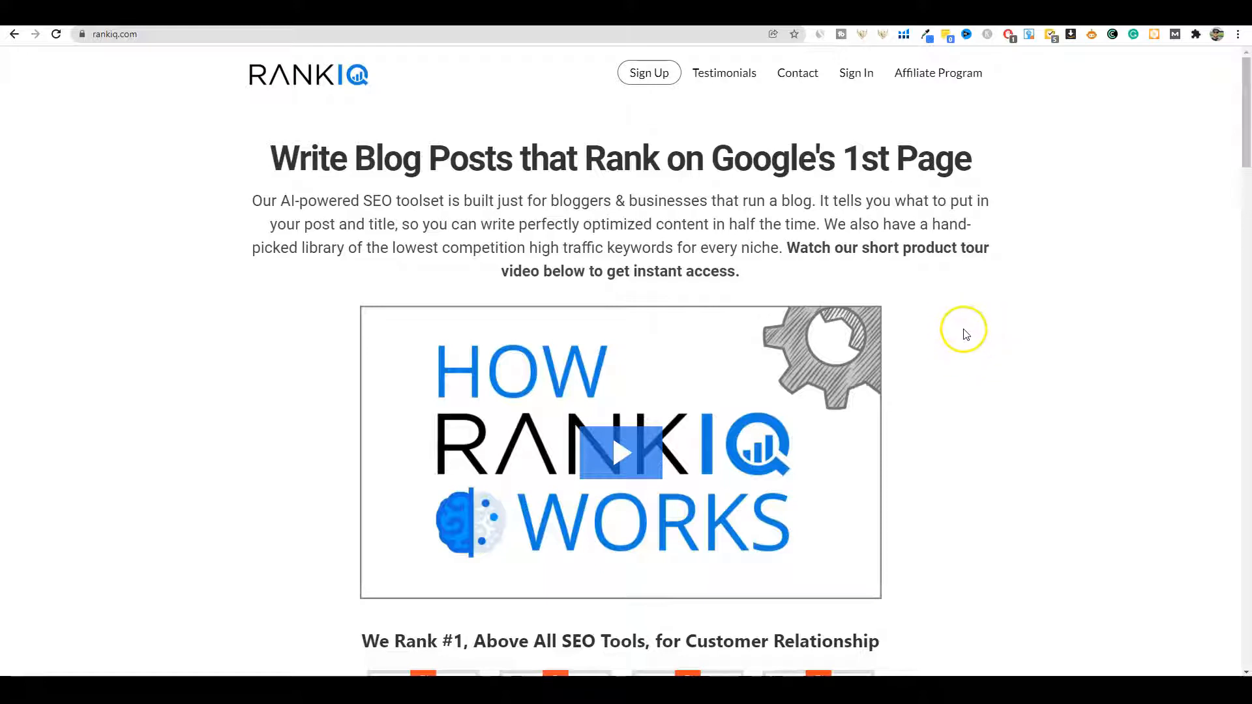
# Scroll the homepage down past the 2021 award badges to the Houston topics outline table.
pyautogui.scroll(-3)
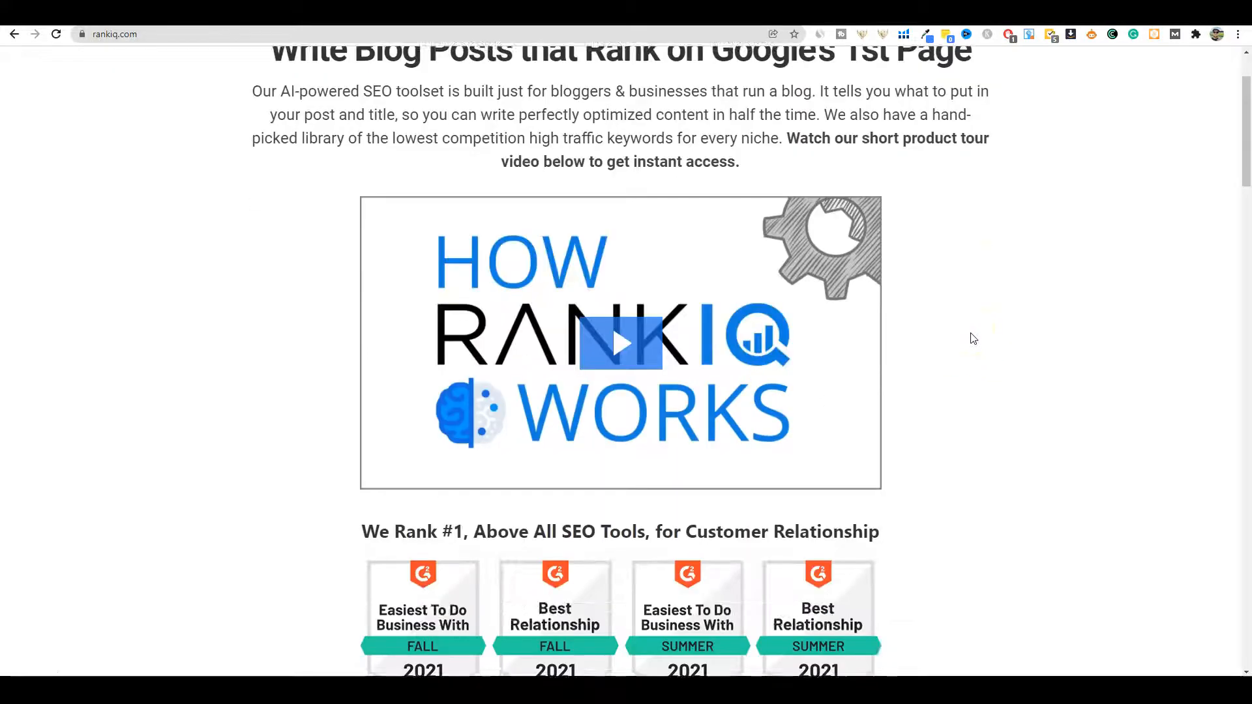
pyautogui.scroll(3)
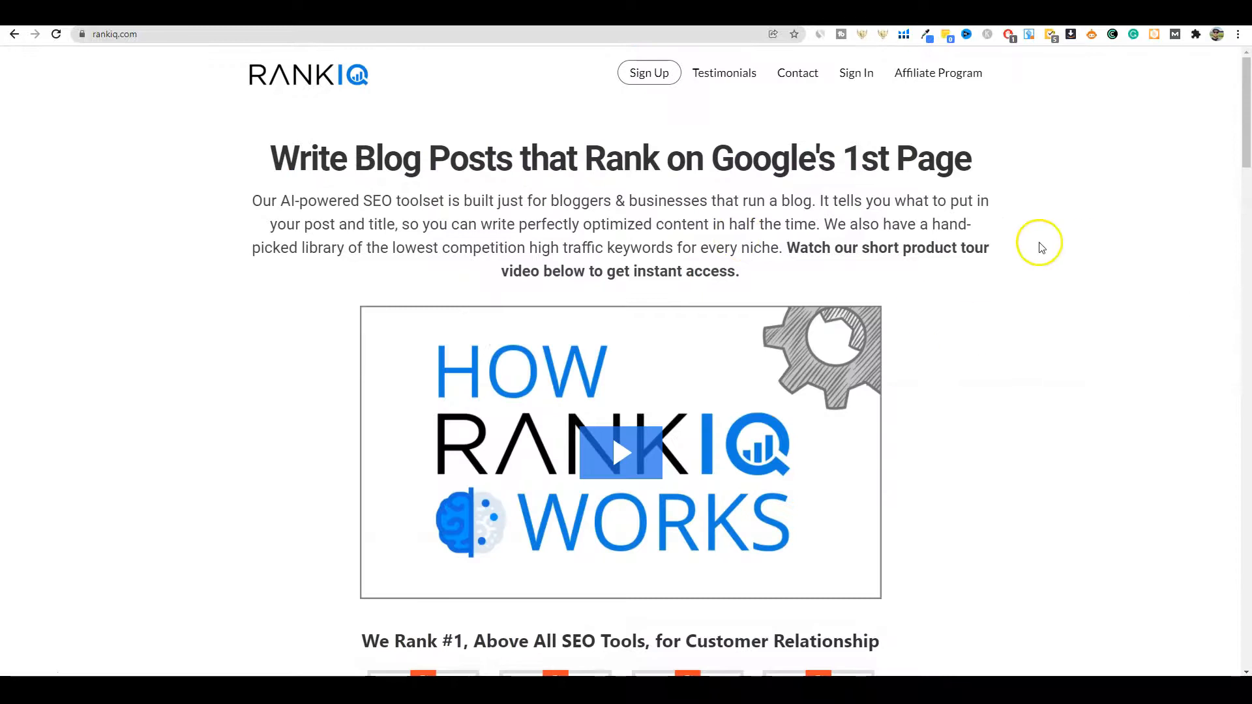
pyautogui.moveTo(973, 375)
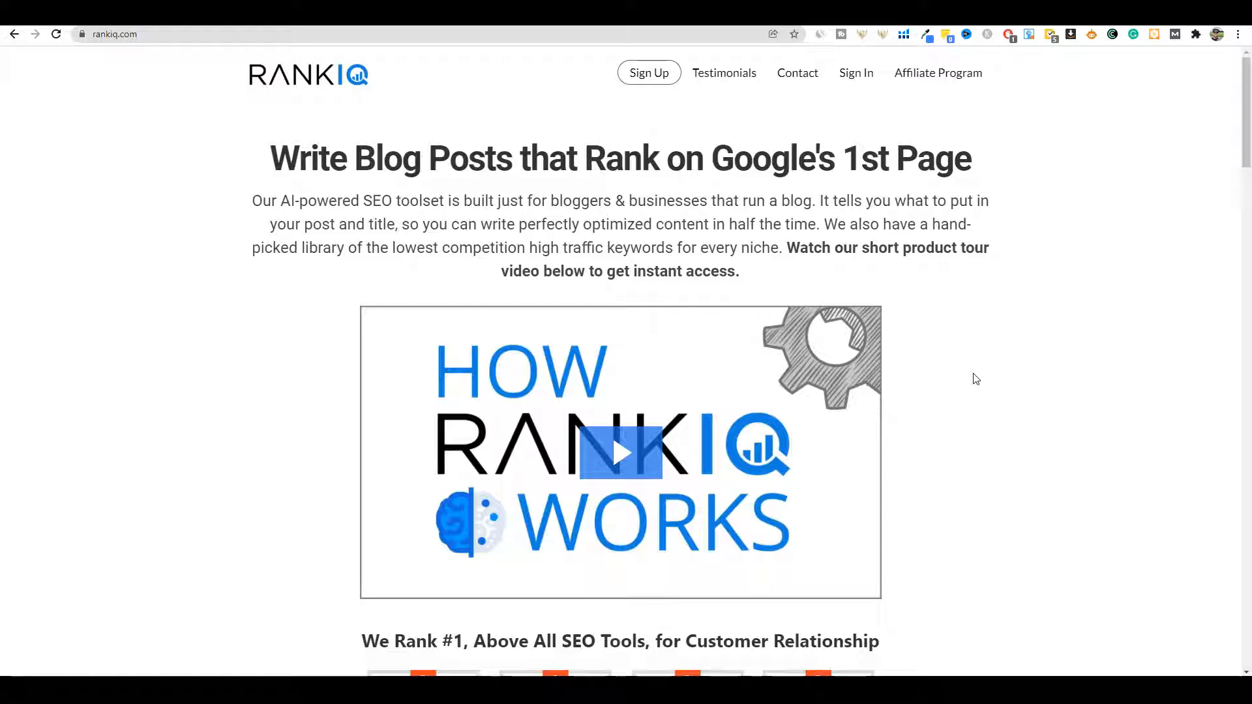
pyautogui.moveTo(983, 370)
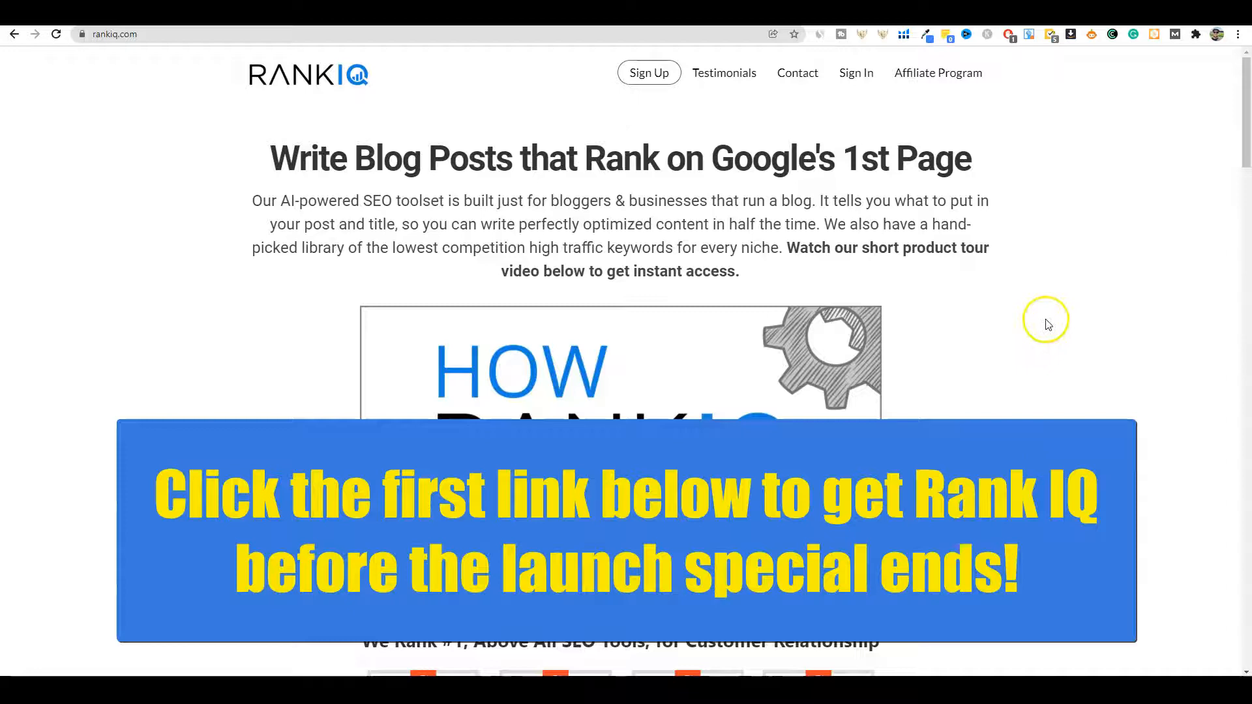
pyautogui.moveTo(915, 262)
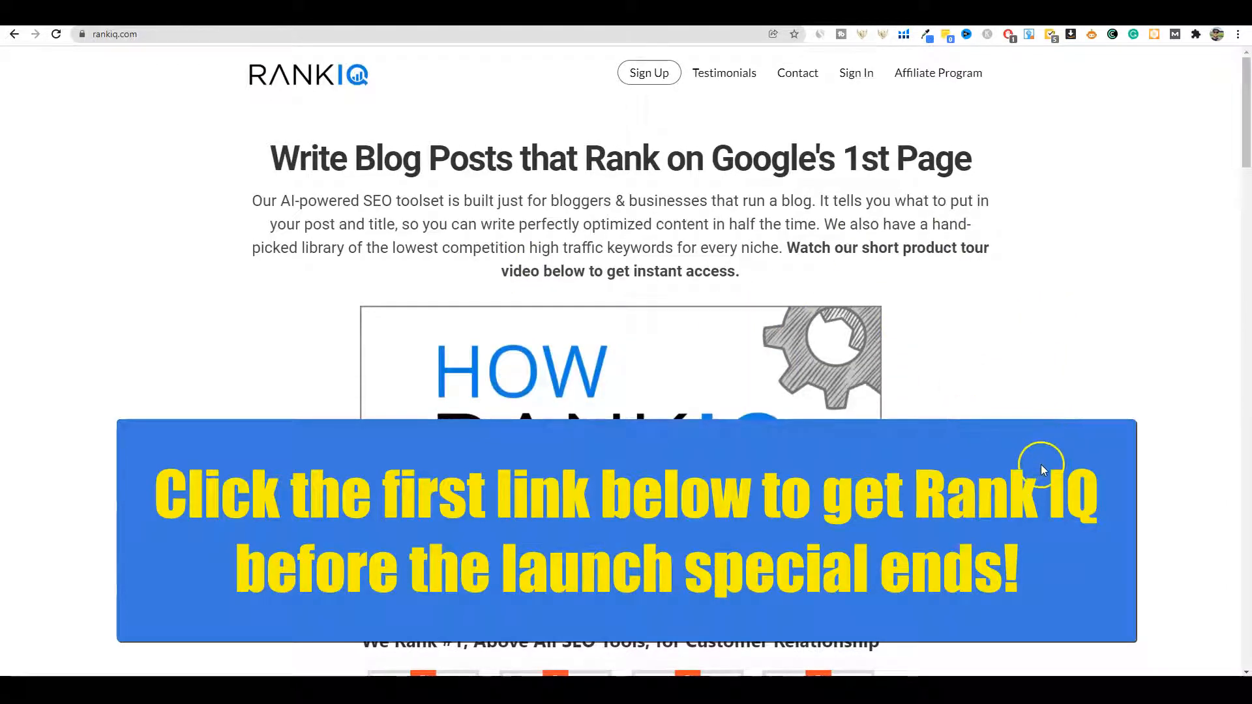
pyautogui.moveTo(985, 500)
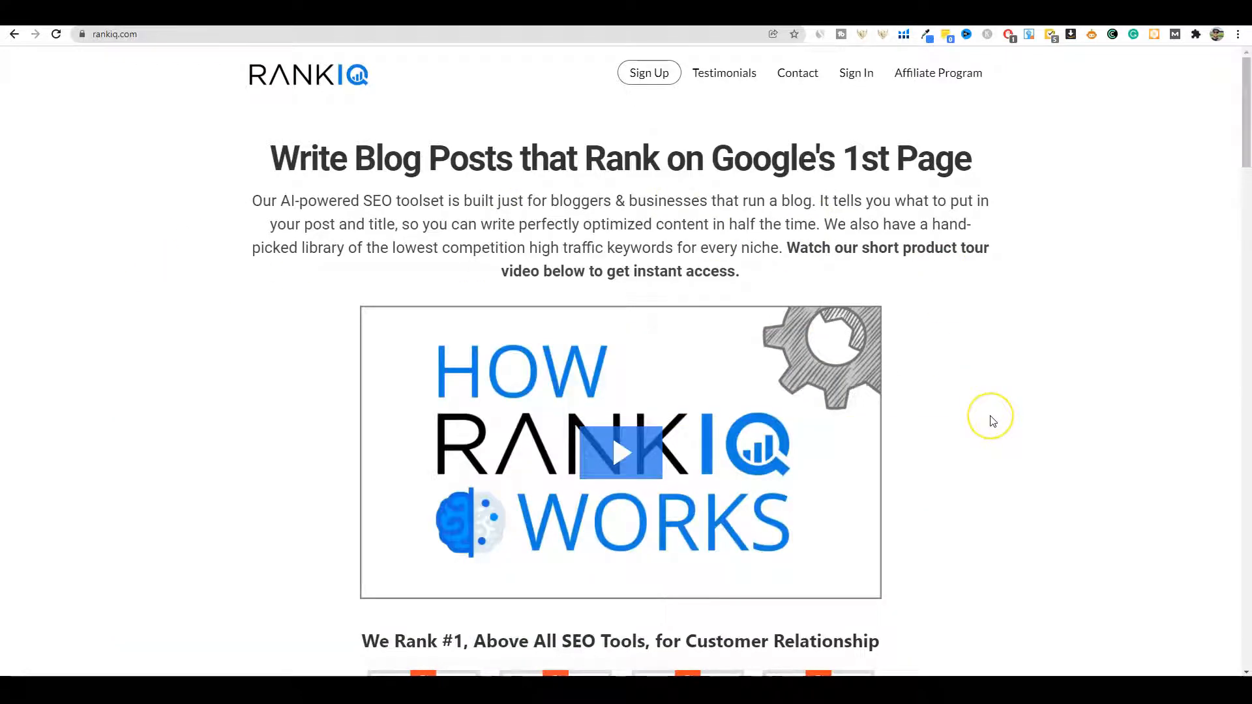
pyautogui.moveTo(993, 420)
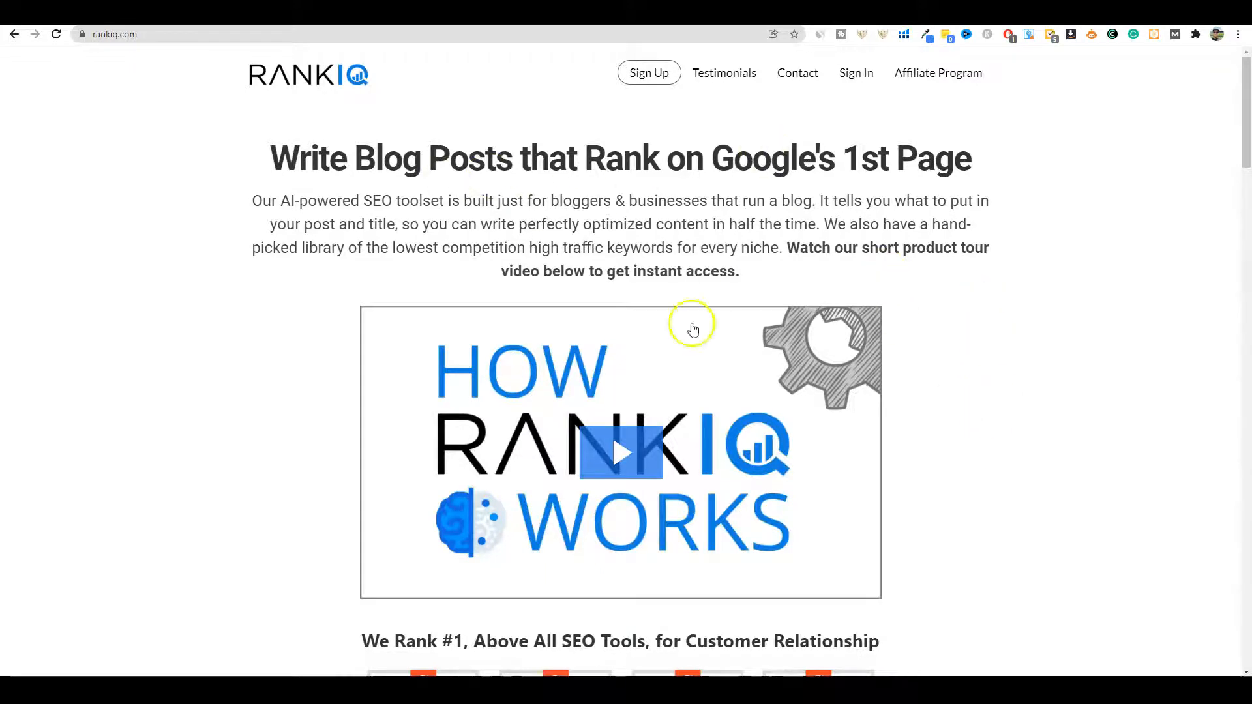
pyautogui.moveTo(824, 172)
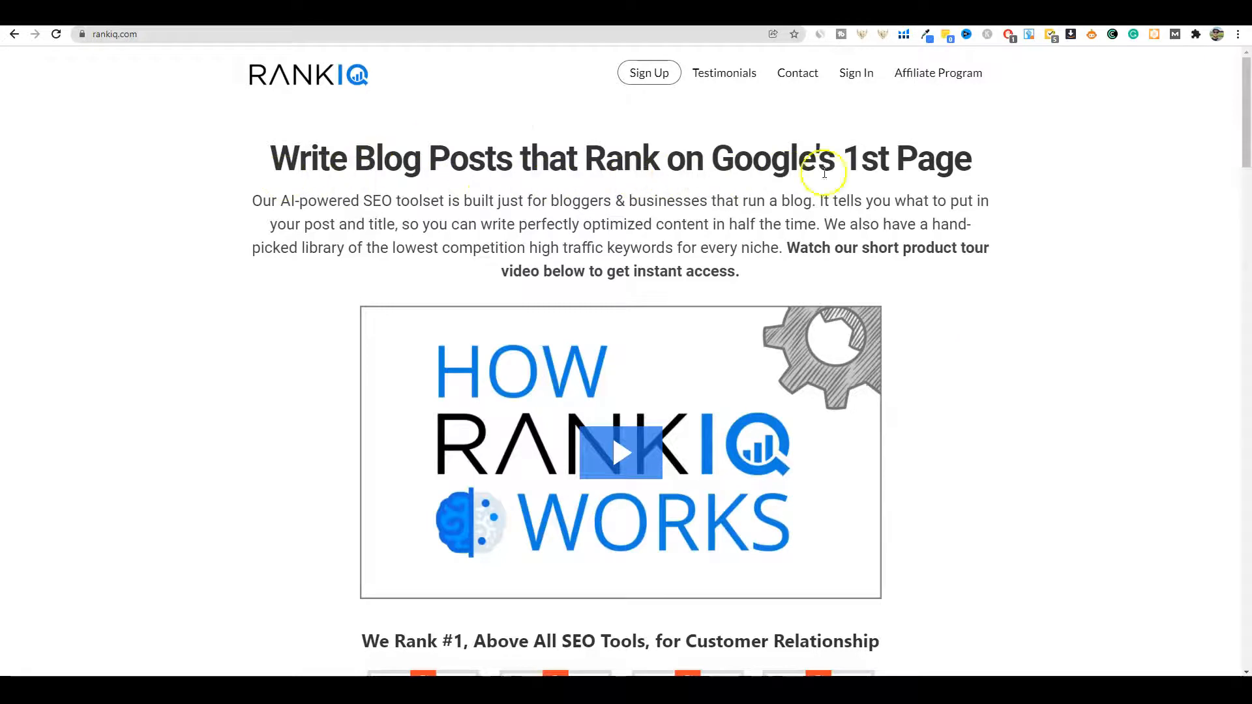
pyautogui.moveTo(352, 201)
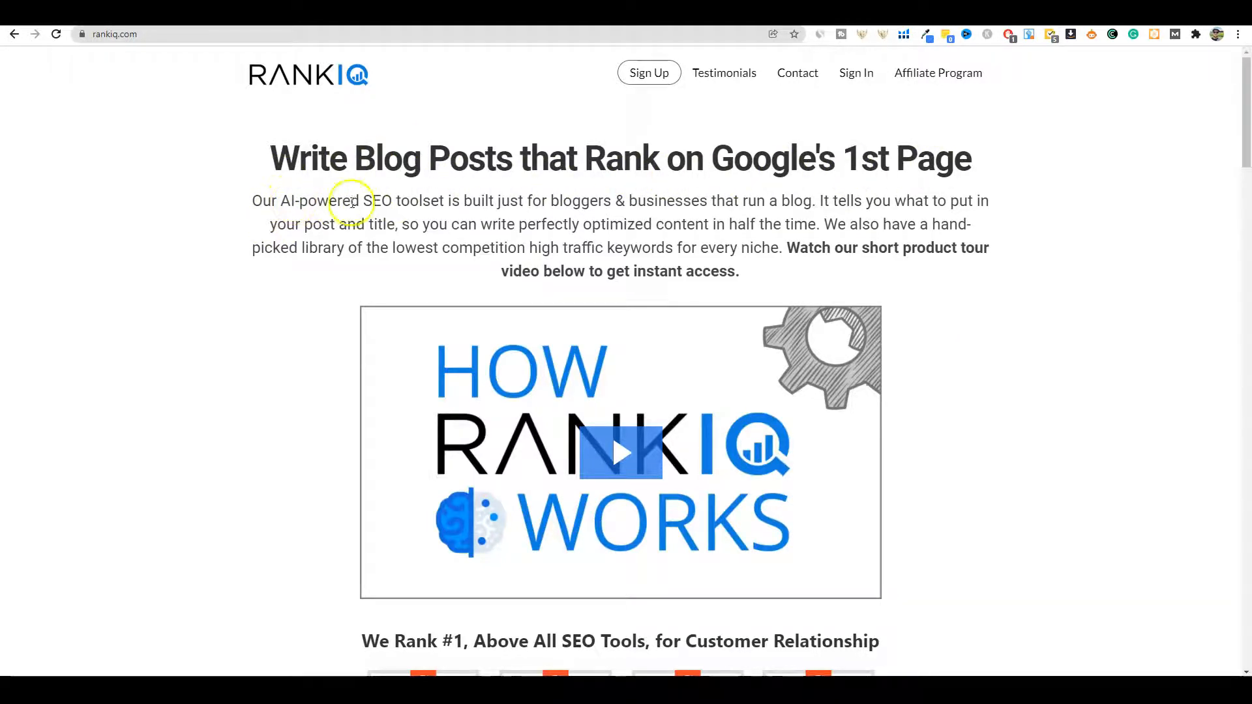
pyautogui.moveTo(476, 204)
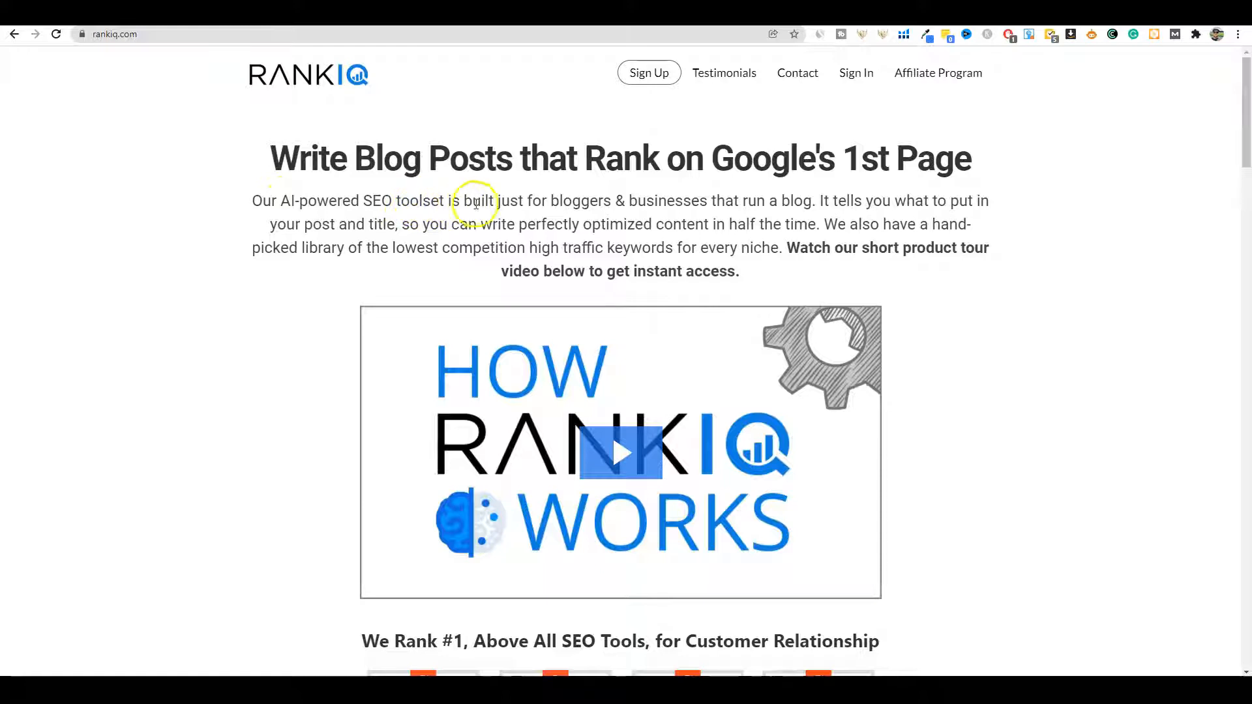
pyautogui.moveTo(702, 202)
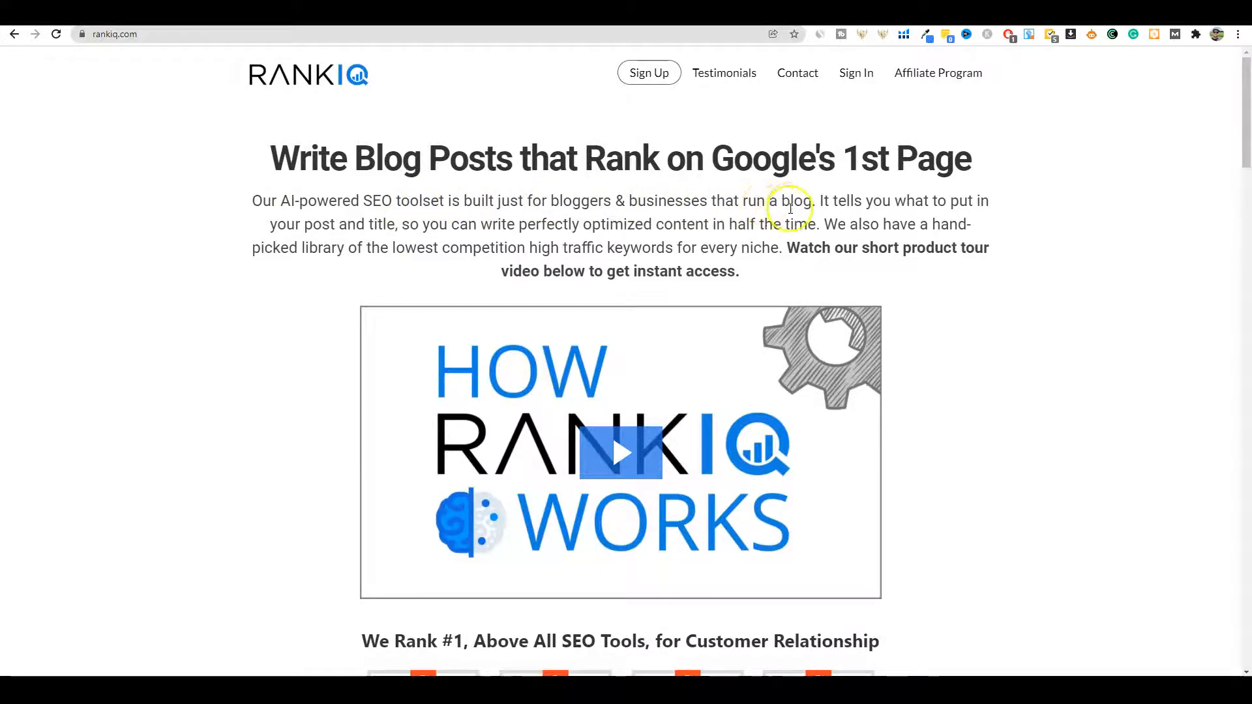
pyautogui.moveTo(412, 227)
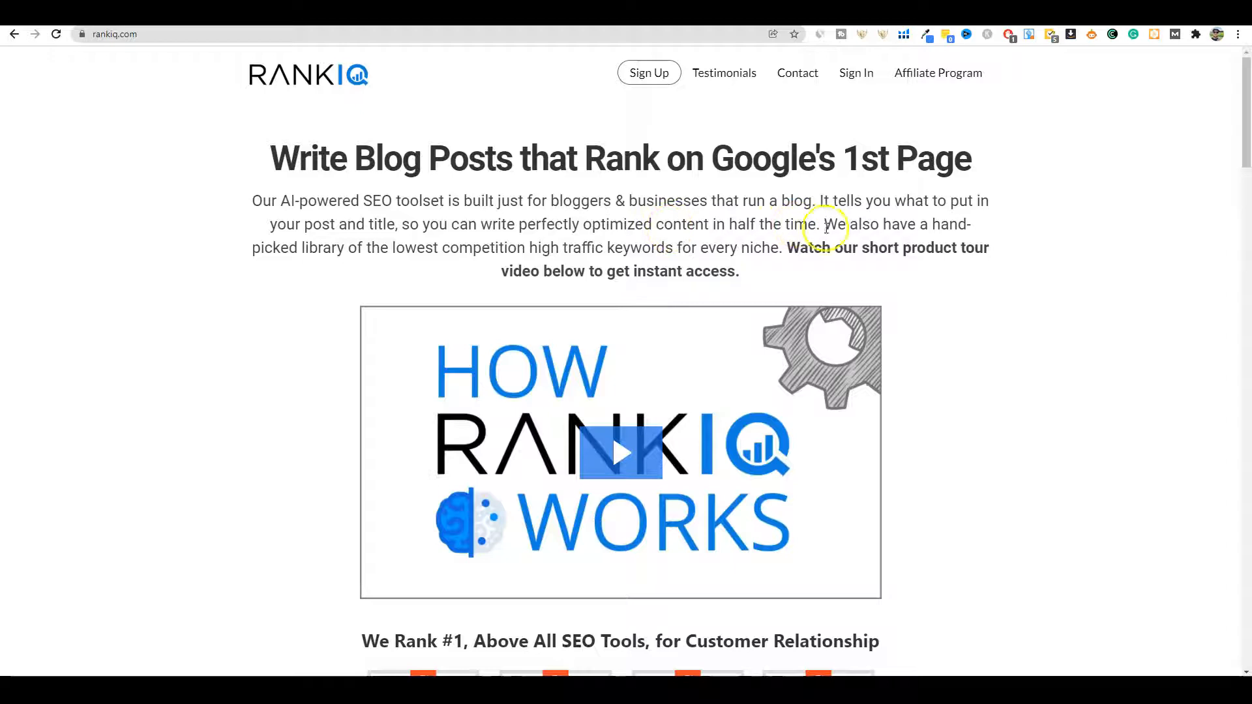
pyautogui.moveTo(389, 249)
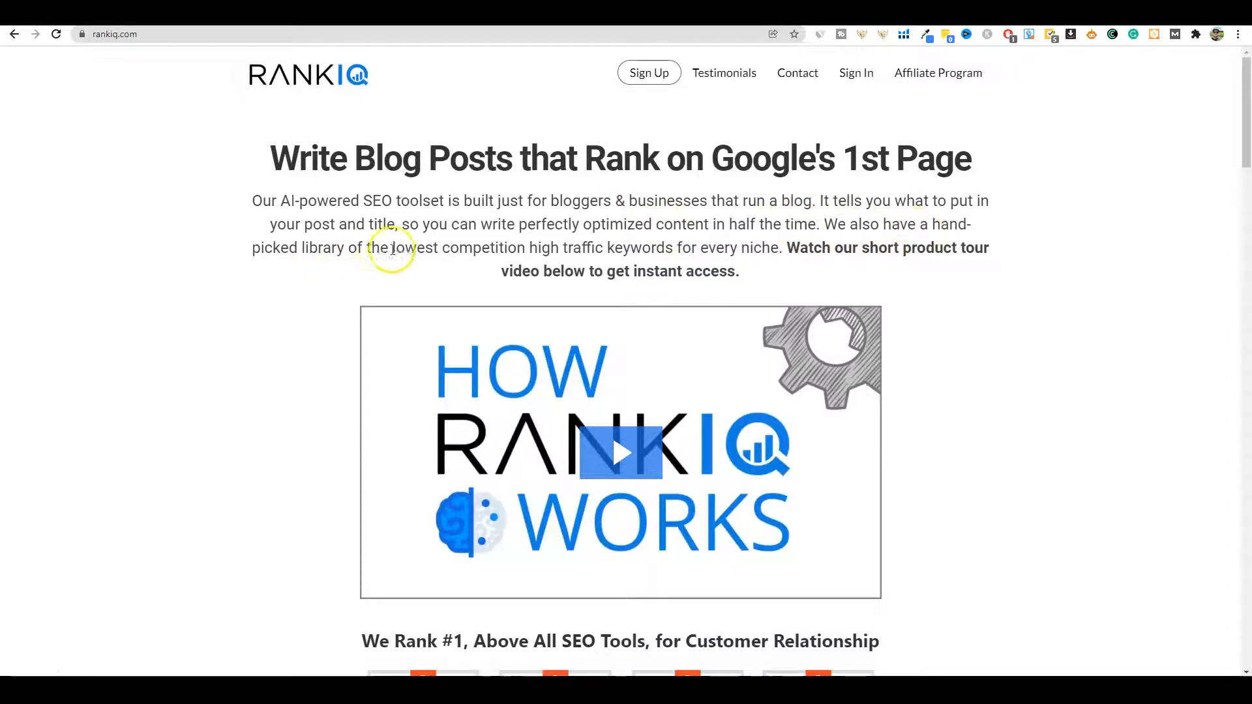
pyautogui.moveTo(672, 255)
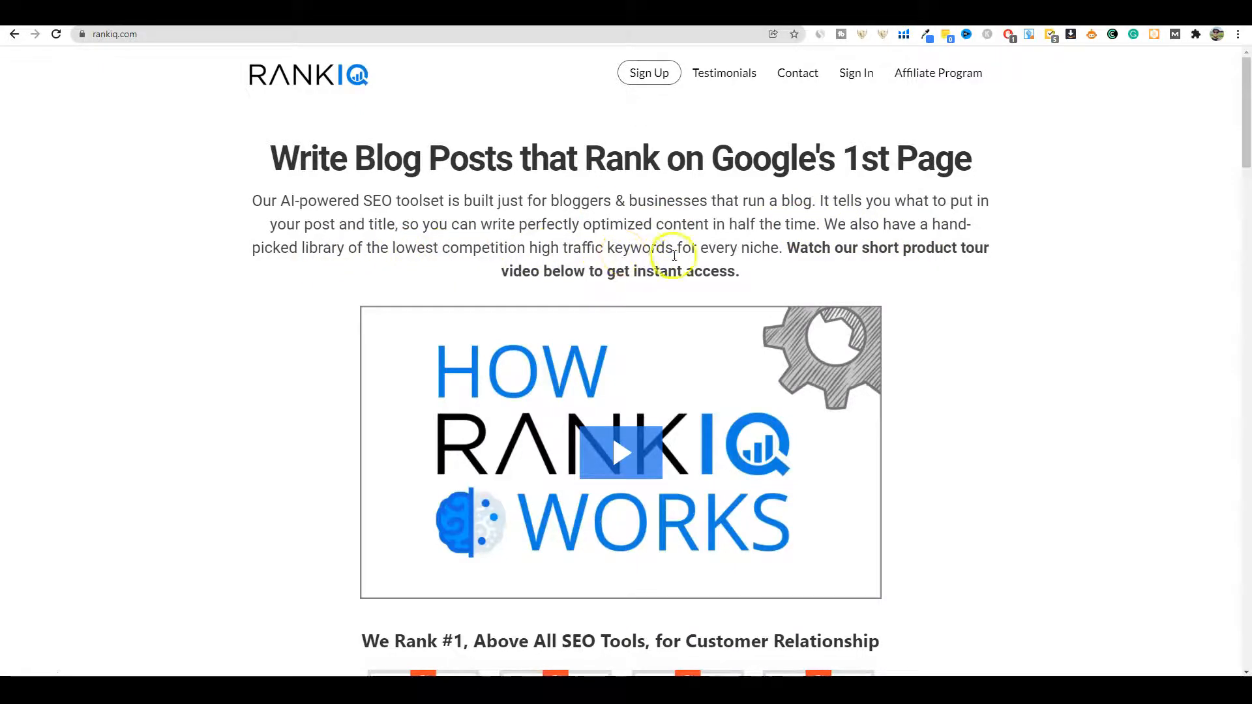
pyautogui.moveTo(781, 248)
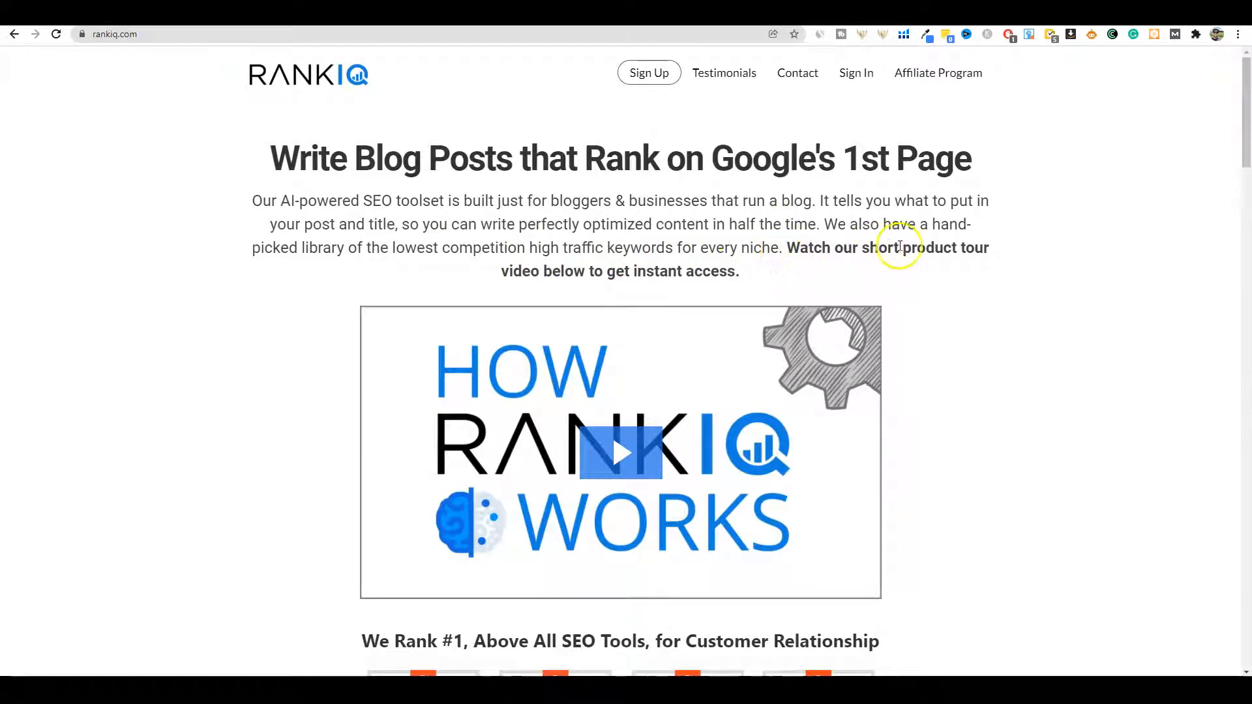
pyautogui.moveTo(676, 271)
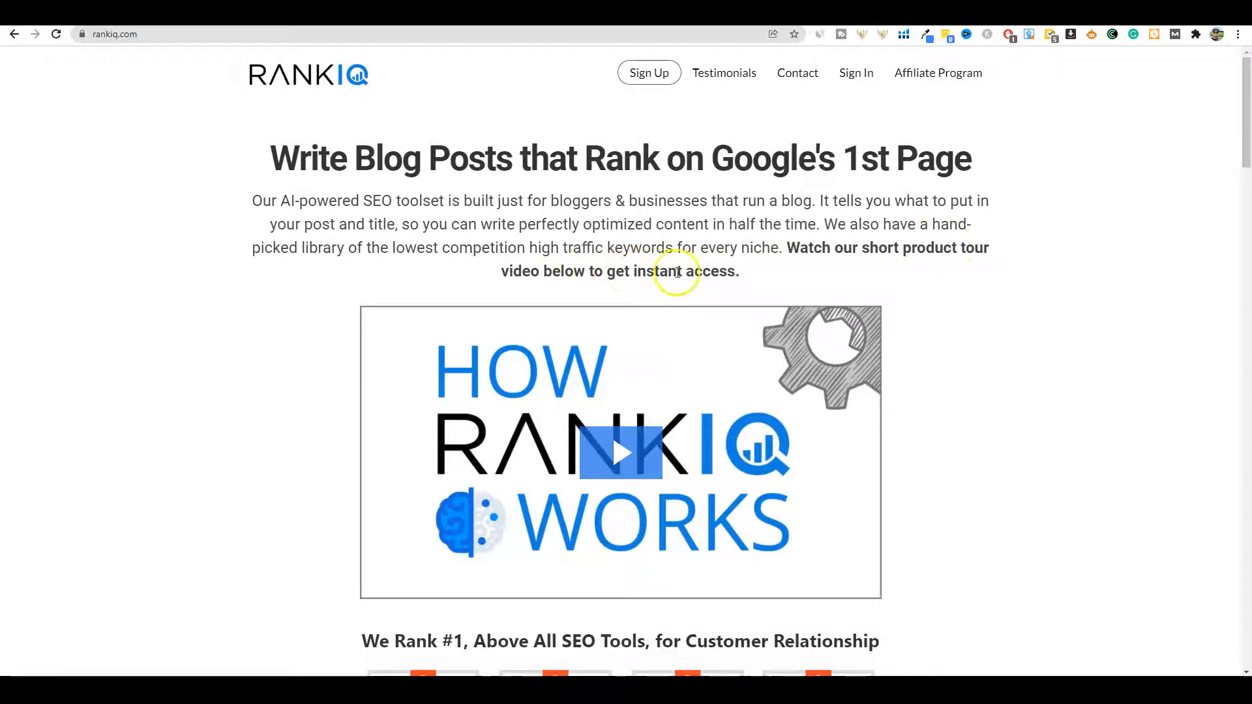
pyautogui.scroll(-3)
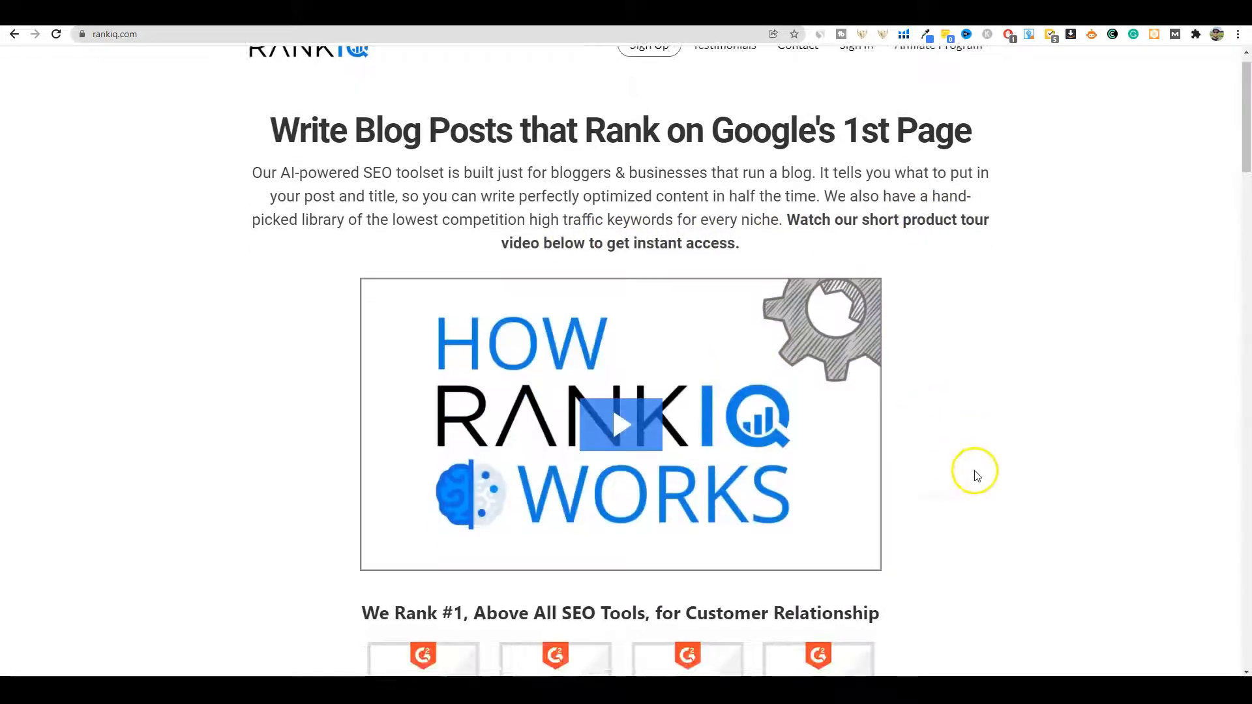
pyautogui.scroll(-3)
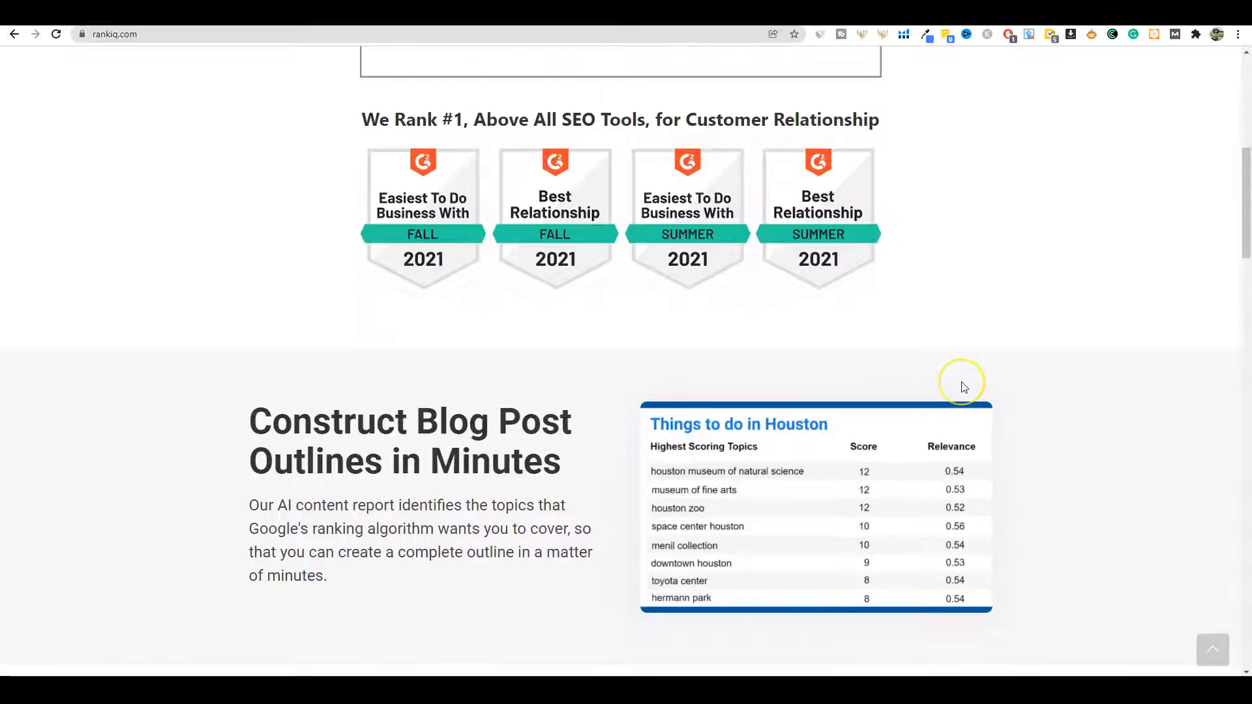
pyautogui.moveTo(964, 386)
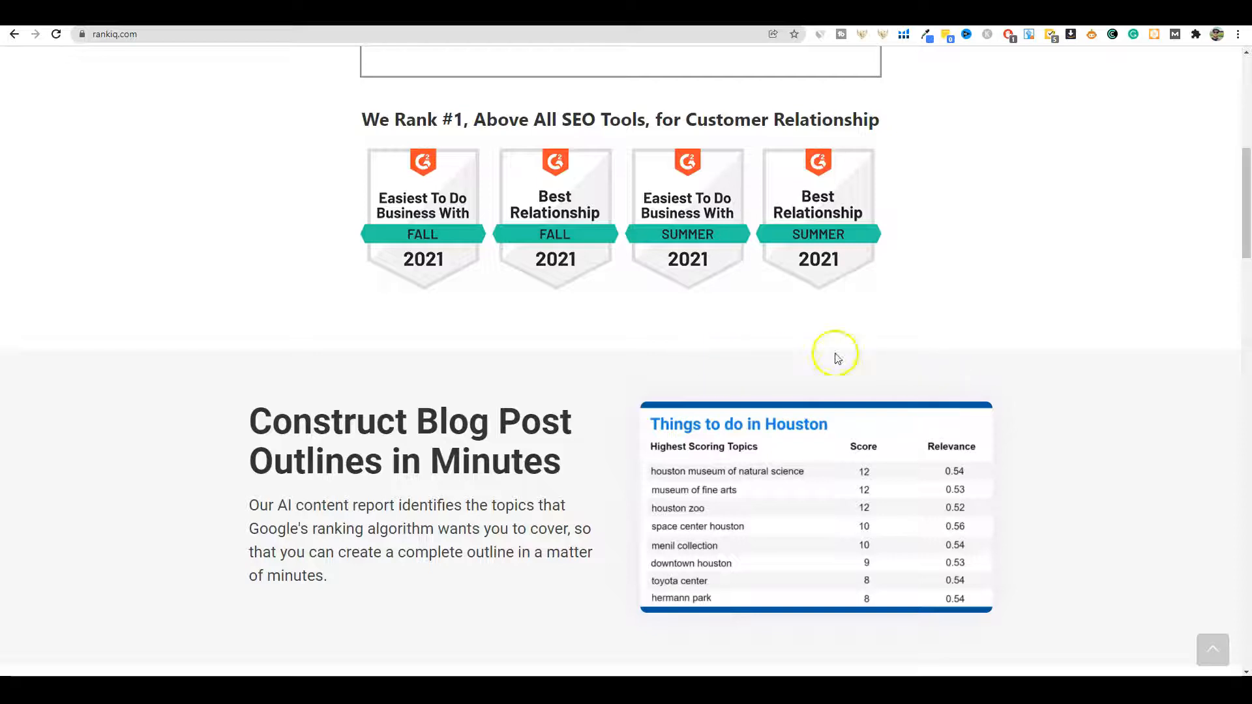
pyautogui.moveTo(1094, 412)
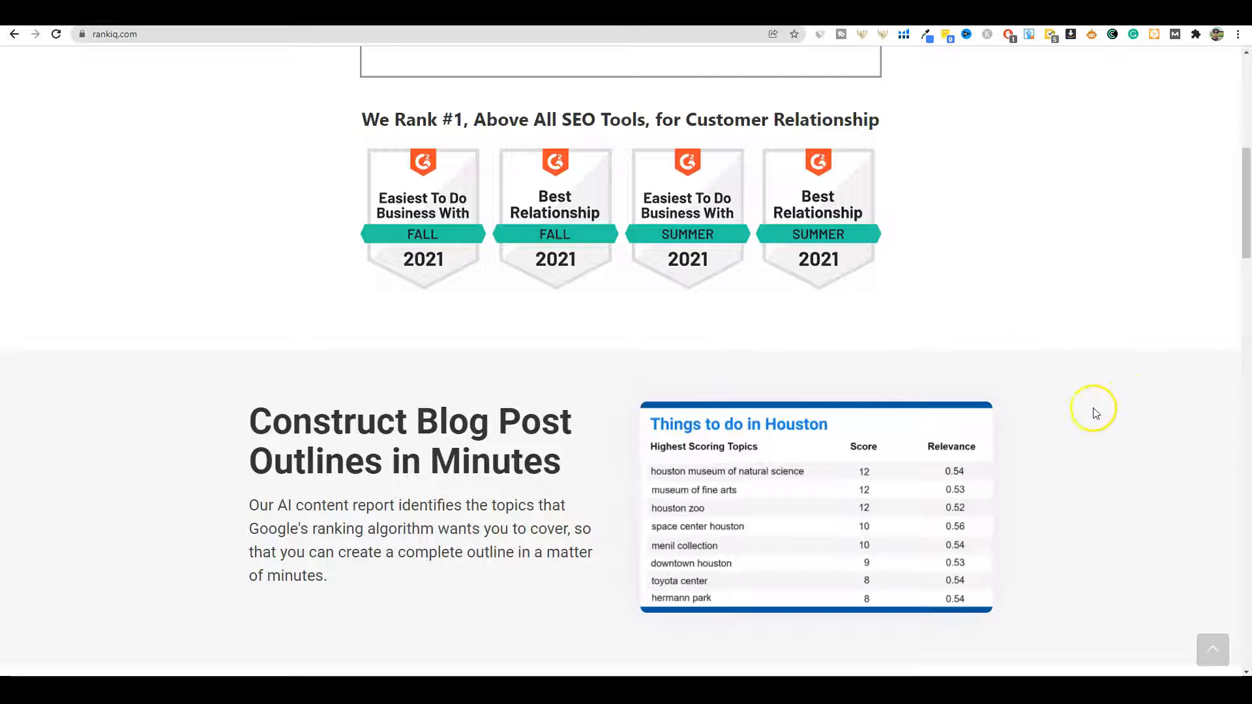
pyautogui.moveTo(712, 210)
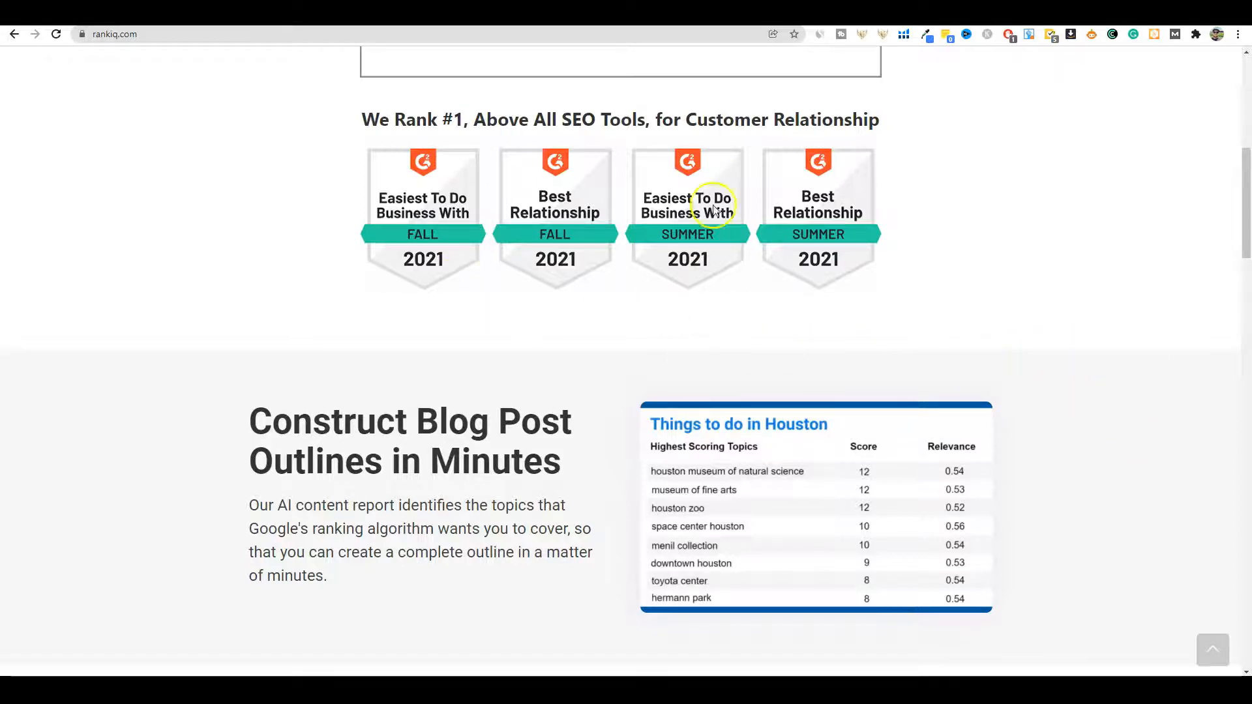
pyautogui.moveTo(250, 425)
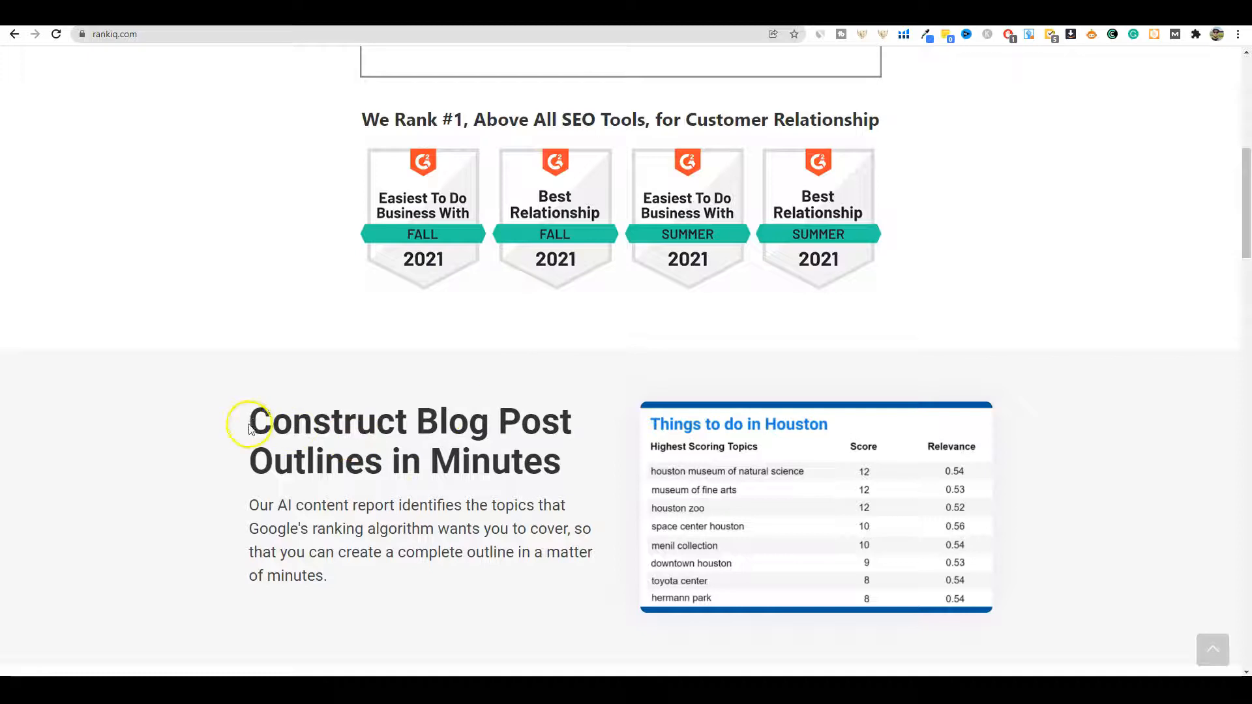
pyautogui.scroll(-3)
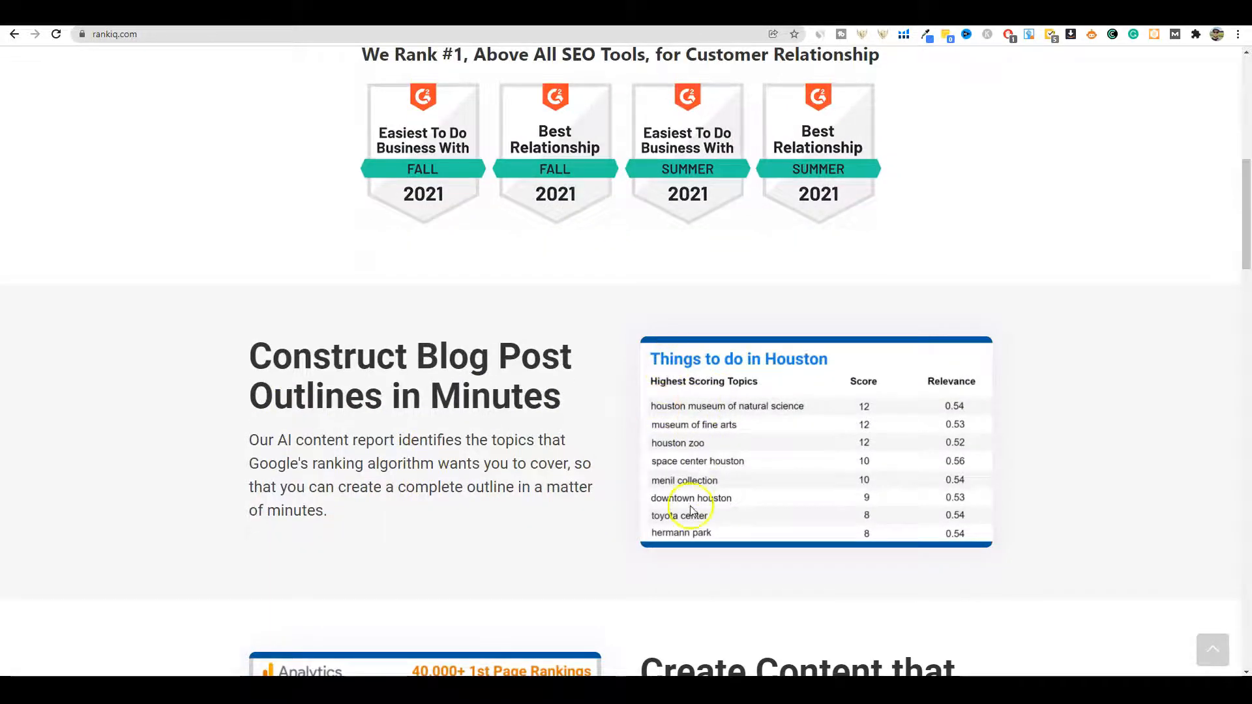
pyautogui.moveTo(676, 368)
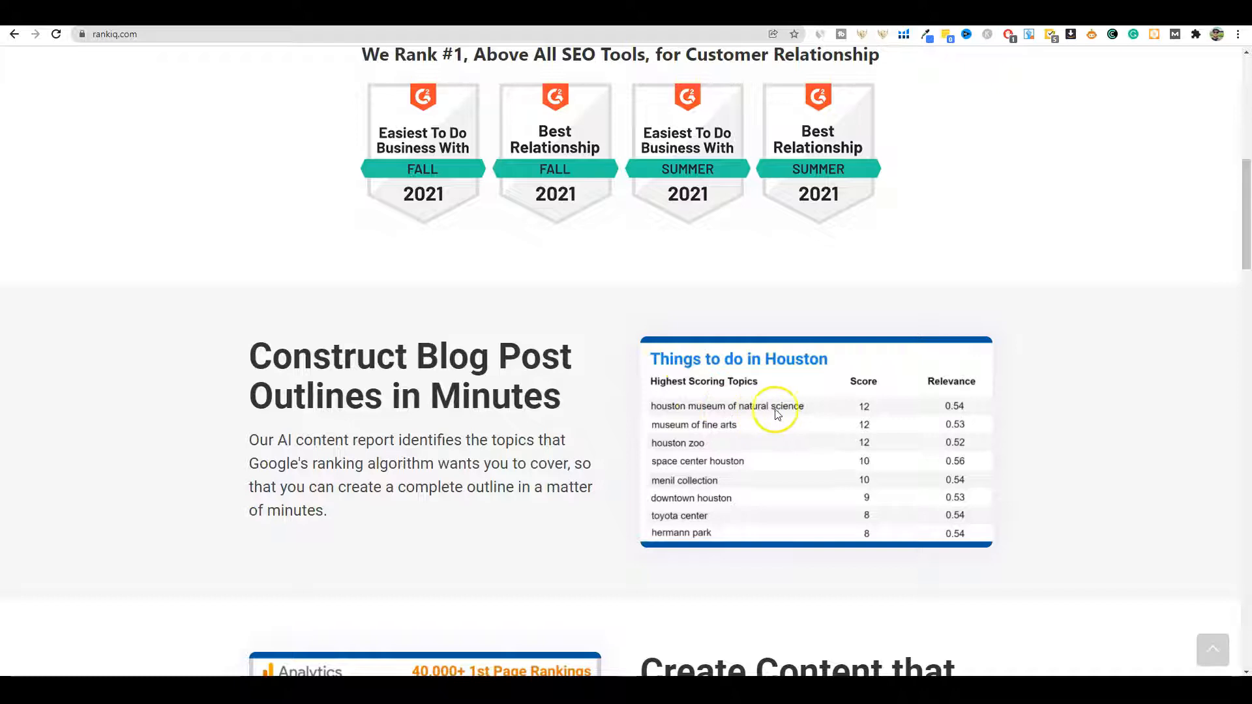
pyautogui.moveTo(735, 432)
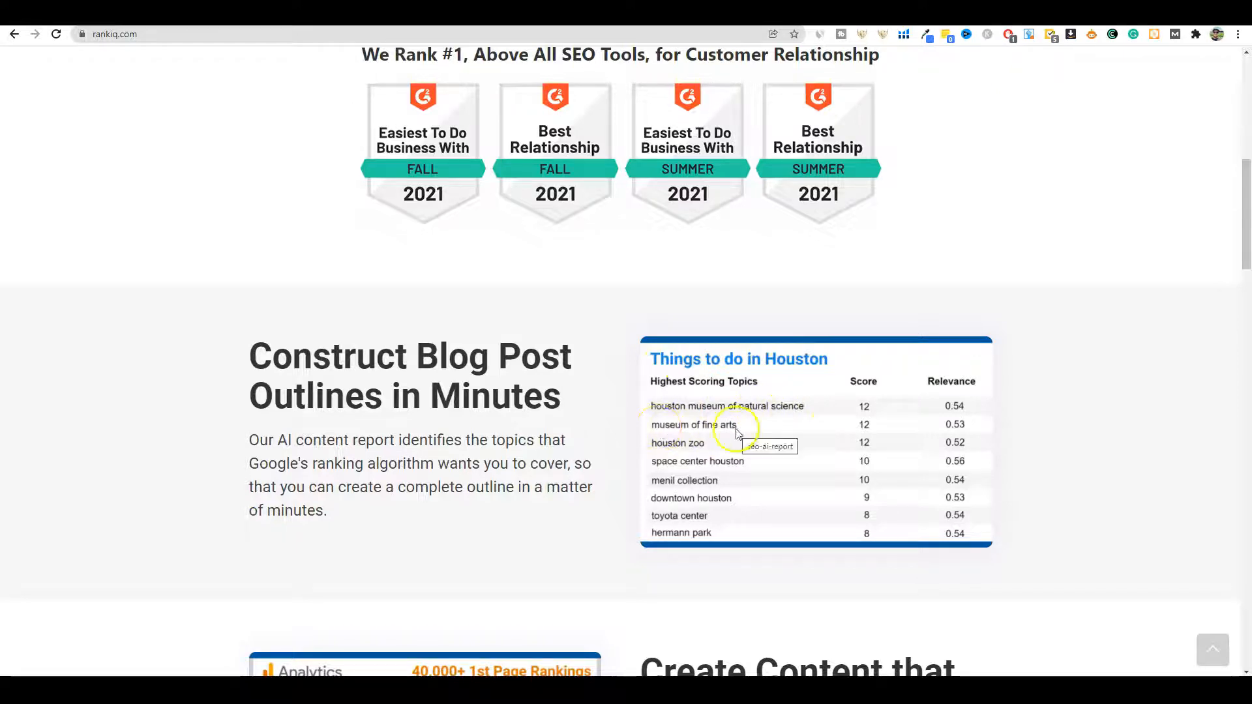
pyautogui.moveTo(666, 466)
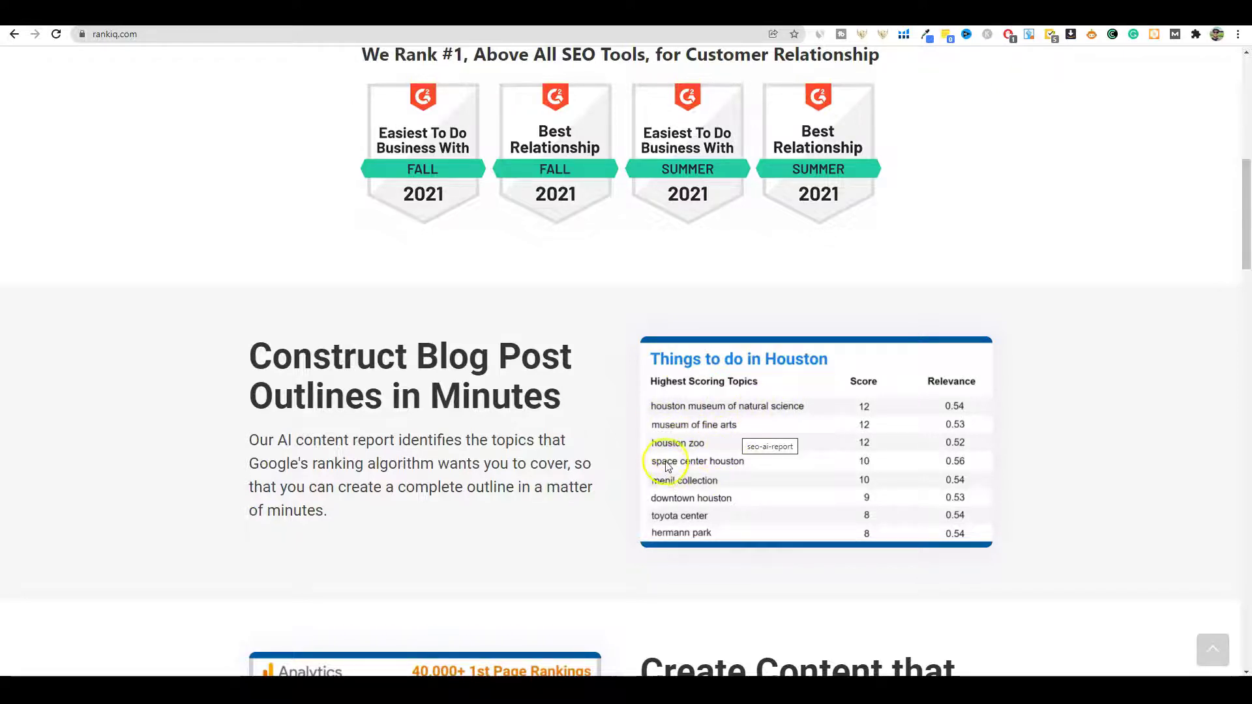
pyautogui.moveTo(694, 397)
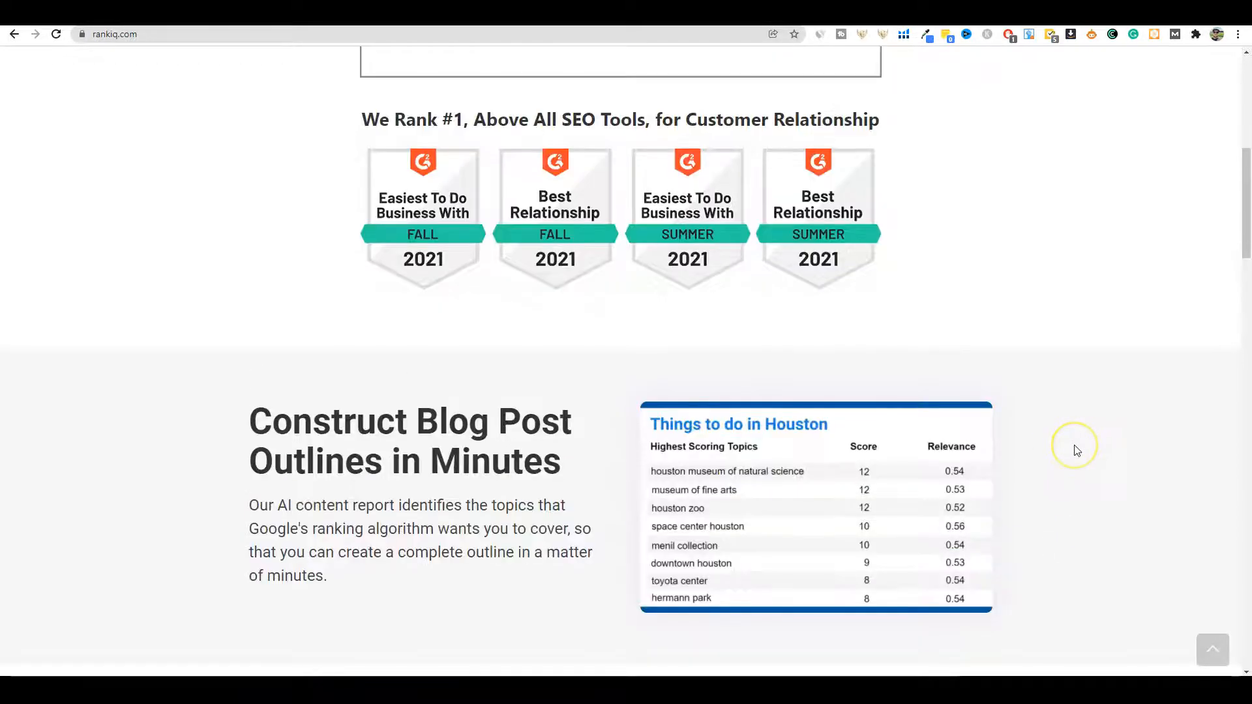
pyautogui.scroll(-3)
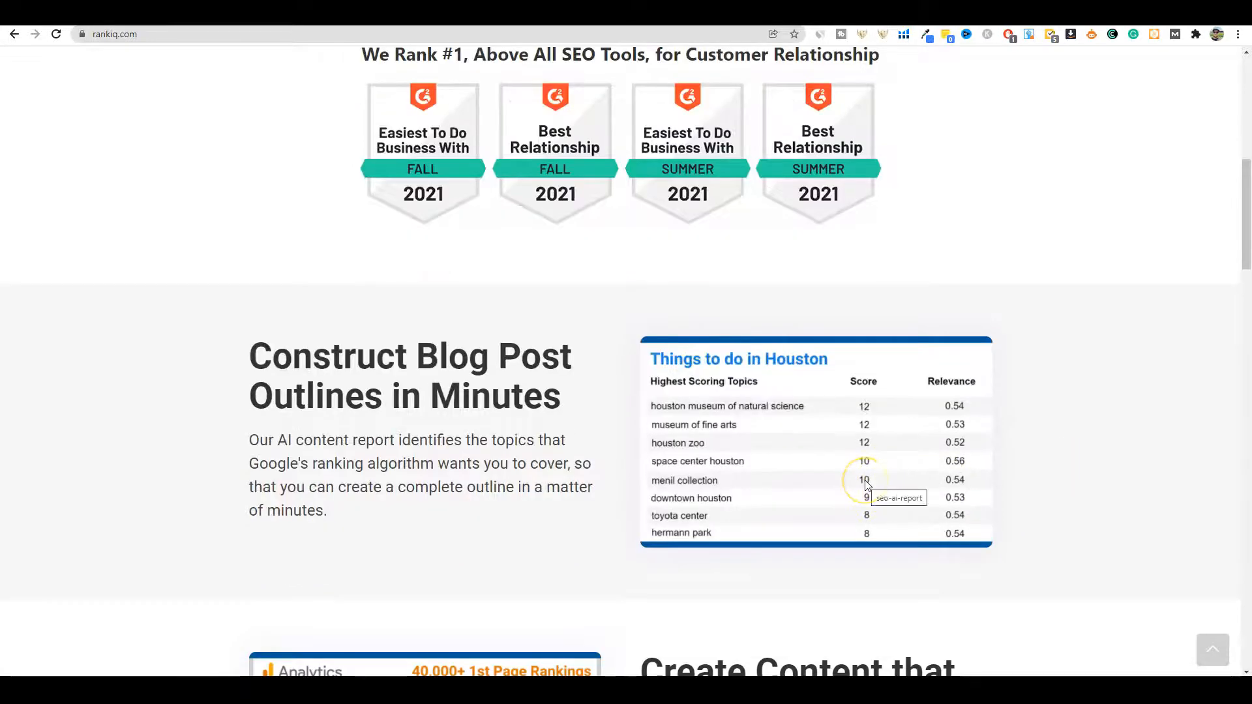
pyautogui.moveTo(535, 381)
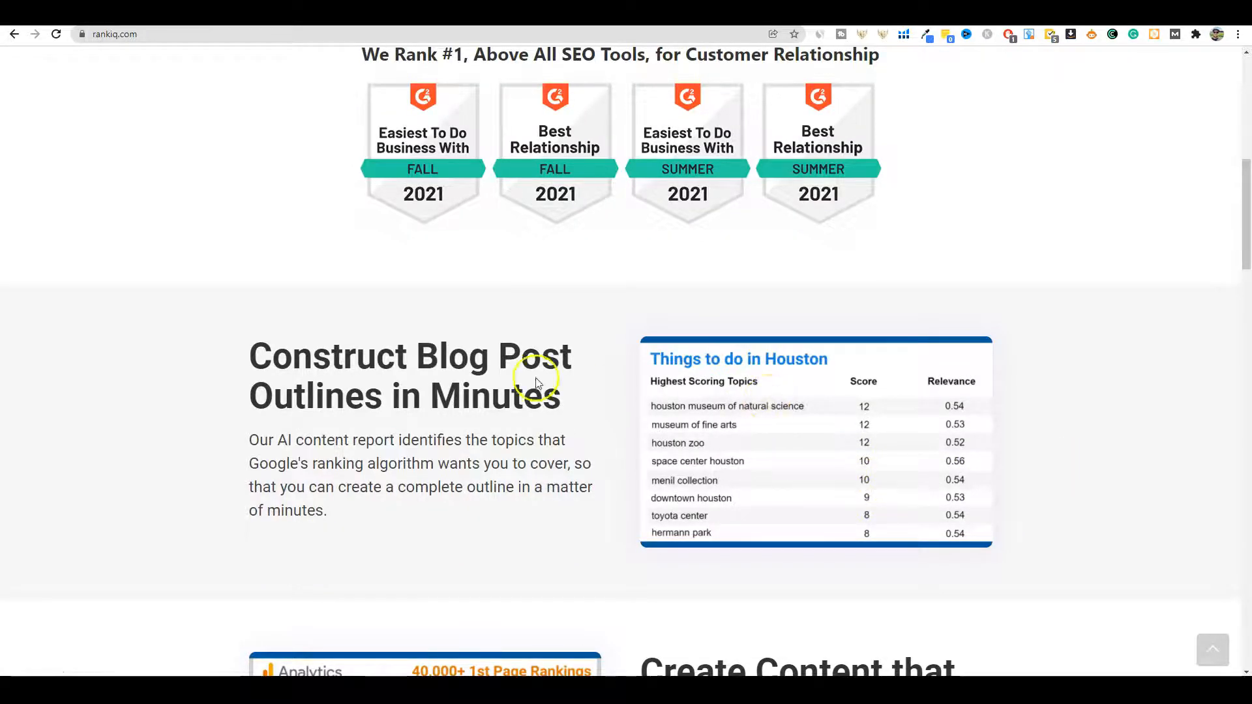
pyautogui.moveTo(675, 498)
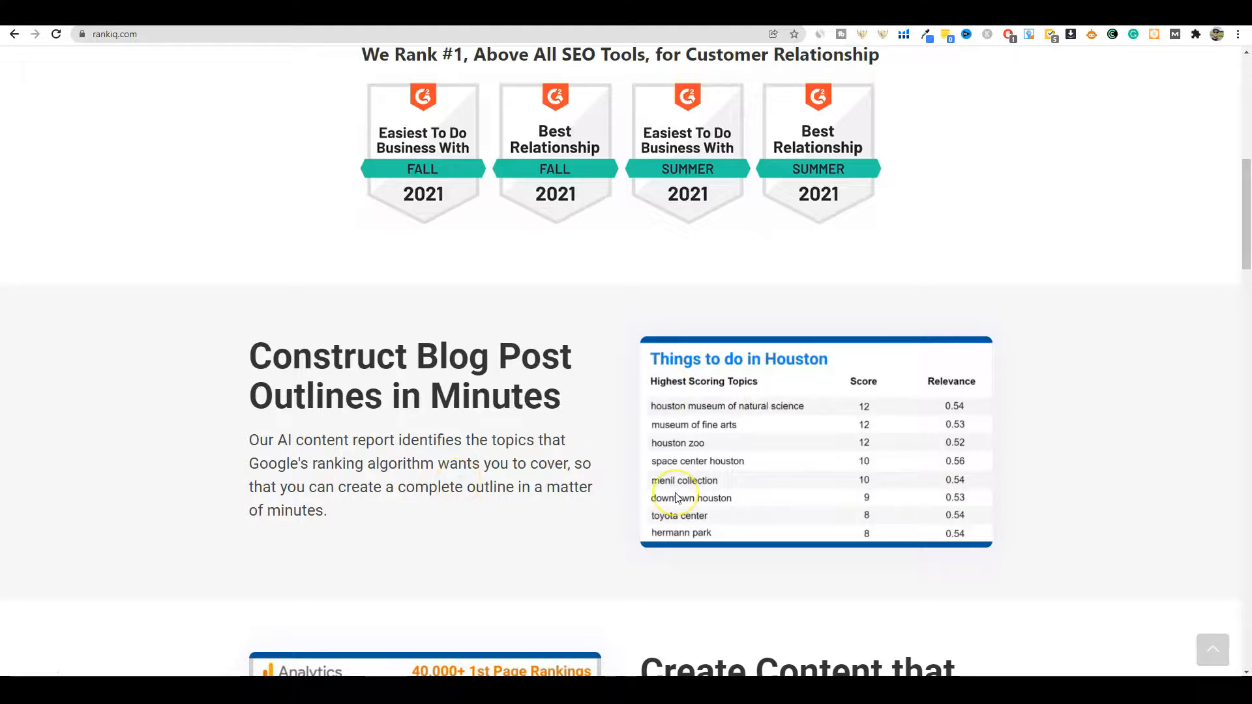
pyautogui.moveTo(677, 498)
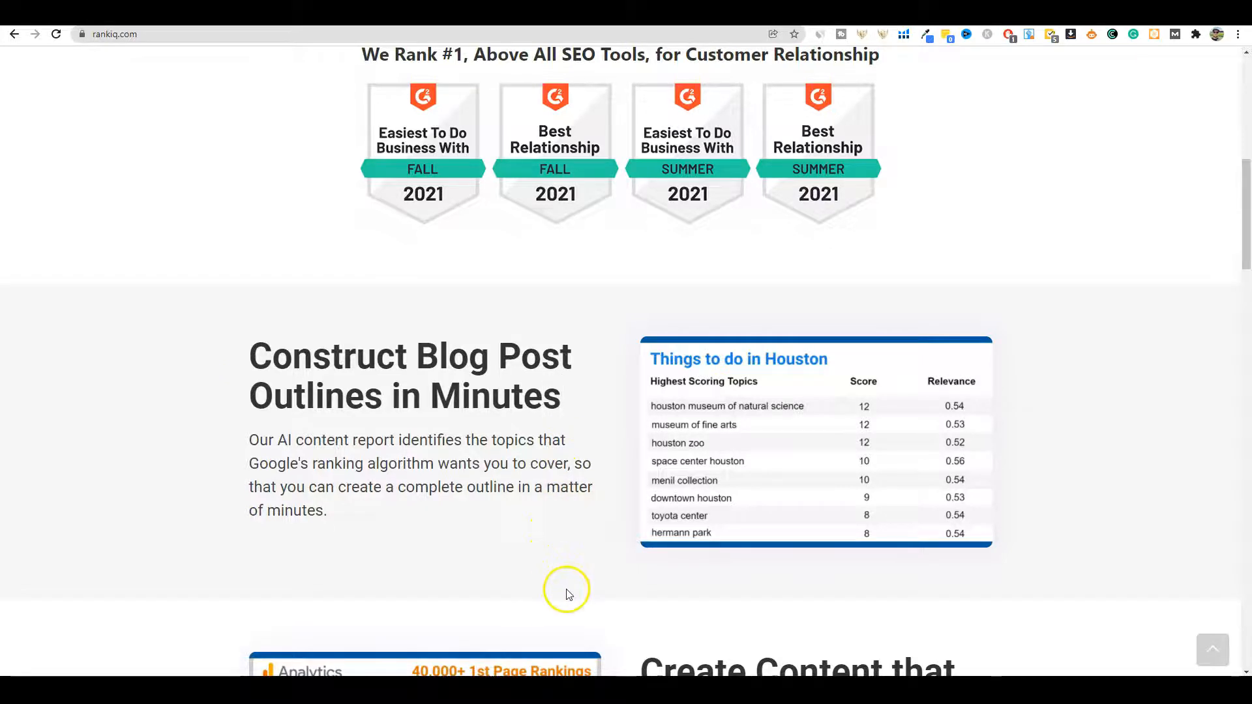
pyautogui.scroll(-3)
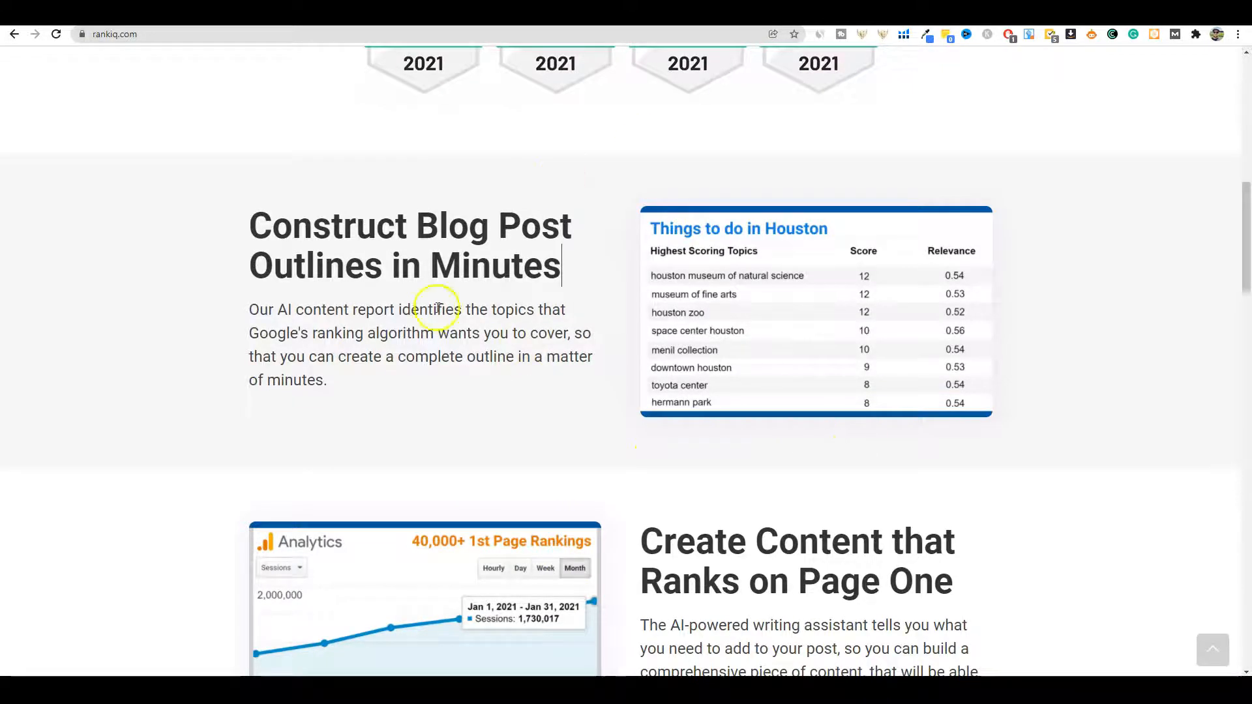
pyautogui.moveTo(750, 438)
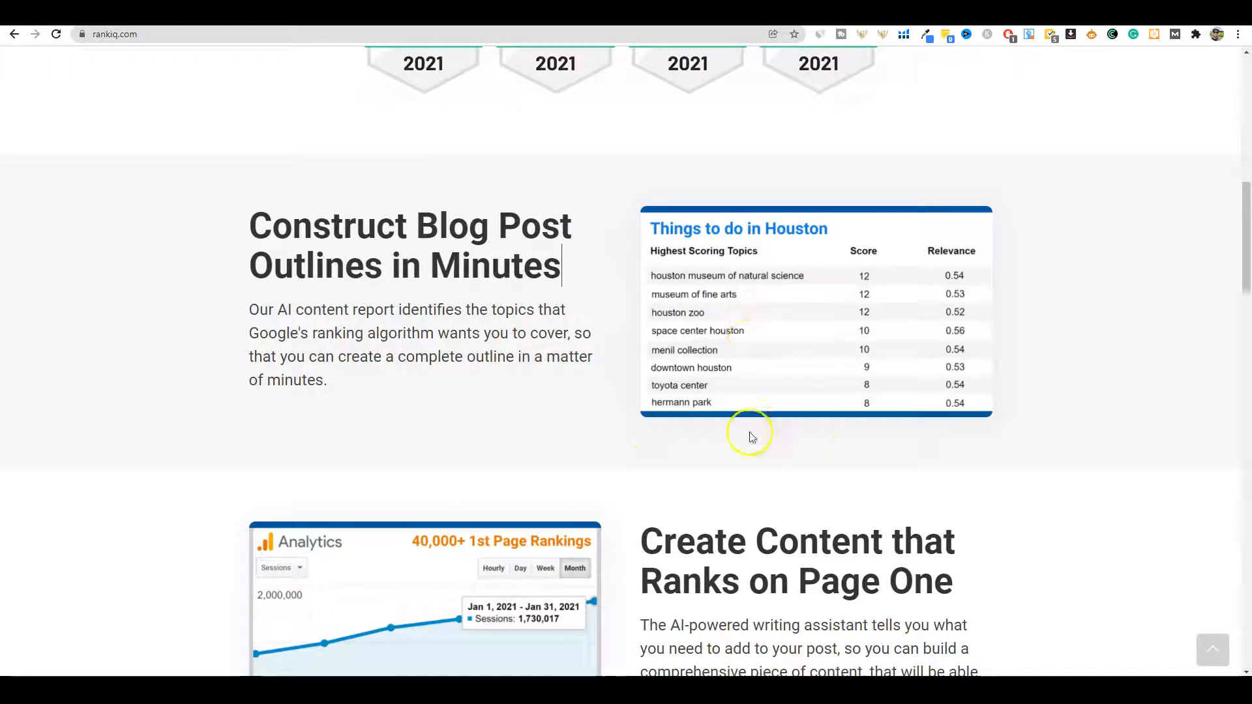
pyautogui.moveTo(753, 425)
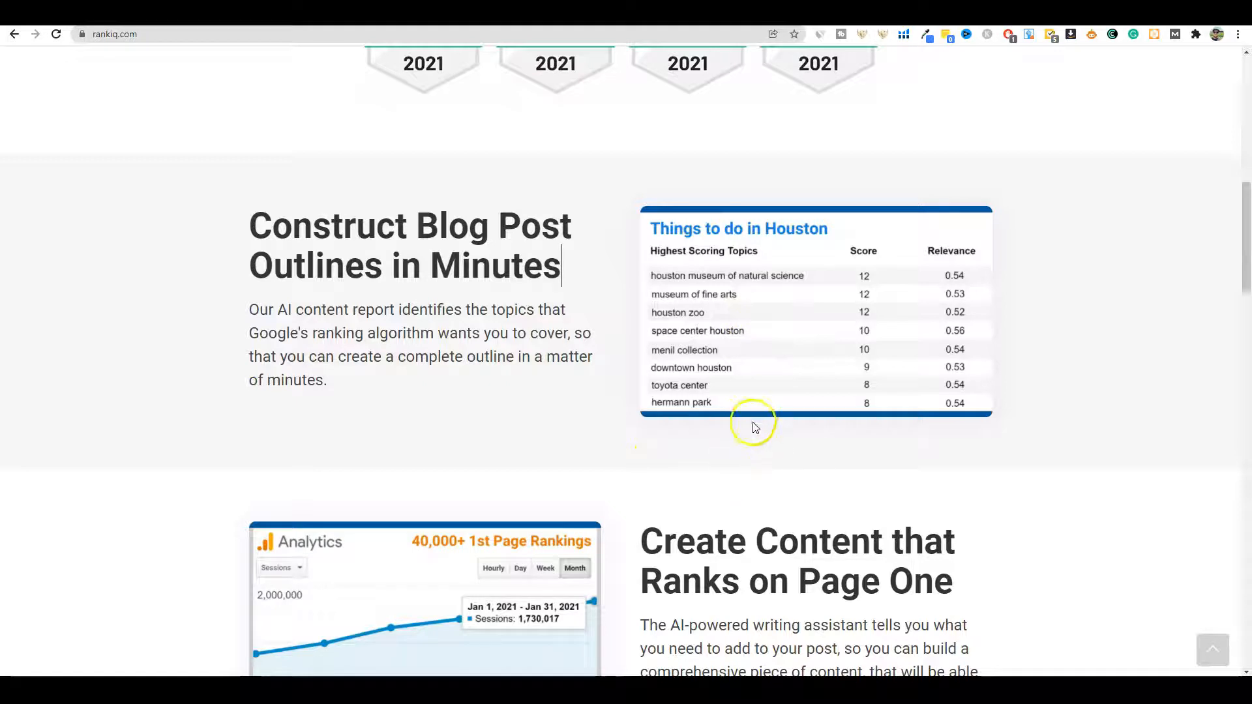
# Scroll past the ranking, old-post, SEO title and keyword library feature blocks to the founder section.
pyautogui.scroll(-3)
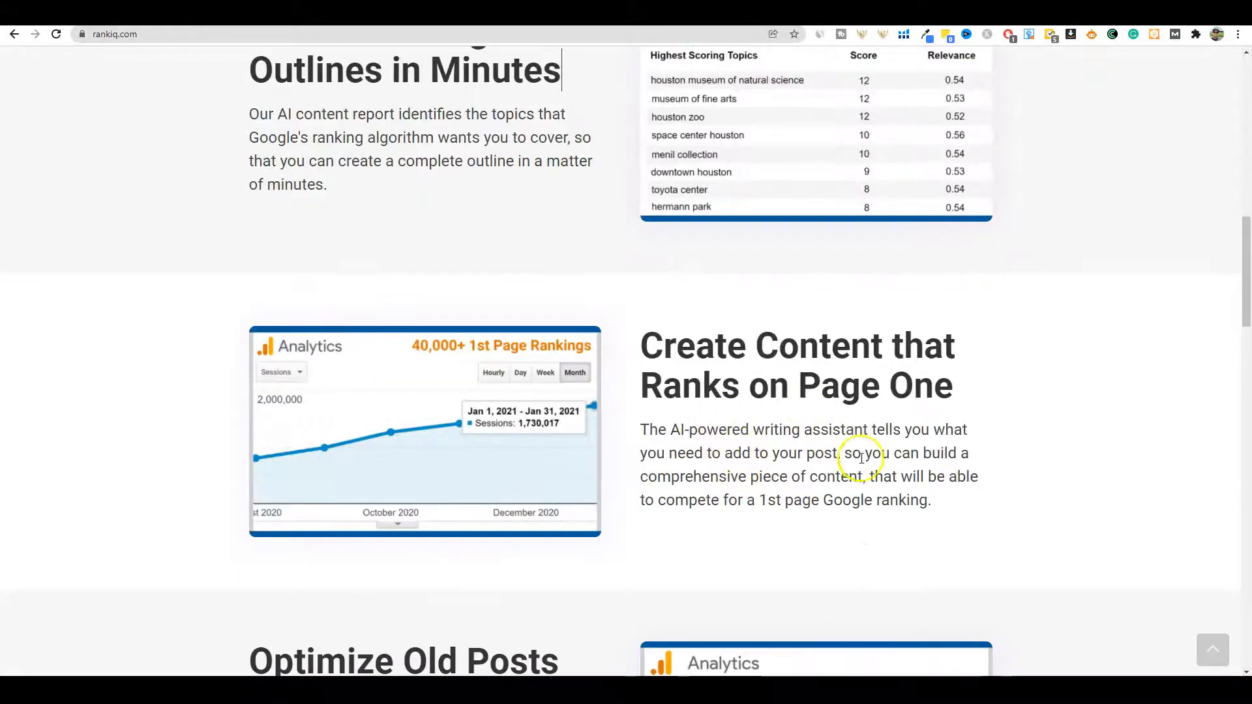
pyautogui.moveTo(890, 405)
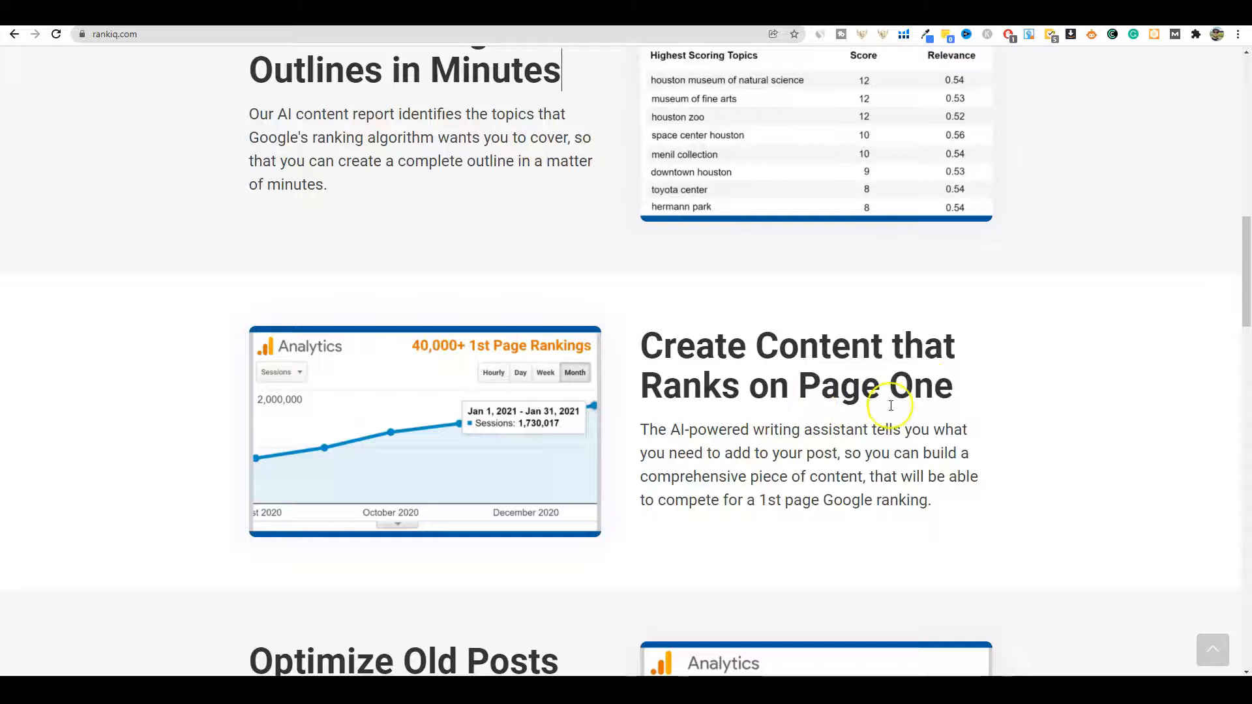
pyautogui.scroll(-3)
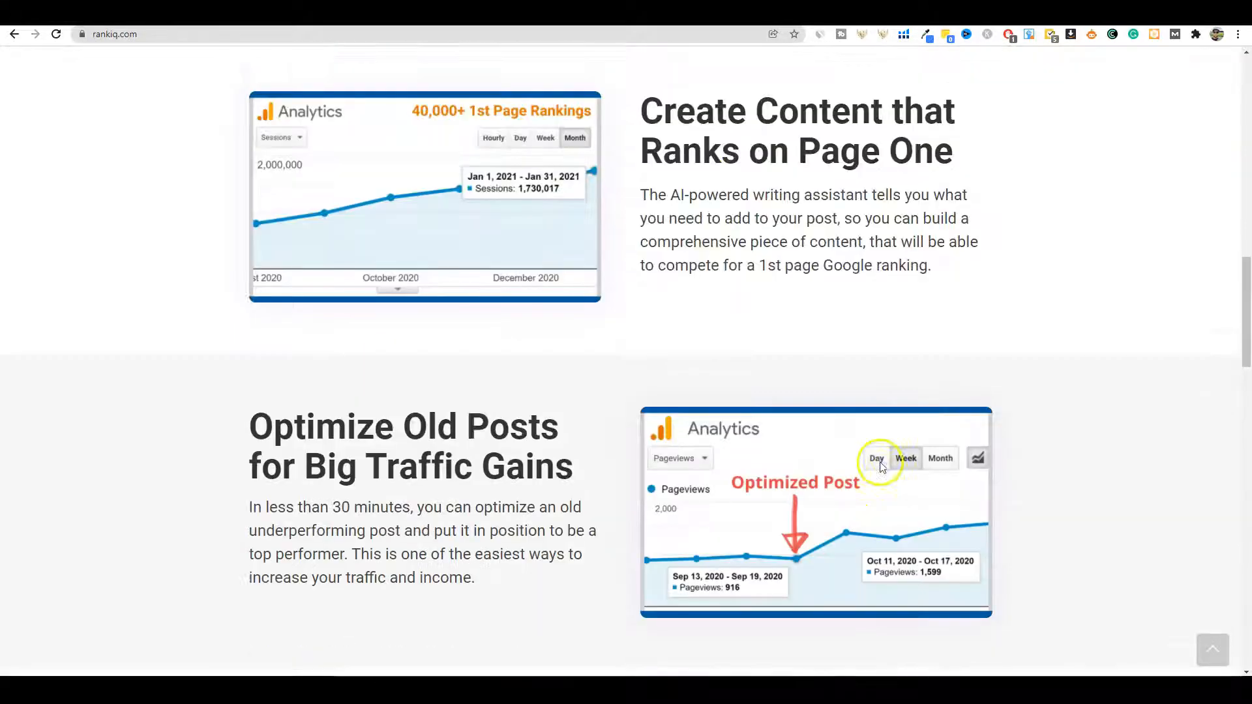
pyautogui.scroll(-3)
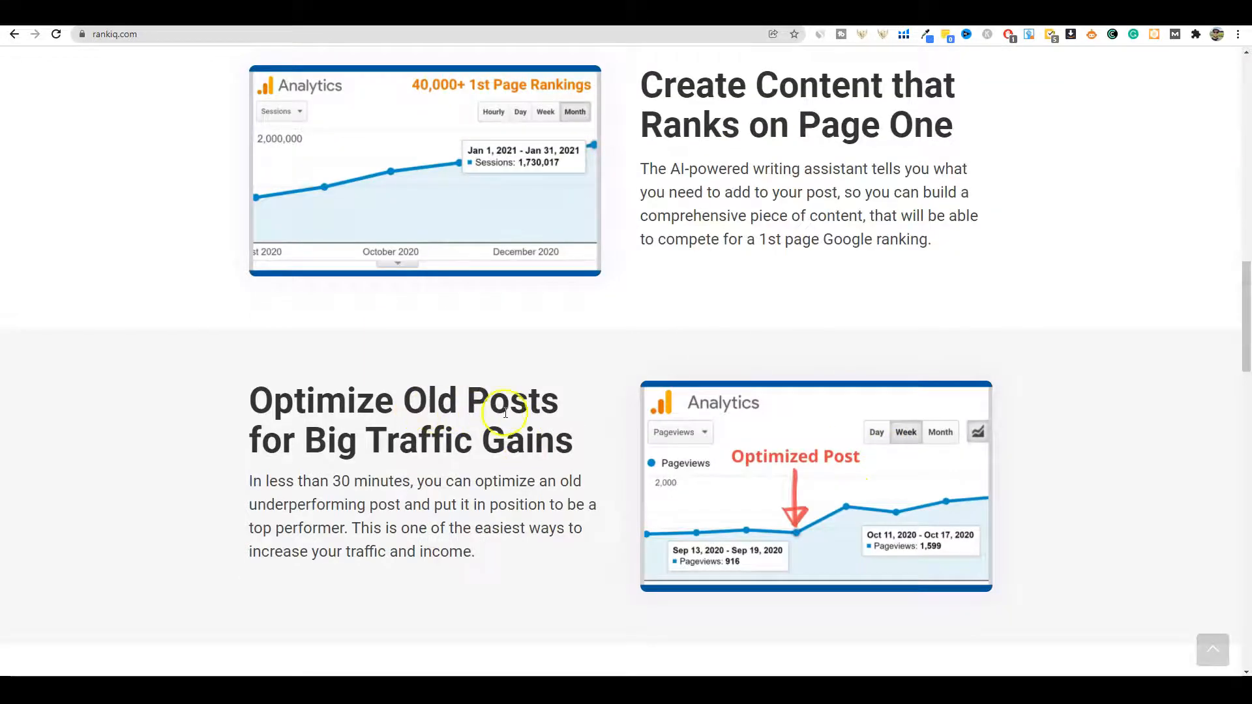
pyautogui.moveTo(934, 511)
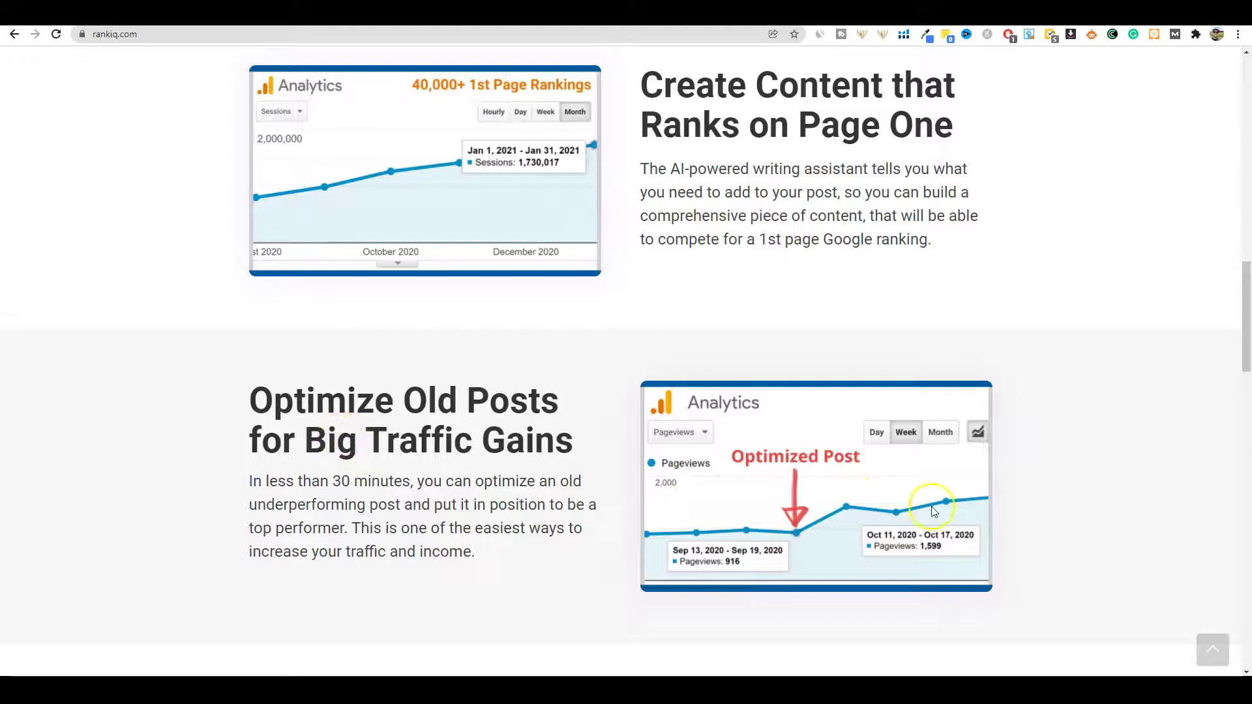
pyautogui.scroll(-3)
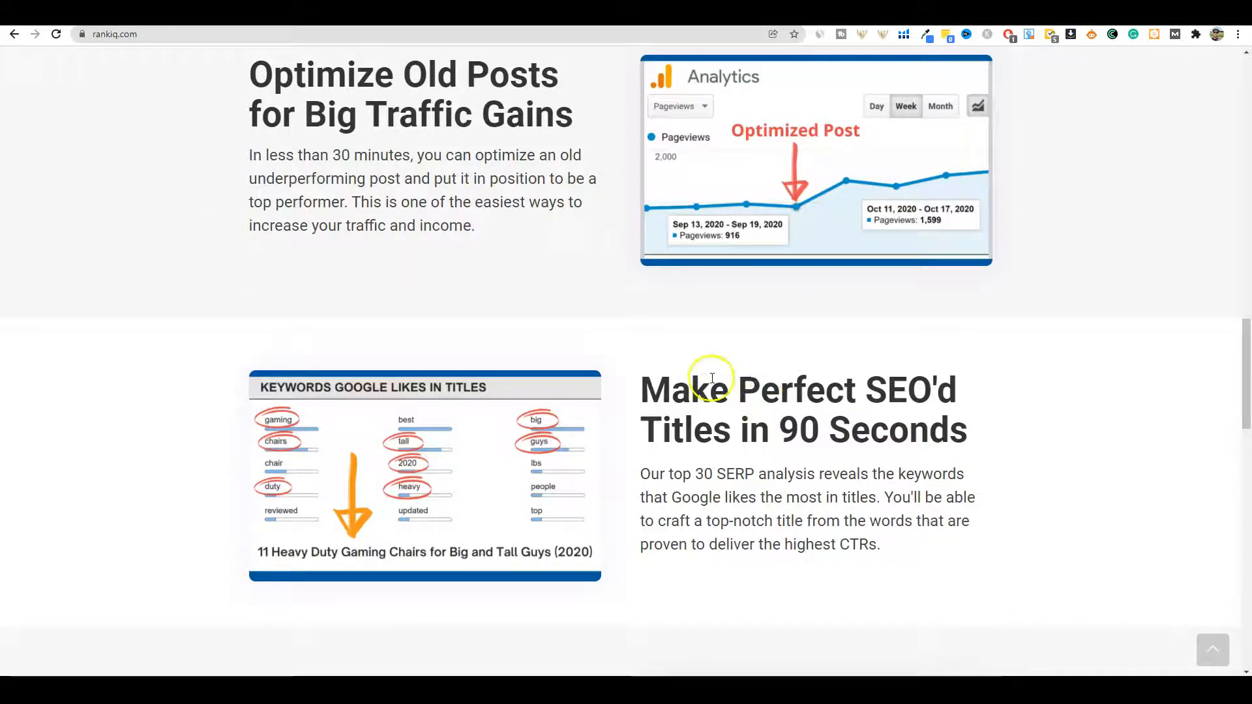
pyautogui.moveTo(808, 434)
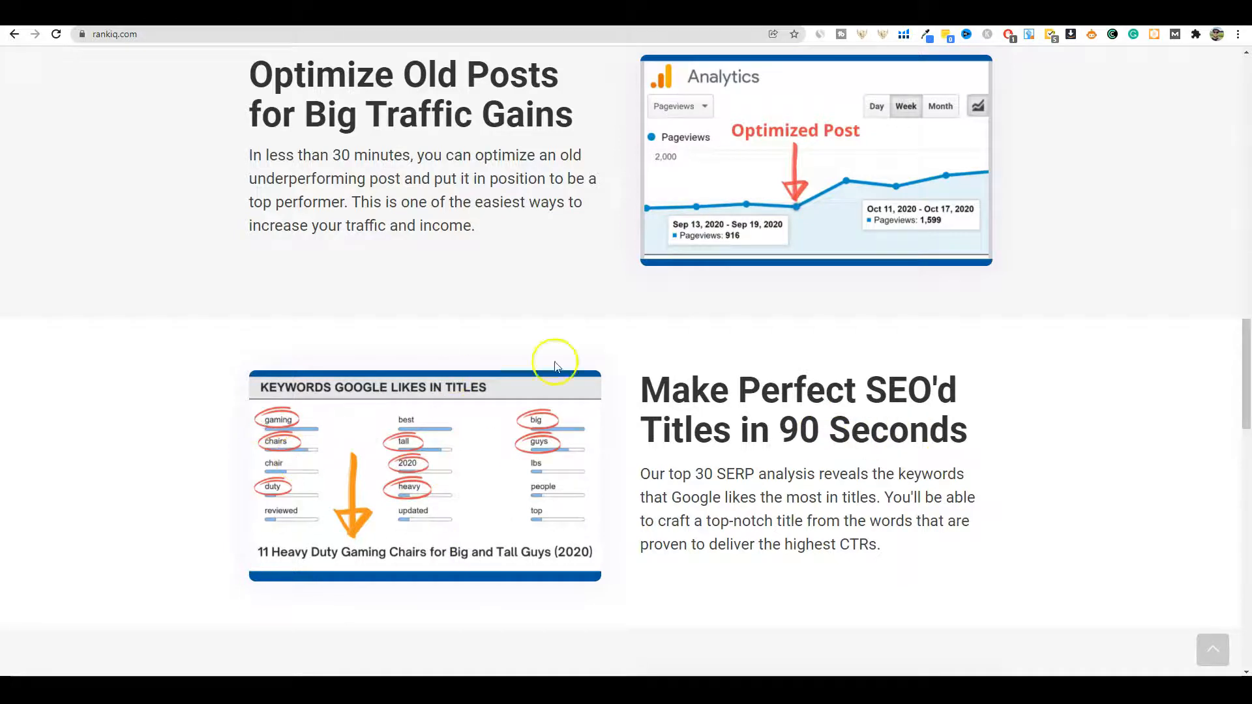
pyautogui.moveTo(801, 464)
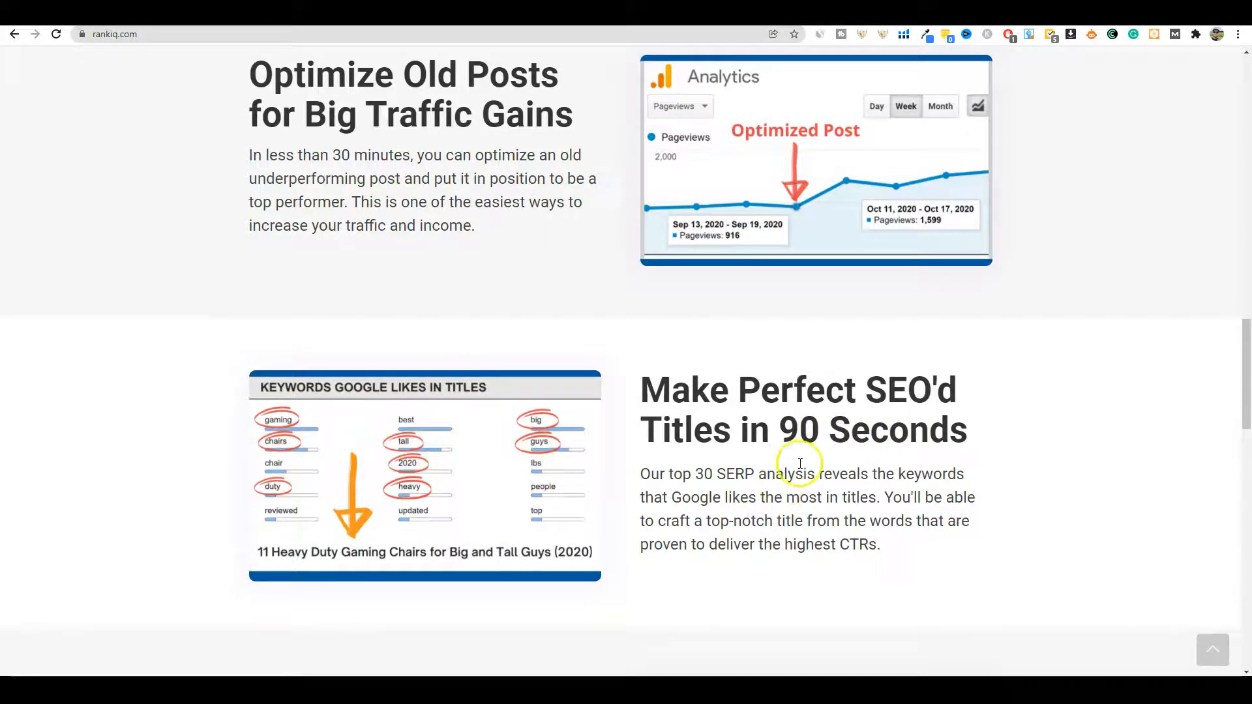
pyautogui.scroll(-3)
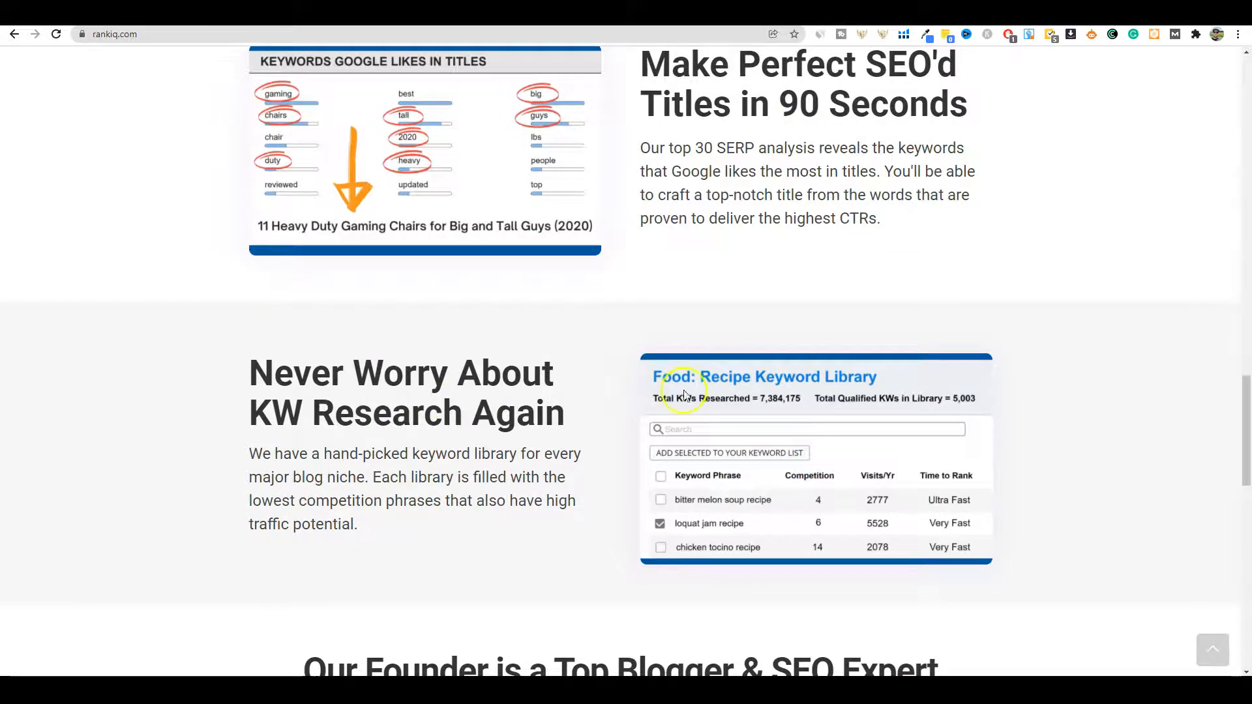
pyautogui.scroll(-3)
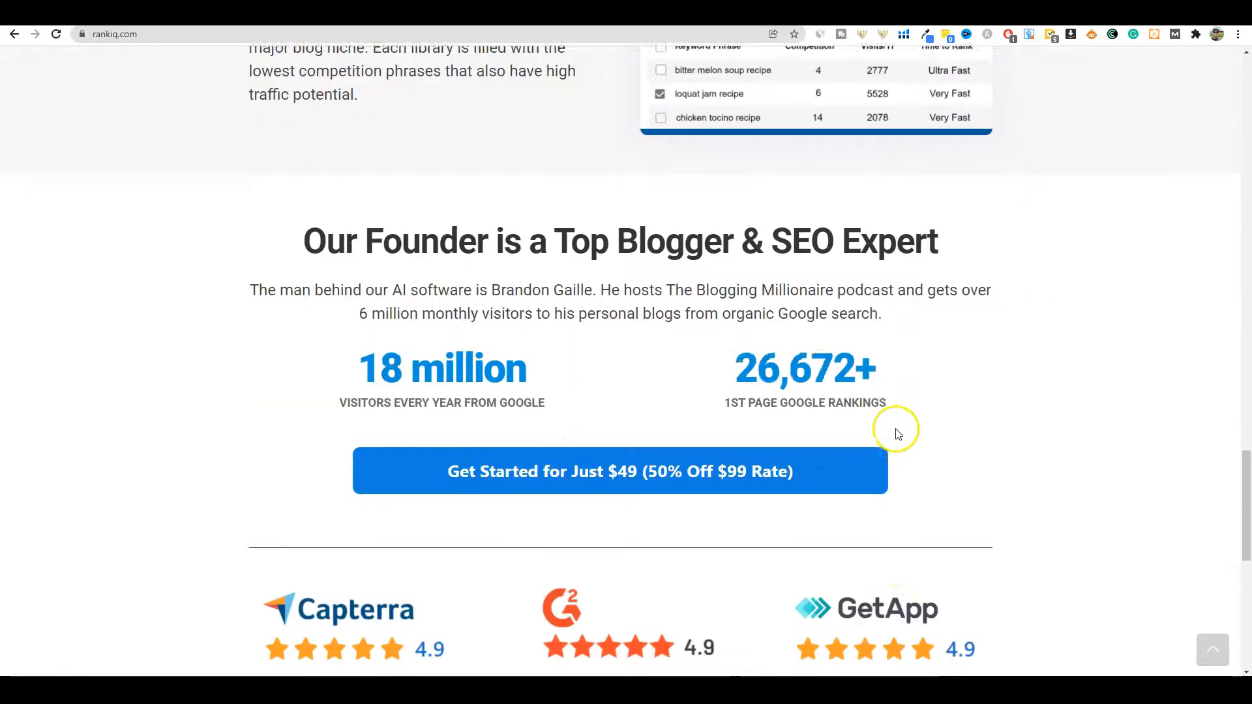
# Scroll from the founder figures down to the Capterra, G2 and GetApp ratings and footer.
pyautogui.scroll(-3)
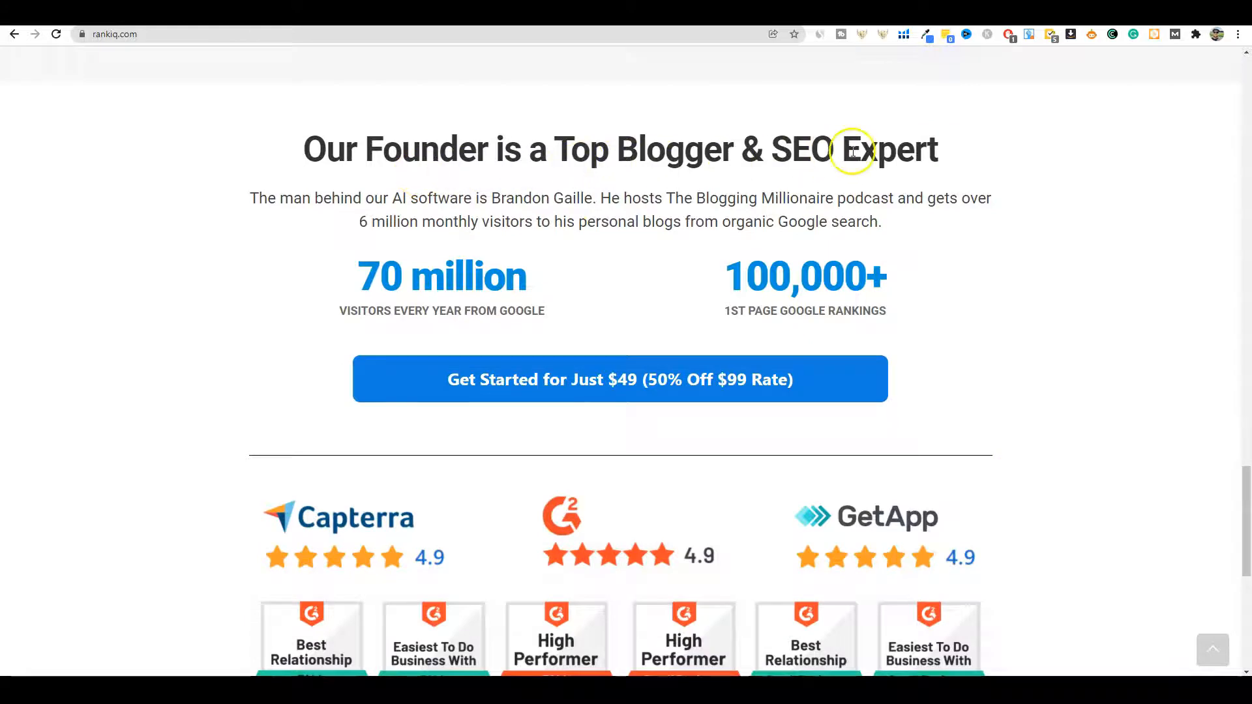
pyautogui.moveTo(380, 201)
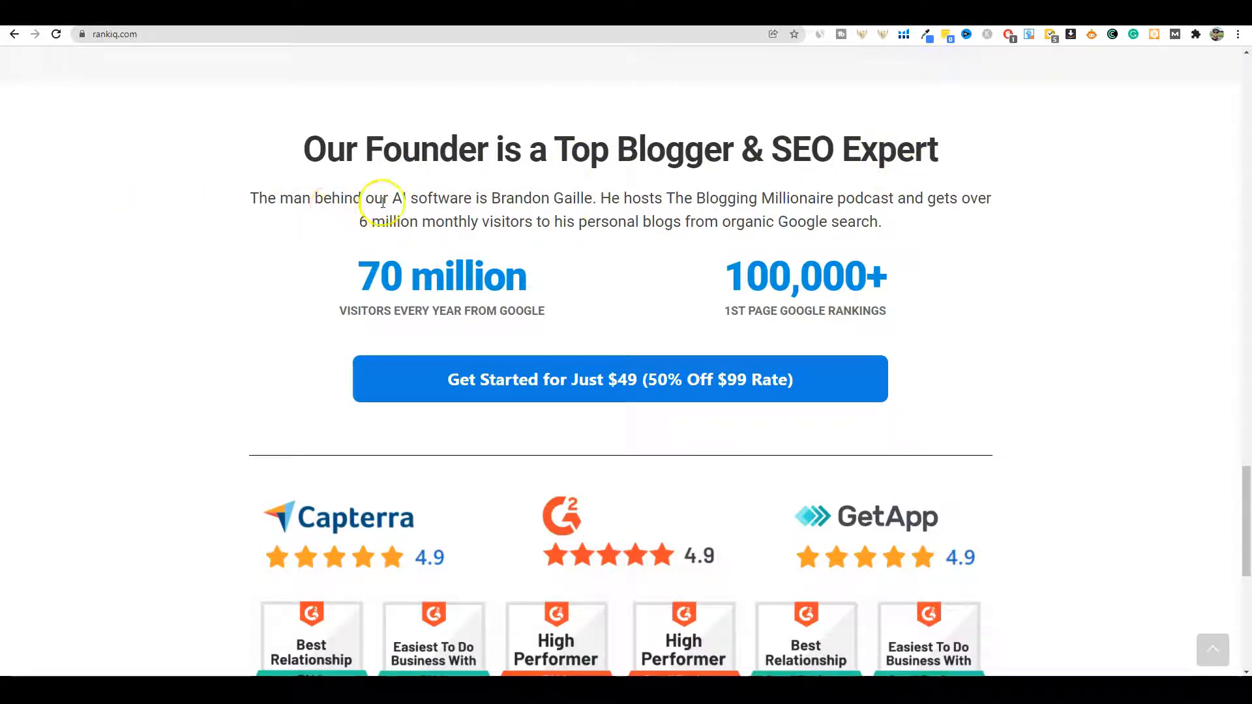
pyautogui.moveTo(553, 202)
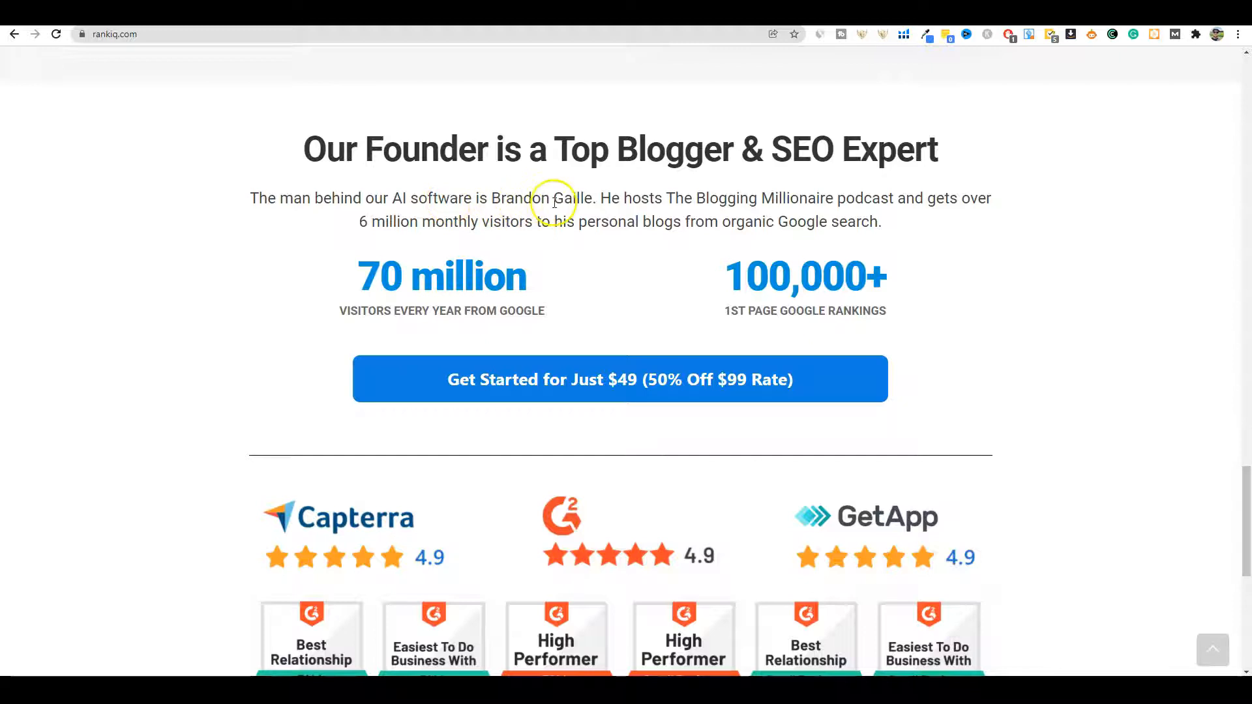
pyautogui.moveTo(621, 206)
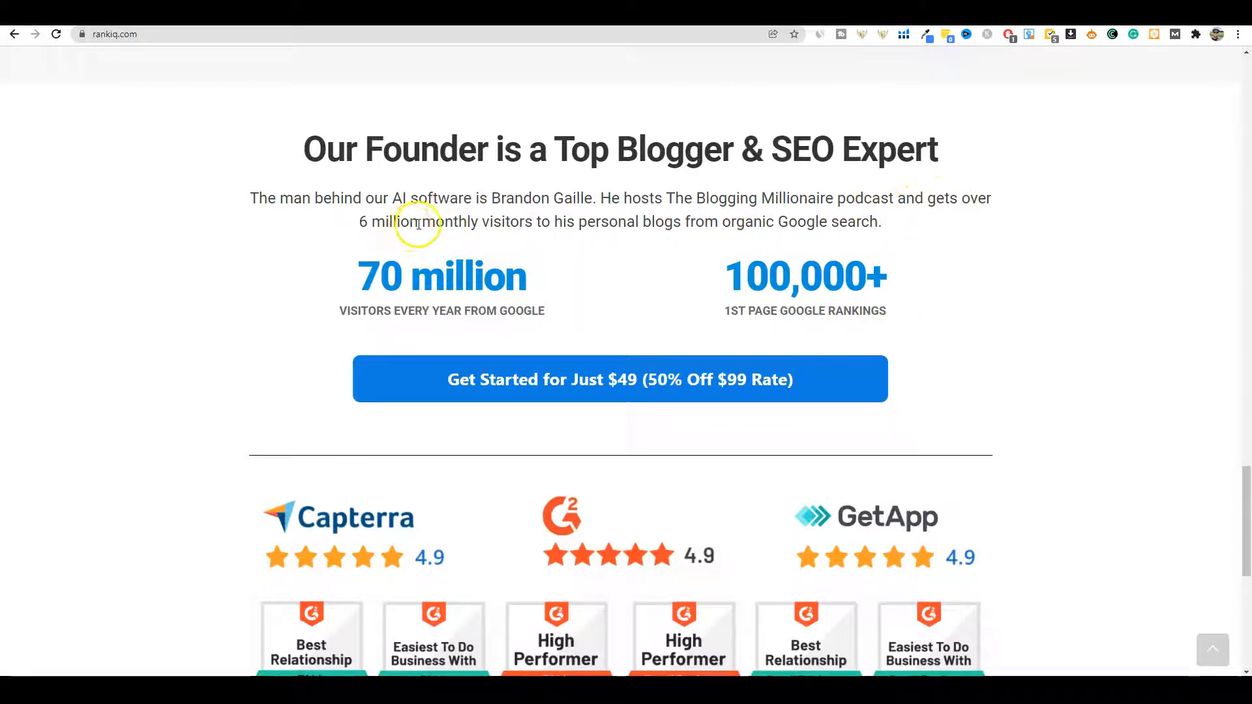
pyautogui.moveTo(688, 226)
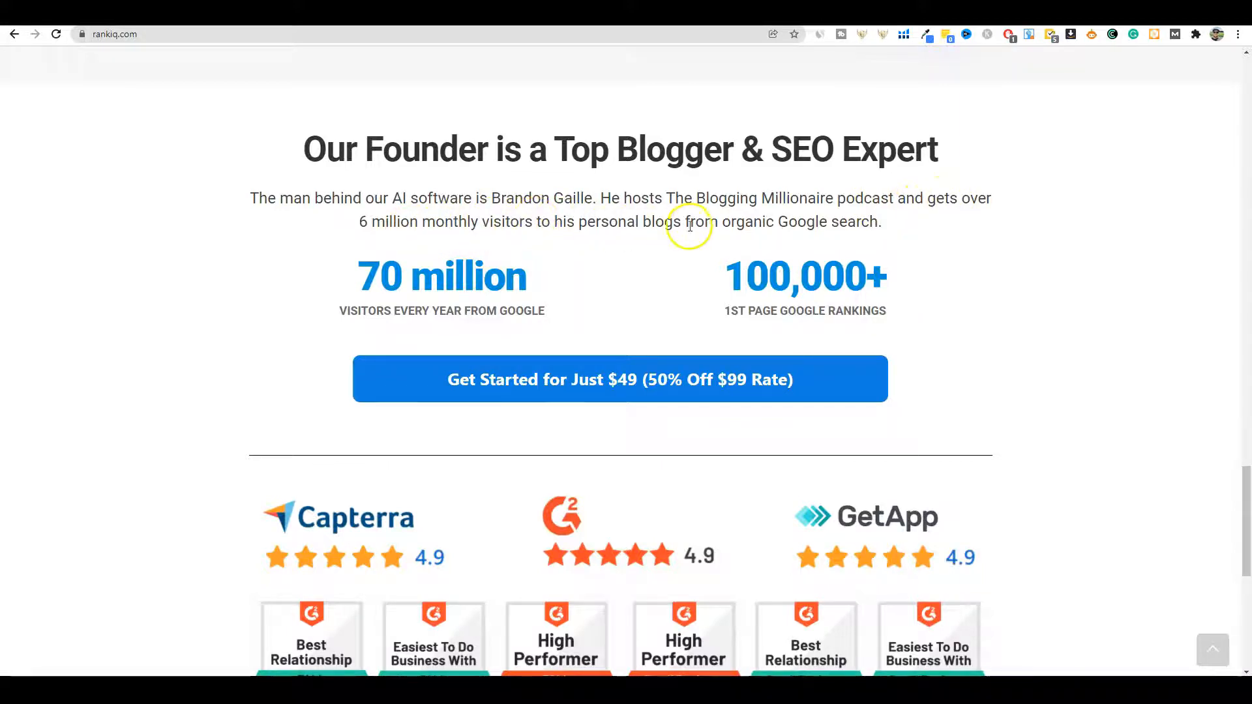
pyautogui.moveTo(807, 224)
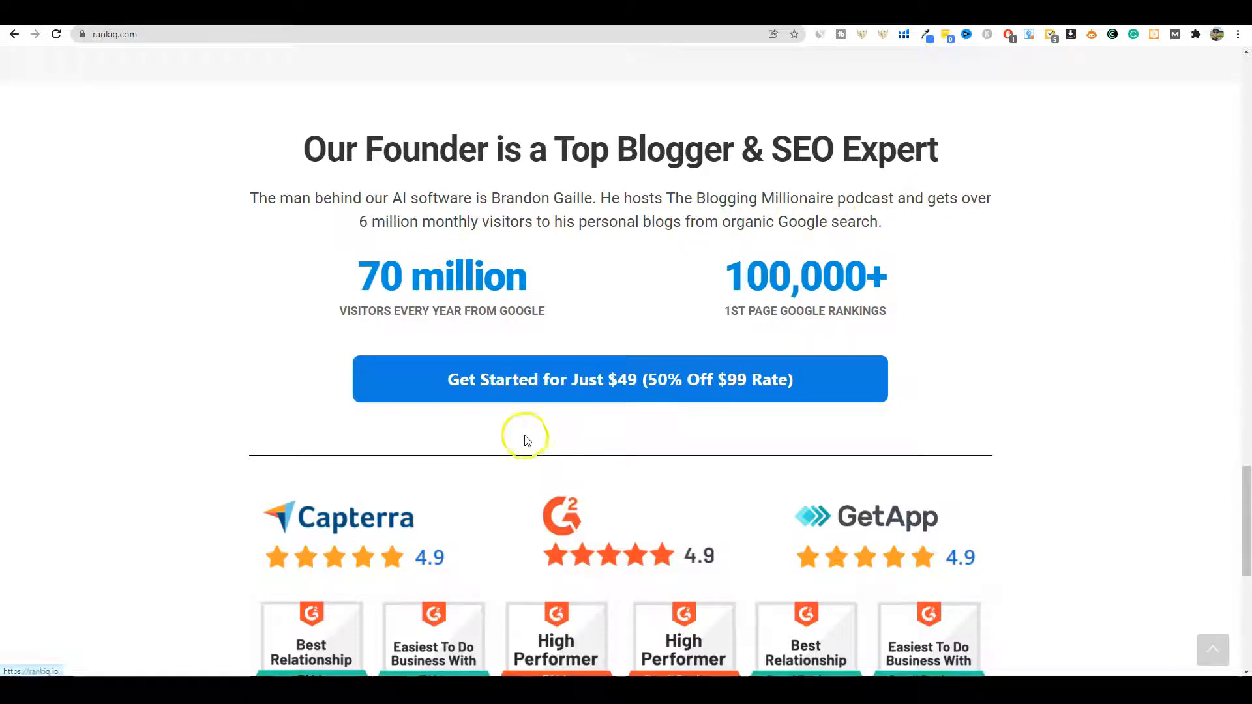
pyautogui.moveTo(759, 377)
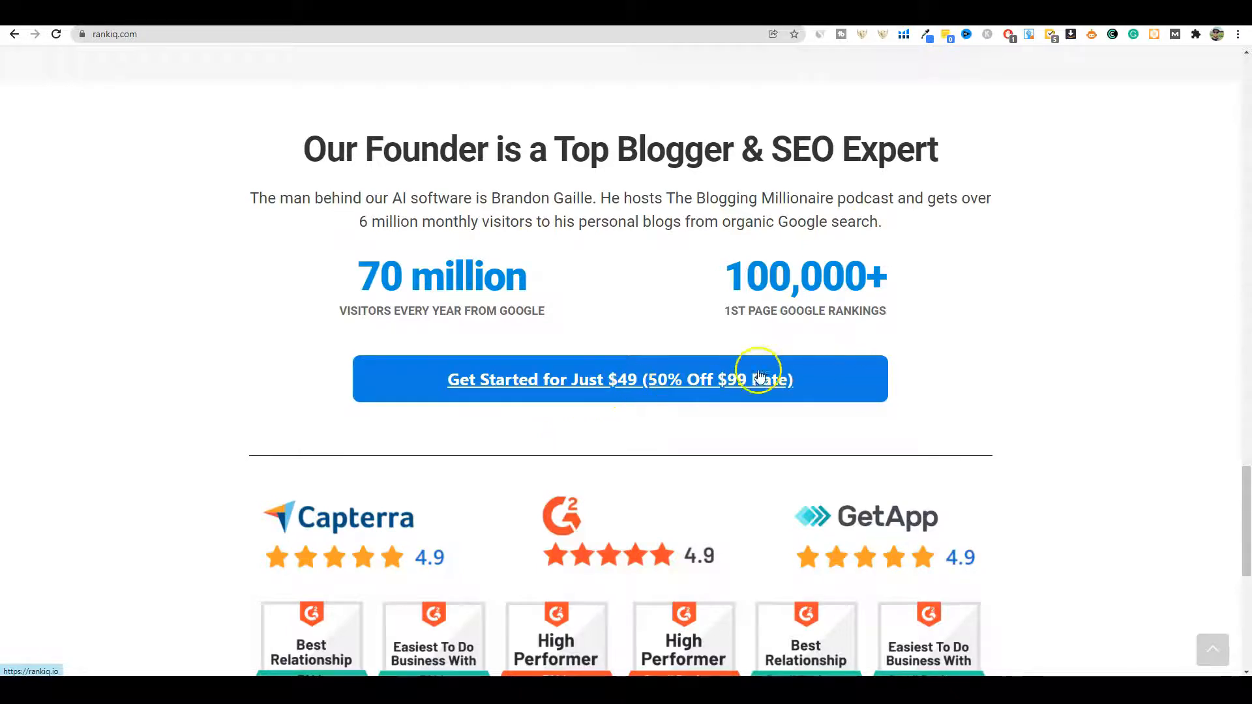
pyautogui.scroll(-3)
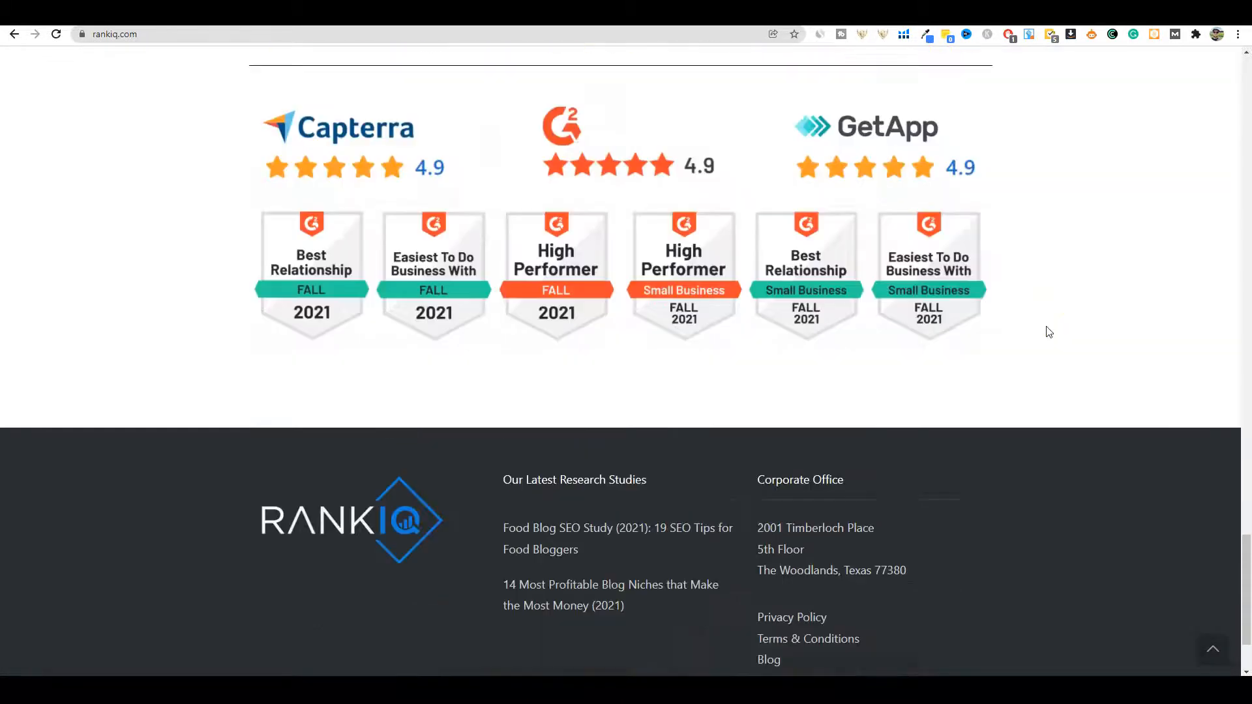
pyautogui.scroll(3)
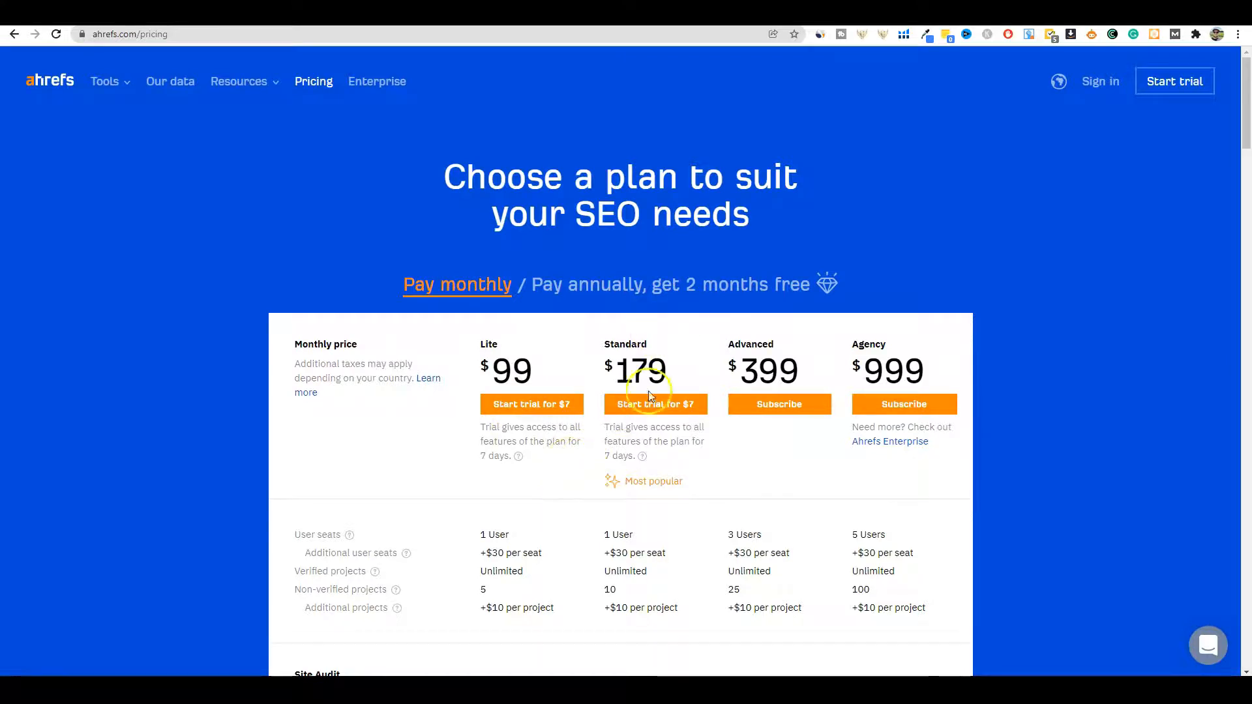
pyautogui.moveTo(790, 373)
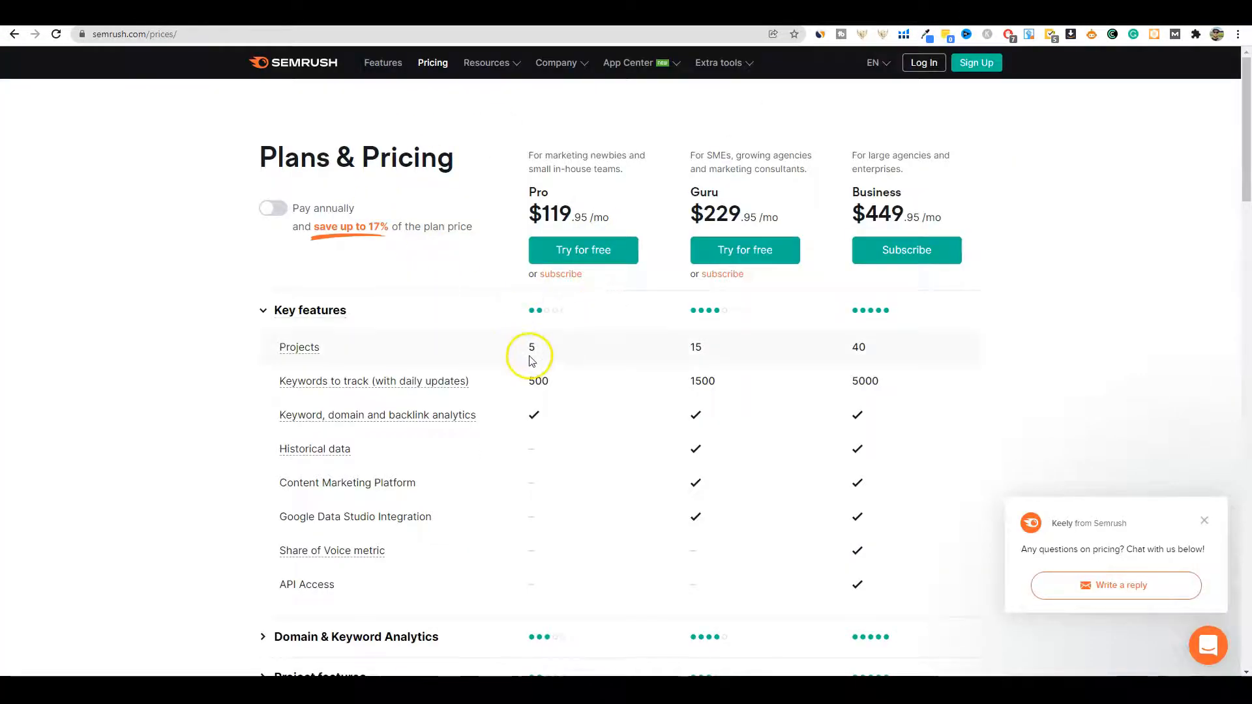
pyautogui.moveTo(600, 366)
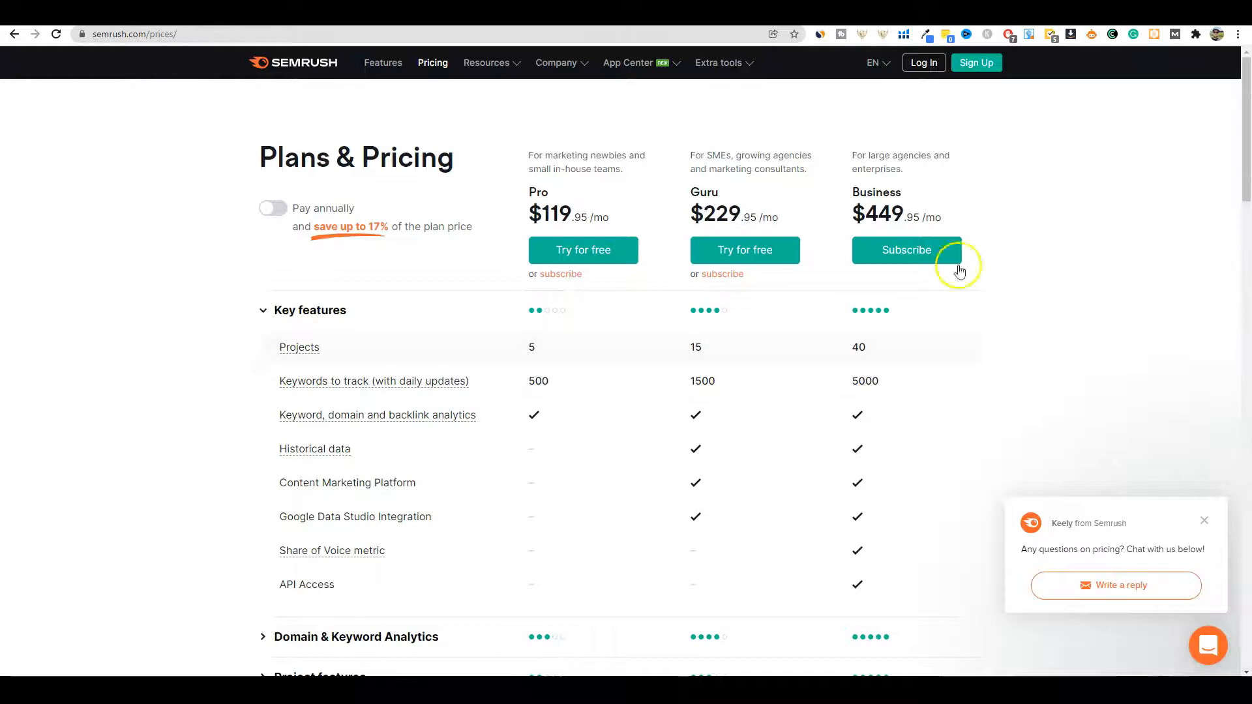
pyautogui.moveTo(733, 422)
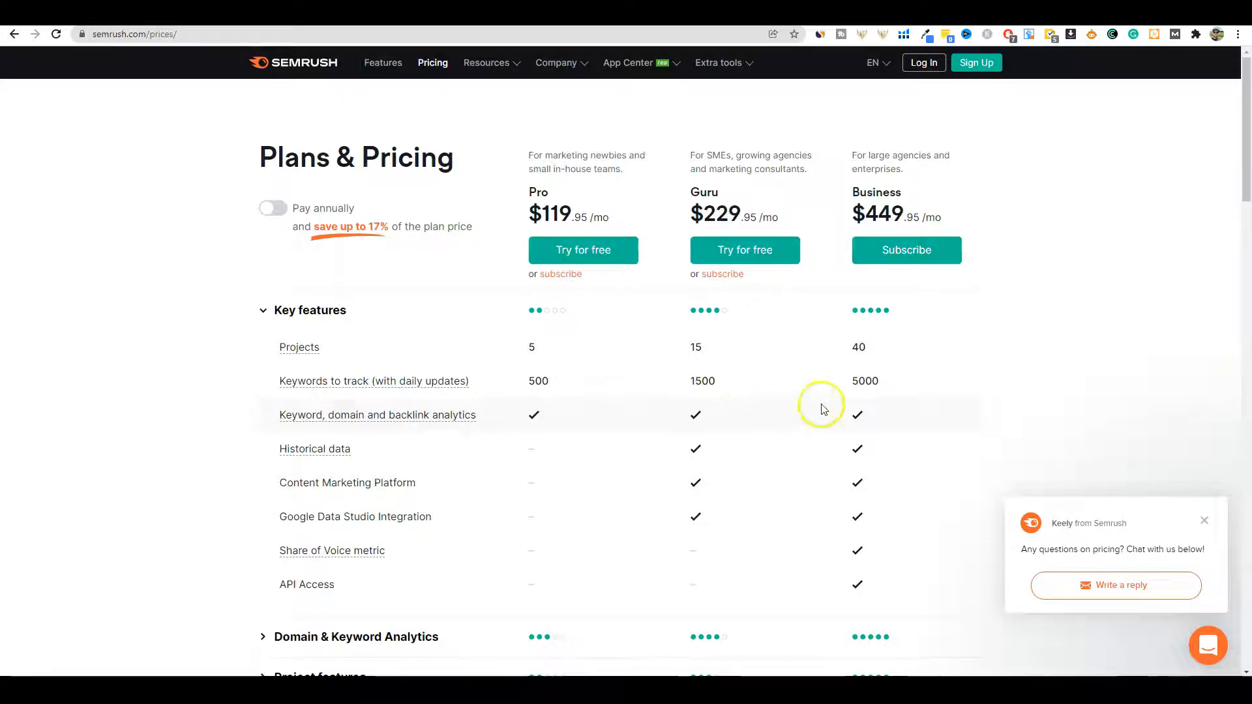
pyautogui.moveTo(1060, 441)
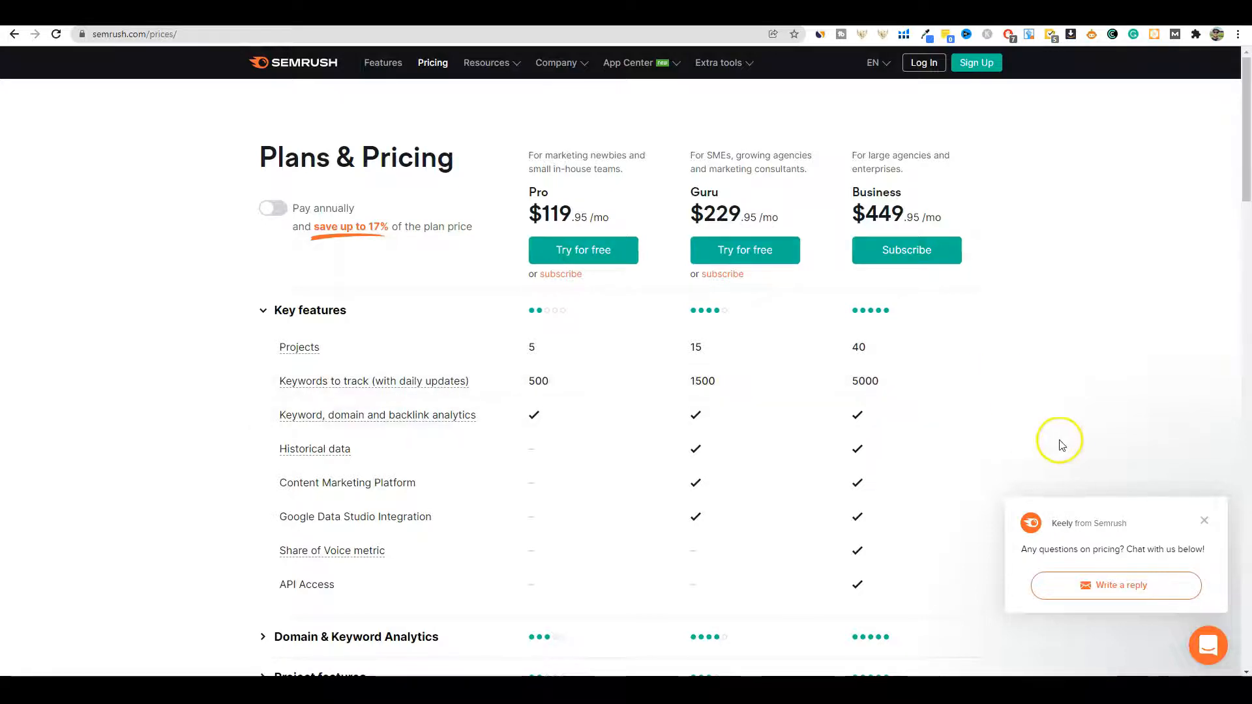
# Show Semrush's Plans & Pricing table comparing Pro, Guru and Business tiers.
pyautogui.click(1204, 520)
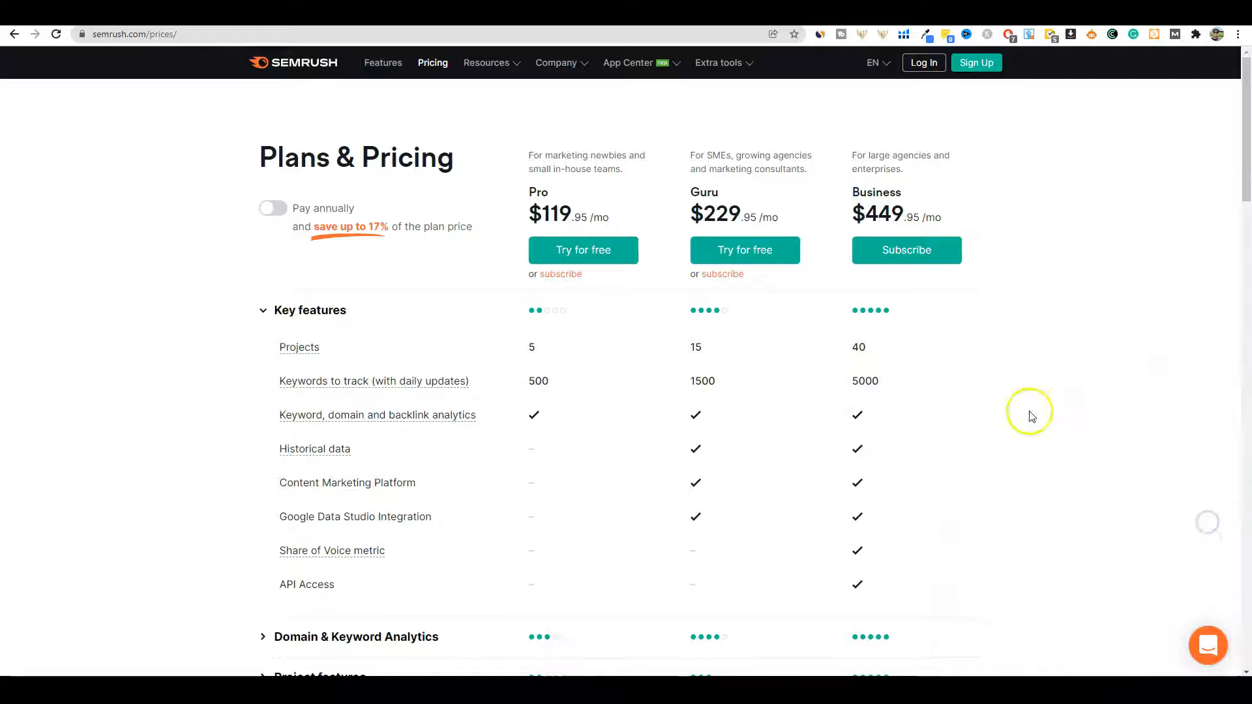
pyautogui.moveTo(1025, 443)
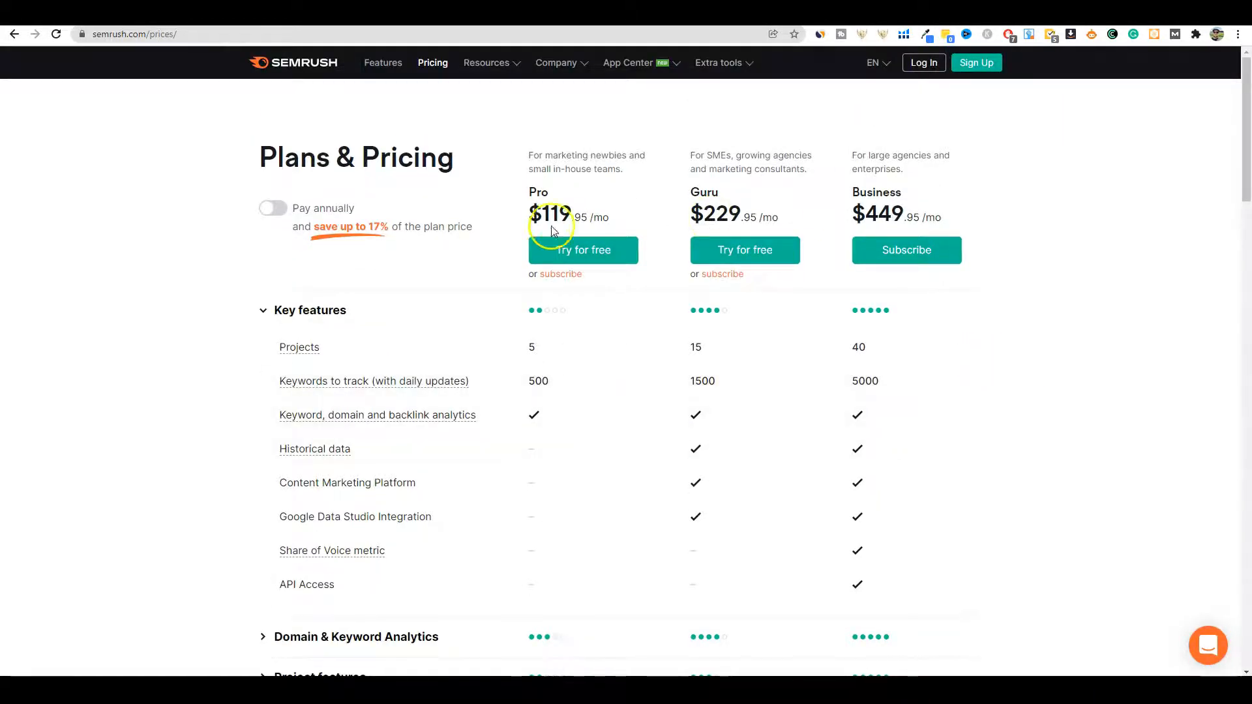
pyautogui.moveTo(594, 266)
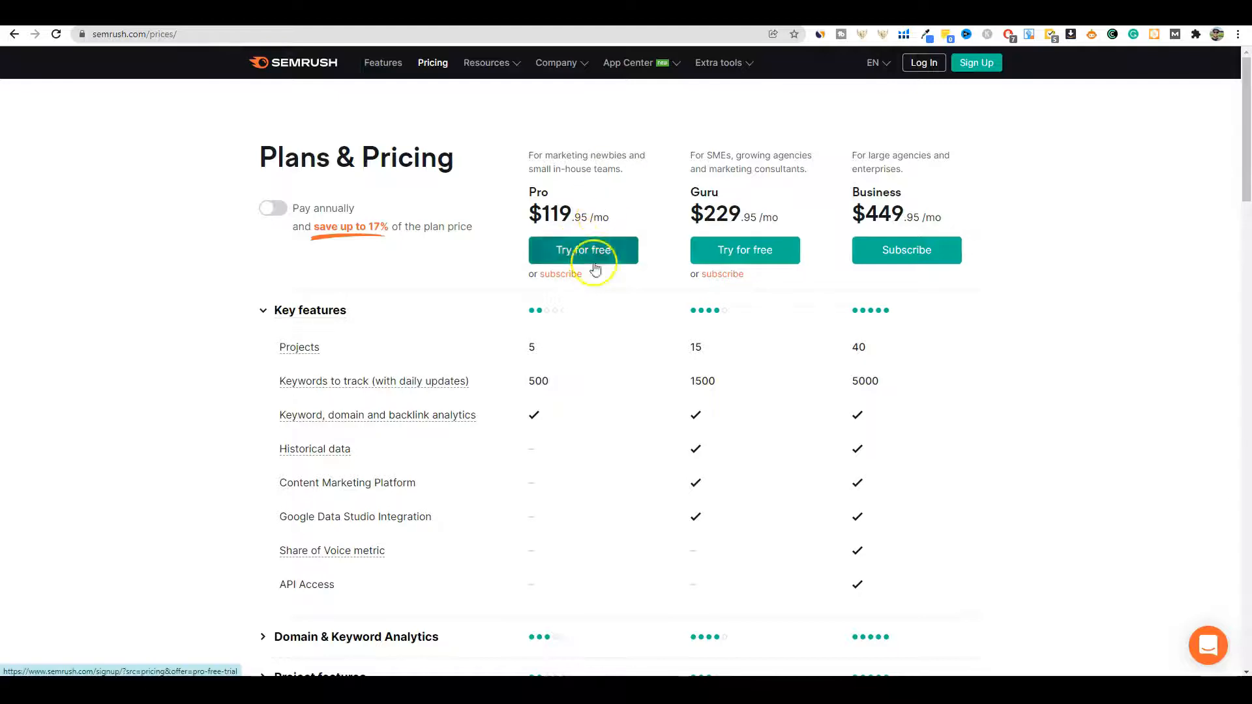
pyautogui.moveTo(752, 222)
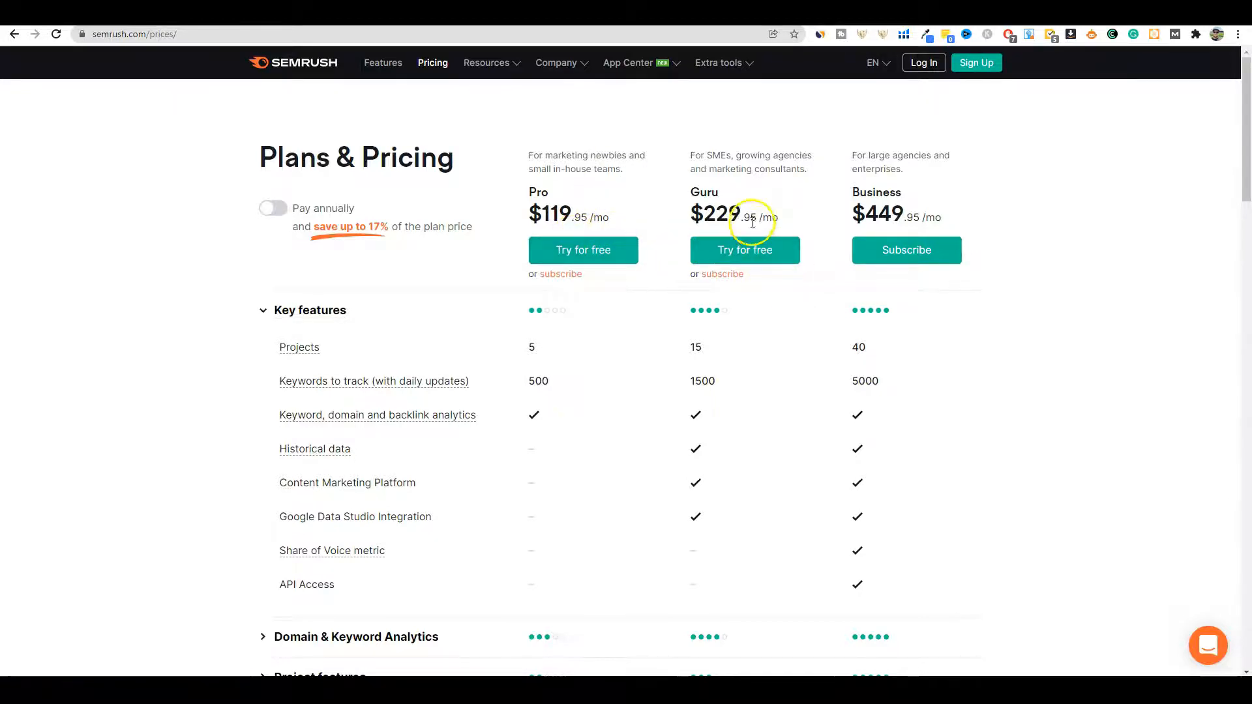
pyautogui.moveTo(903, 216)
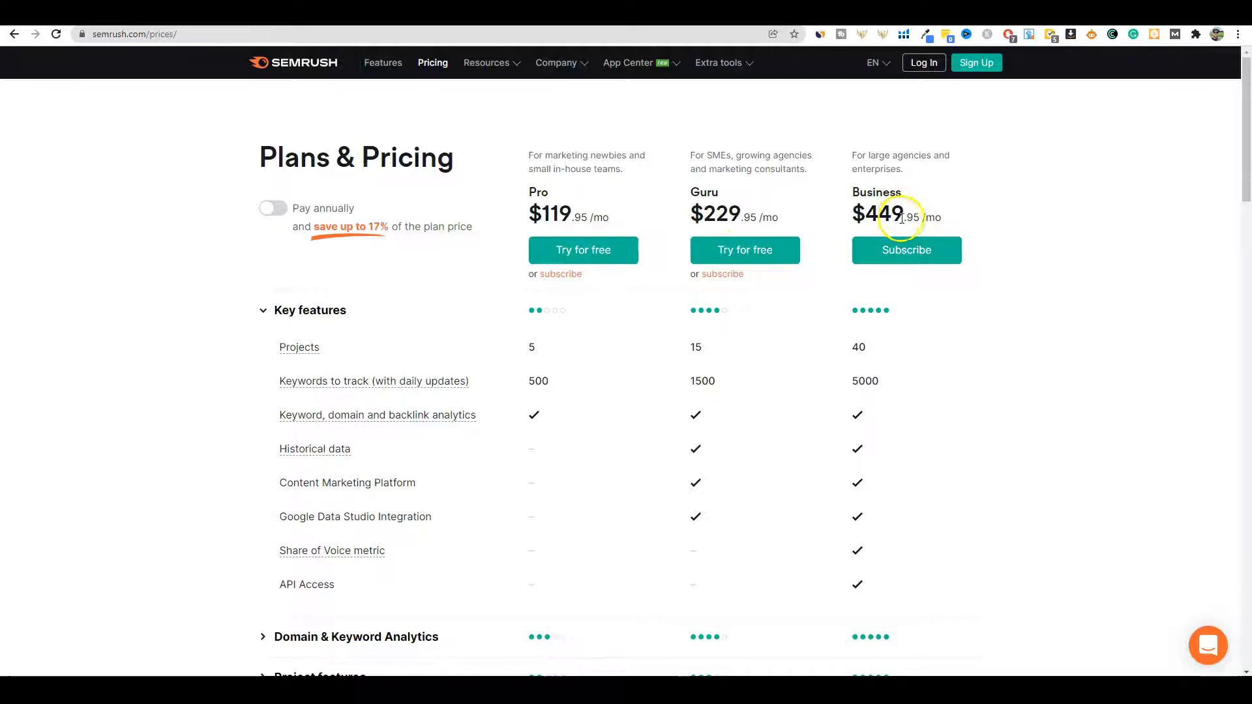
pyautogui.moveTo(803, 15)
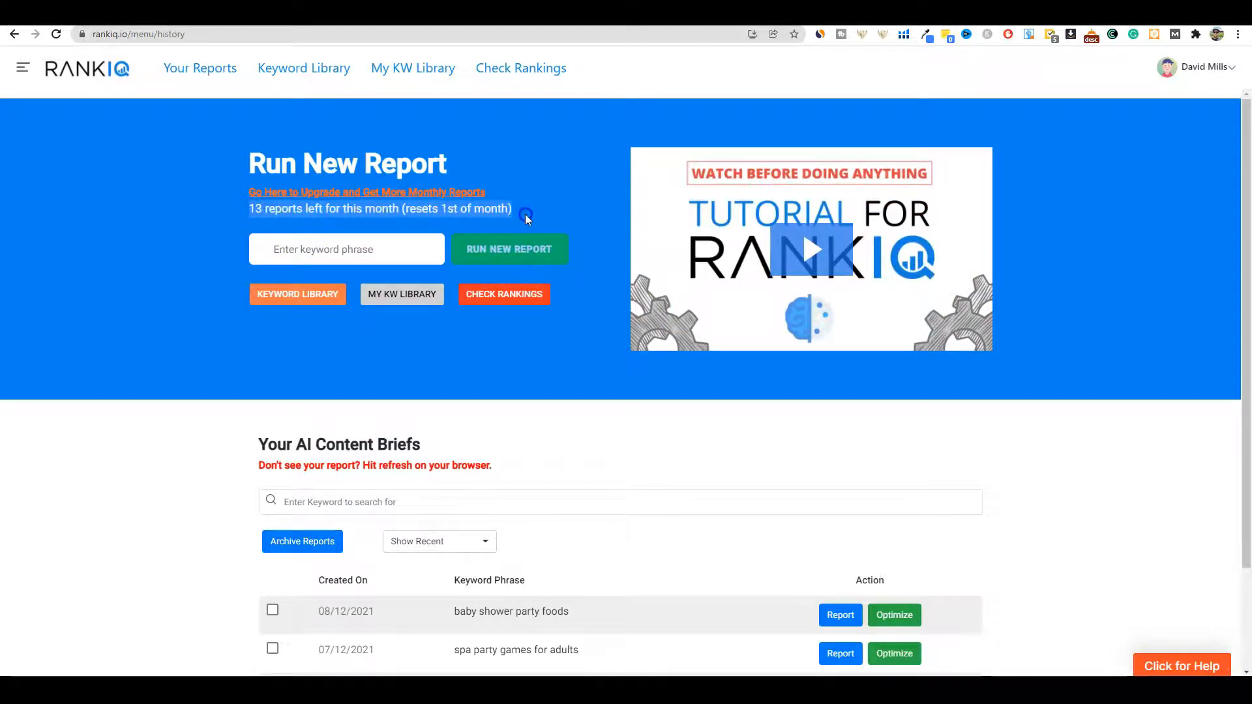
pyautogui.moveTo(633, 675)
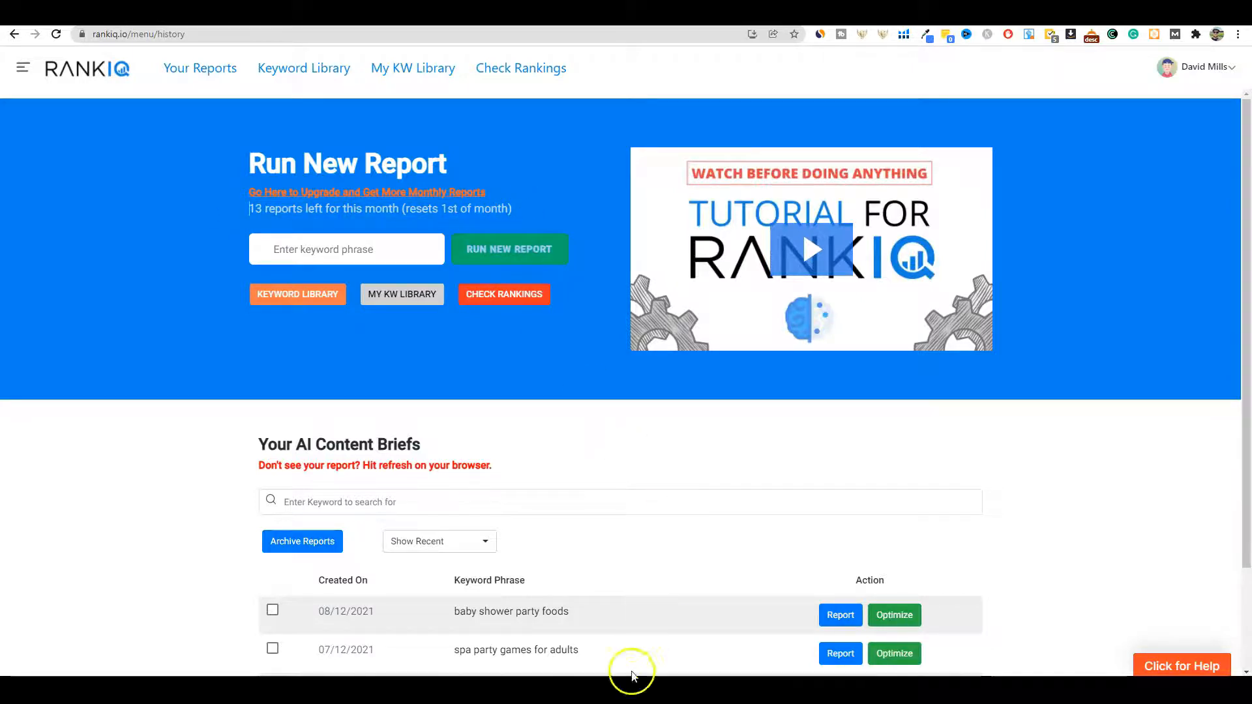
pyautogui.moveTo(803, 583)
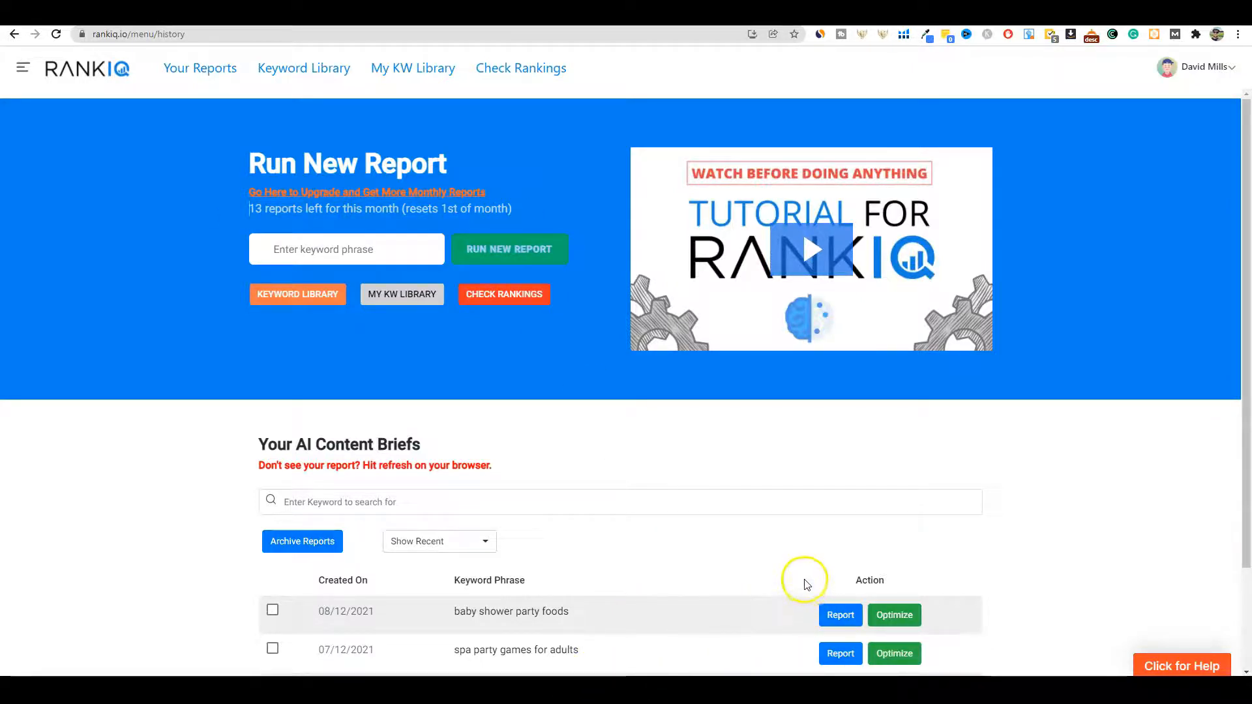
pyautogui.moveTo(646, 599)
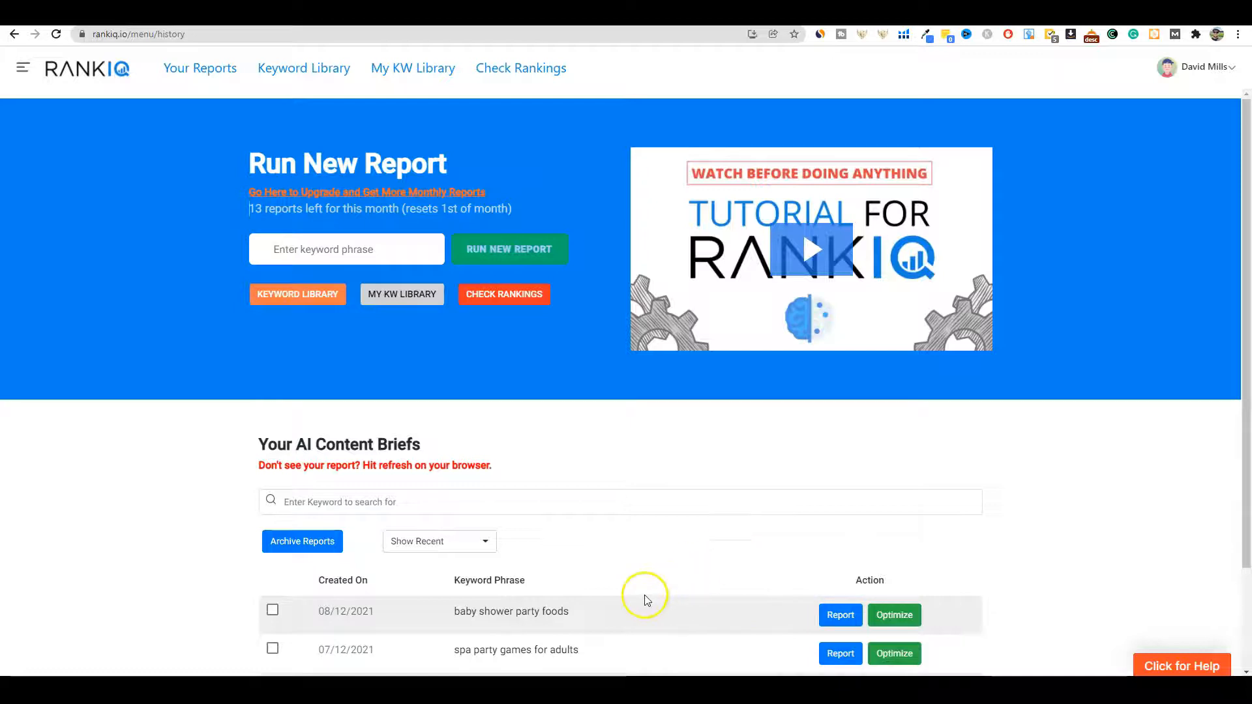
pyautogui.moveTo(528, 448)
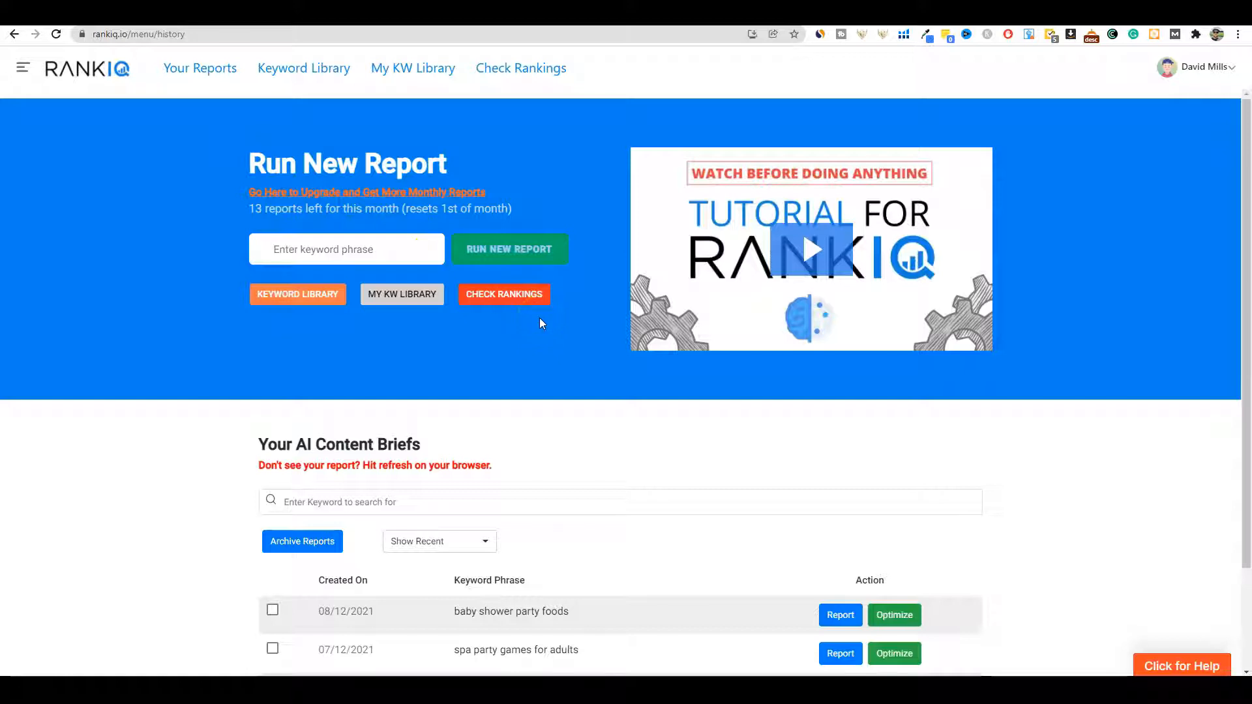
pyautogui.moveTo(541, 333)
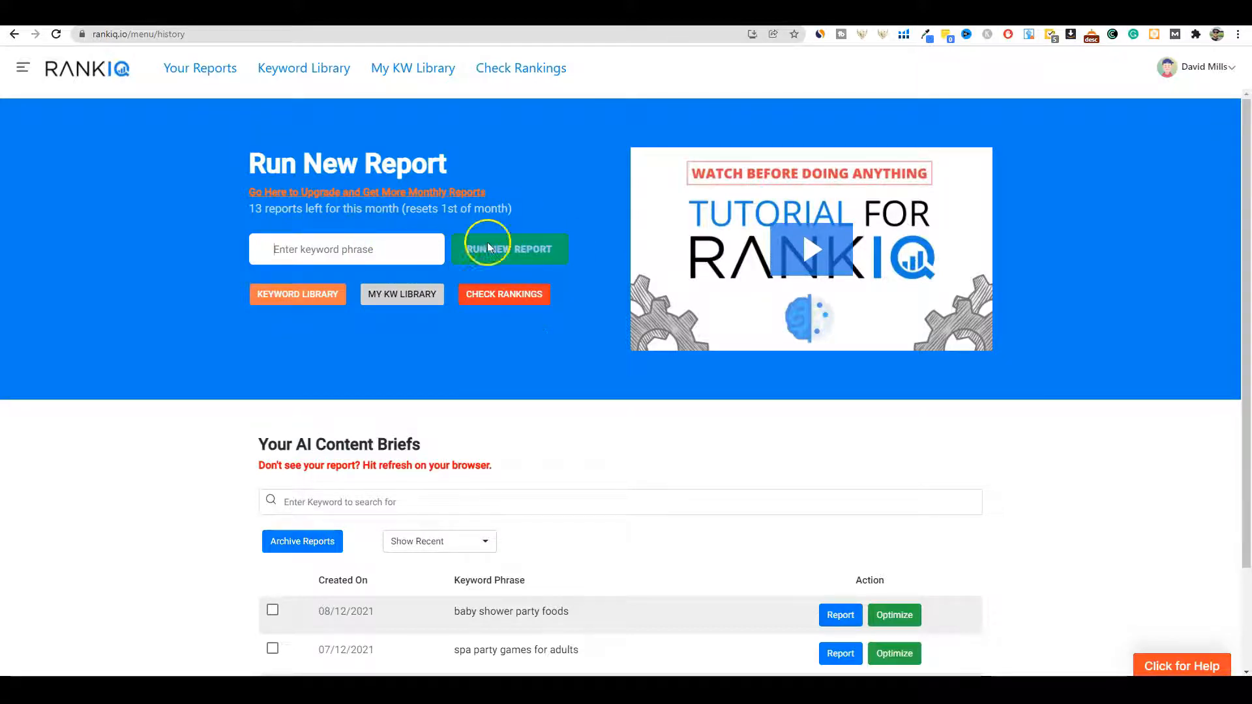
pyautogui.moveTo(670, 425)
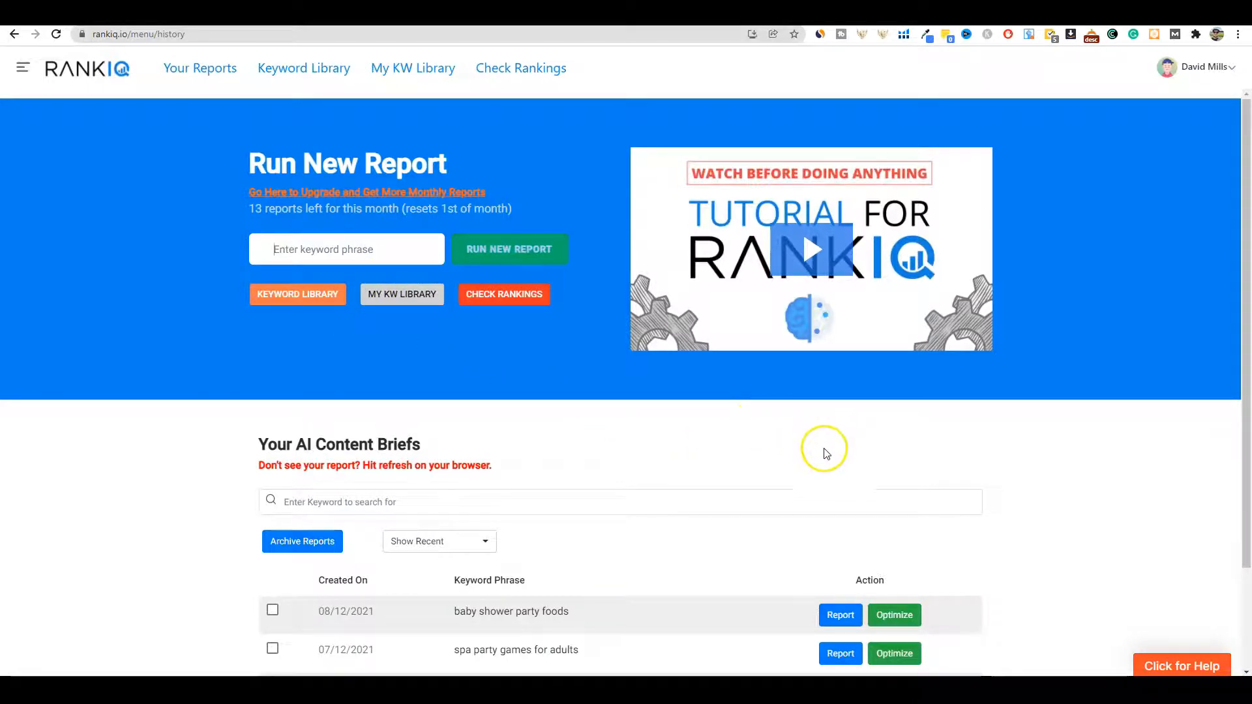
pyautogui.moveTo(582, 424)
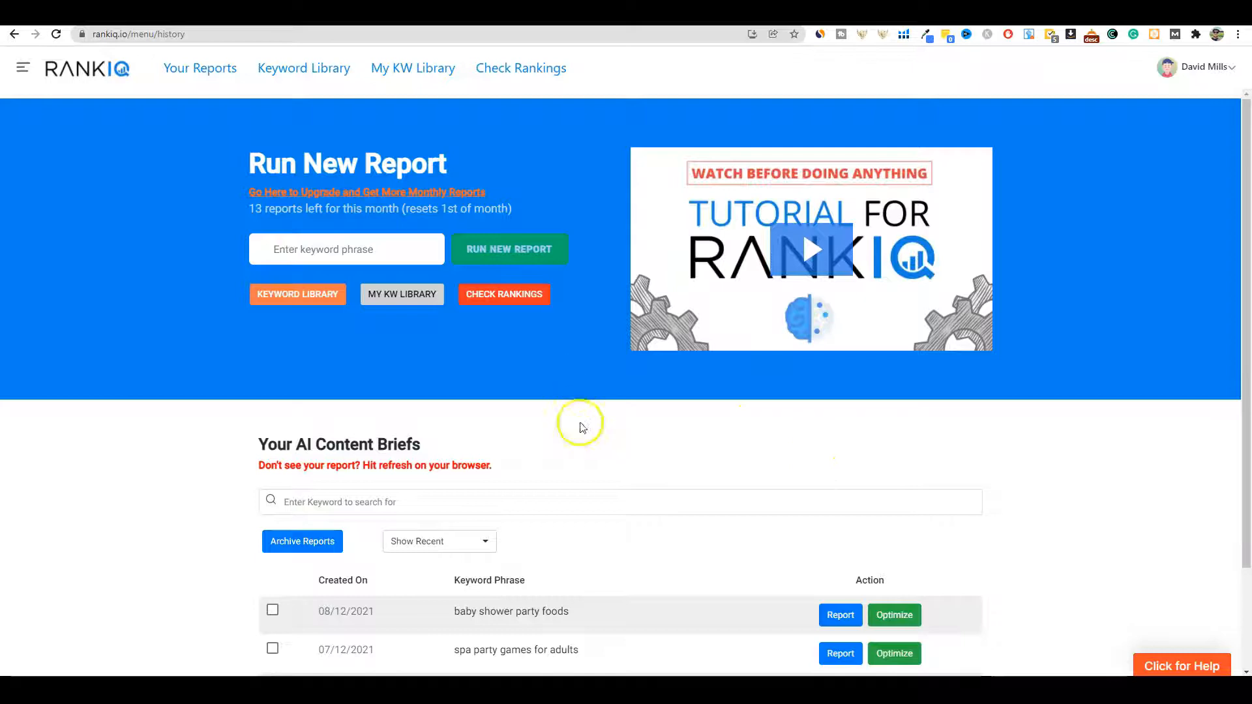
pyautogui.moveTo(503, 365)
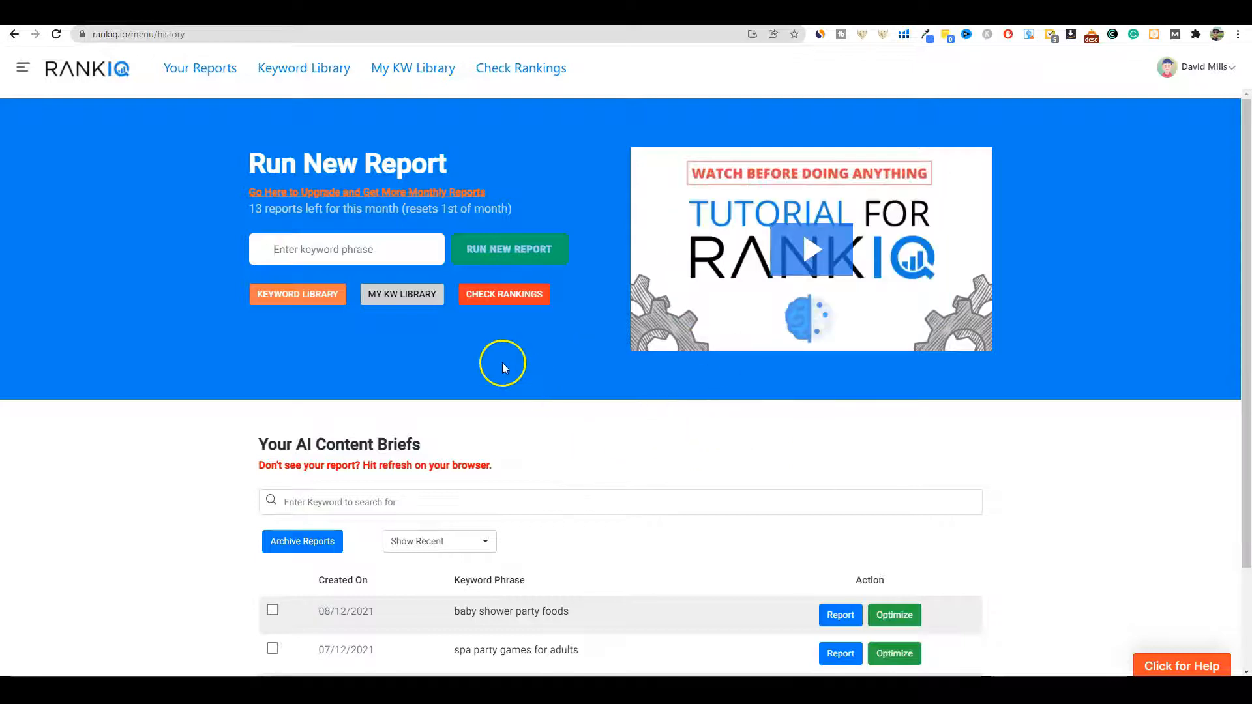
pyautogui.moveTo(519, 338)
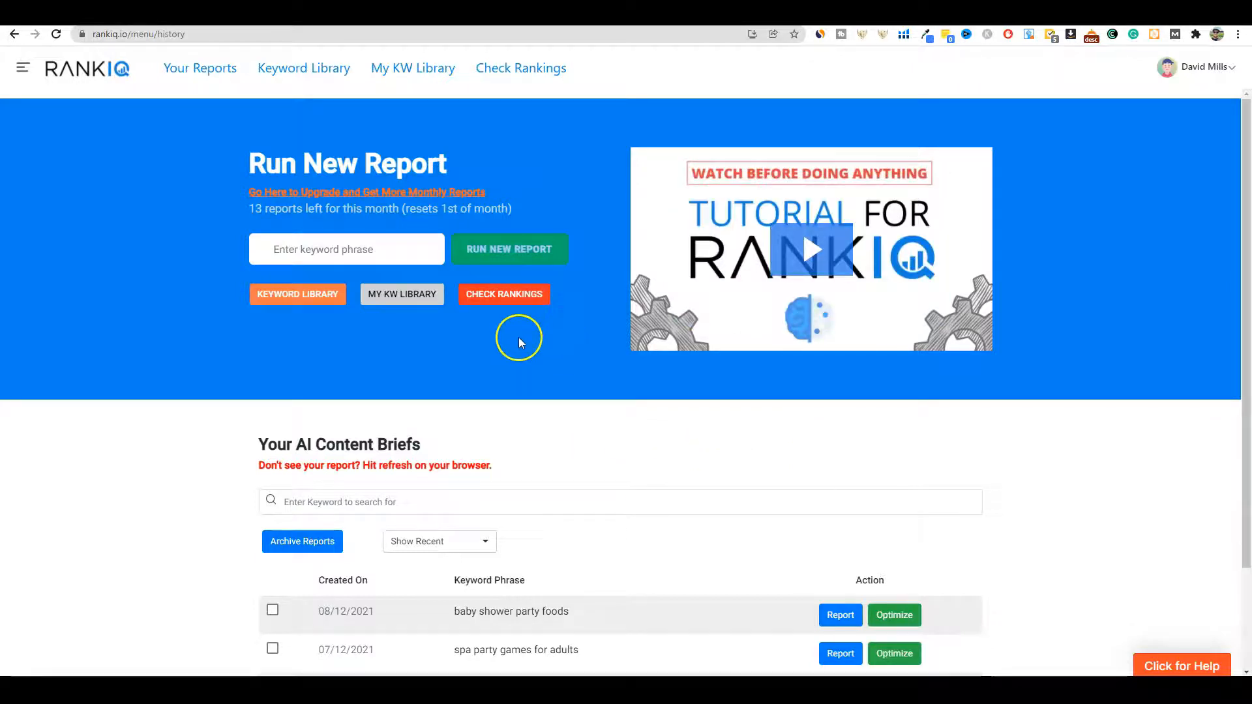
pyautogui.moveTo(103, 71)
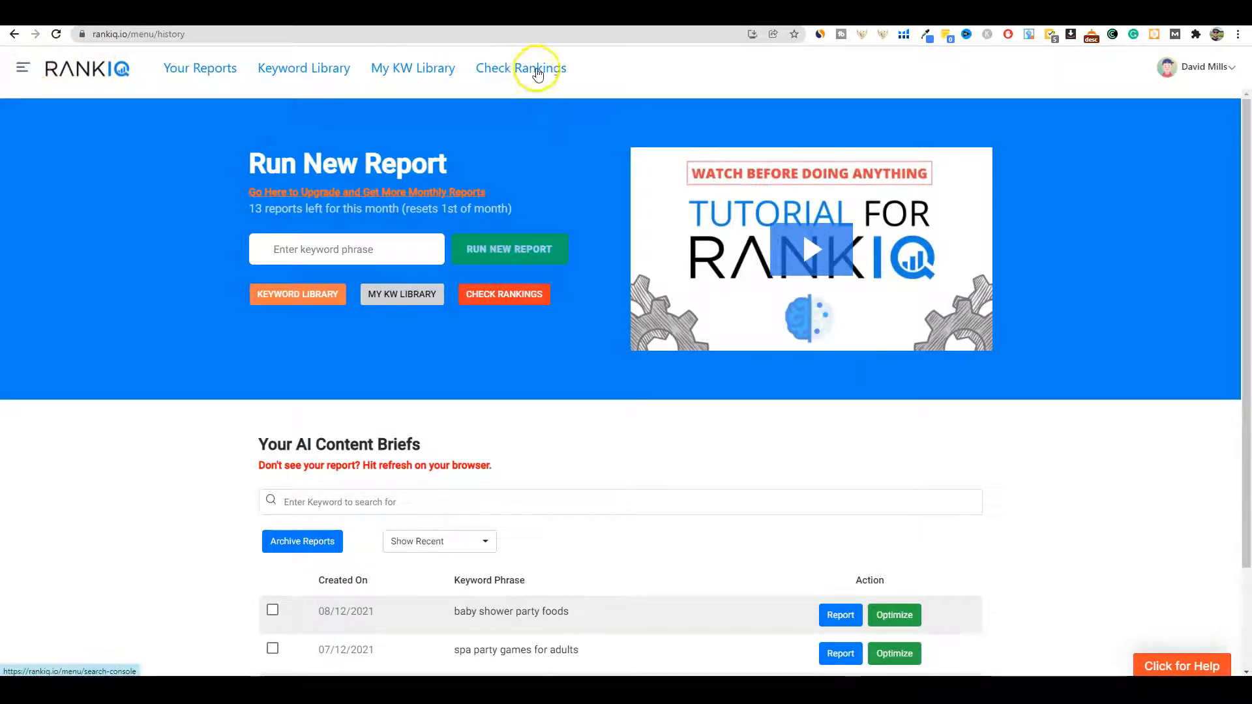
pyautogui.moveTo(560, 86)
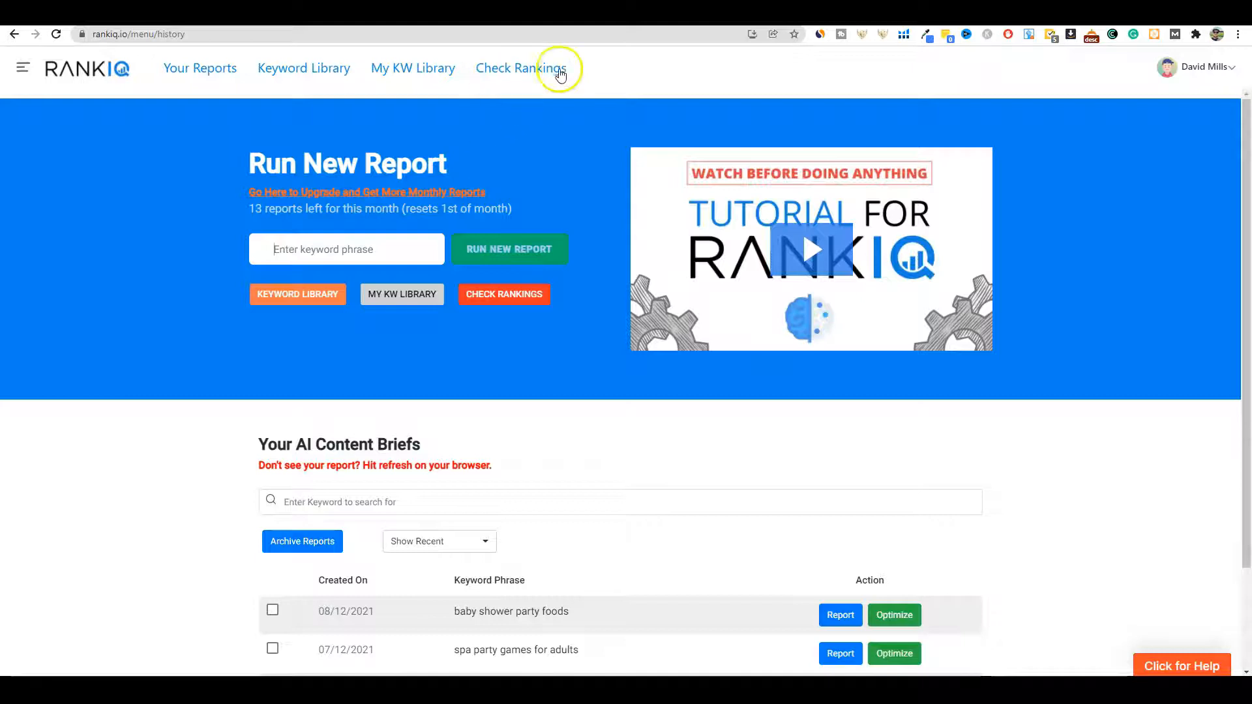
pyautogui.moveTo(519, 73)
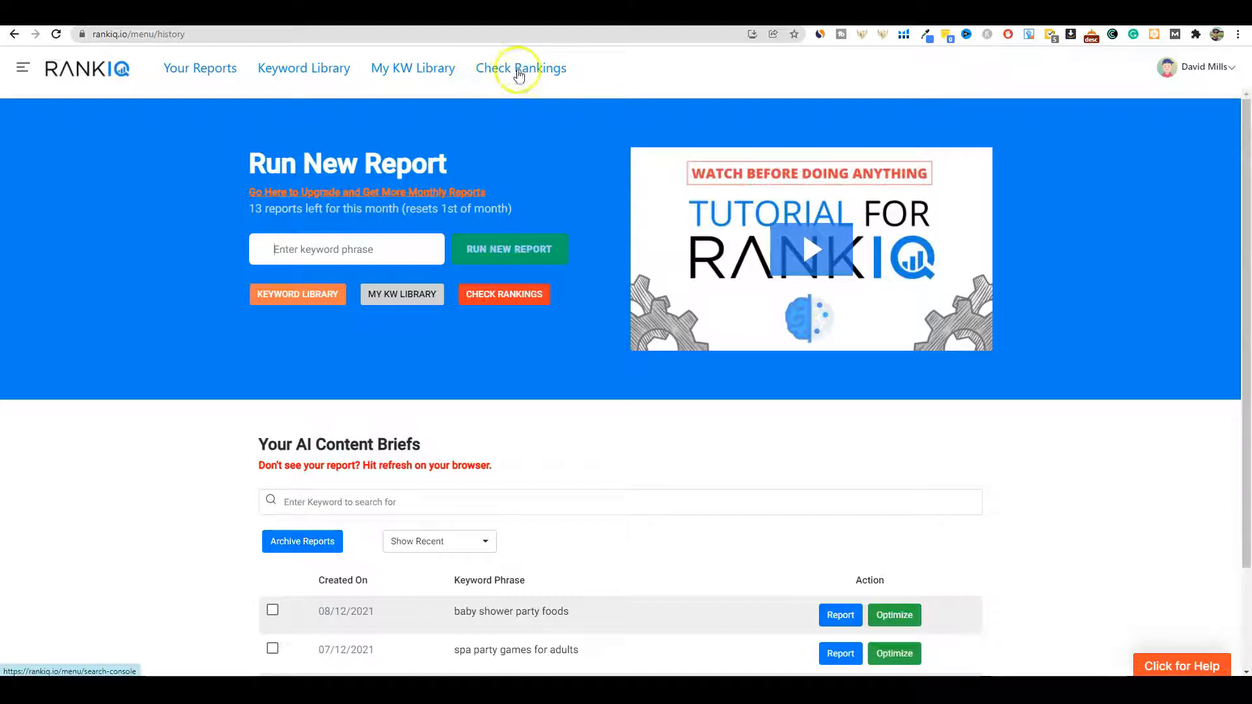
pyautogui.moveTo(510, 98)
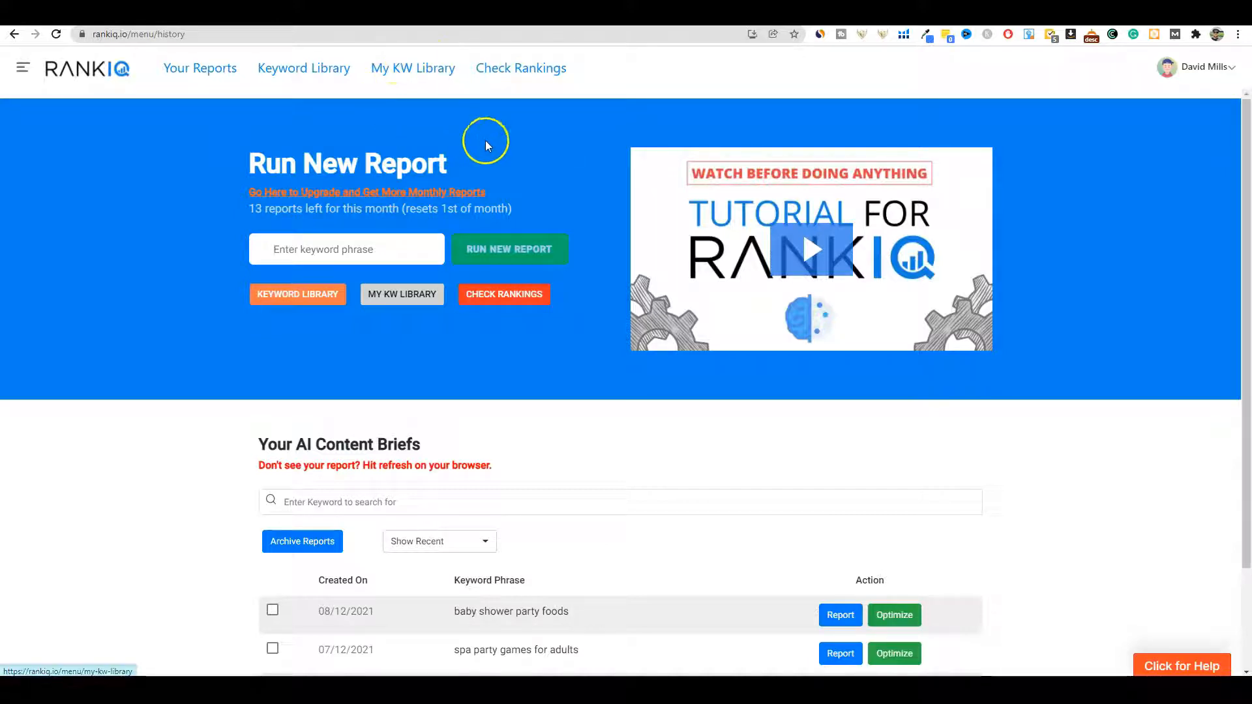
pyautogui.moveTo(374, 94)
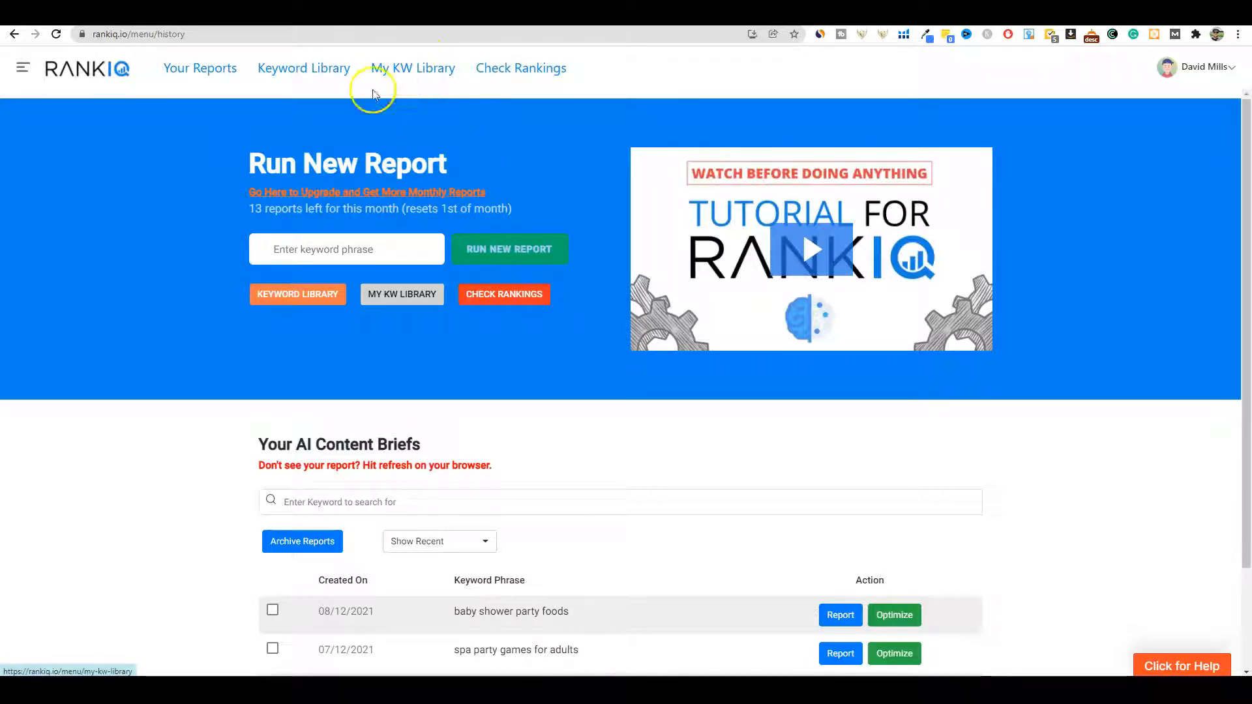
pyautogui.moveTo(472, 190)
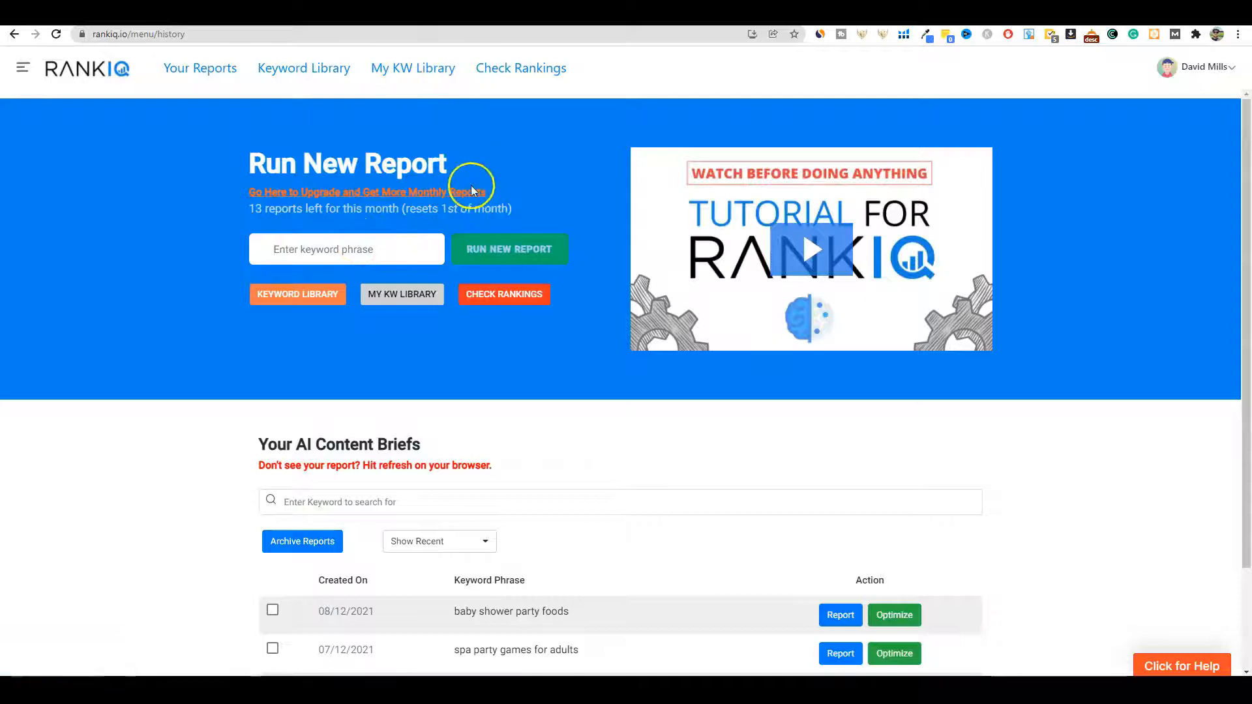
pyautogui.moveTo(330, 68)
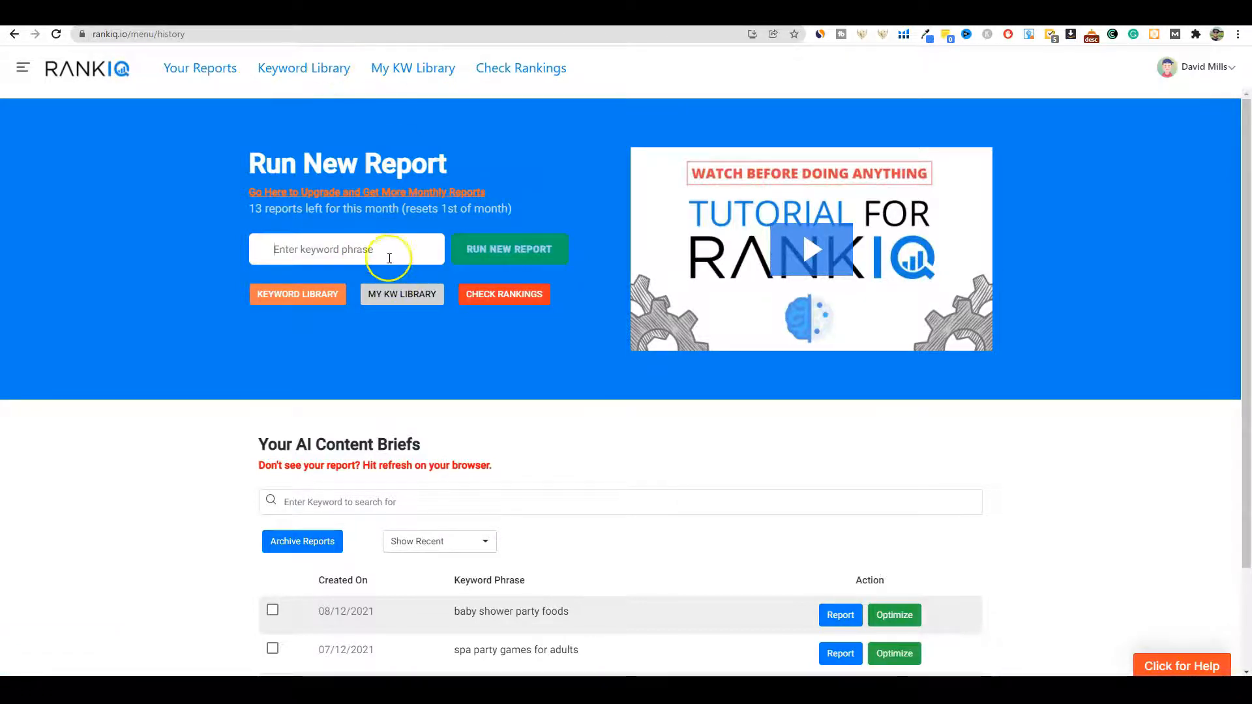
pyautogui.moveTo(454, 395)
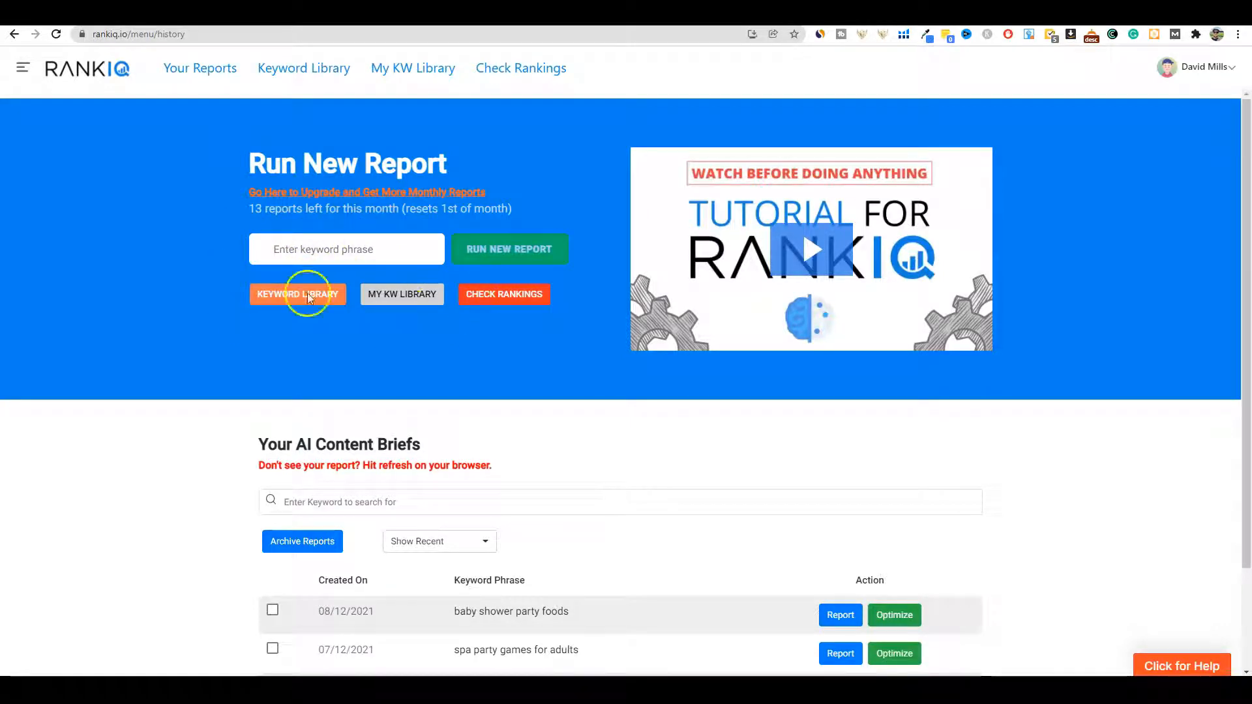
# Go to the Keyword Research Library and sort keywords by lowest Competition first.
pyautogui.click(294, 295)
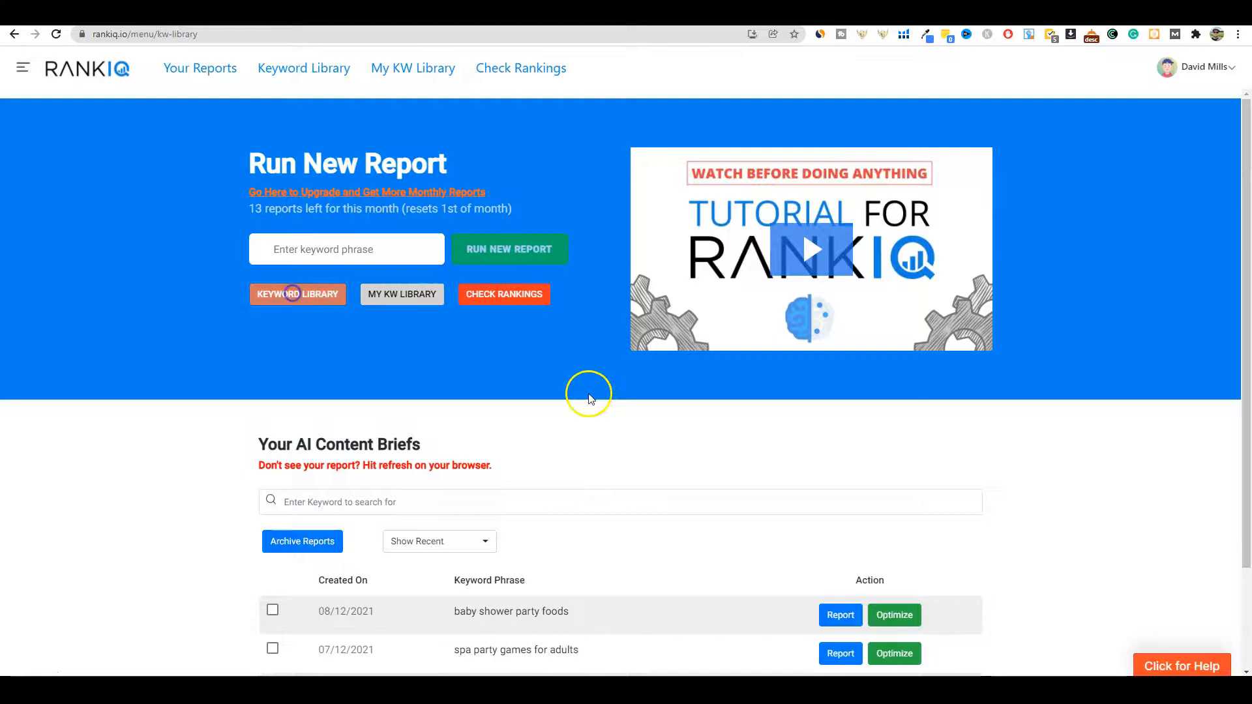
pyautogui.click(297, 295)
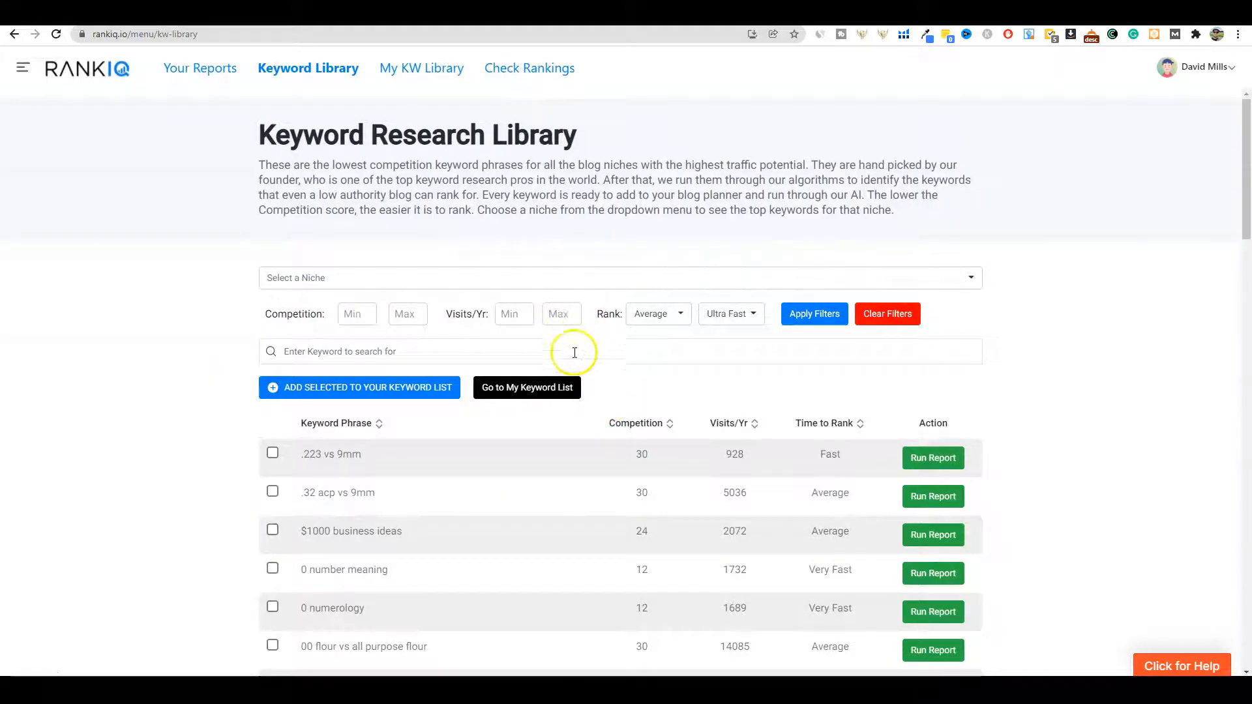
pyautogui.moveTo(716, 374)
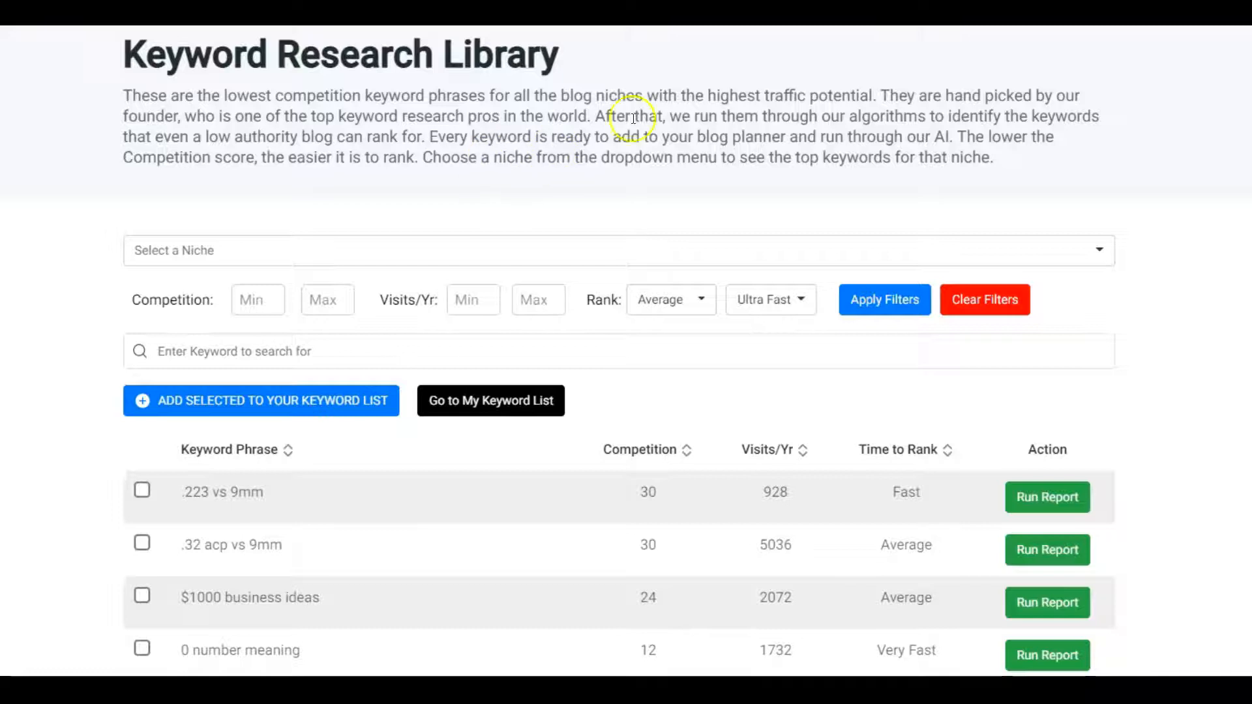
pyautogui.moveTo(646, 532)
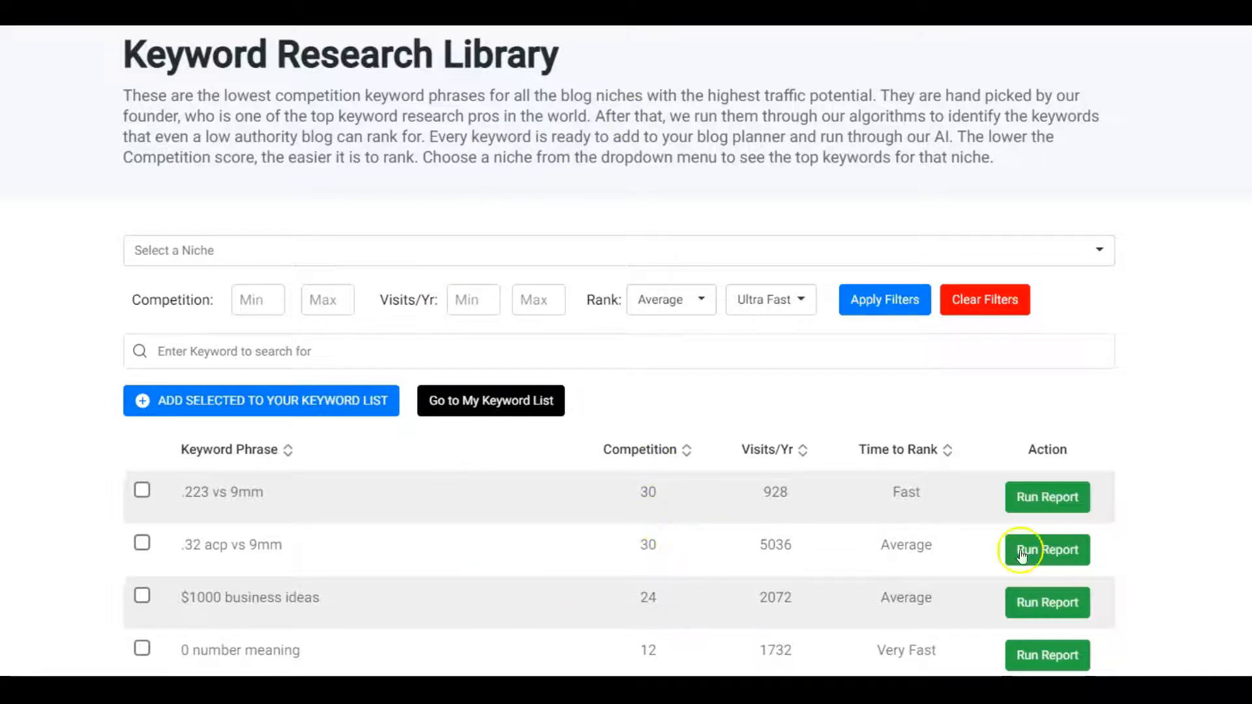
pyautogui.moveTo(640, 582)
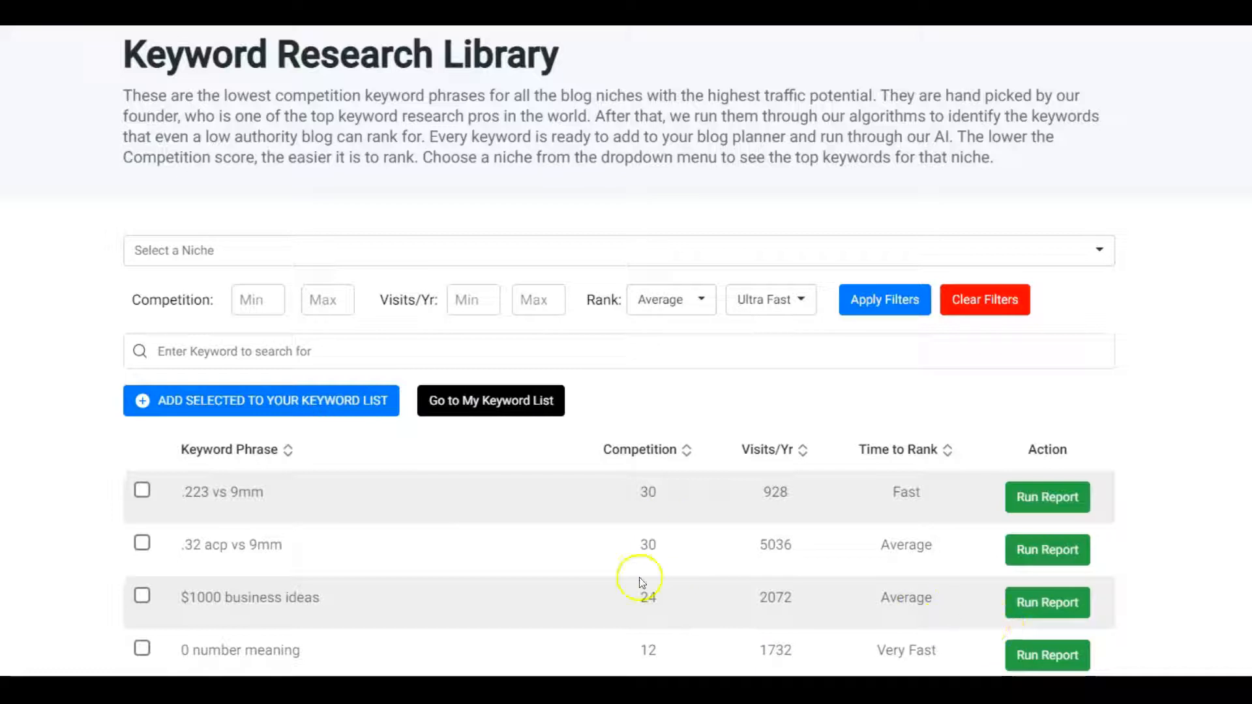
pyautogui.moveTo(630, 561)
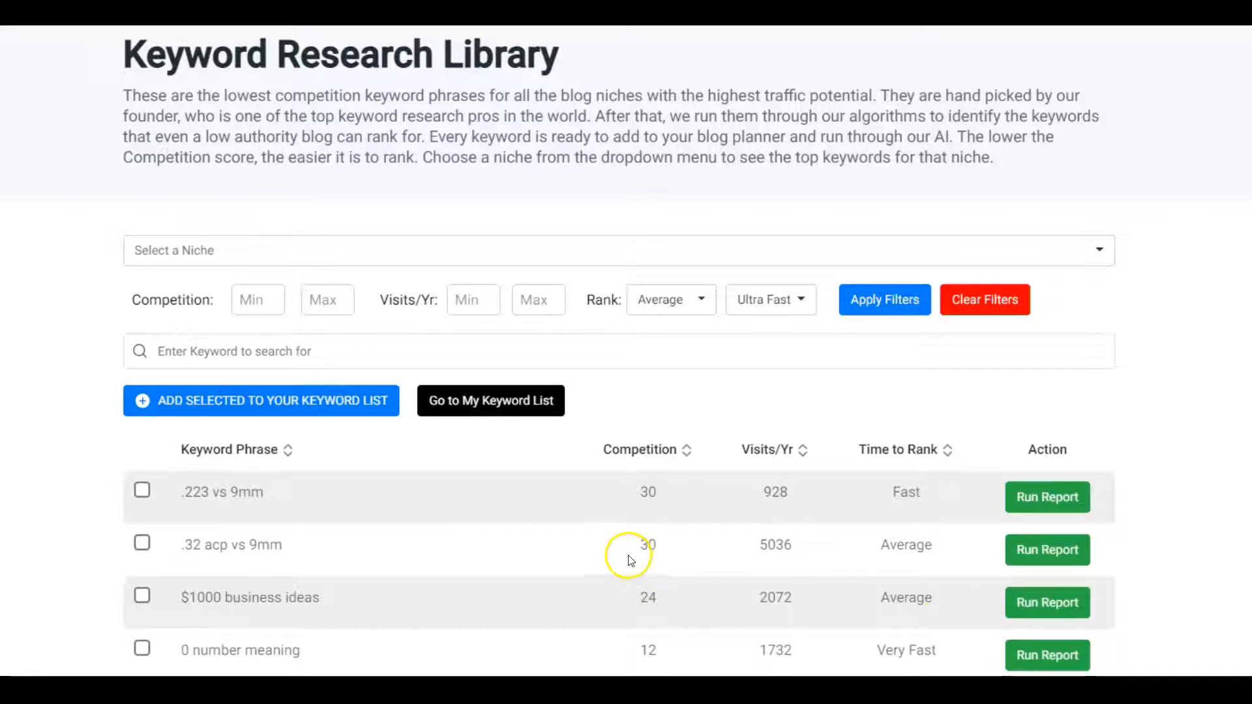
pyautogui.moveTo(581, 551)
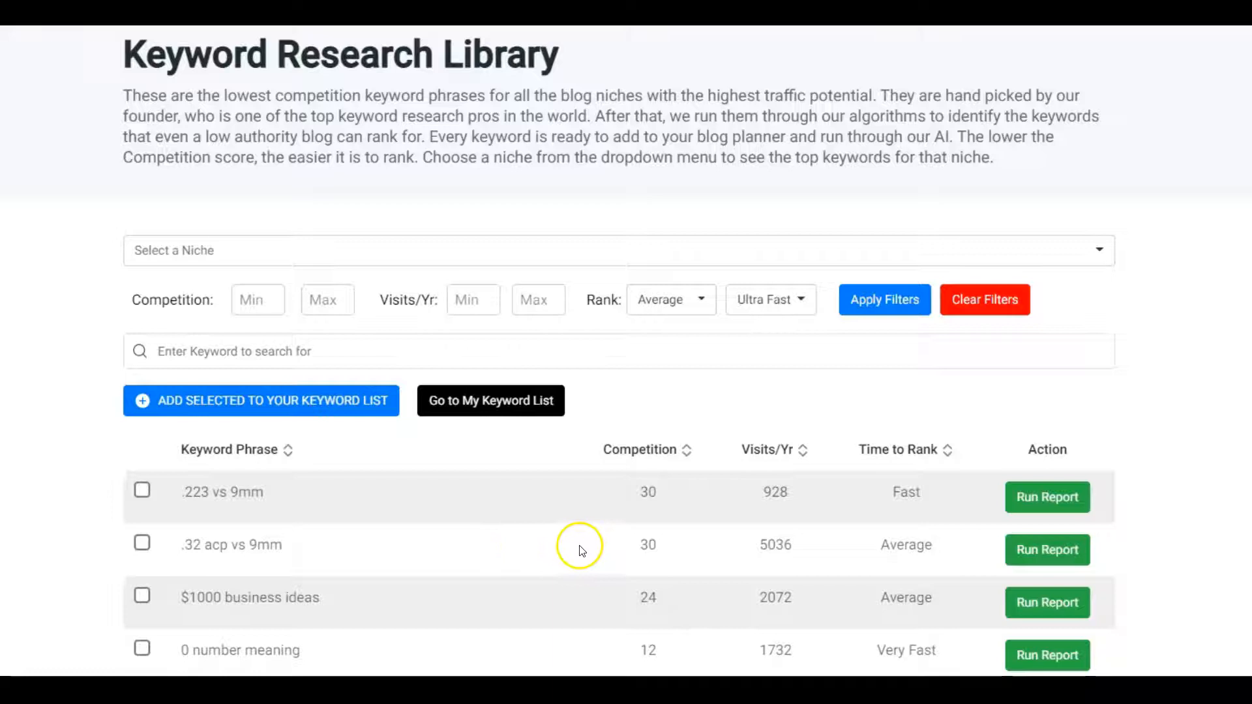
pyautogui.moveTo(678, 450)
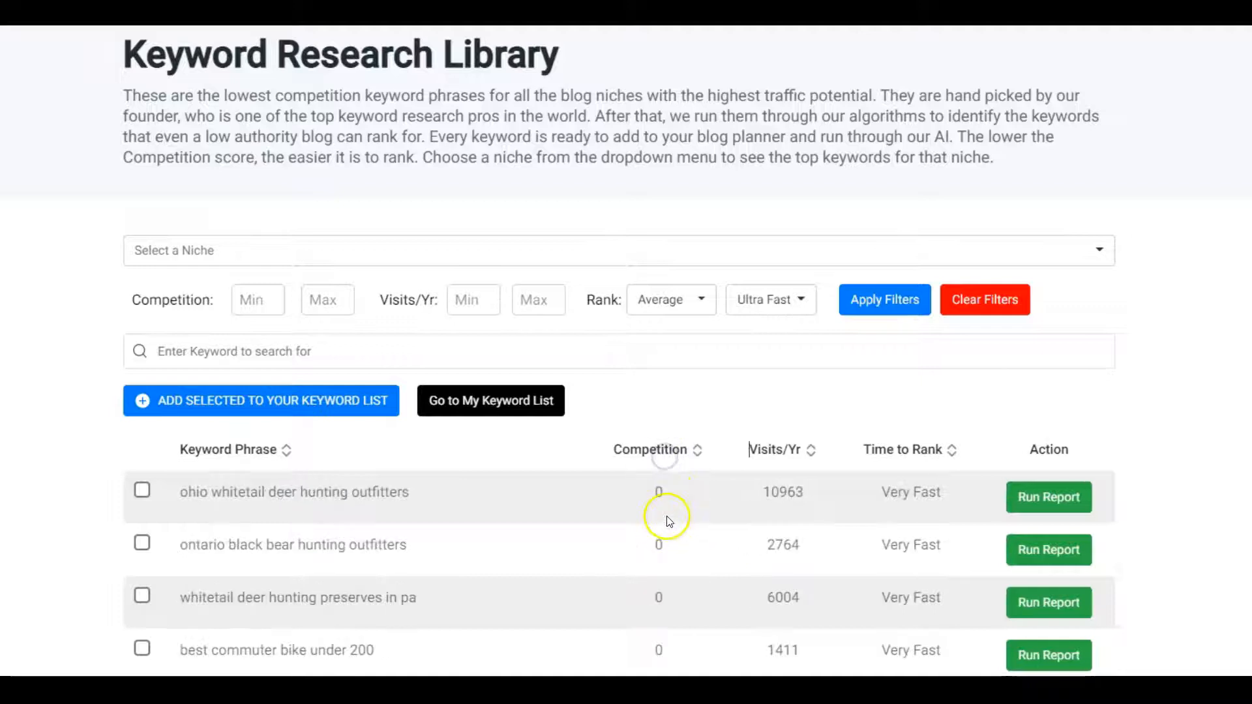
pyautogui.moveTo(650, 647)
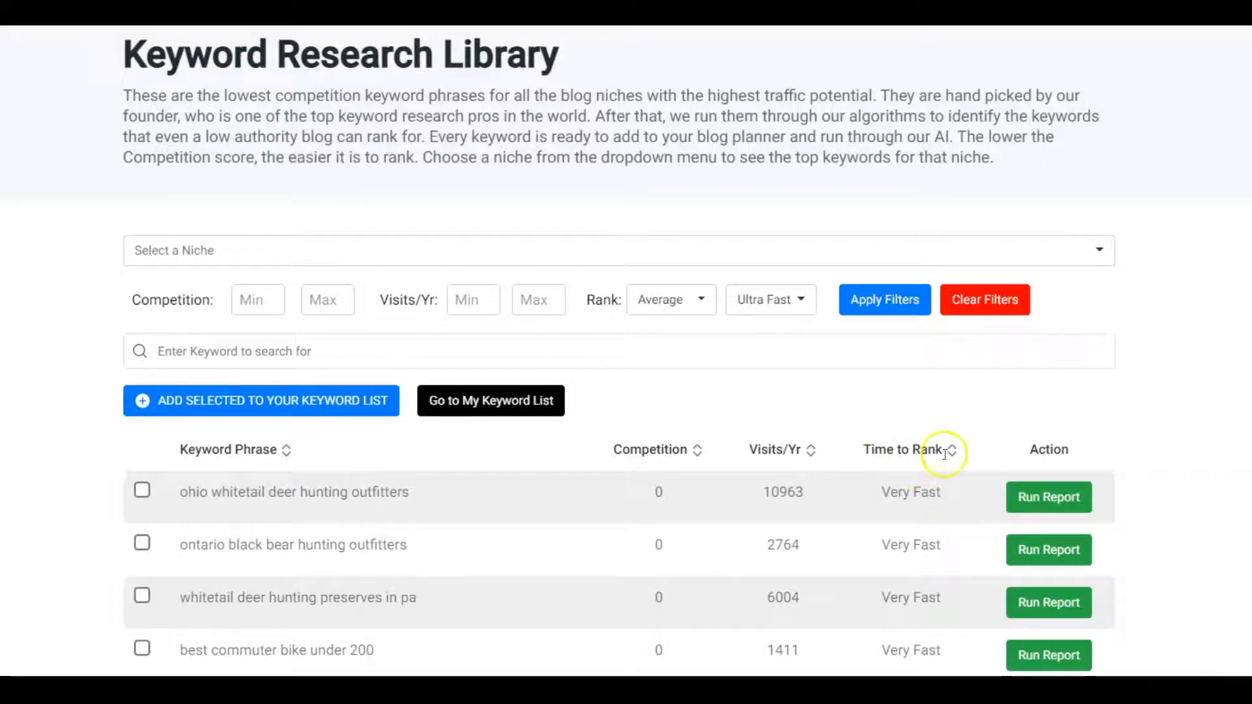
pyautogui.scroll(-3)
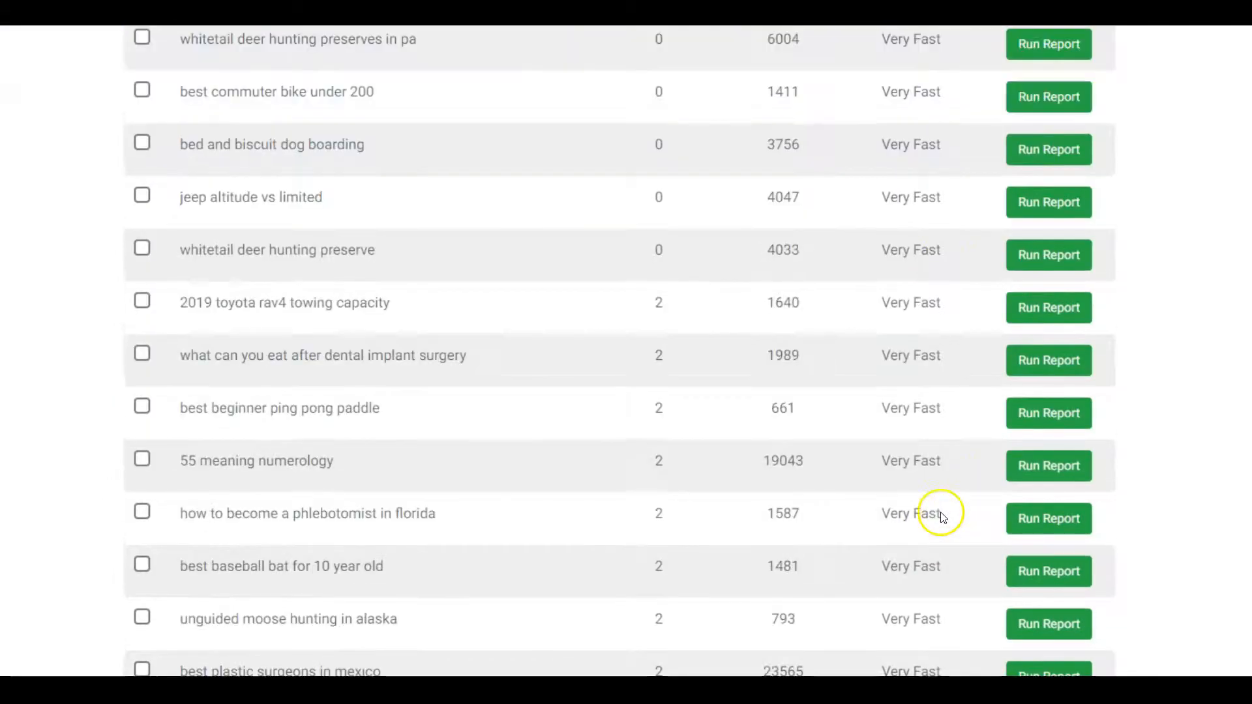
pyautogui.scroll(3)
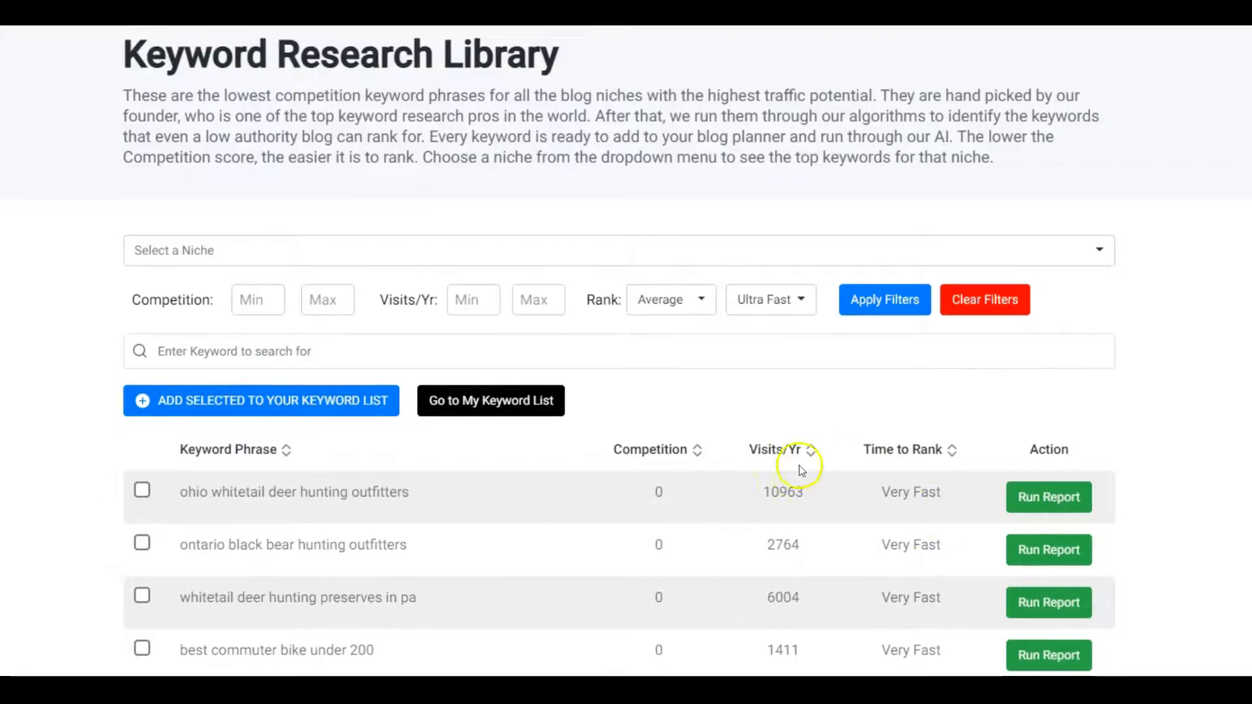
pyautogui.moveTo(772, 522)
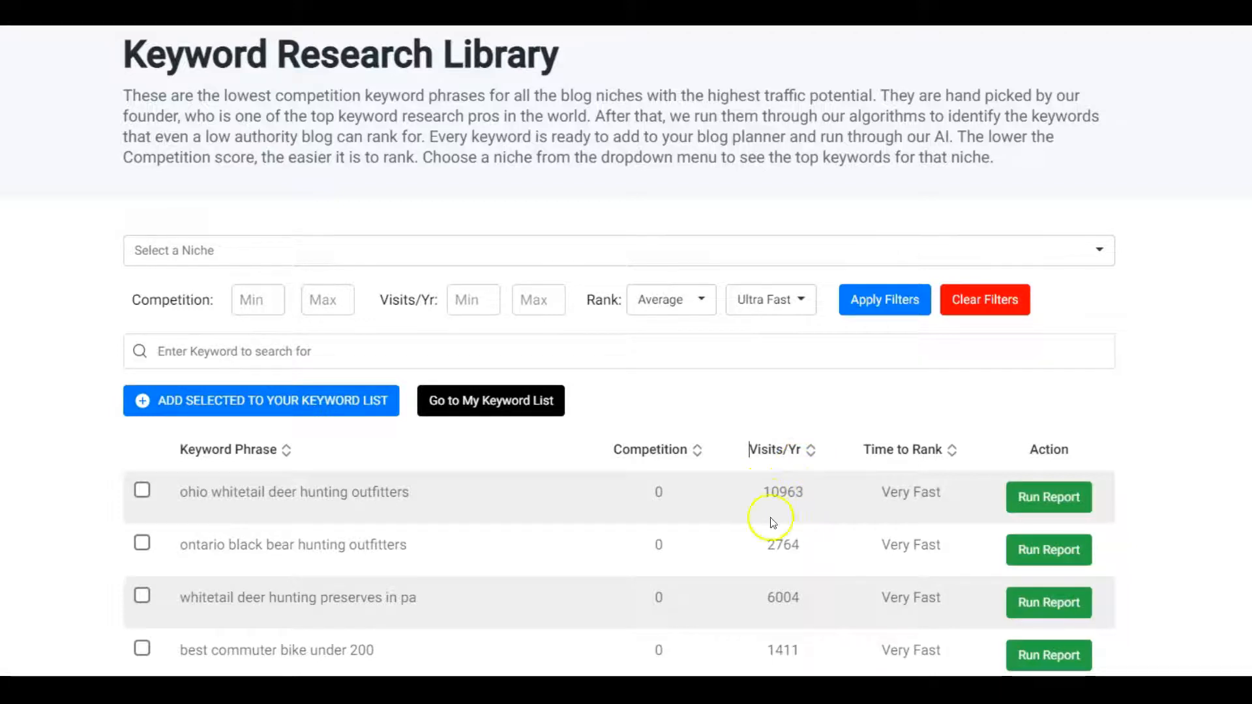
pyautogui.moveTo(790, 515)
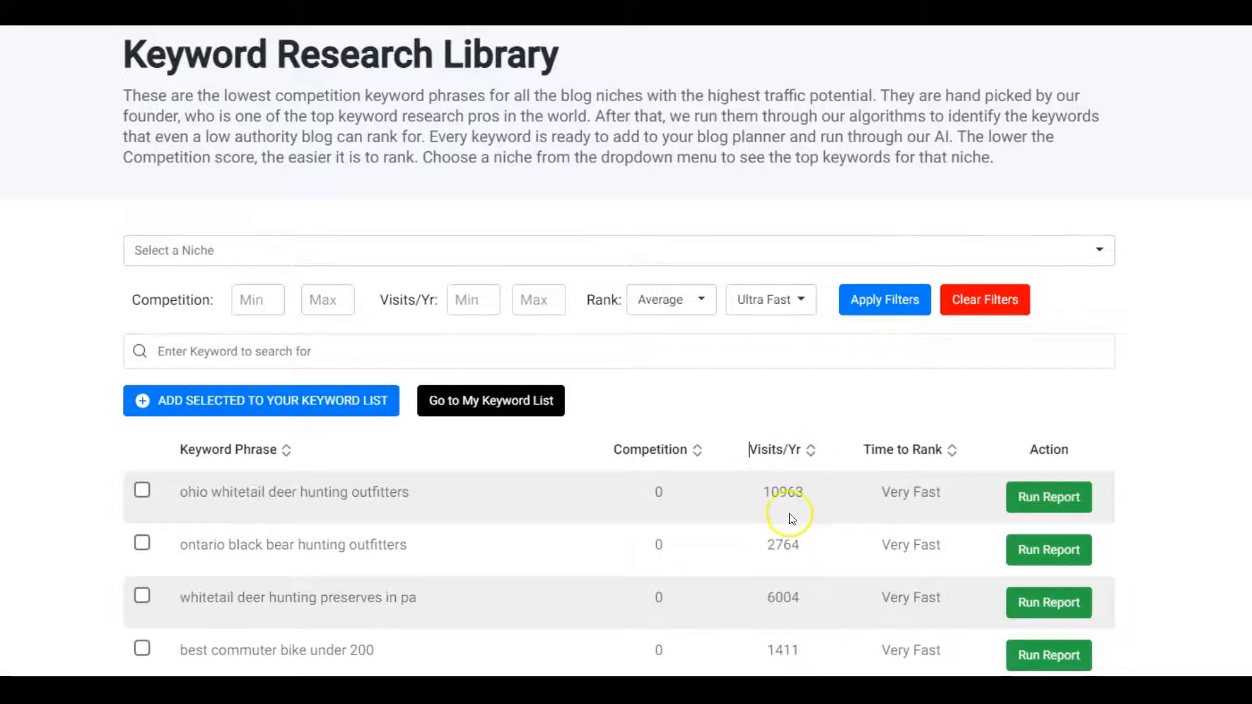
pyautogui.moveTo(305, 454)
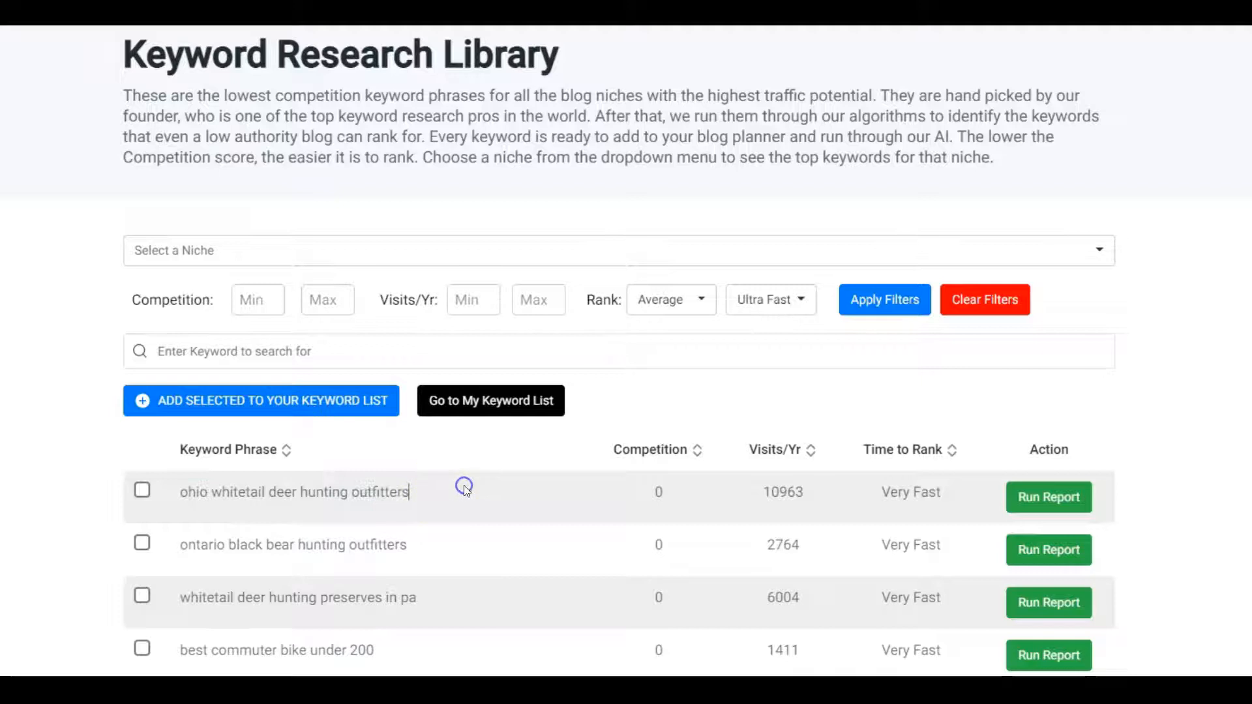
pyautogui.moveTo(399, 360)
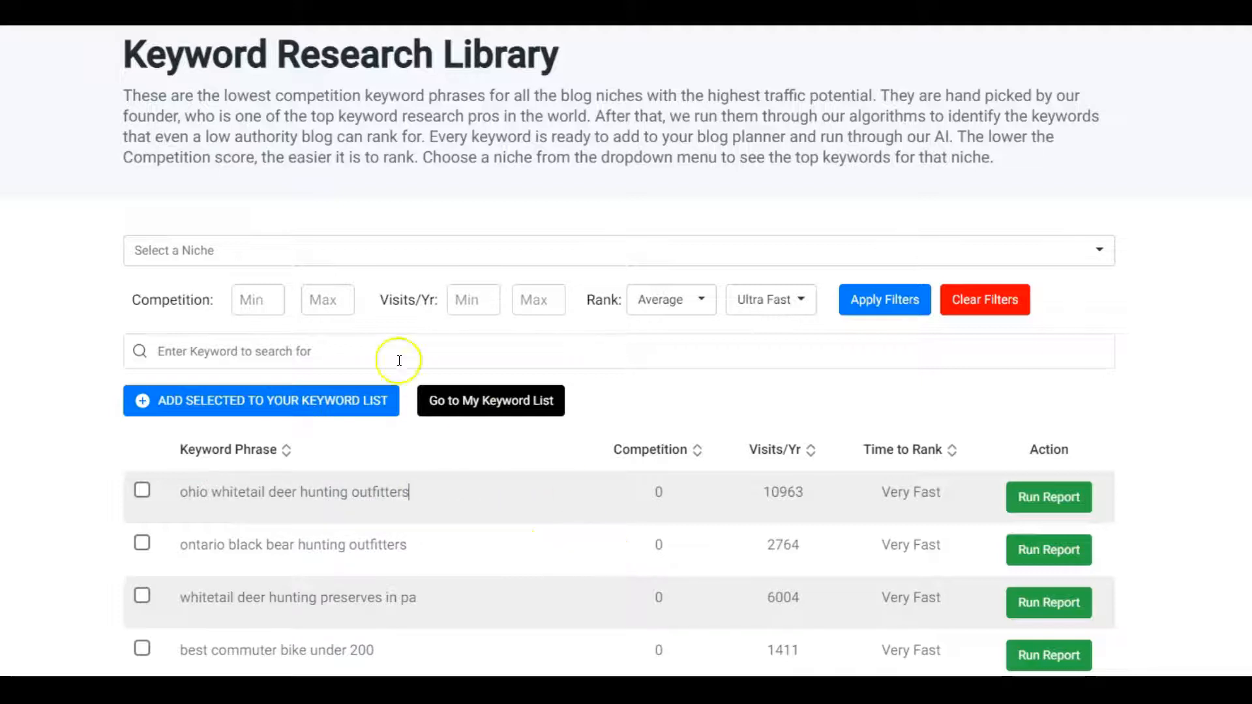
pyautogui.click(614, 252)
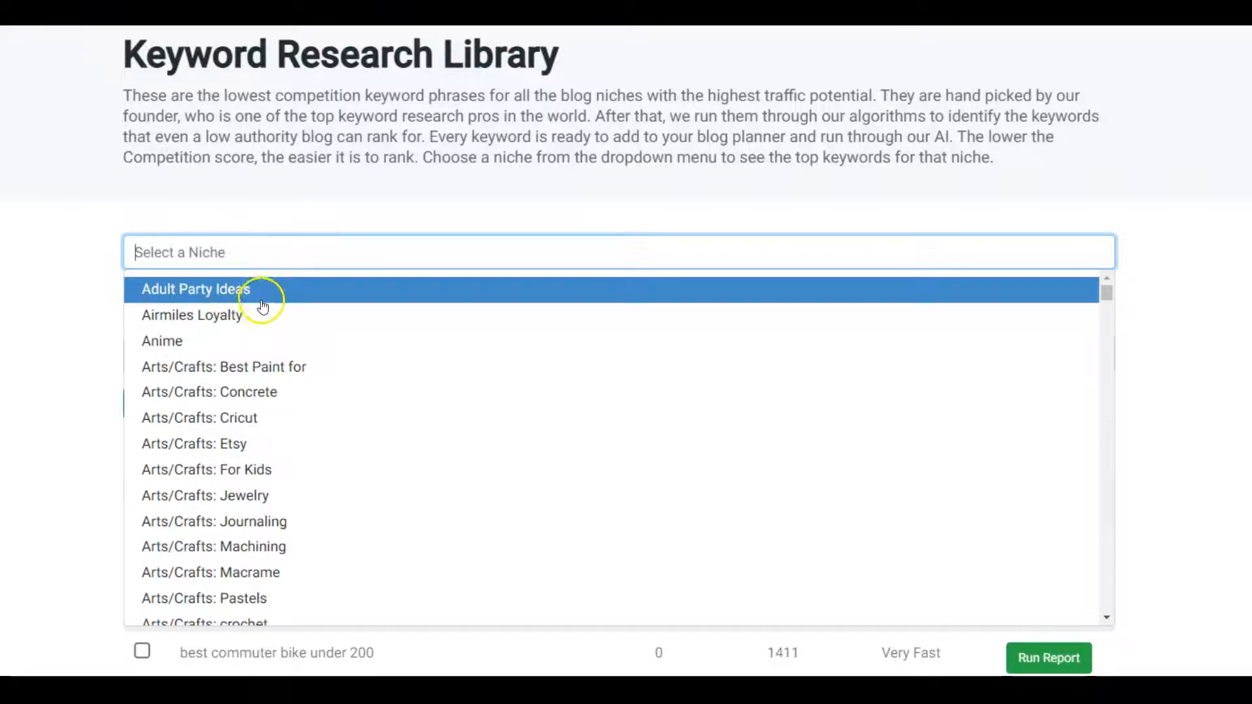
pyautogui.moveTo(267, 424)
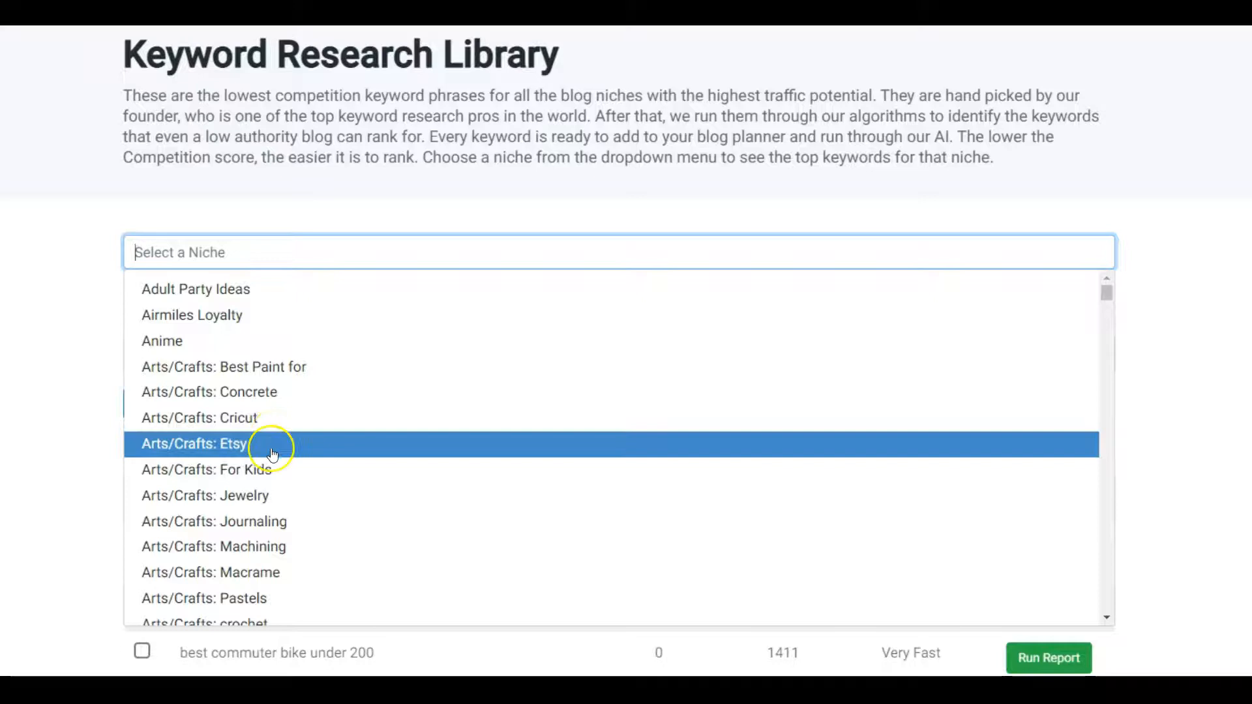
pyautogui.moveTo(295, 548)
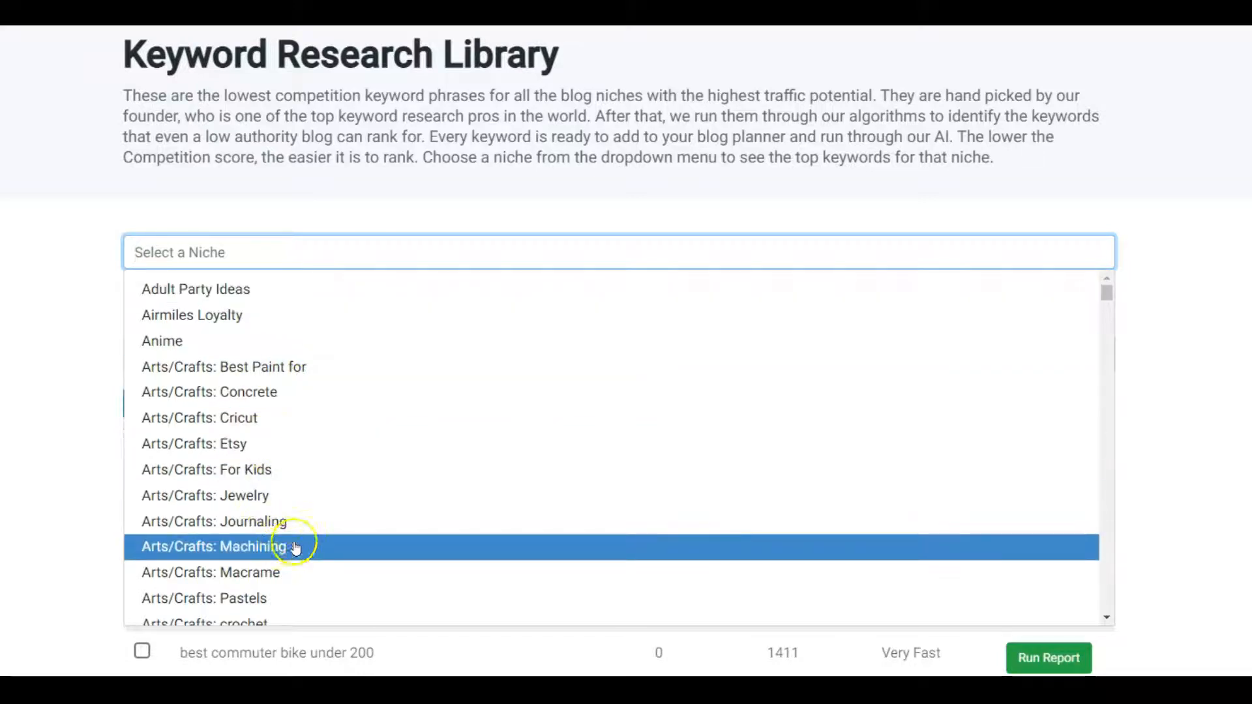
pyautogui.scroll(-3)
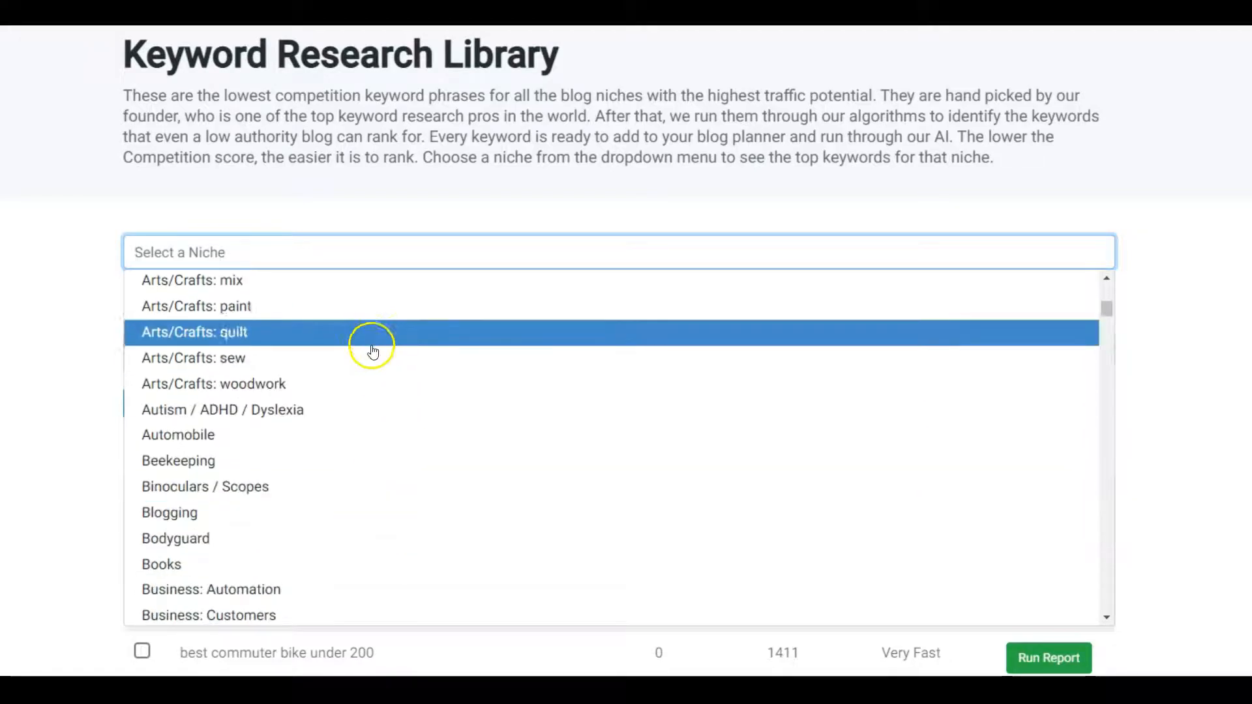
pyautogui.moveTo(330, 415)
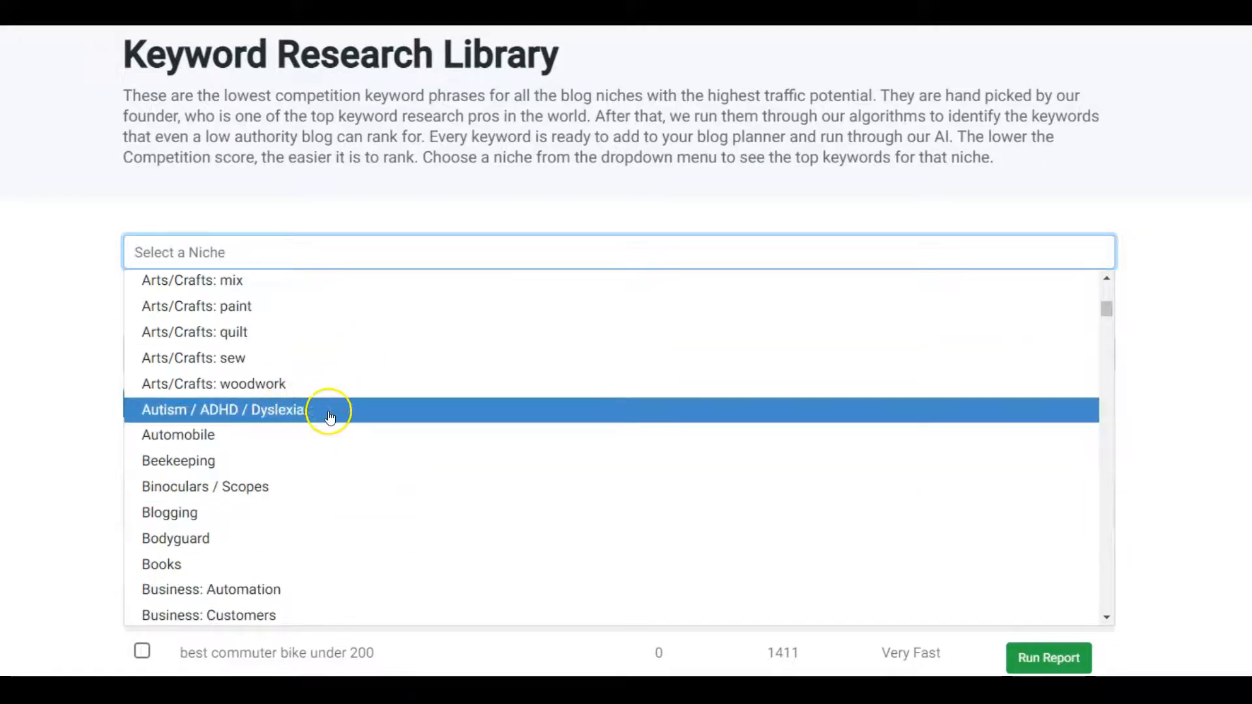
pyautogui.moveTo(285, 435)
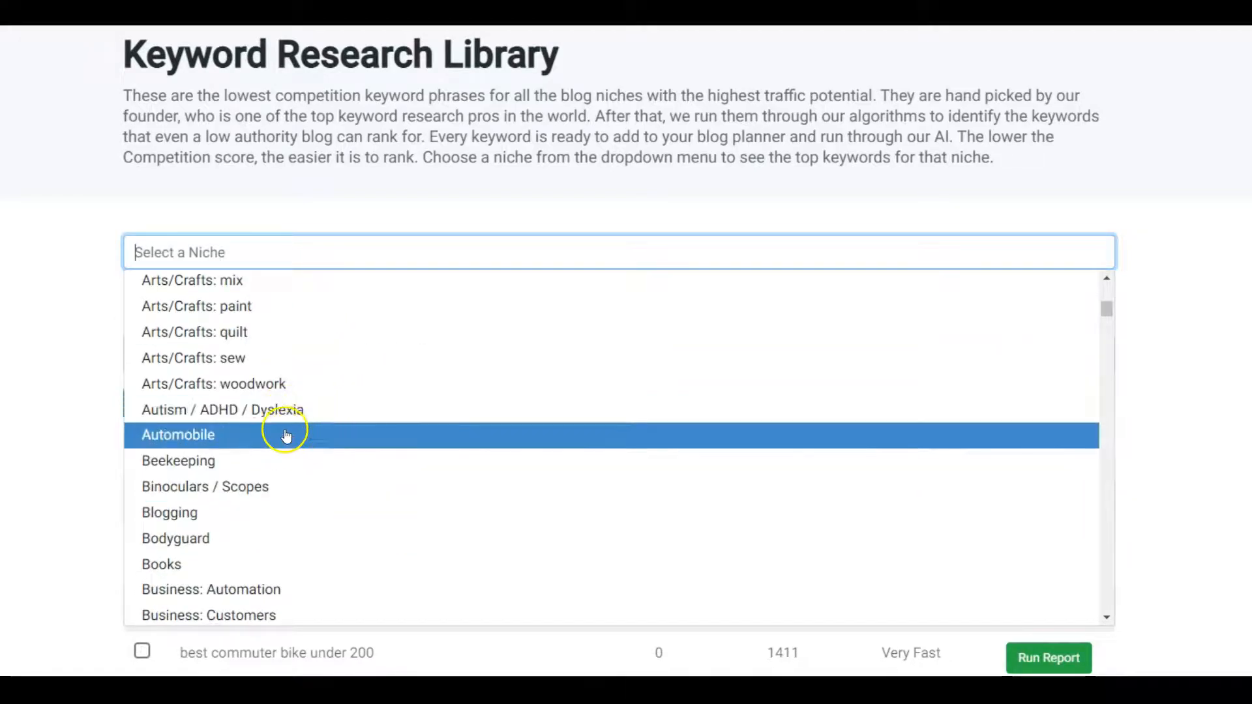
pyautogui.moveTo(245, 469)
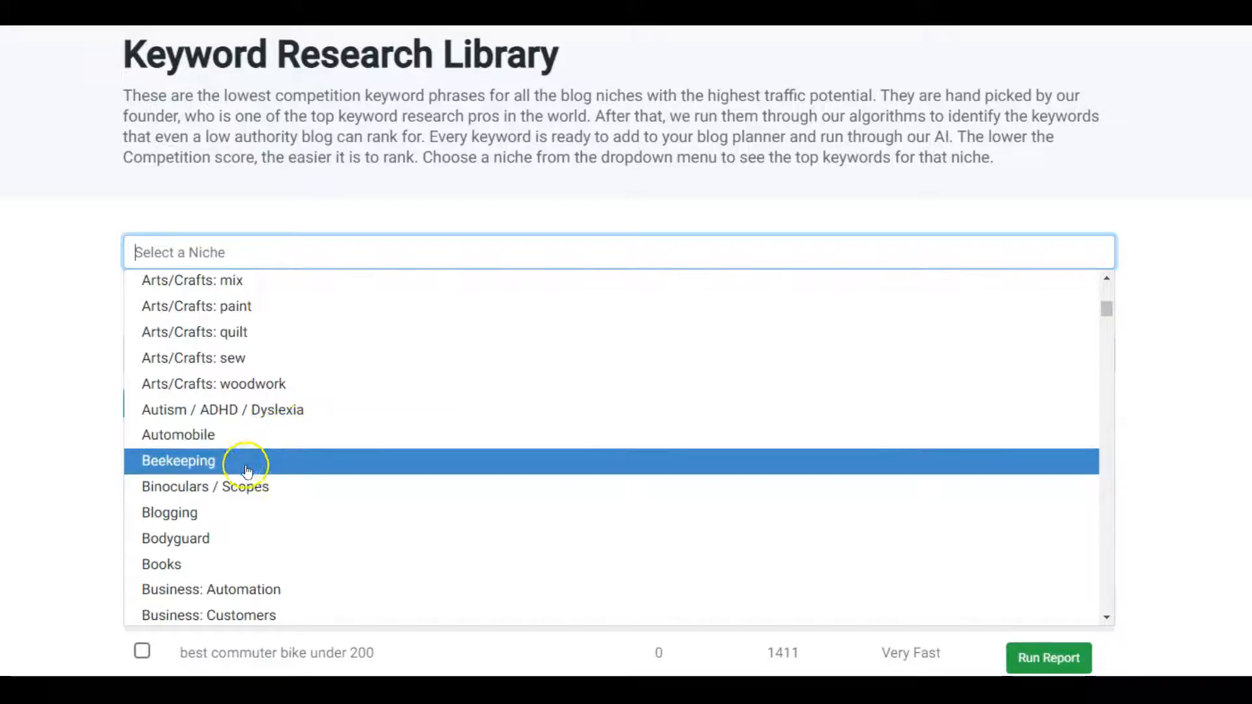
pyautogui.moveTo(200, 459)
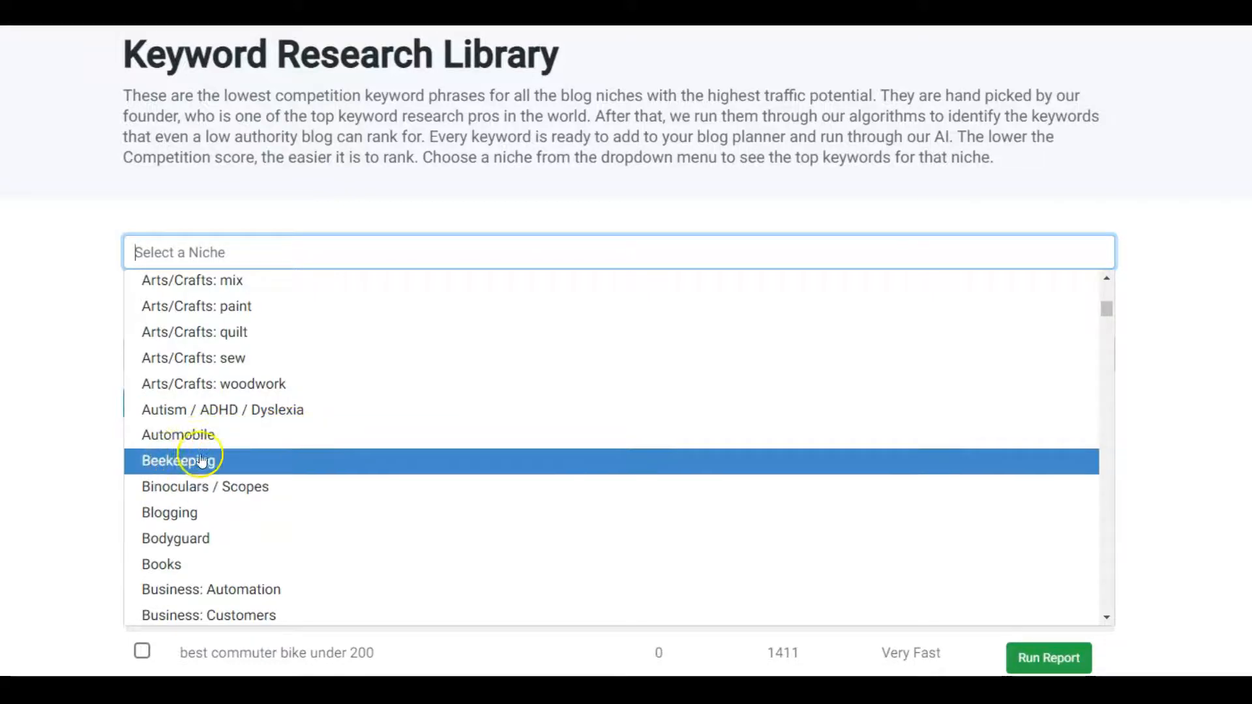
pyautogui.moveTo(299, 548)
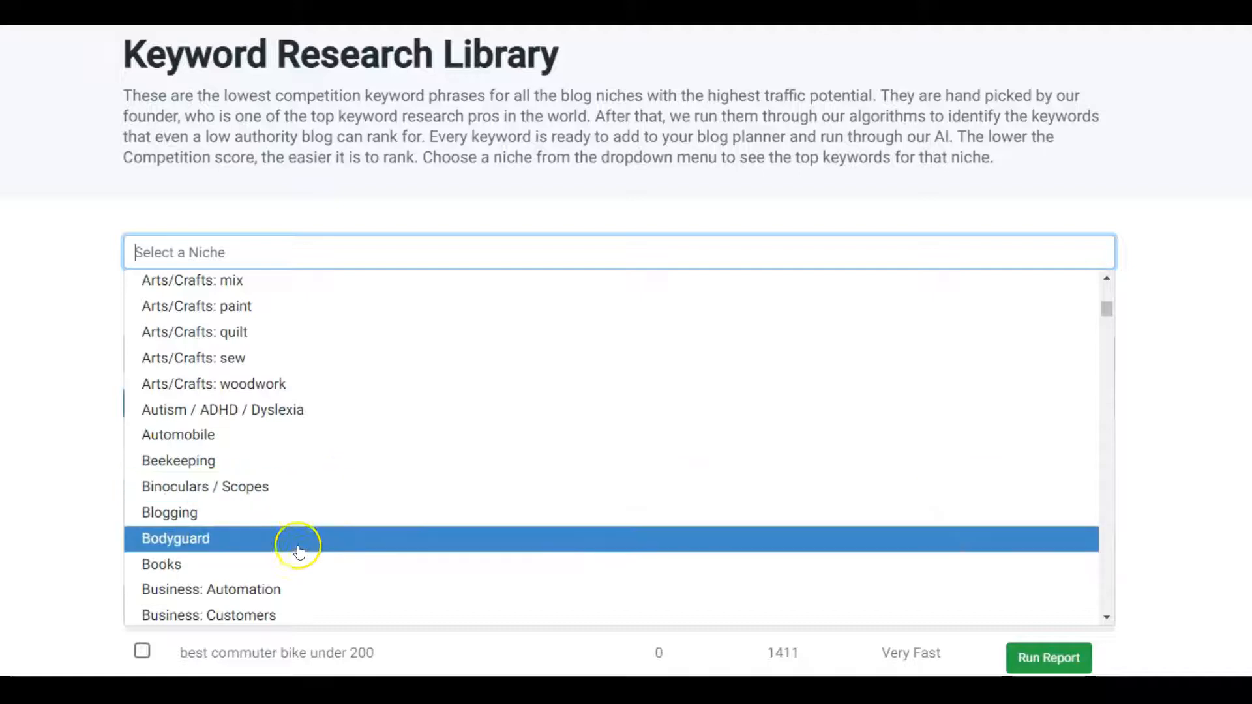
pyautogui.scroll(-3)
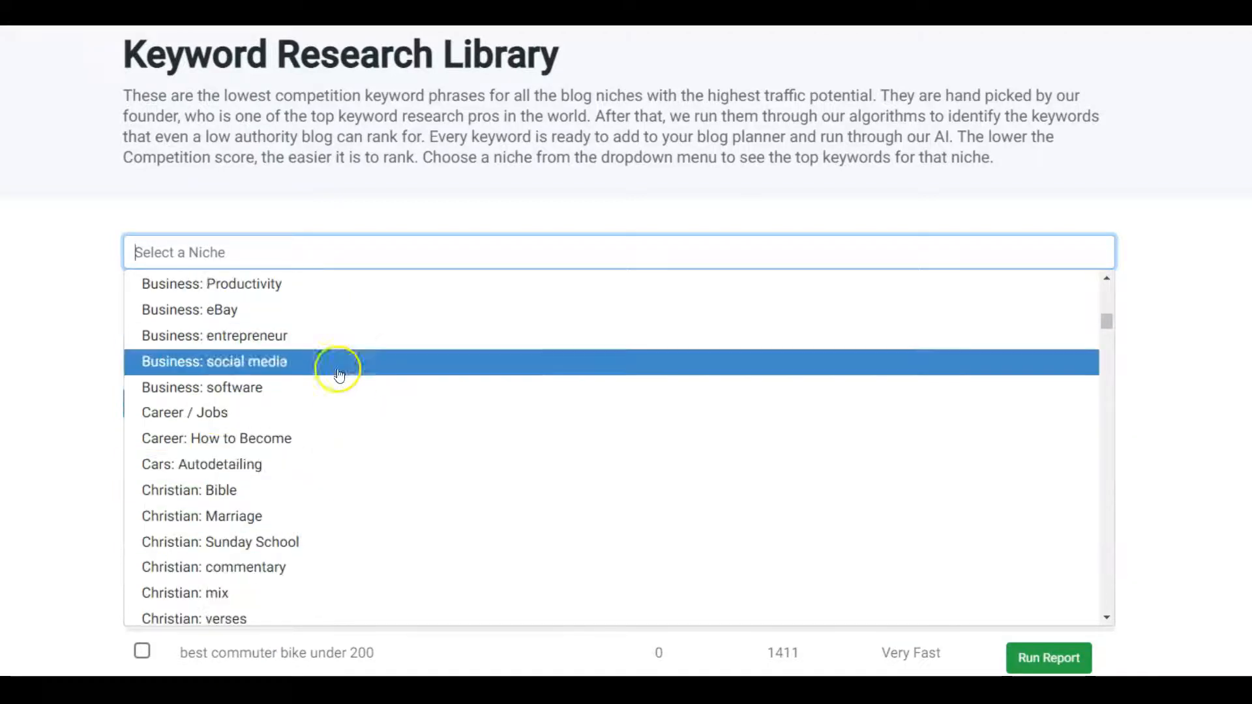
pyautogui.scroll(-3)
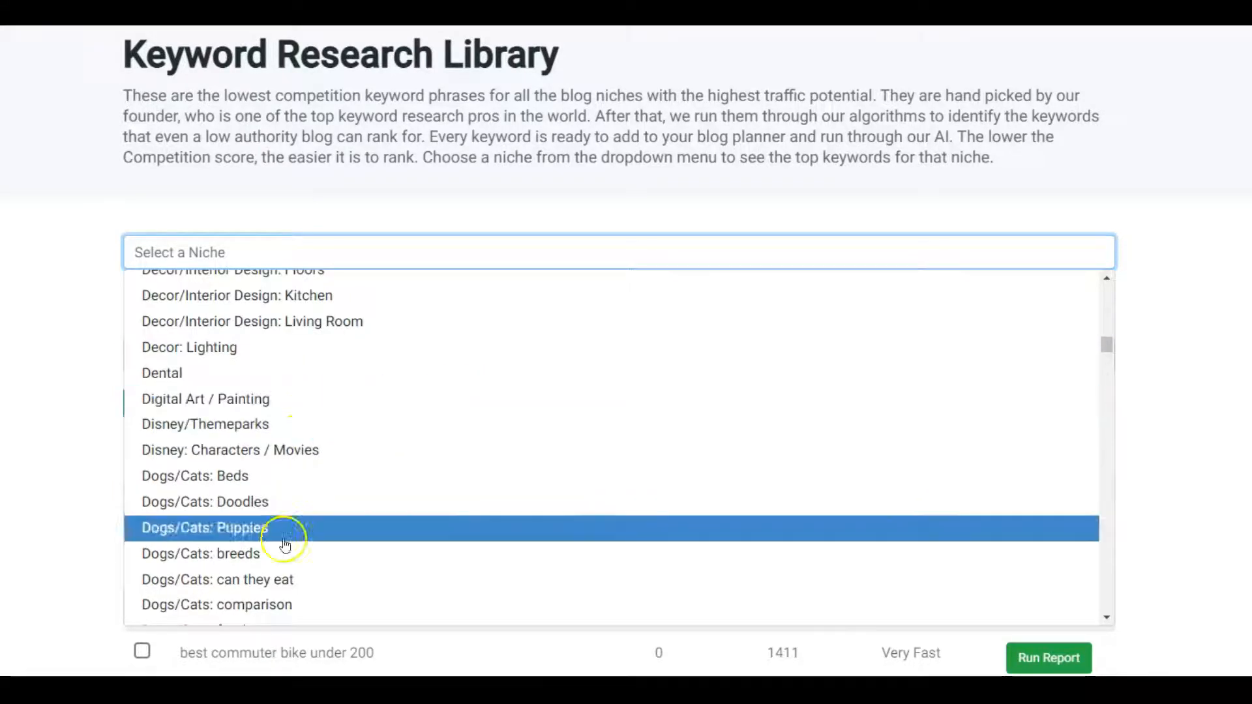
pyautogui.scroll(-3)
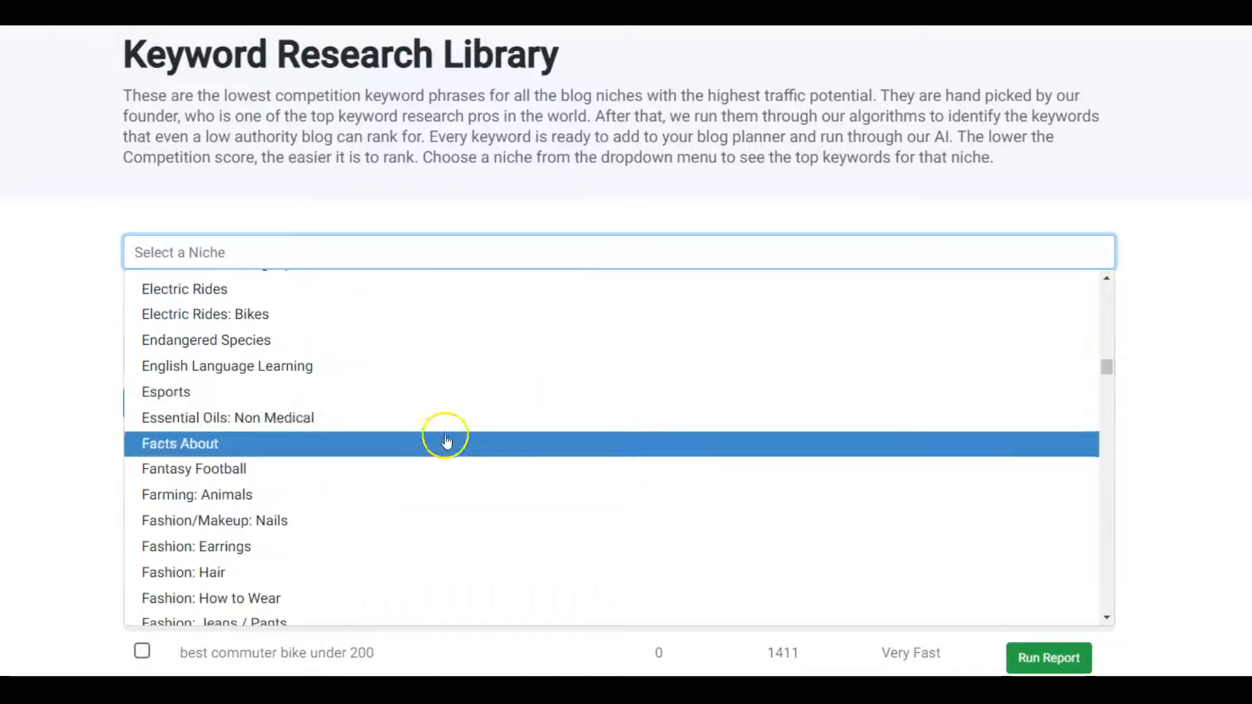
pyautogui.scroll(-3)
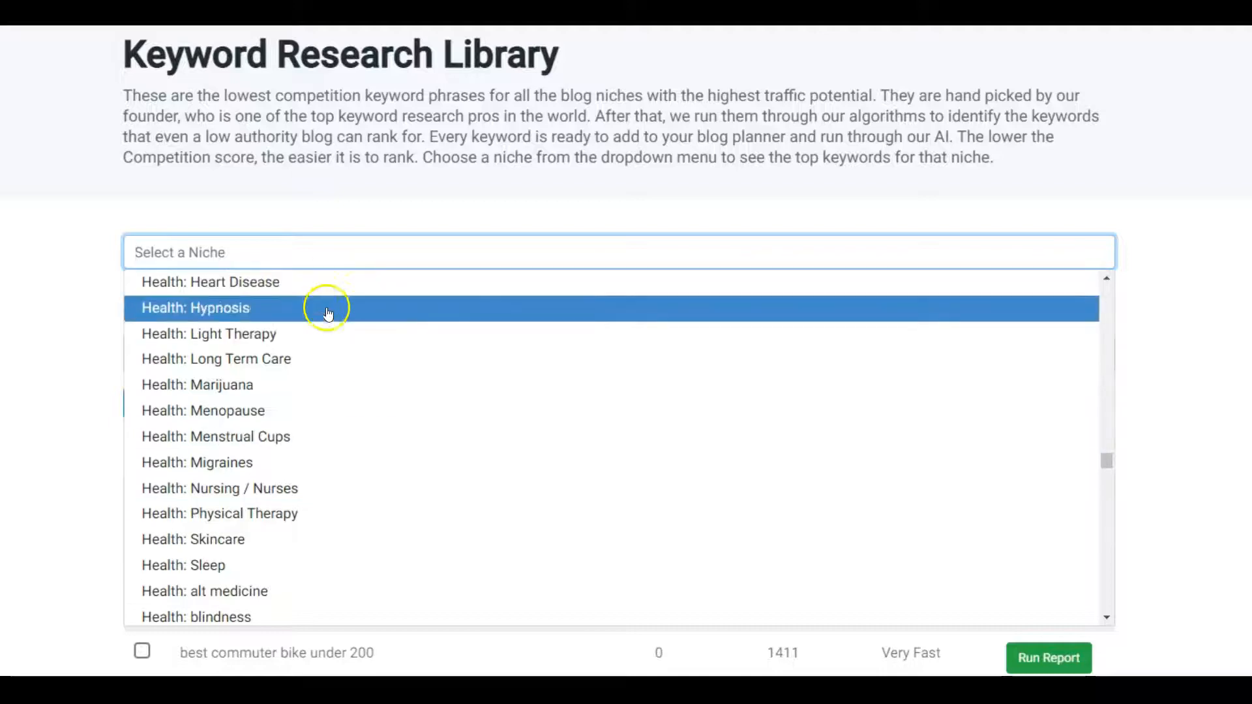
pyautogui.scroll(-3)
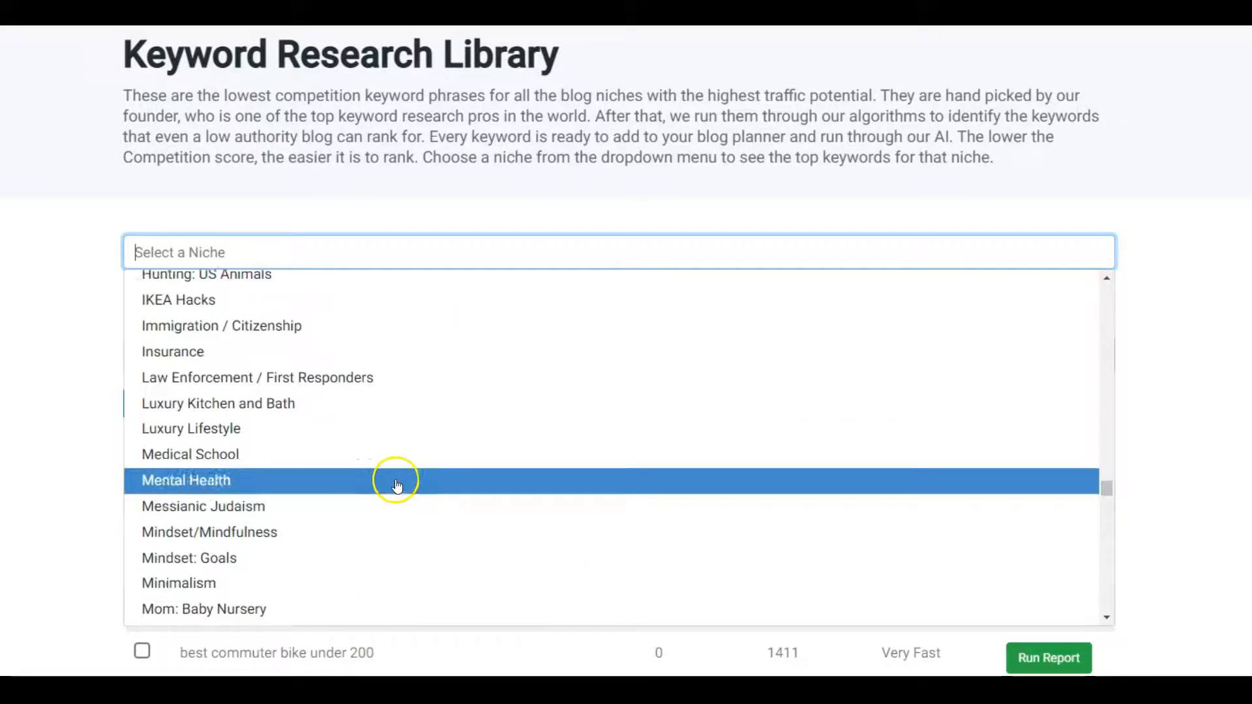
pyautogui.scroll(-3)
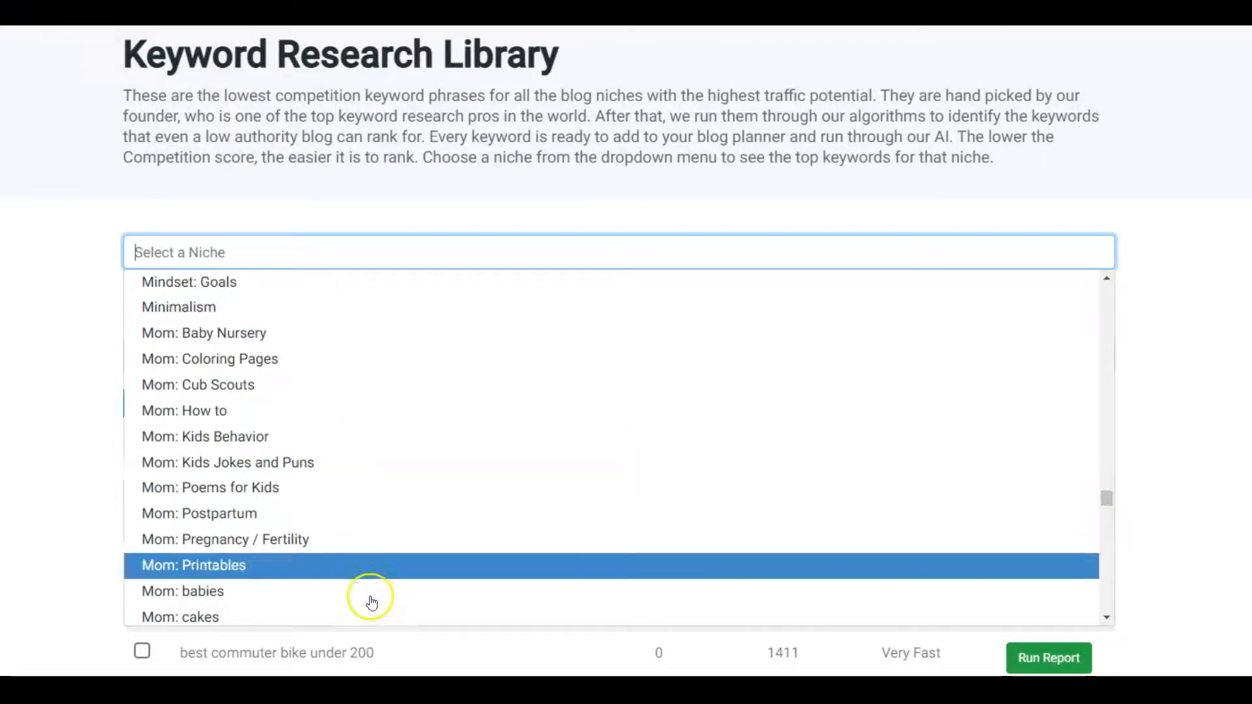
pyautogui.scroll(-3)
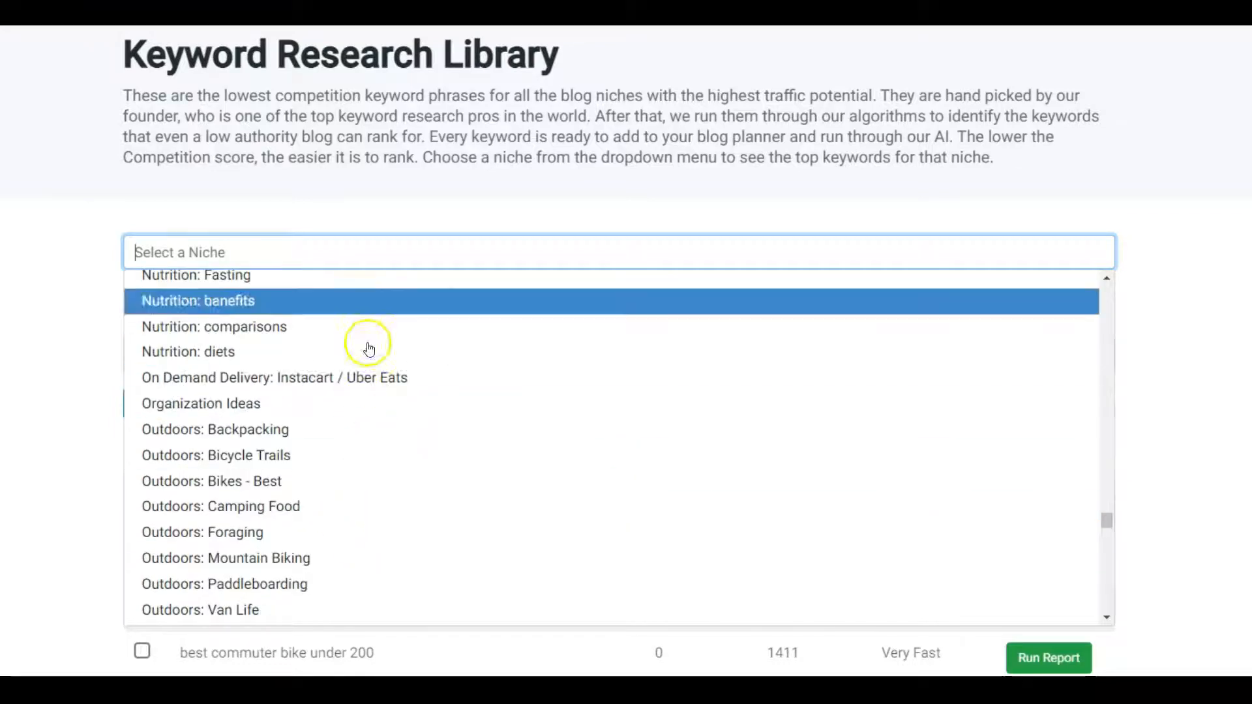
pyautogui.scroll(-3)
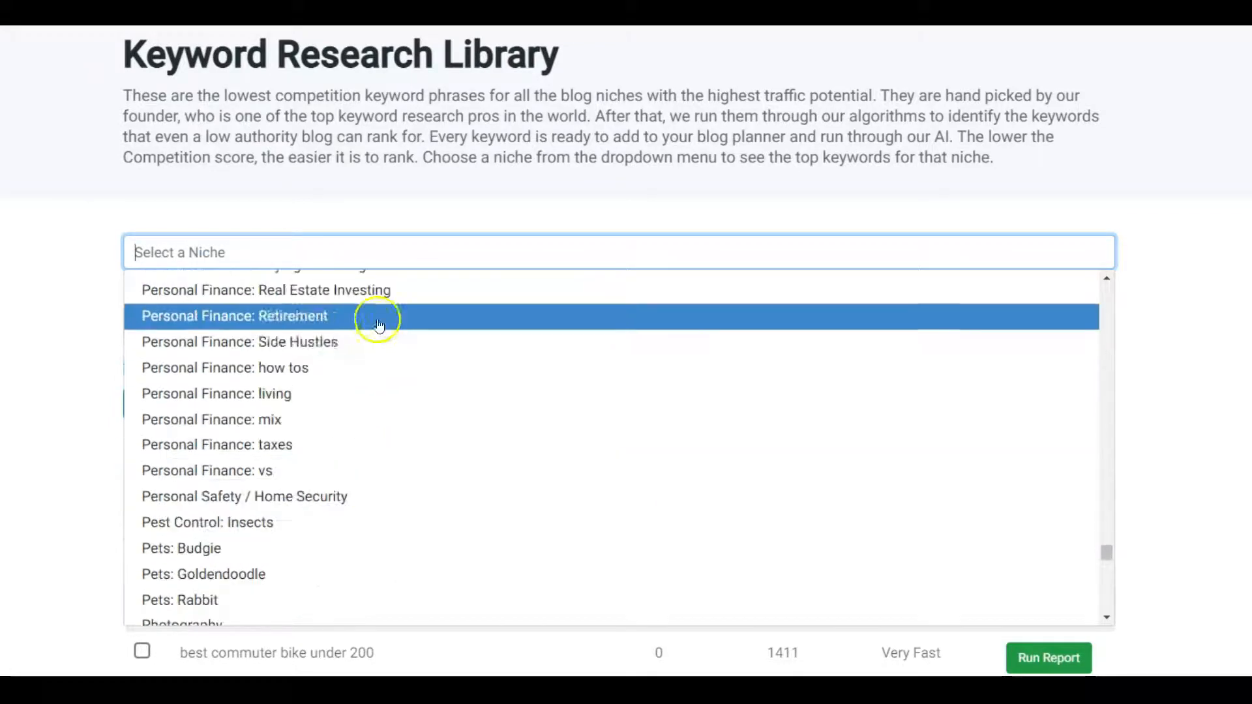
pyautogui.scroll(-3)
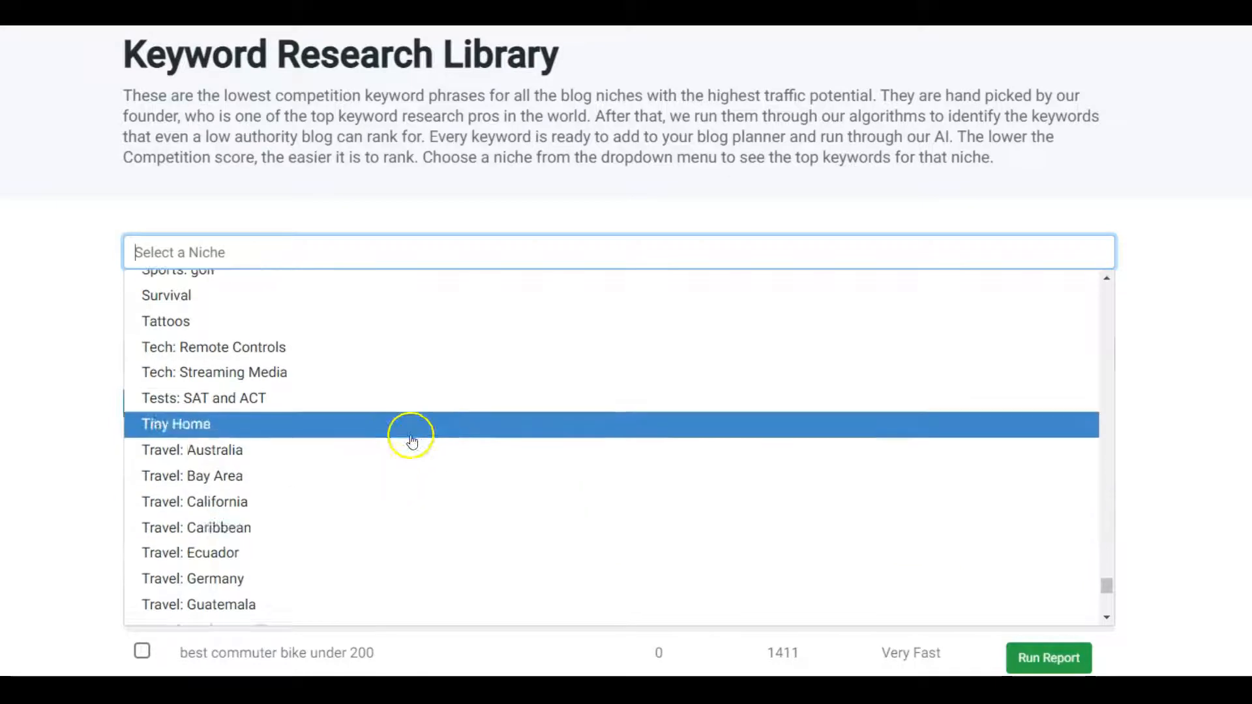
pyautogui.click(176, 423)
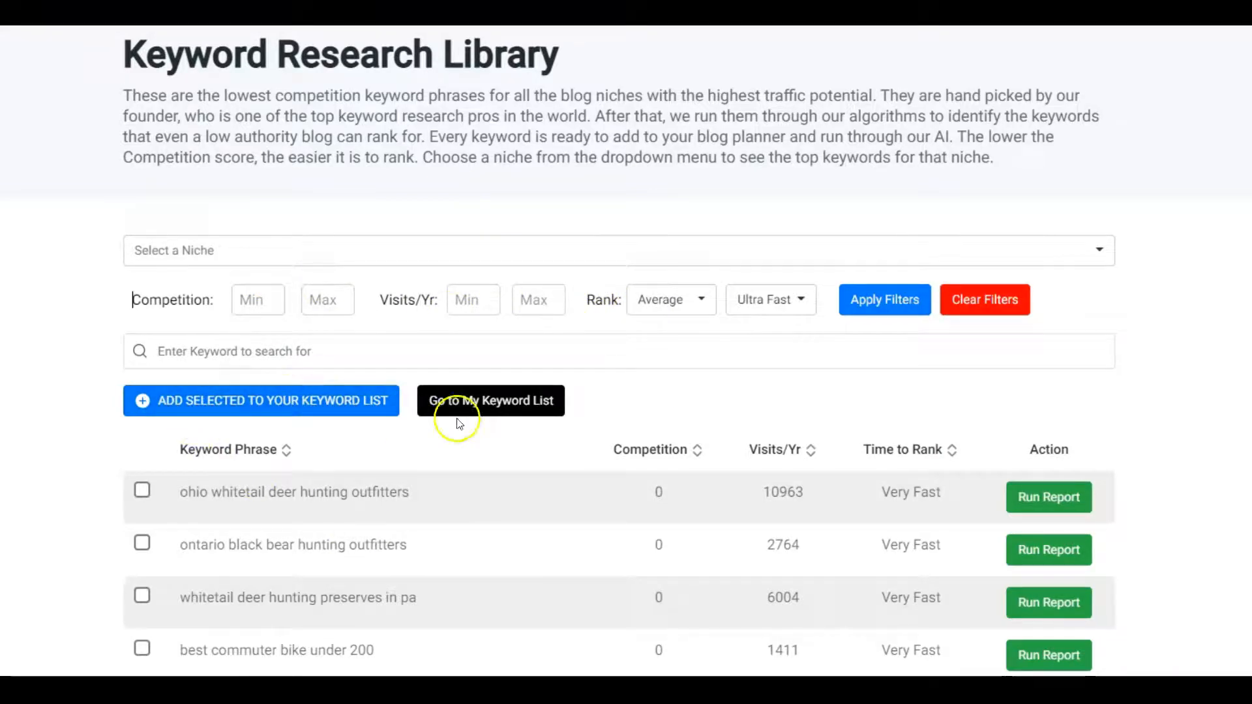
pyautogui.moveTo(258, 396)
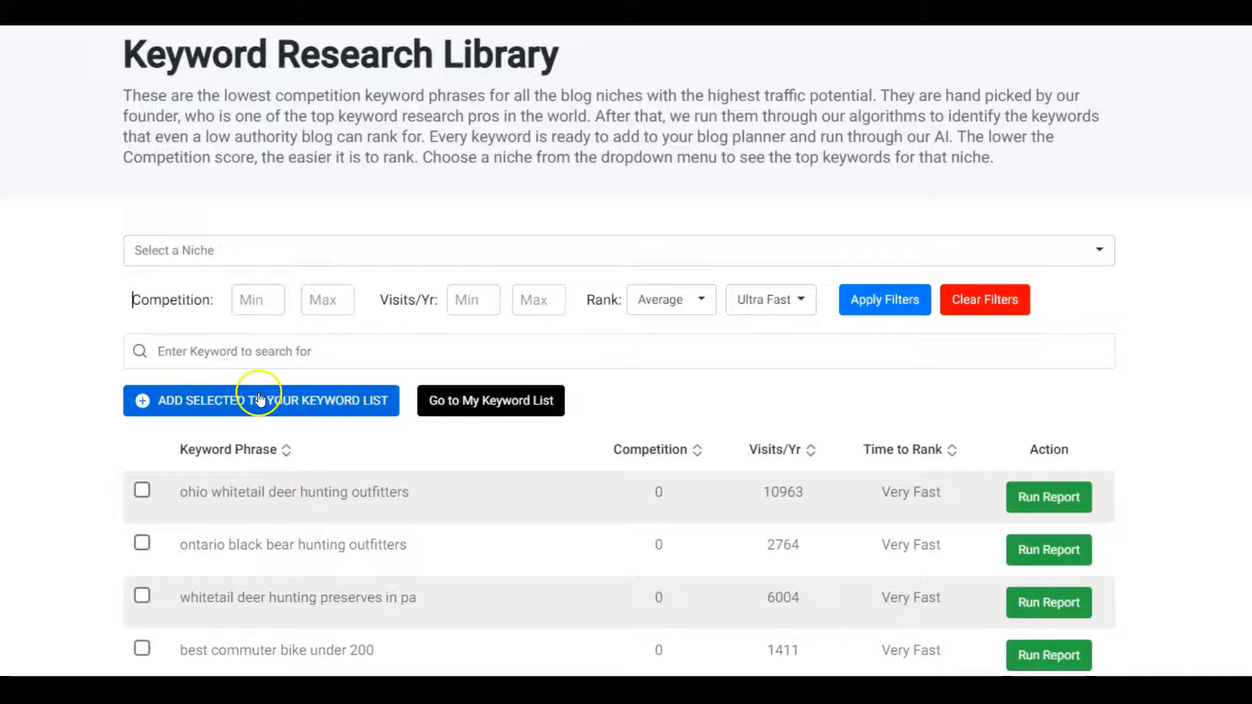
pyautogui.moveTo(507, 404)
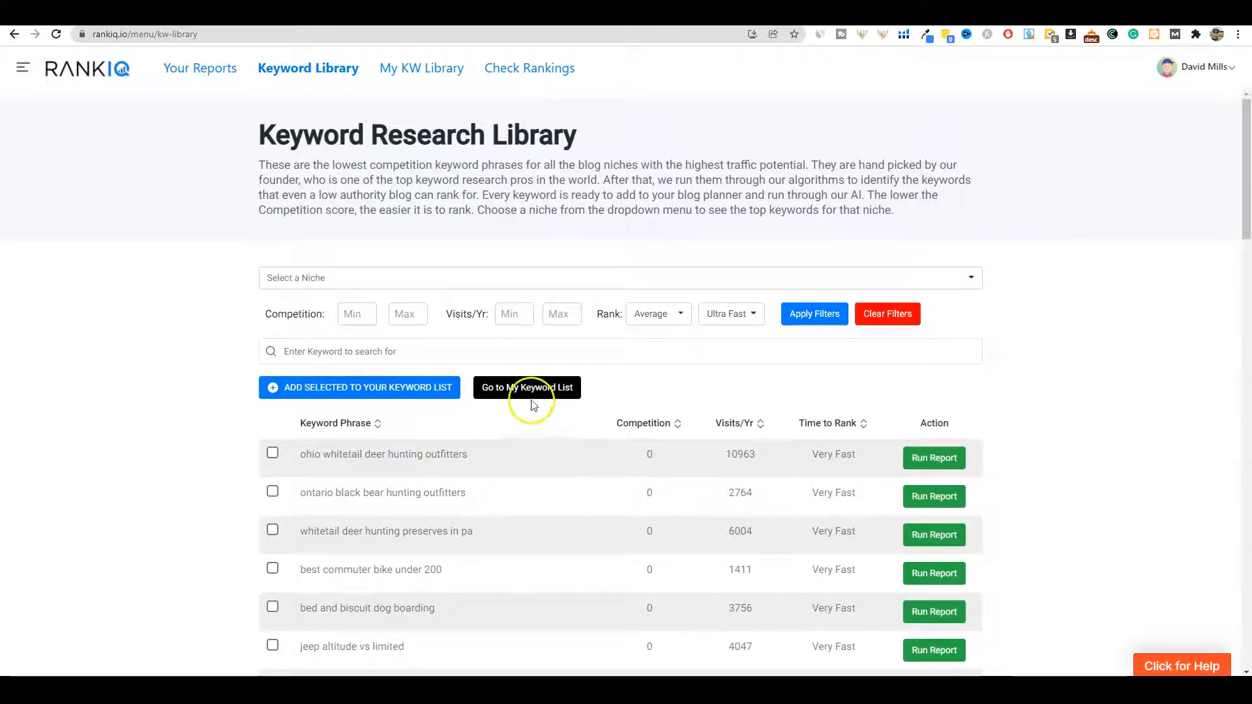
# Go to My Keyword Library listing the eight saved game keywords.
pyautogui.click(526, 388)
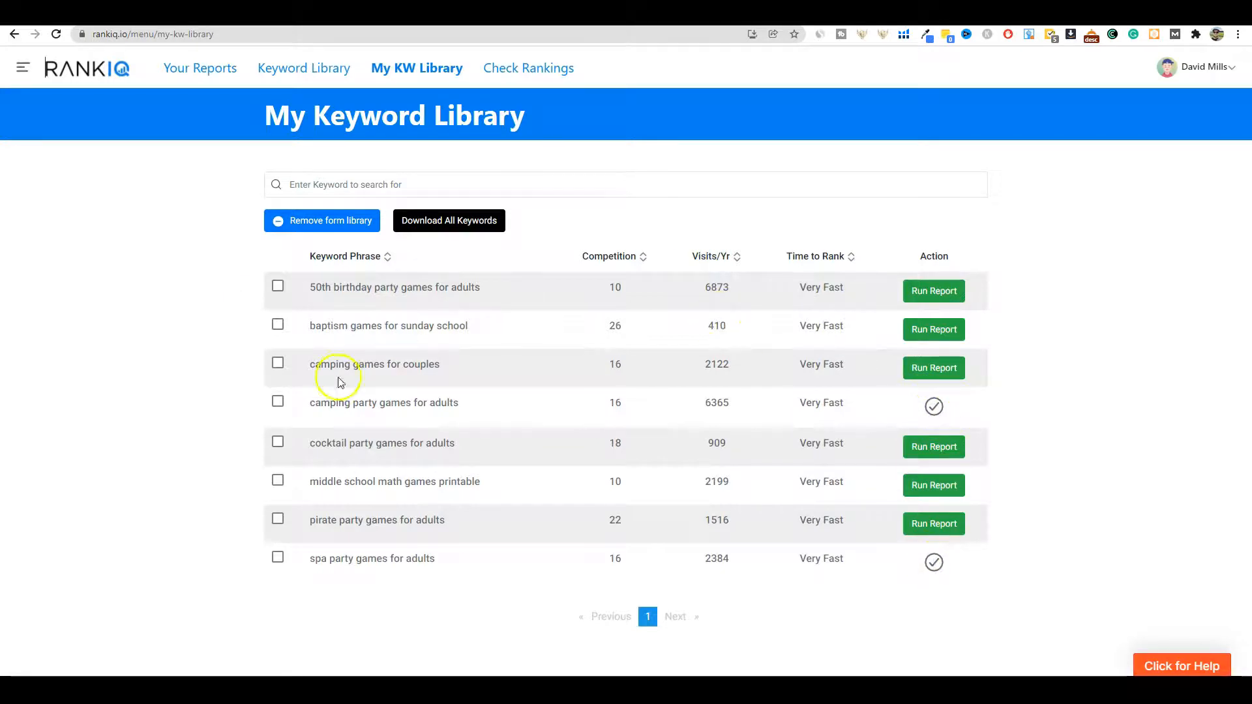
pyautogui.moveTo(188, 70)
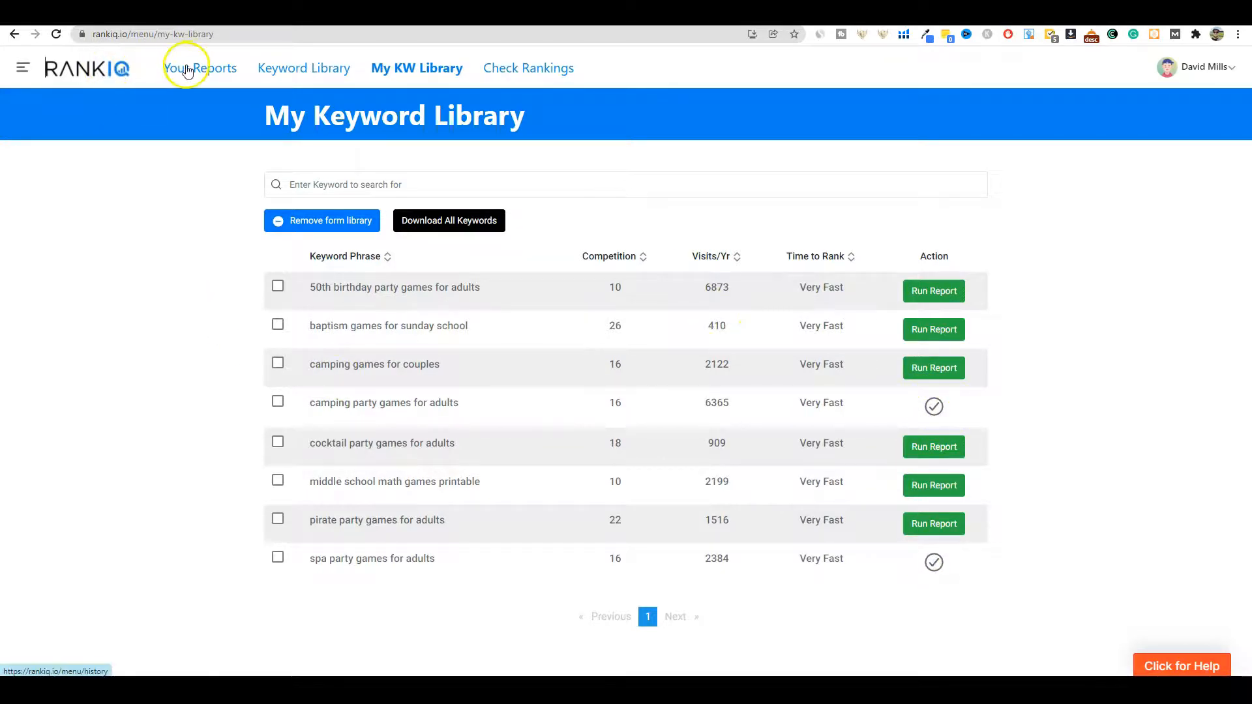
# Switch to Your Reports to list the three past AI content briefs.
pyautogui.click(199, 68)
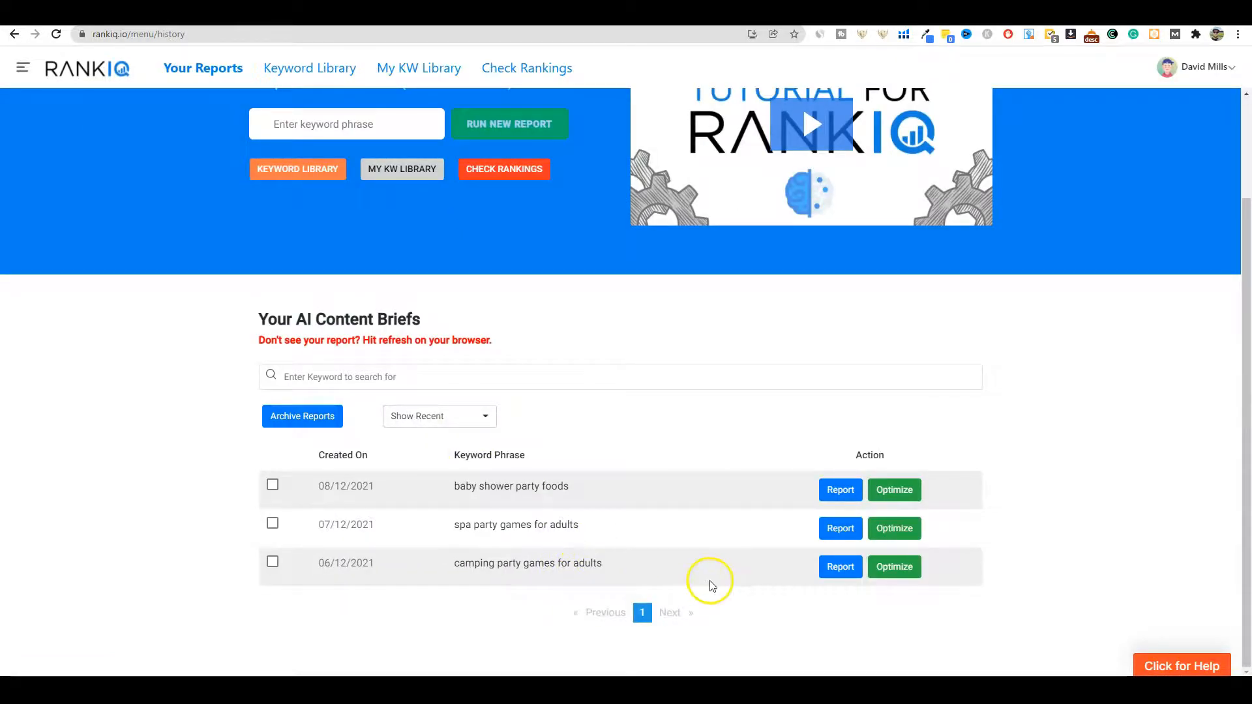
pyautogui.moveTo(600, 524)
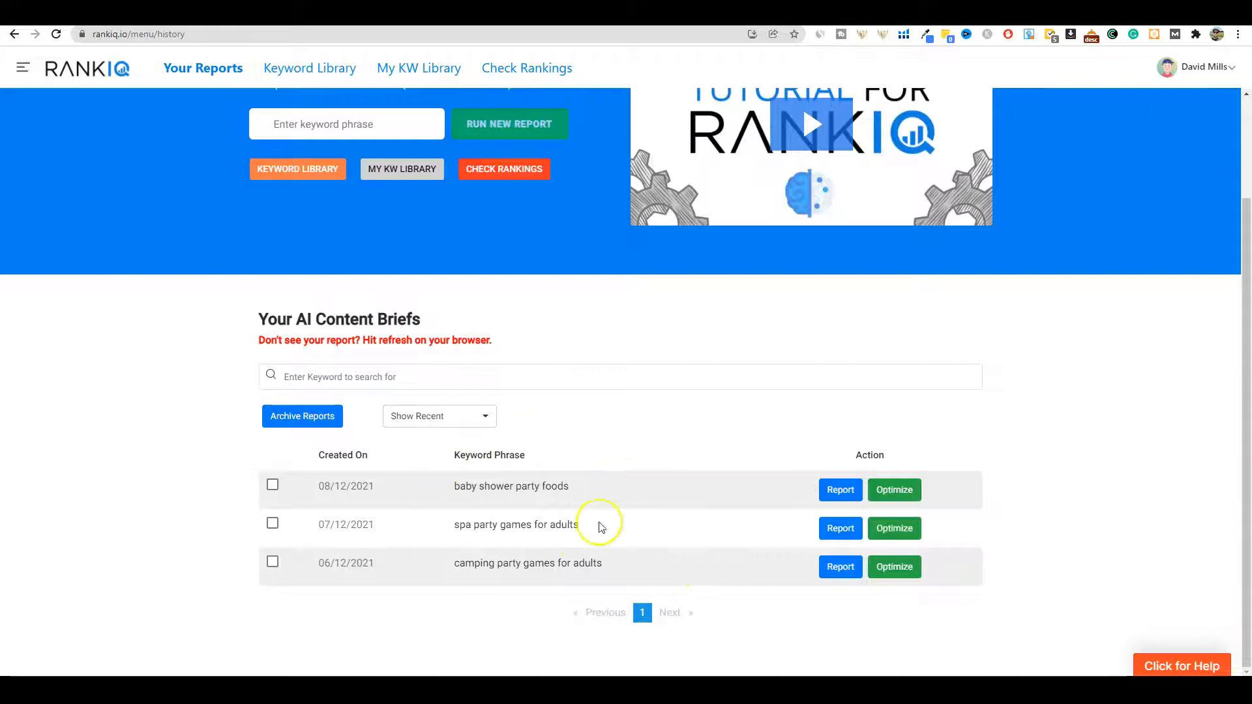
pyautogui.moveTo(463, 565)
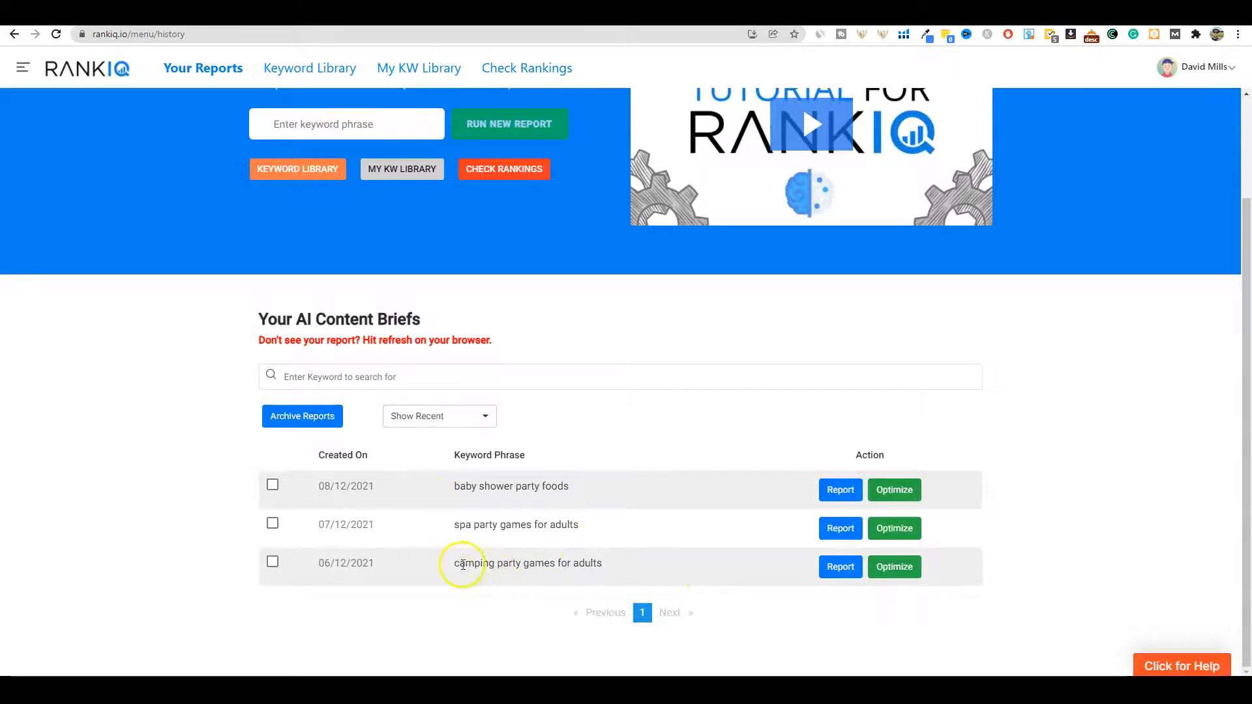
pyautogui.moveTo(653, 568)
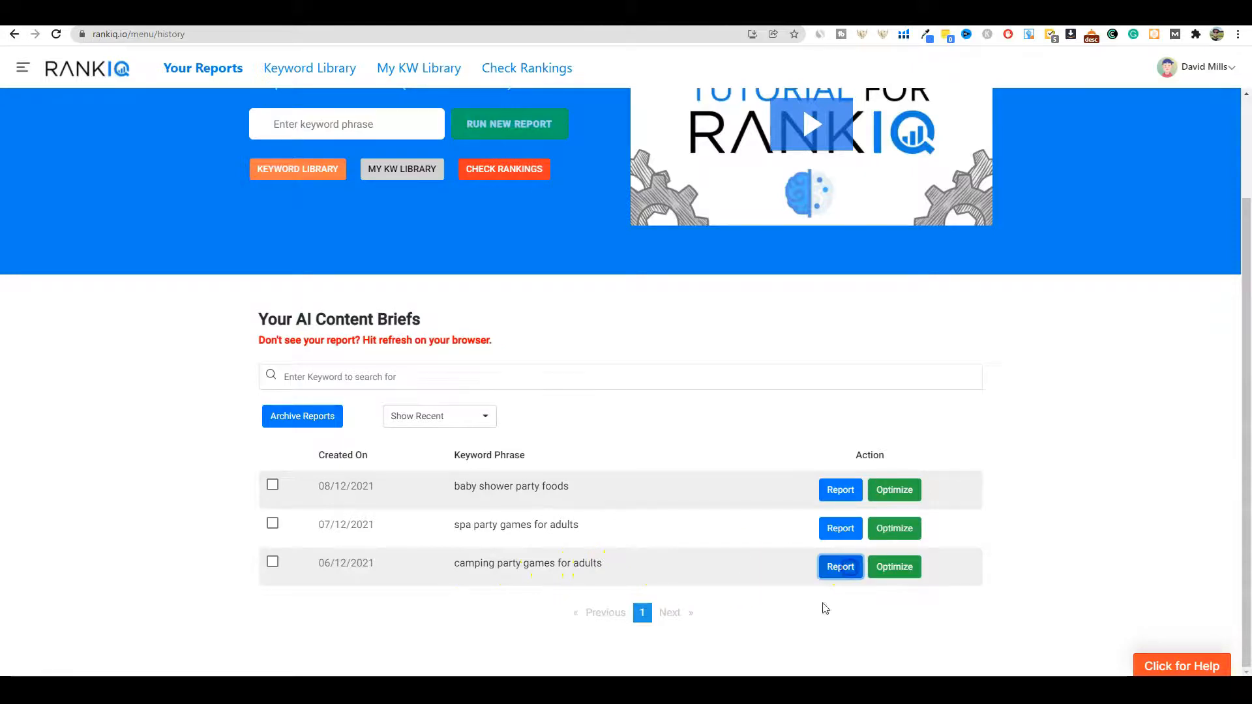
pyautogui.click(839, 566)
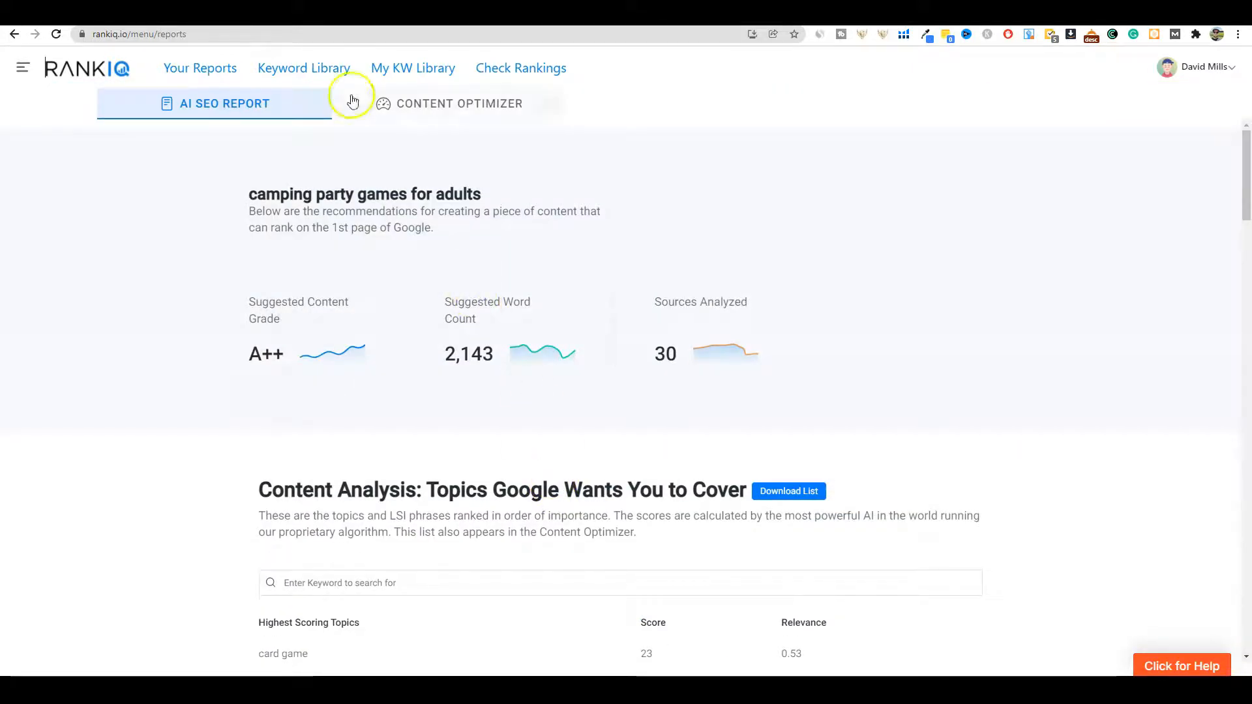
pyautogui.moveTo(260, 367)
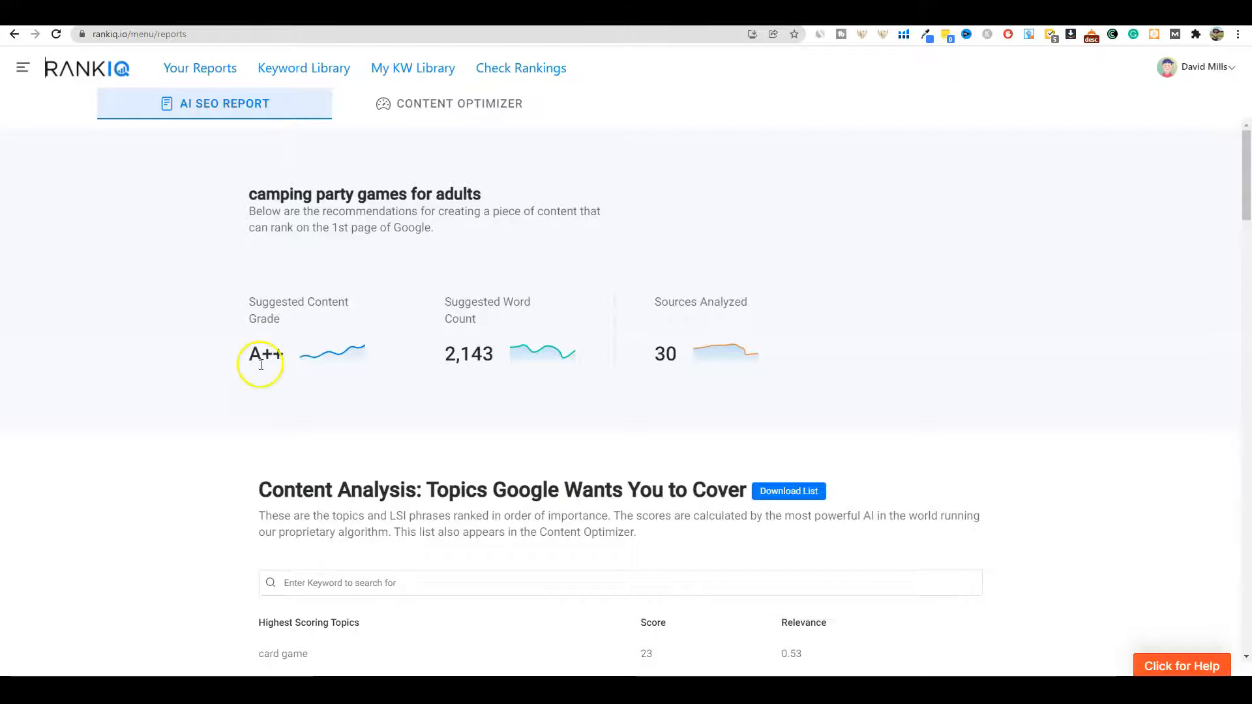
pyautogui.moveTo(256, 294)
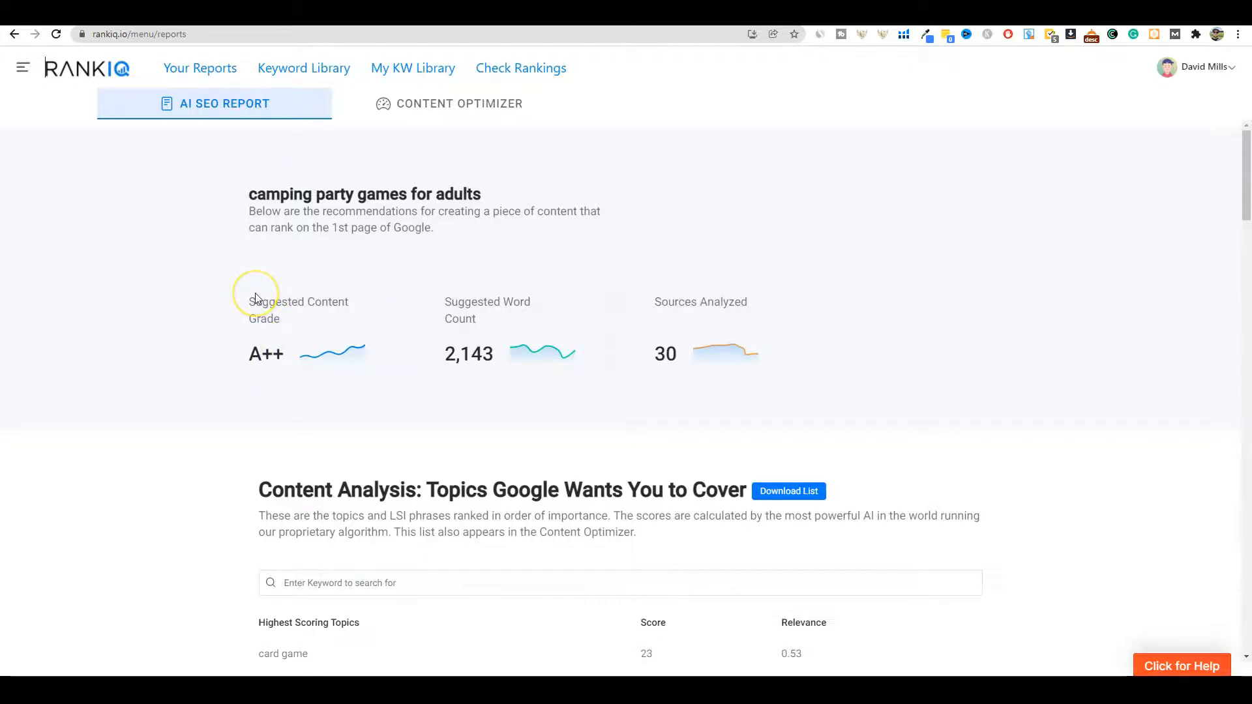
pyautogui.moveTo(267, 354)
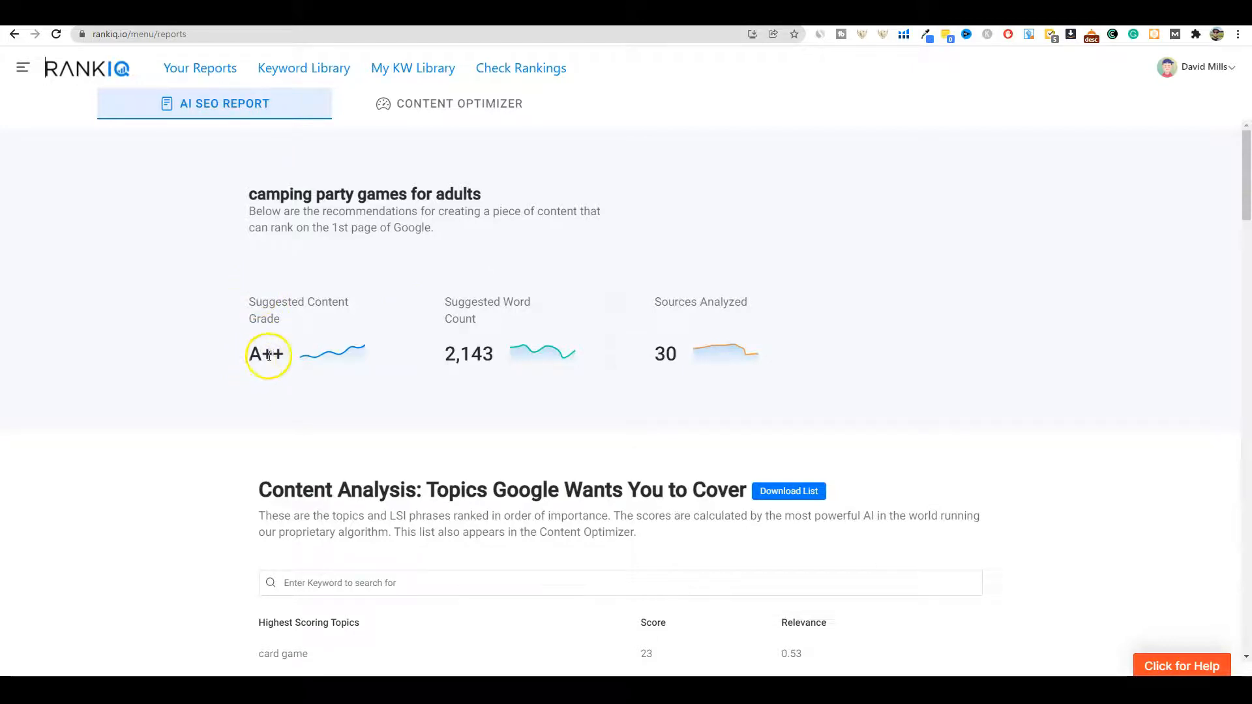
pyautogui.moveTo(317, 284)
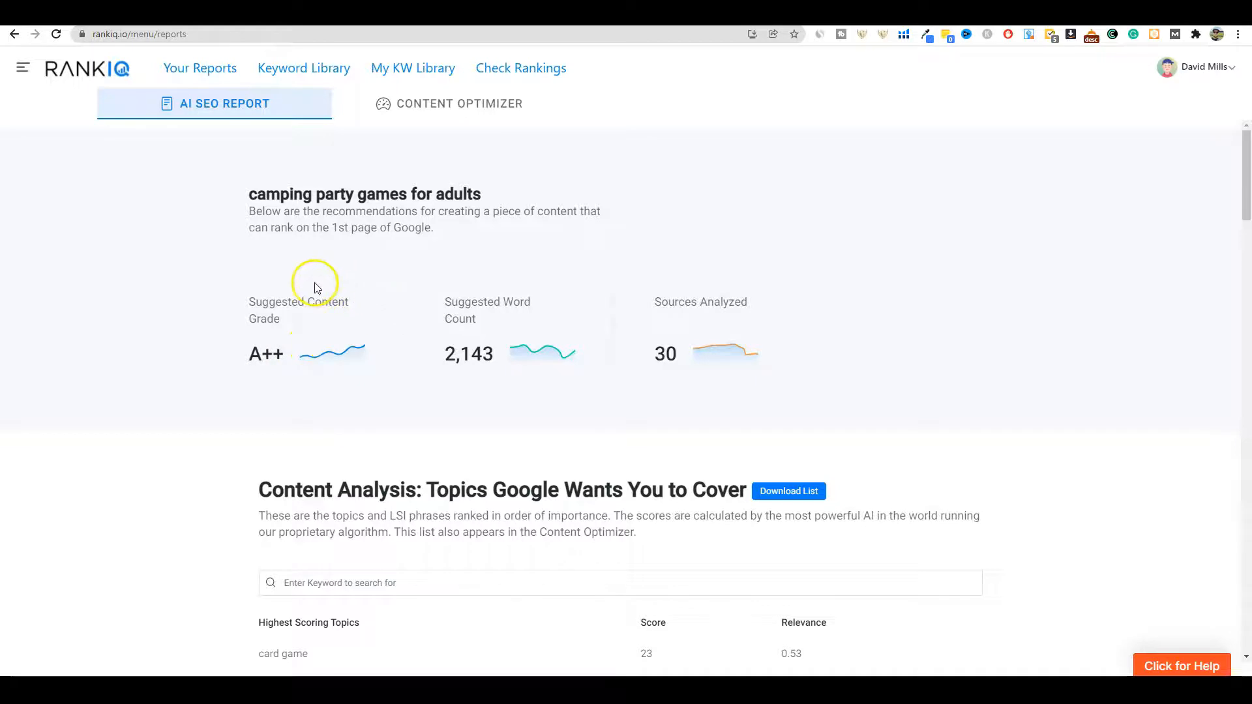
pyautogui.moveTo(409, 384)
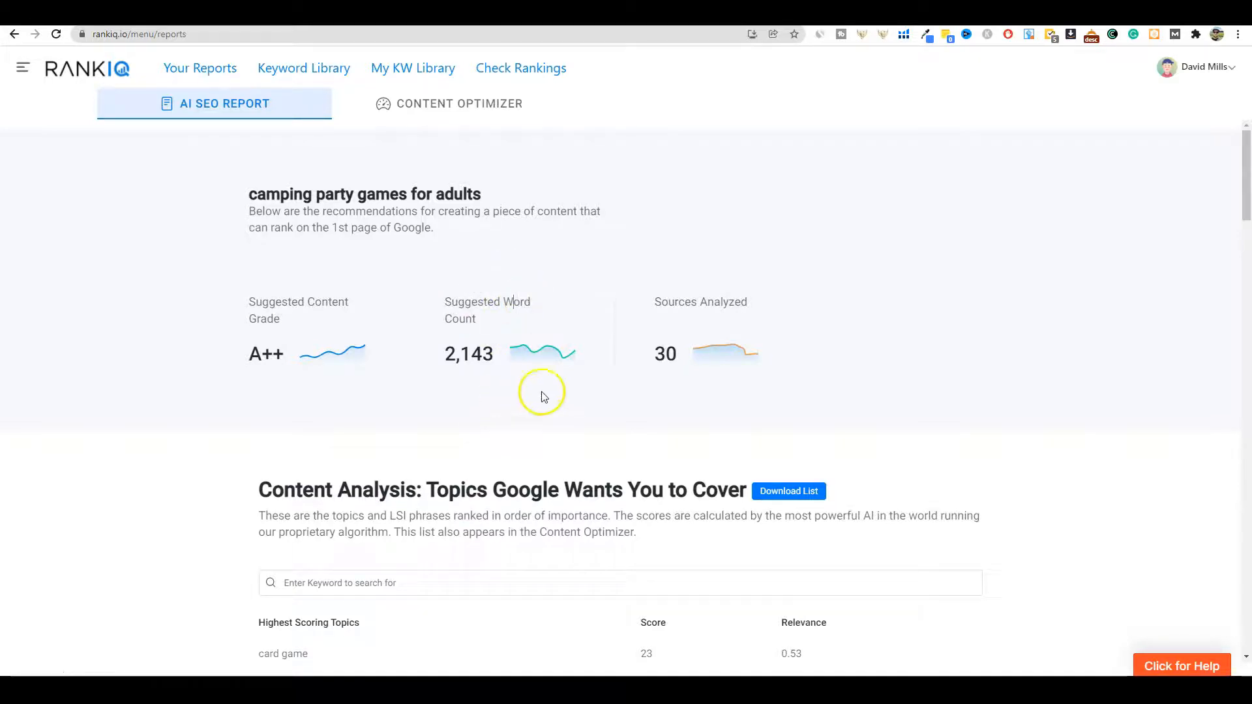
pyautogui.moveTo(725, 297)
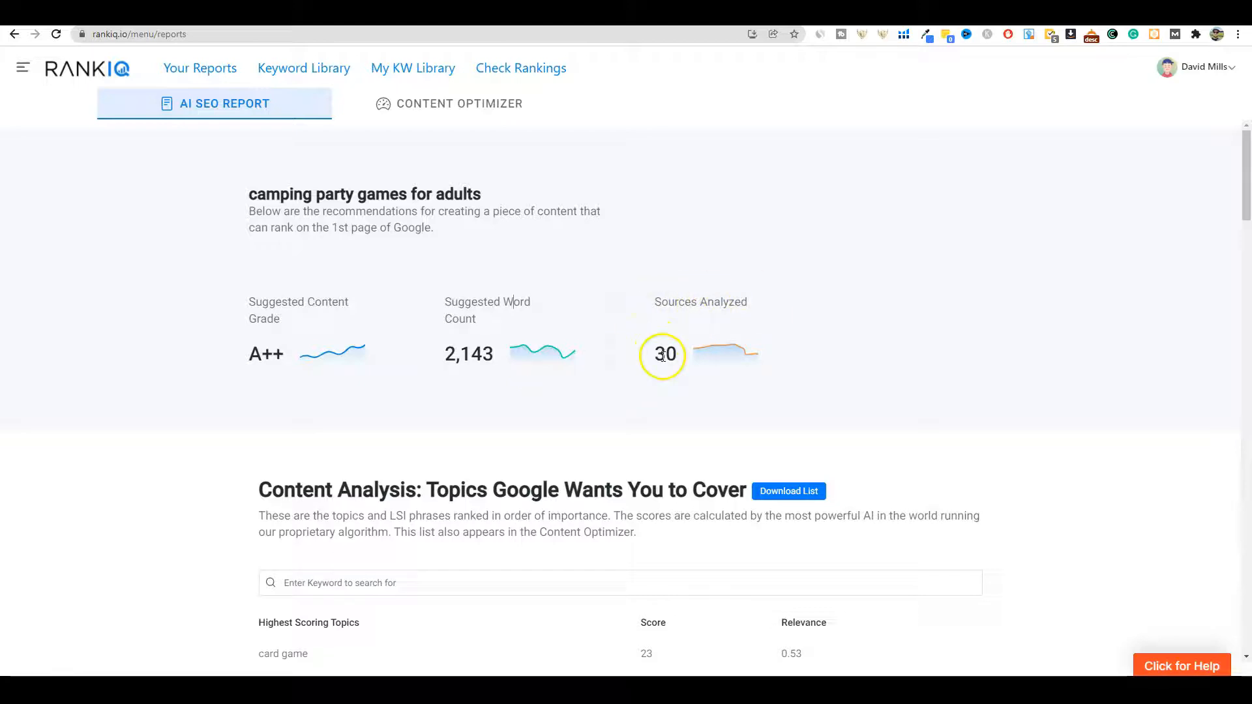
pyautogui.moveTo(323, 317)
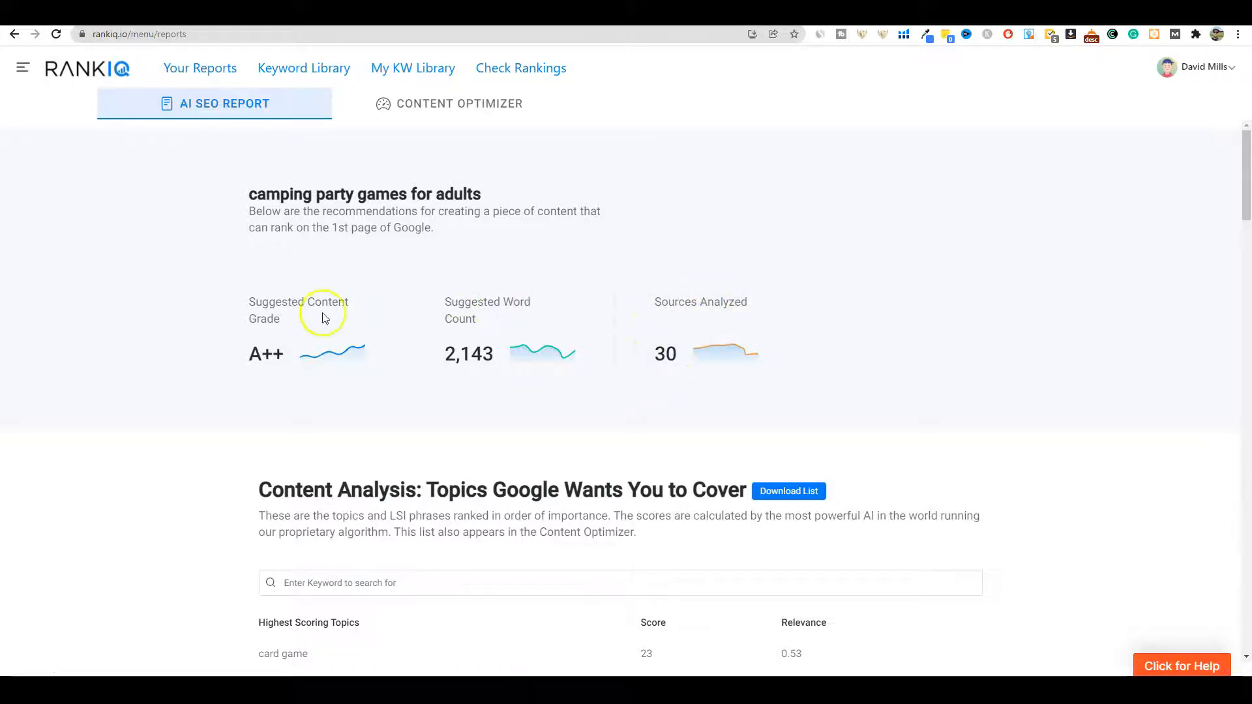
pyautogui.moveTo(451, 253)
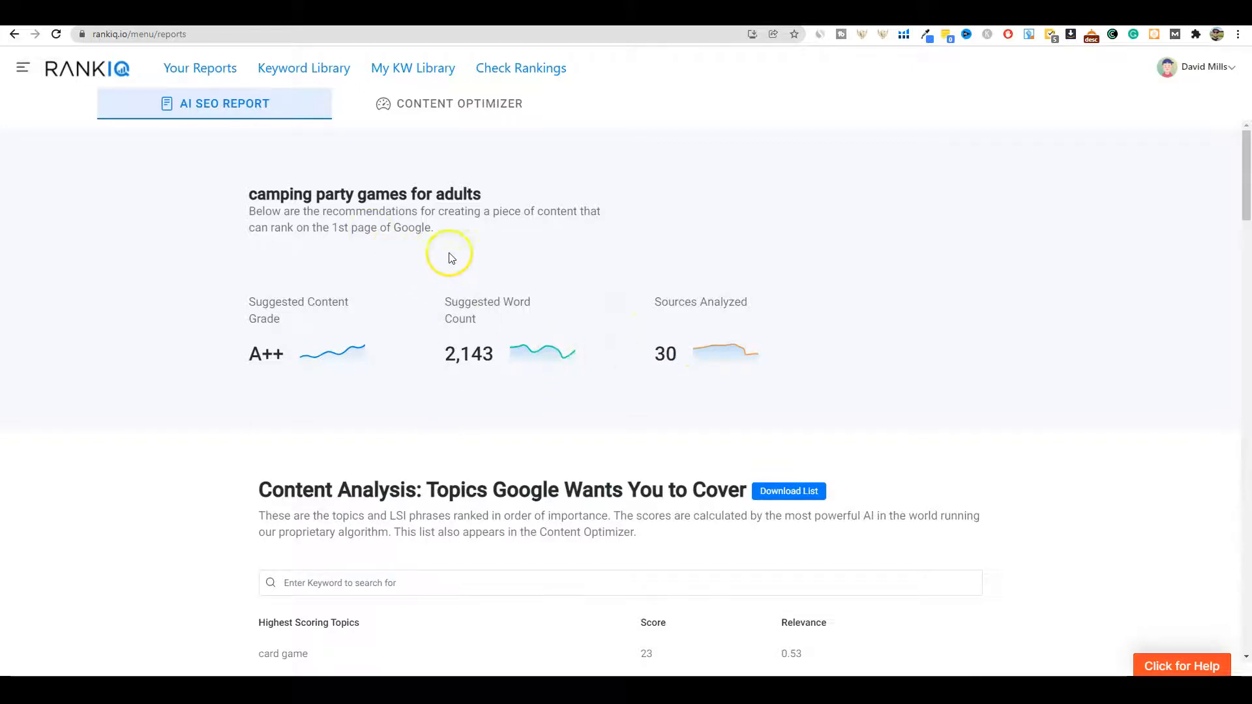
pyautogui.moveTo(283, 211)
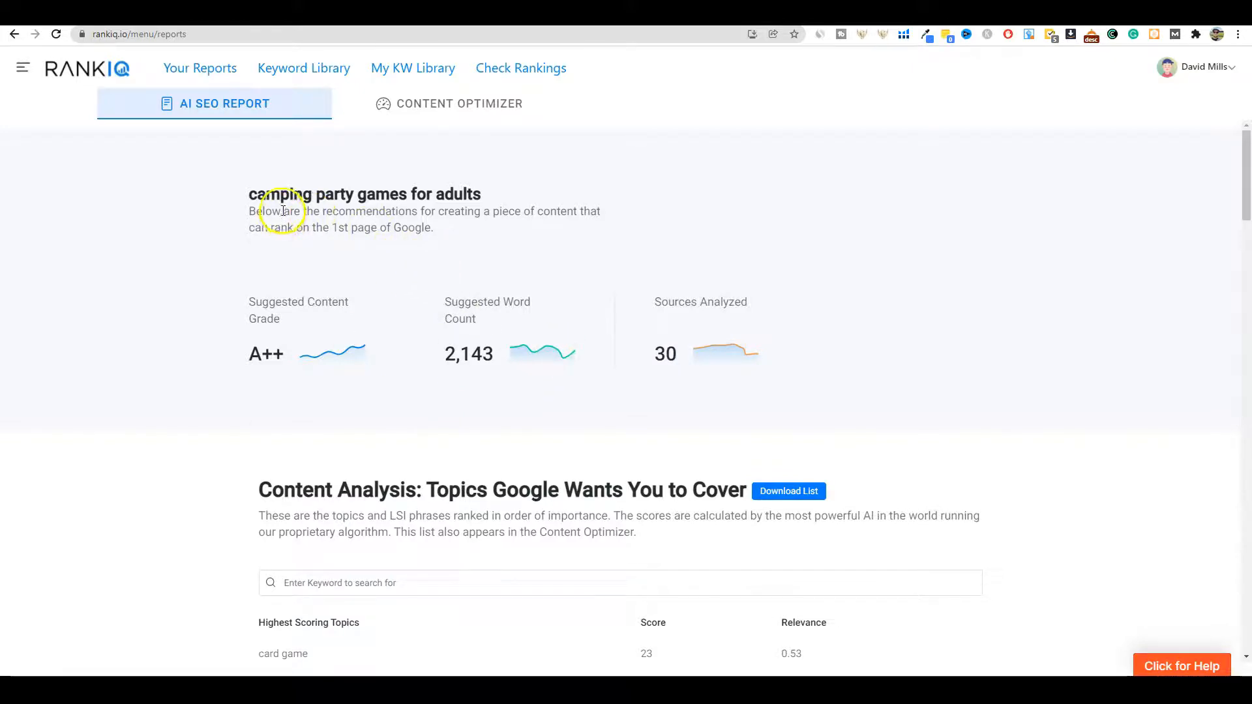
pyautogui.moveTo(421, 217)
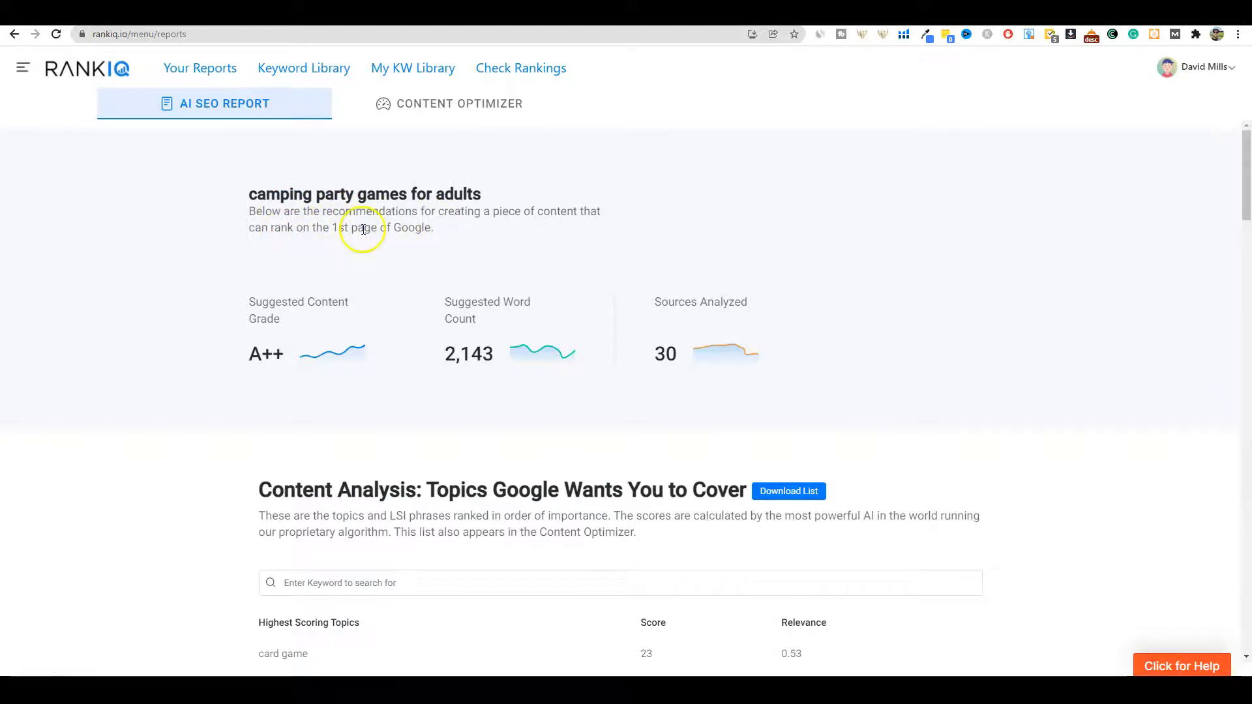
# Scroll through the Content Analysis topics table down to the Click to See All button.
pyautogui.scroll(-3)
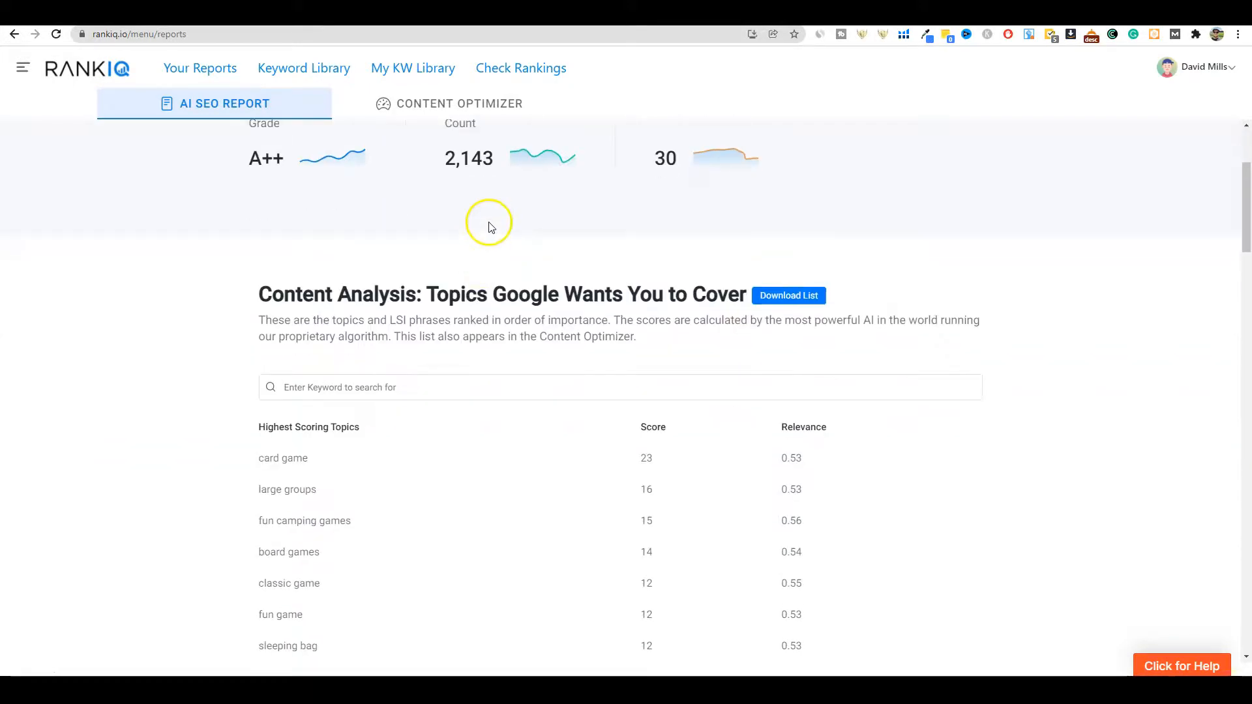
pyautogui.scroll(-3)
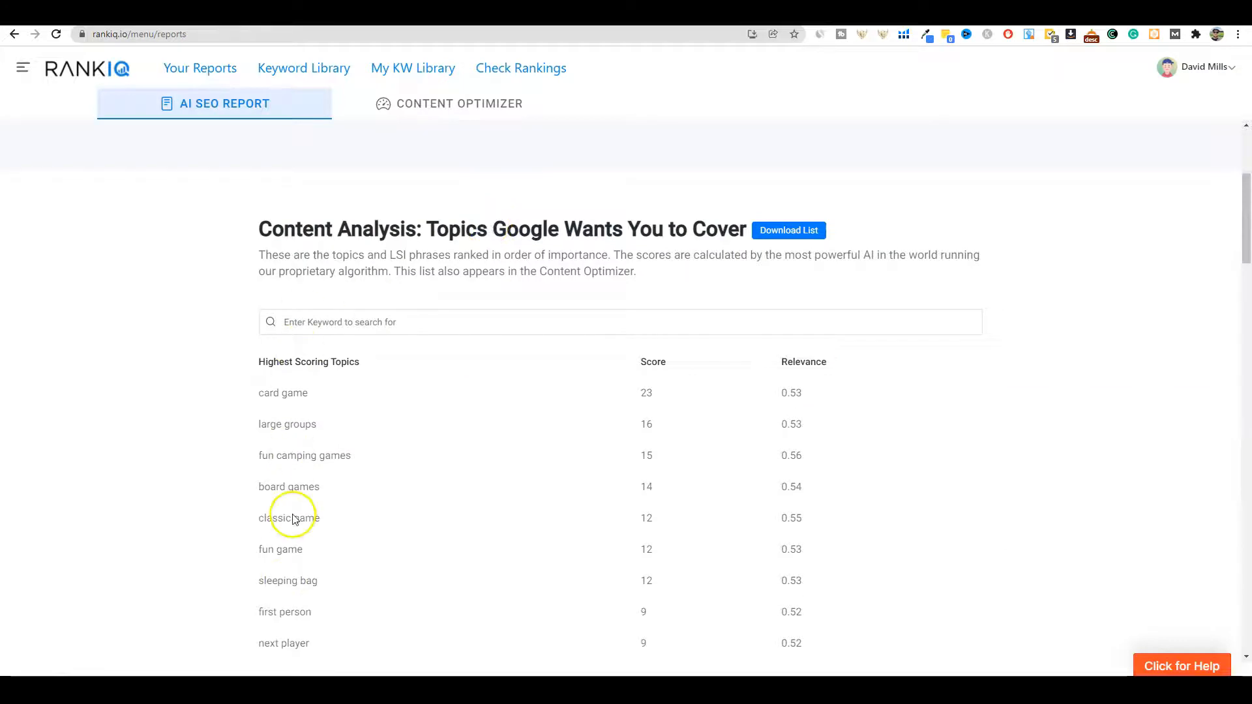
pyautogui.moveTo(830, 399)
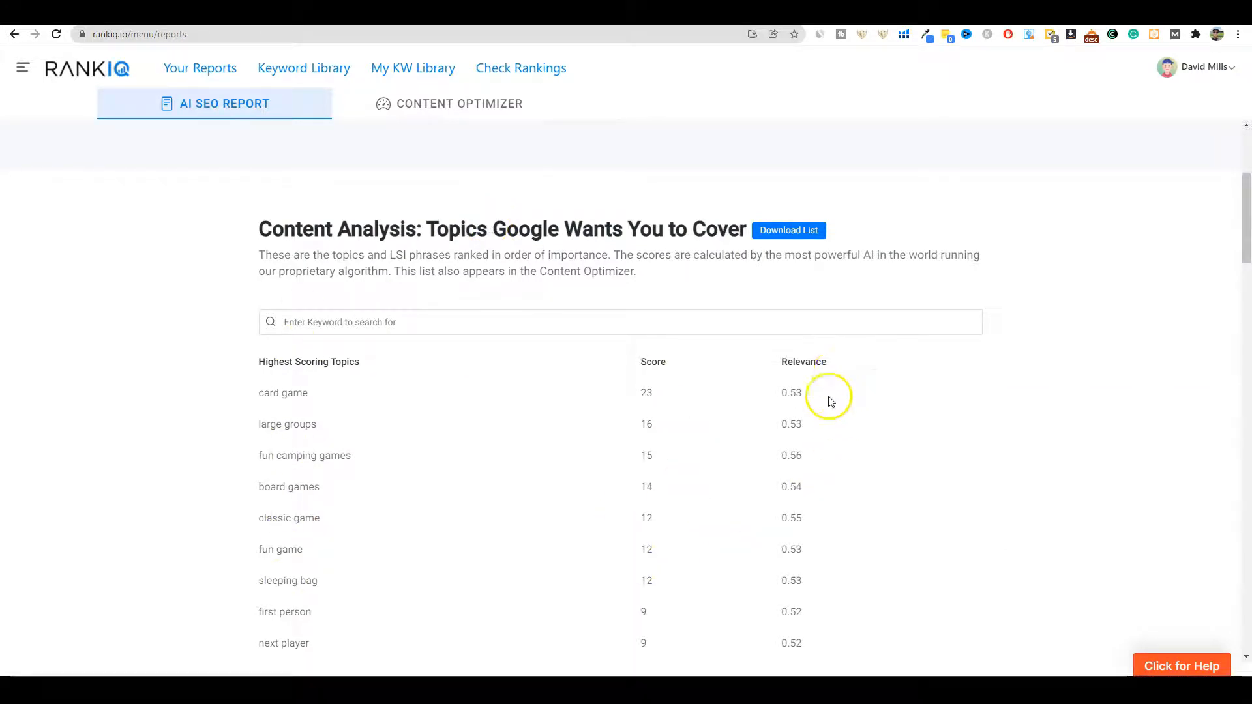
pyautogui.moveTo(438, 311)
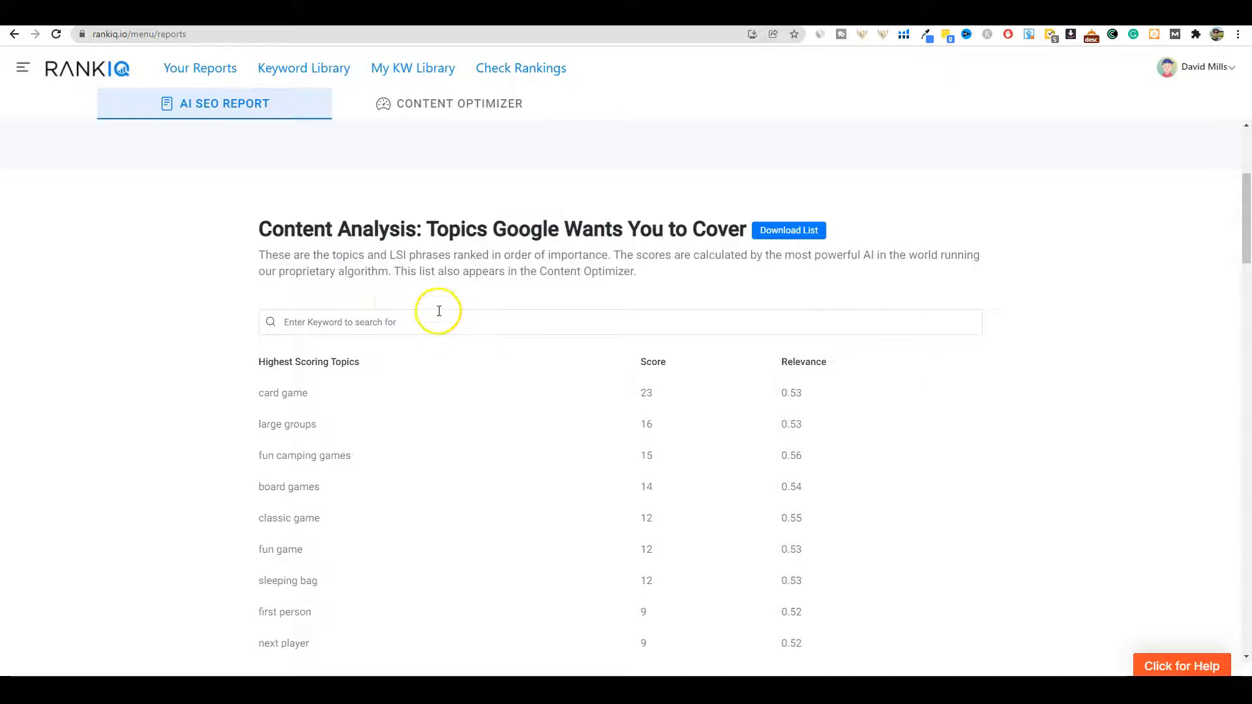
pyautogui.scroll(-3)
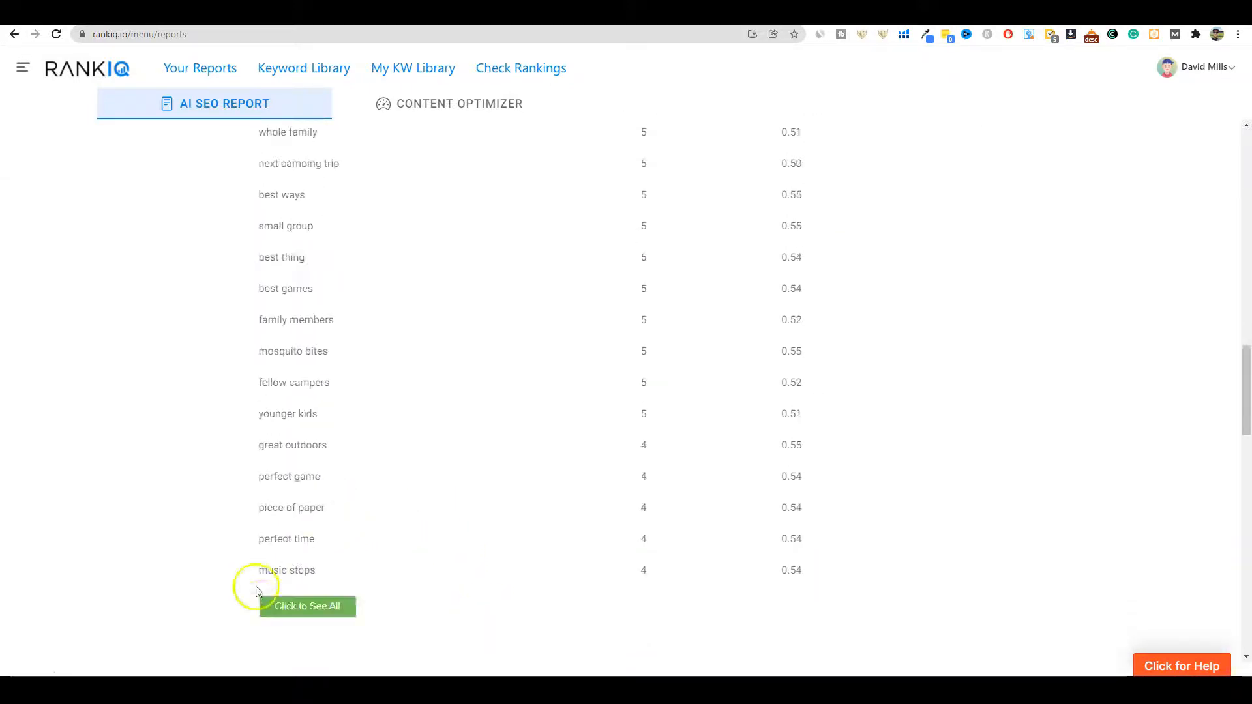
# Scroll through the Title Analysis top keywords and highest-ranked inspiration titles.
pyautogui.scroll(-3)
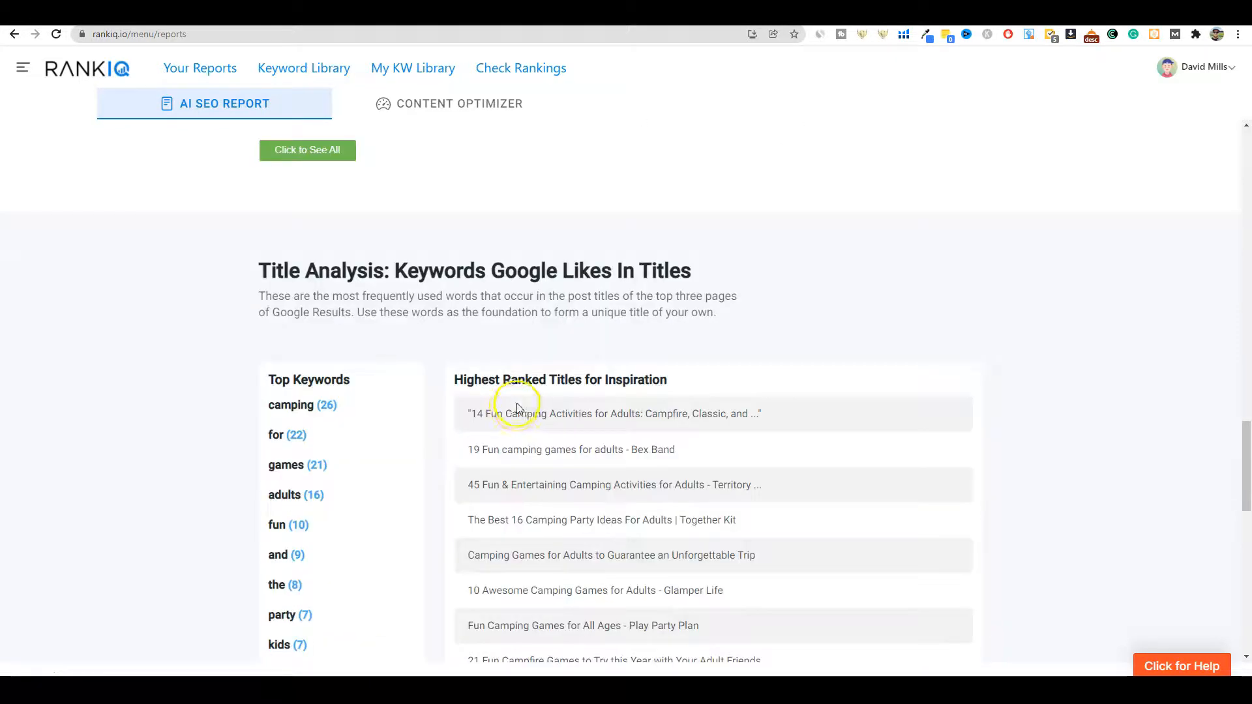
pyautogui.scroll(-3)
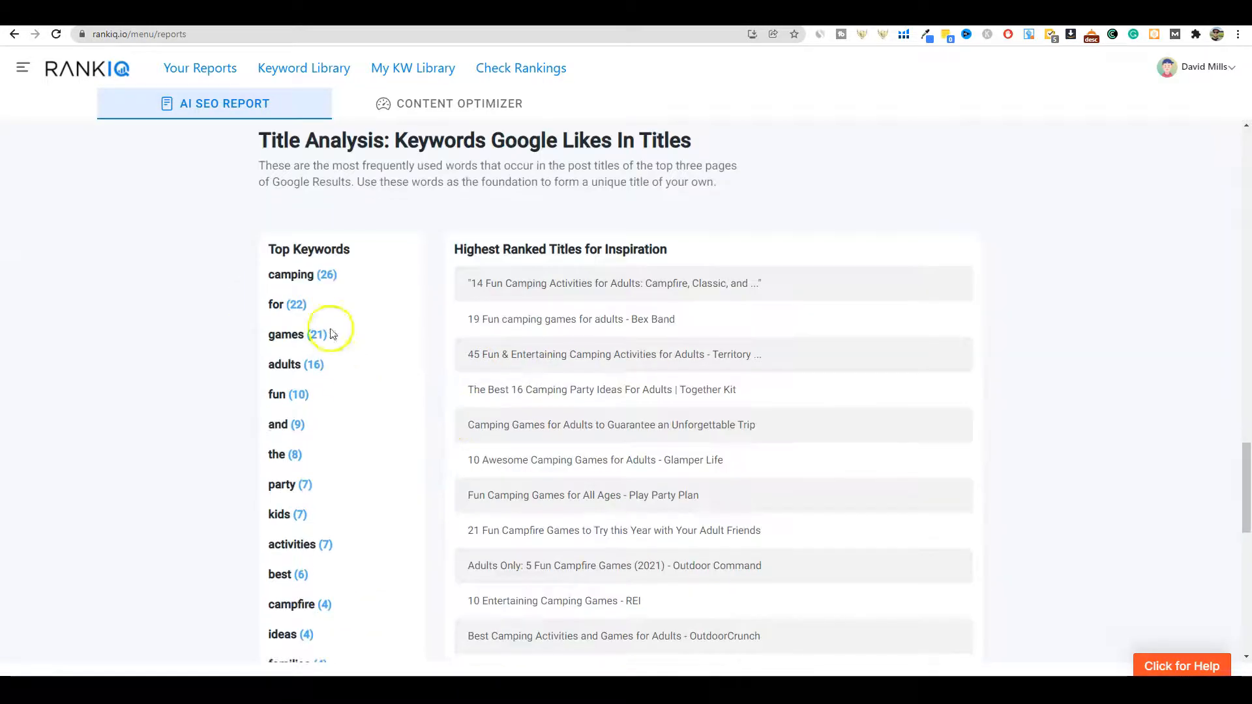
pyautogui.moveTo(297, 274)
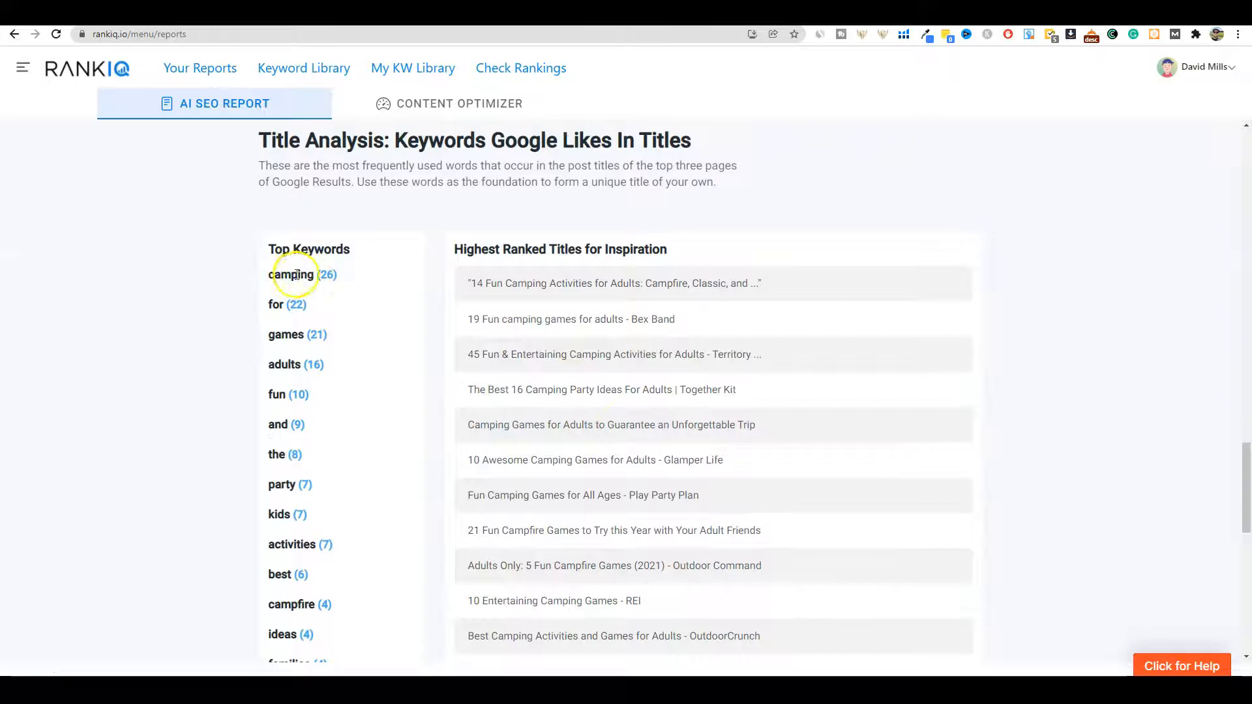
pyautogui.scroll(-3)
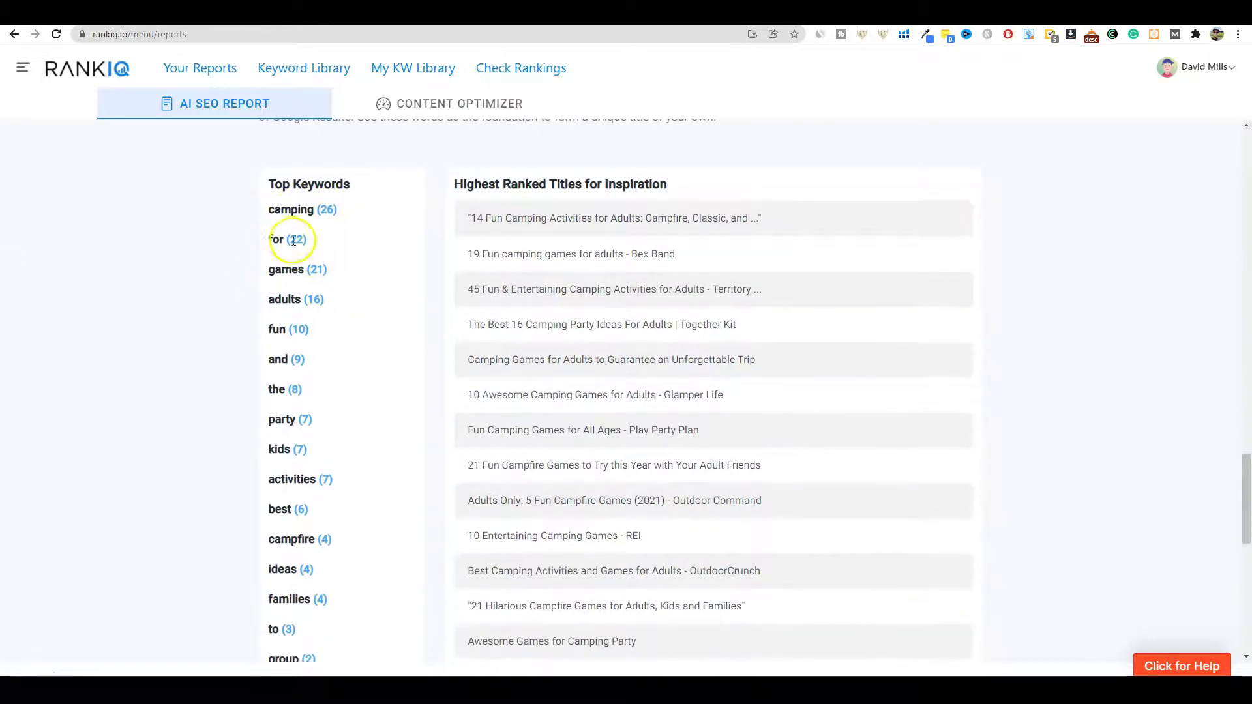
pyautogui.moveTo(262, 328)
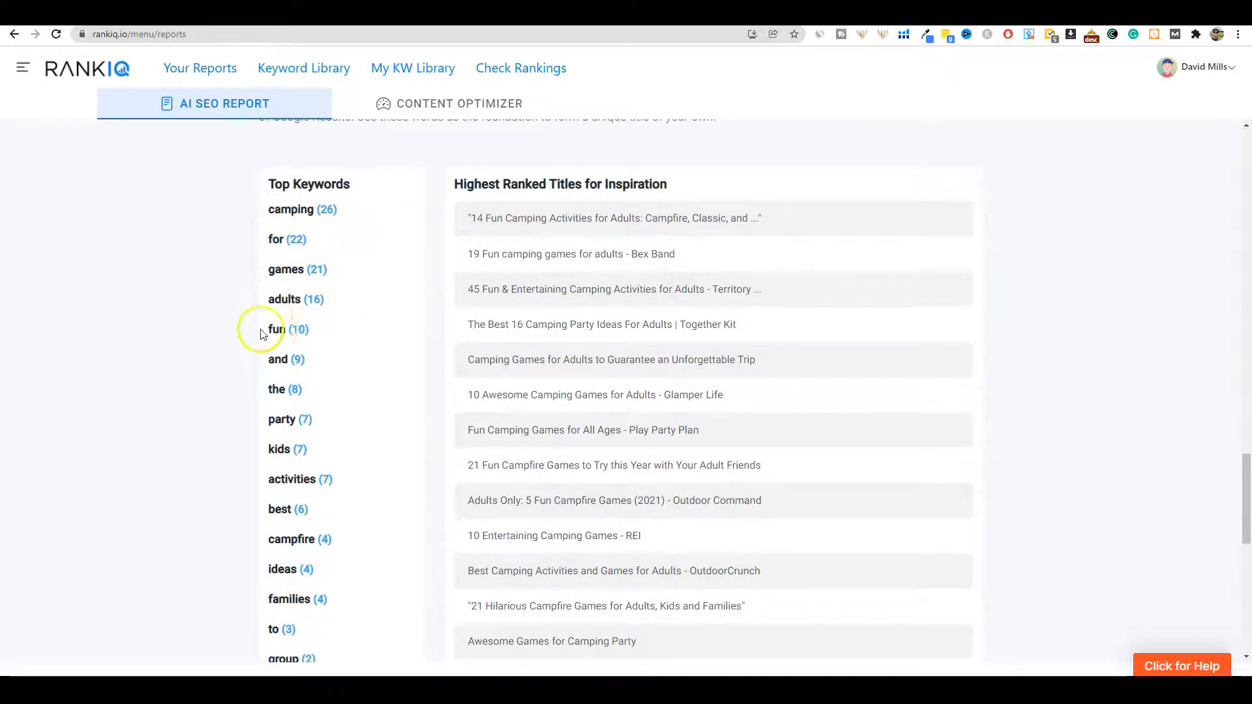
pyautogui.moveTo(420, 375)
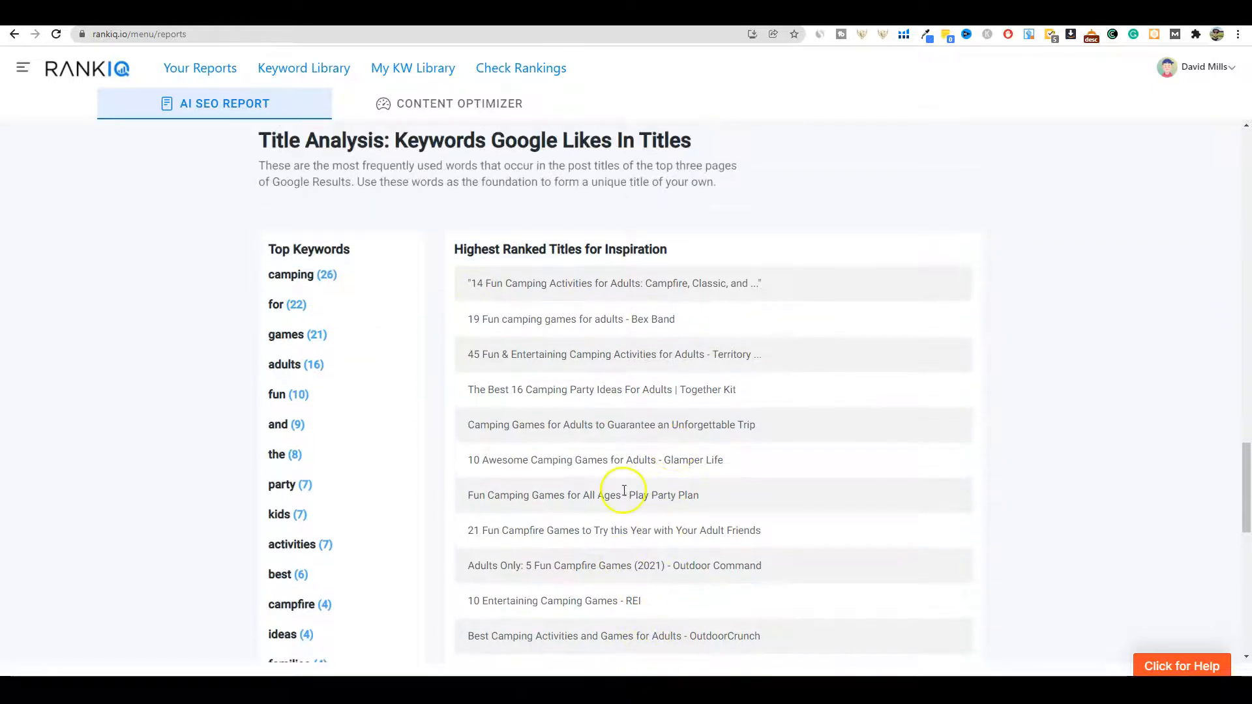
pyautogui.scroll(-3)
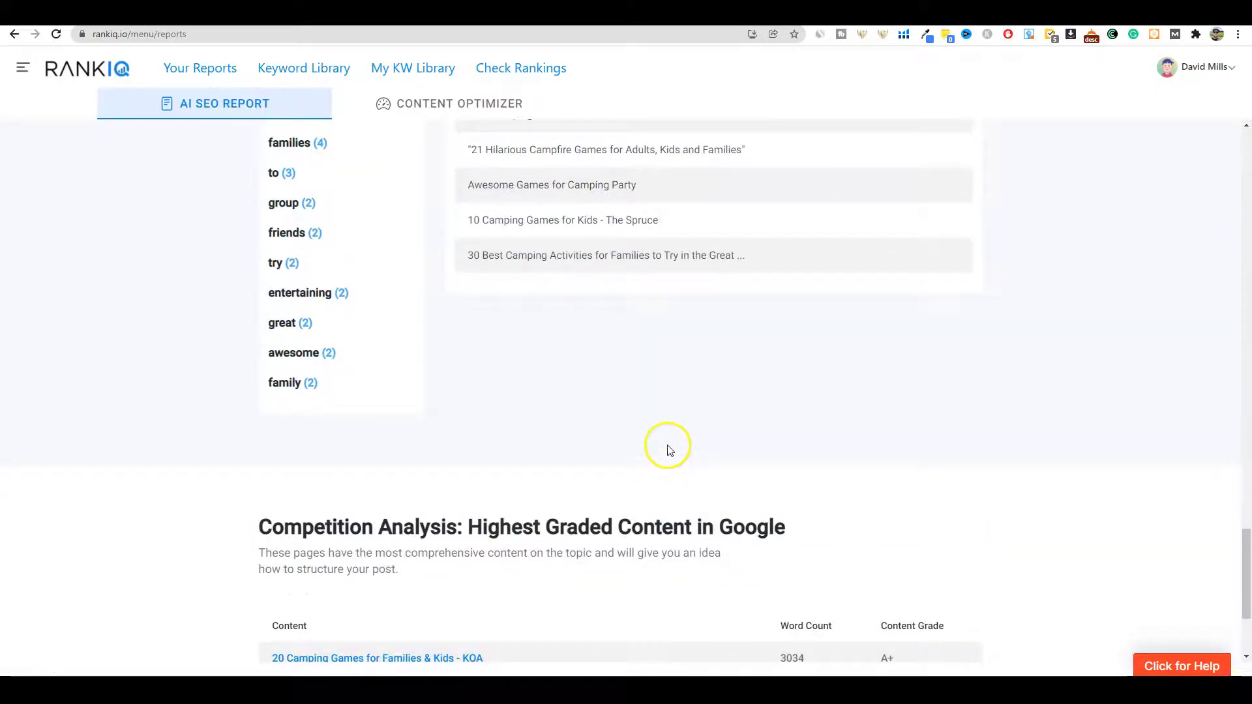
# Scroll to the Competition Analysis table of top-graded pages with word counts.
pyautogui.scroll(-3)
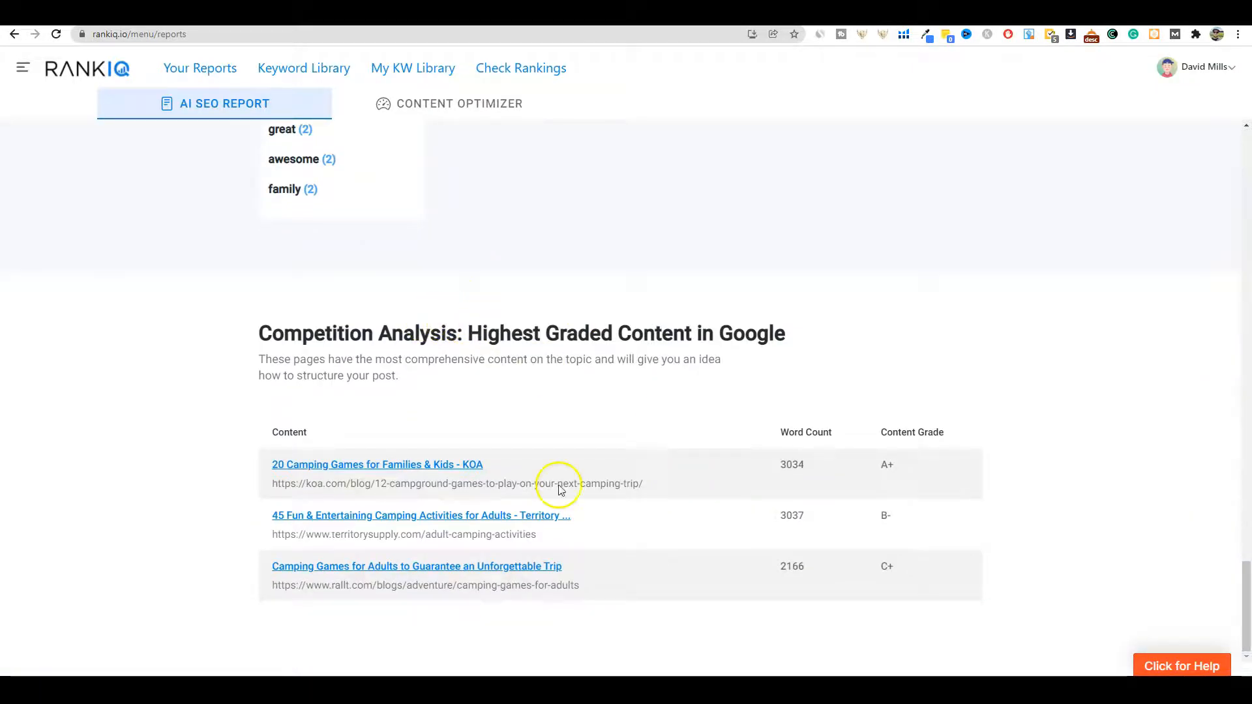
pyautogui.moveTo(769, 561)
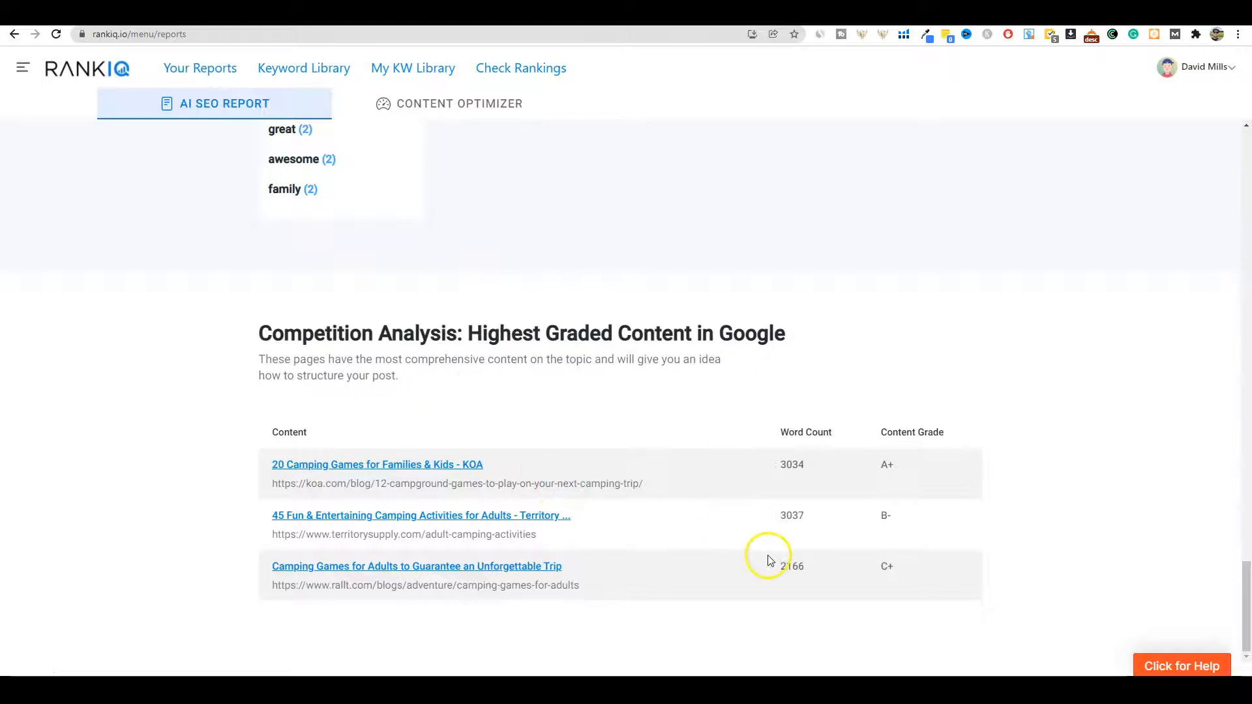
pyautogui.moveTo(911, 456)
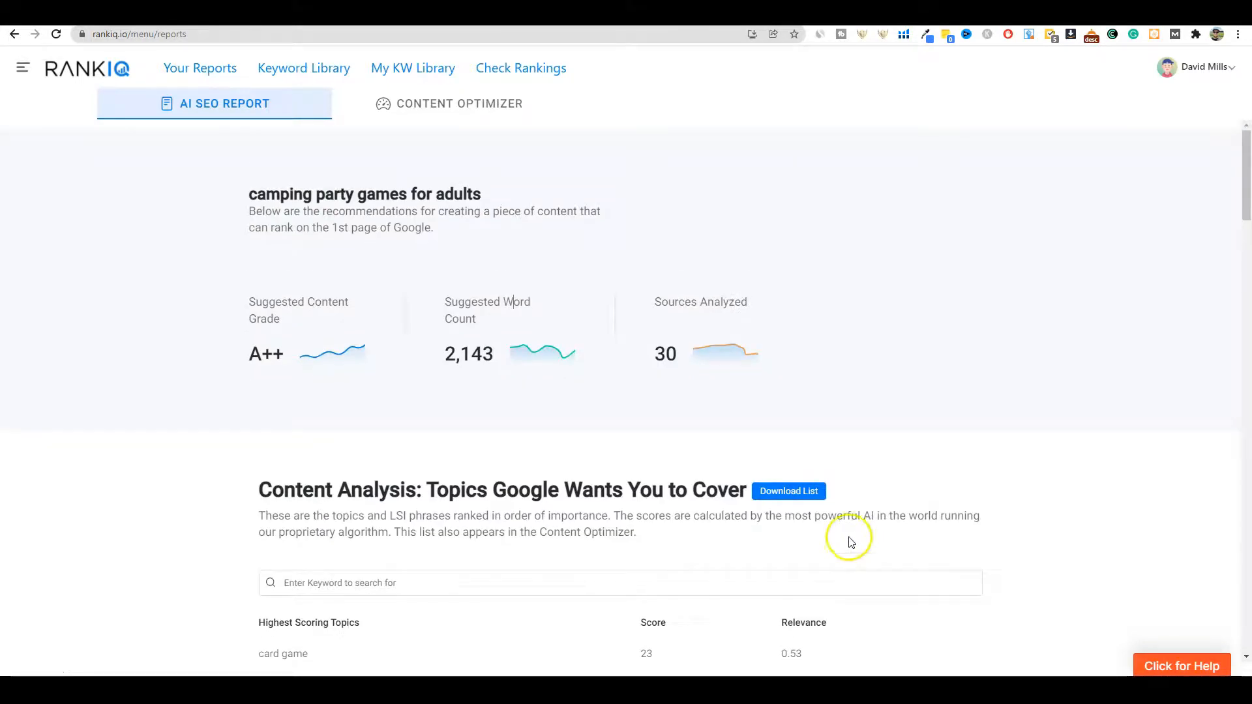
pyautogui.scroll(-3)
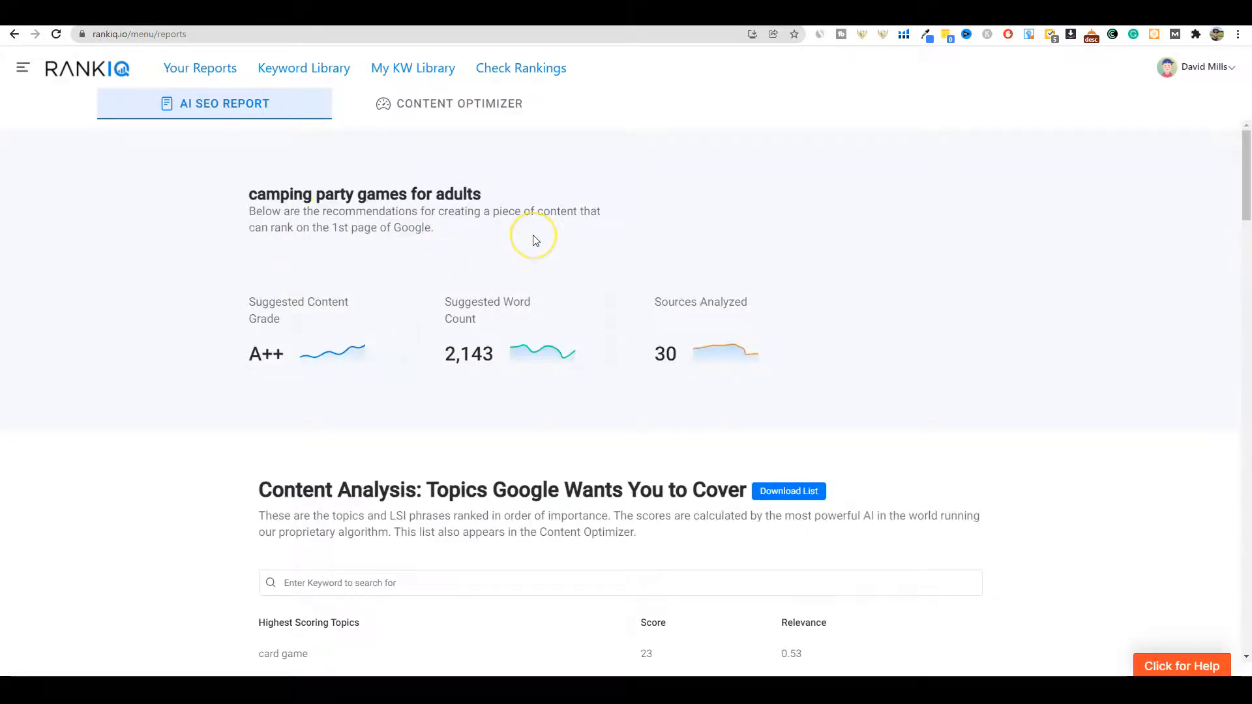
pyautogui.moveTo(552, 228)
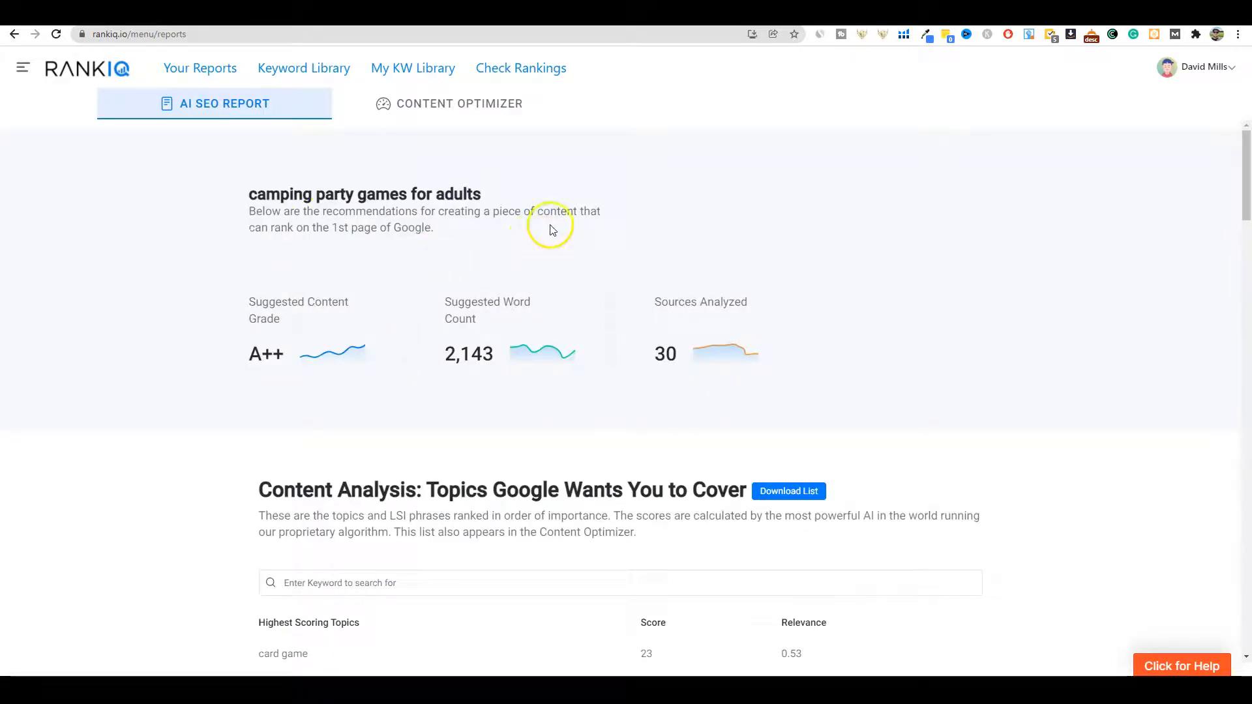
pyautogui.moveTo(548, 191)
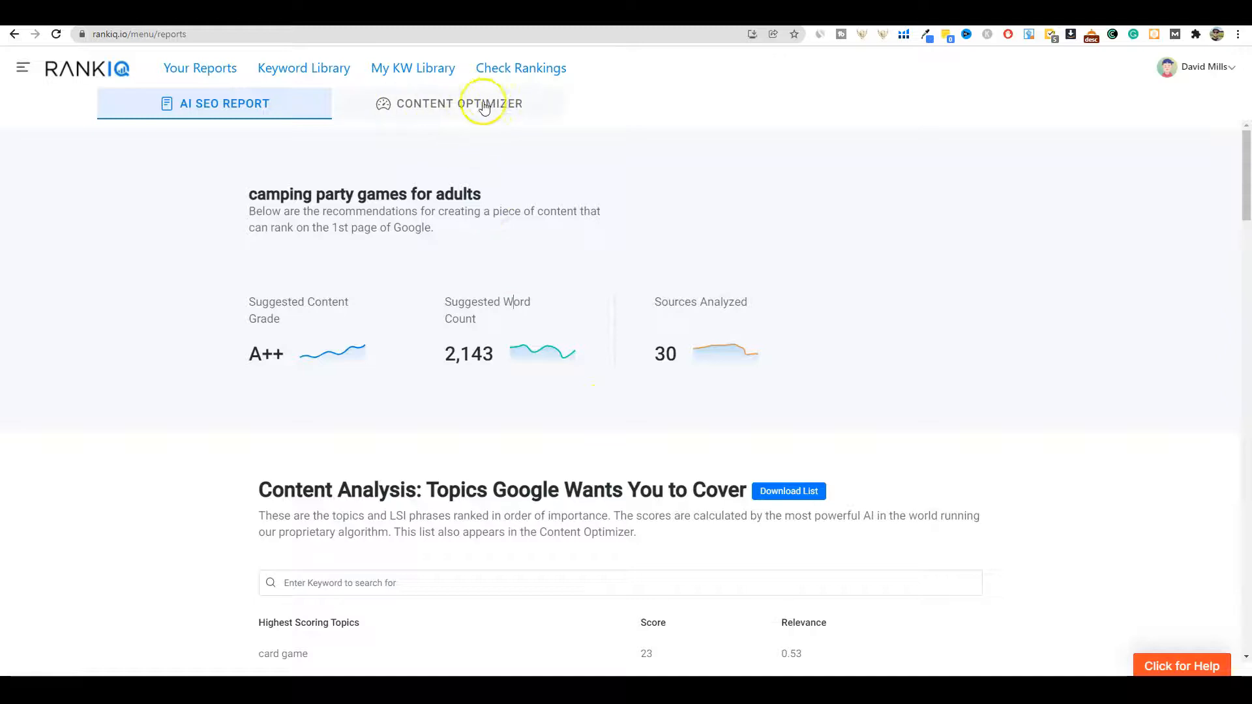
pyautogui.click(475, 105)
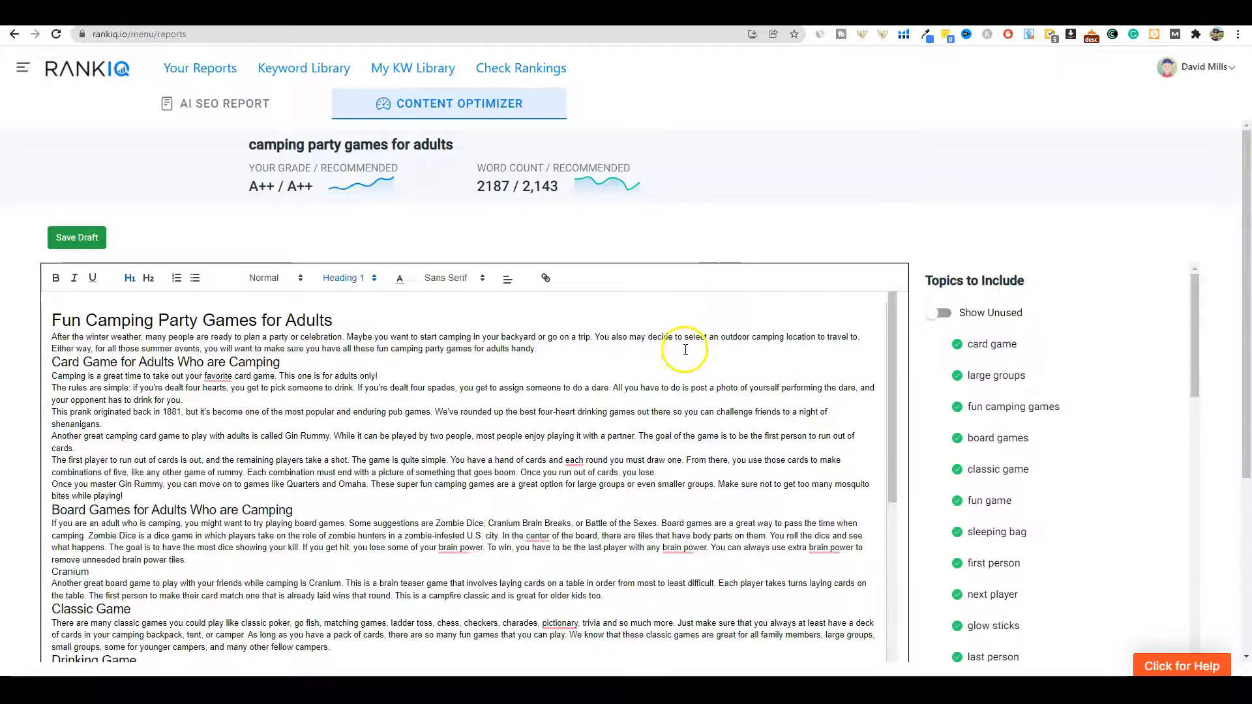
pyautogui.scroll(-3)
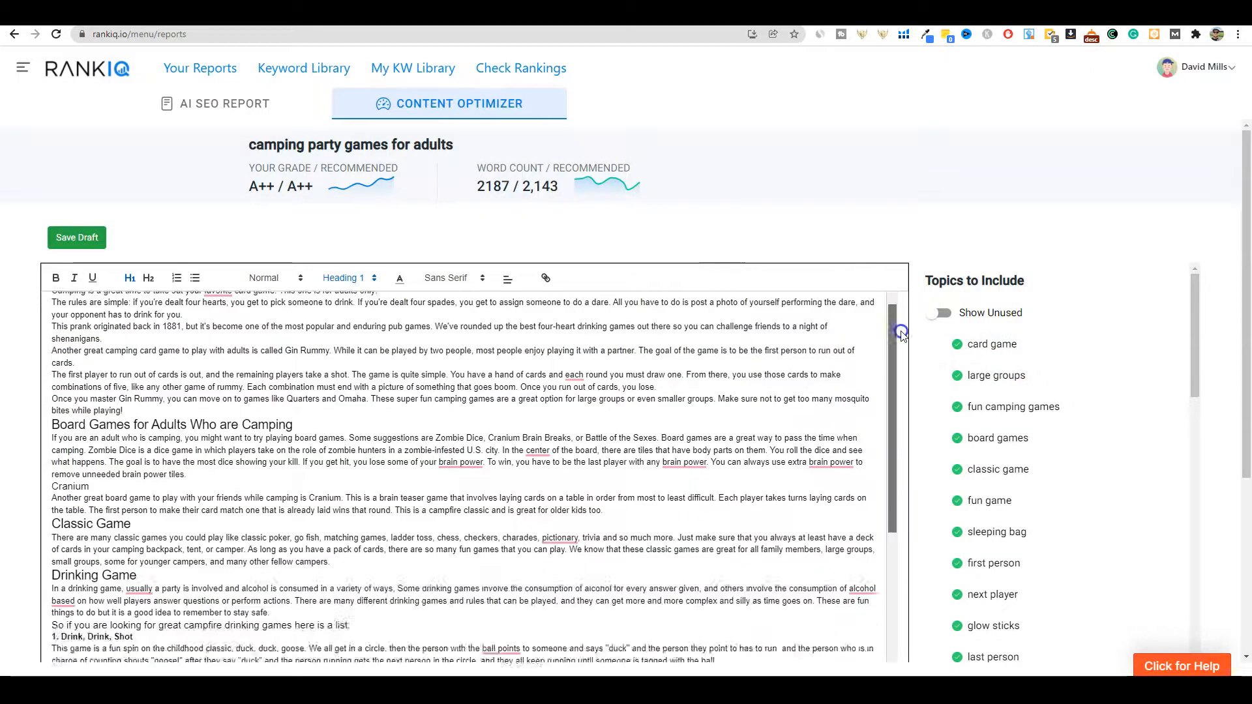
pyautogui.moveTo(901, 331); pyautogui.dragTo(912, 561)
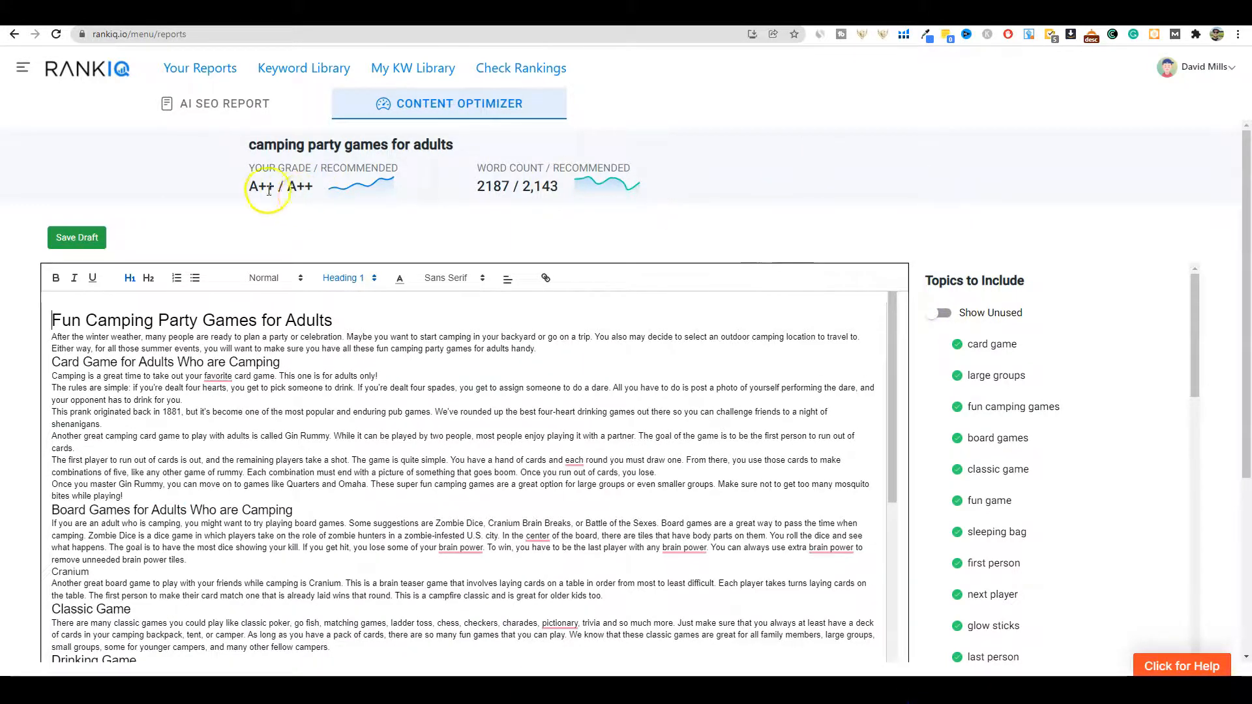
pyautogui.moveTo(502, 216)
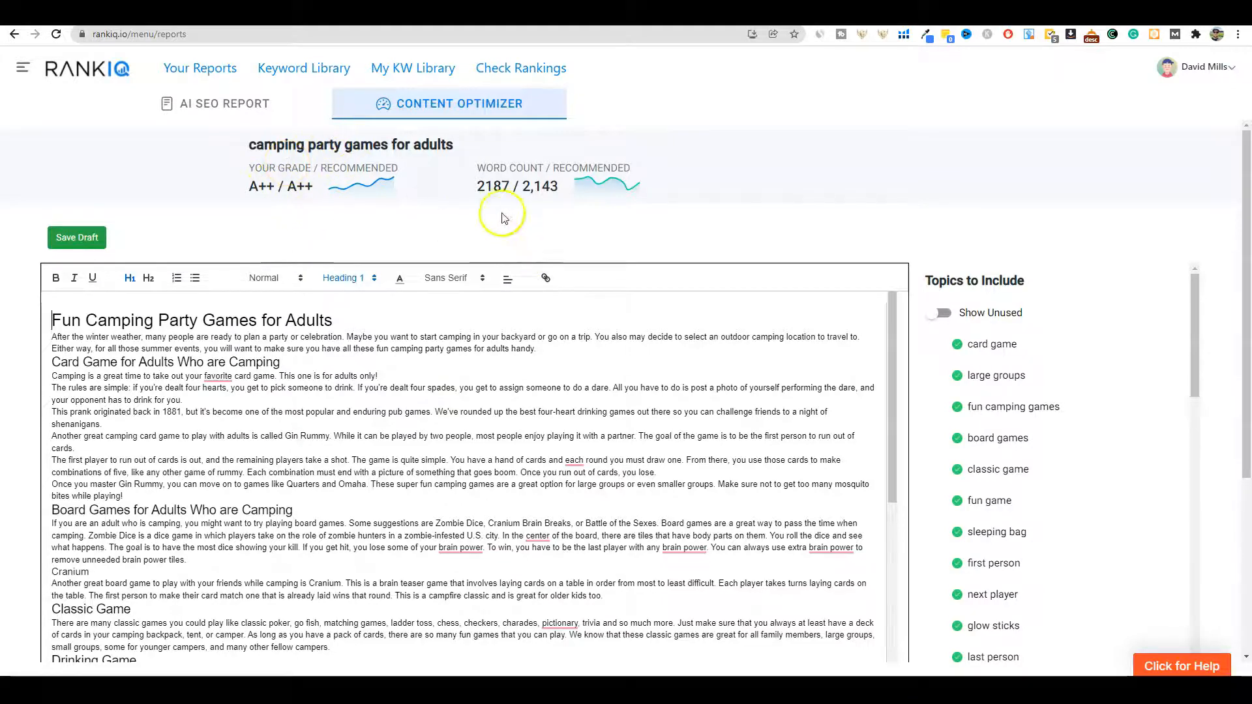
pyautogui.moveTo(497, 198)
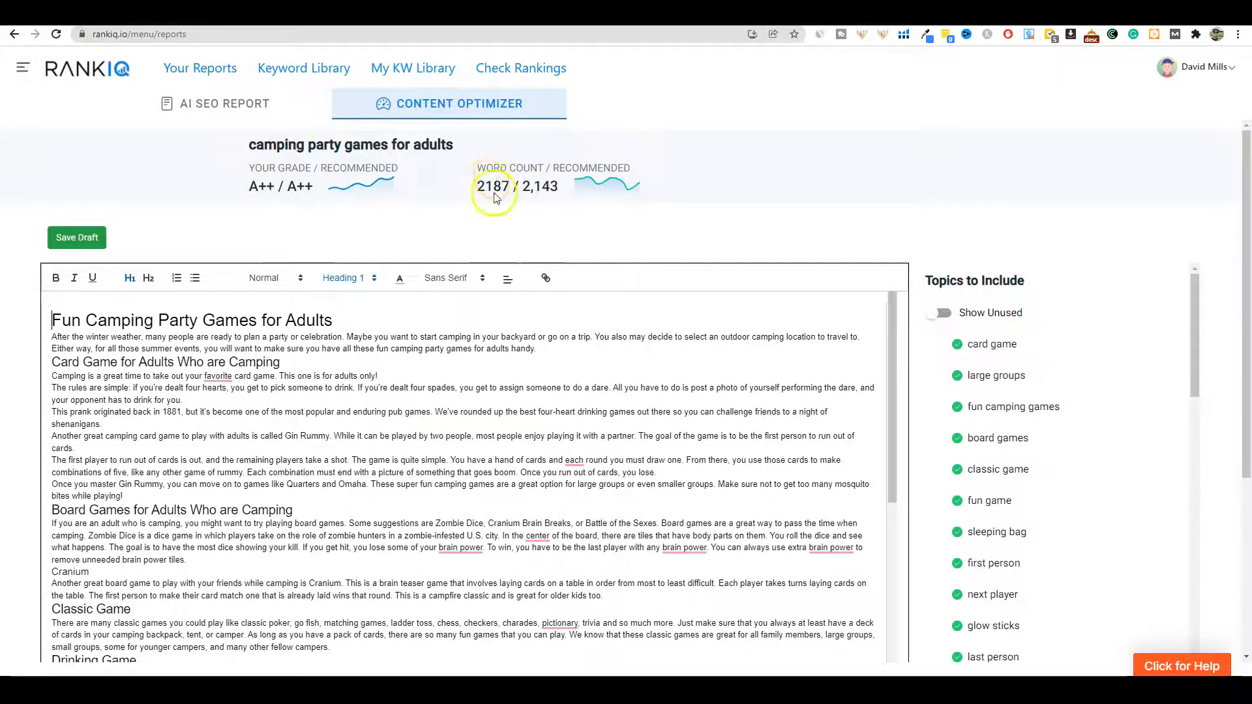
pyautogui.moveTo(965, 323)
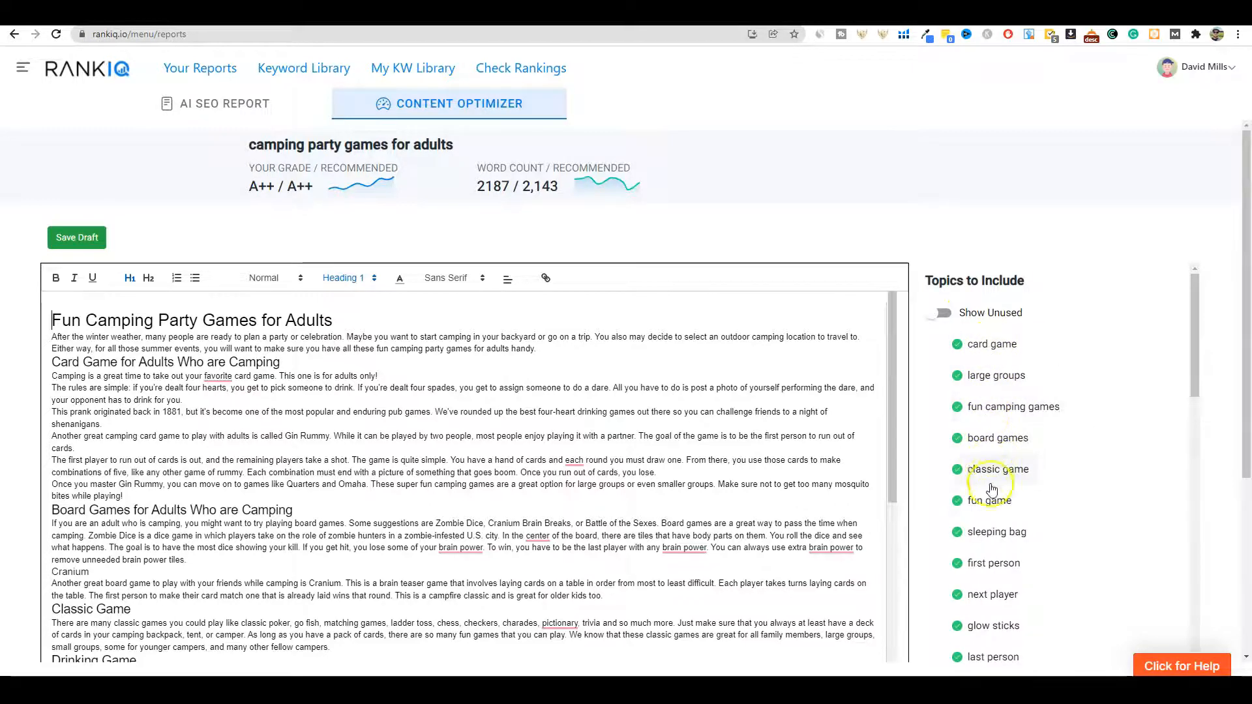
# Add a closing 'You can do...' sentence using the fun way topic to the card game paragraph.
pyautogui.scroll(-3)
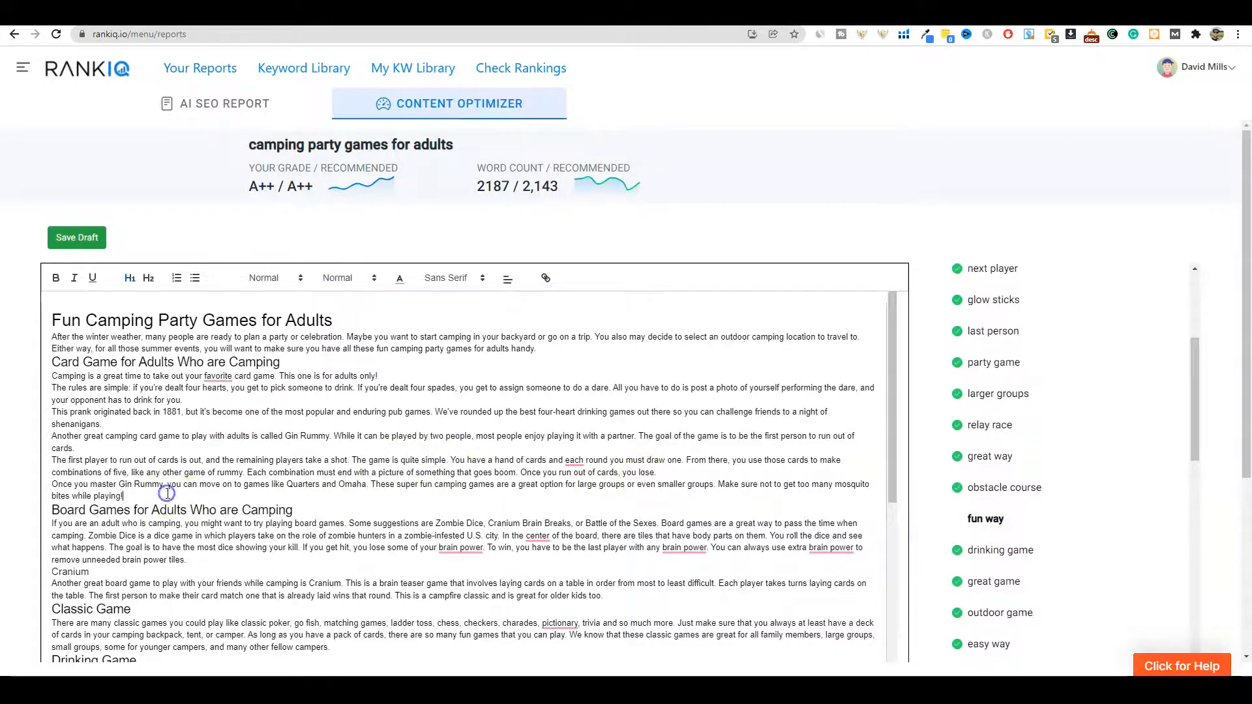
pyautogui.write('You can do all this in a fun way.')
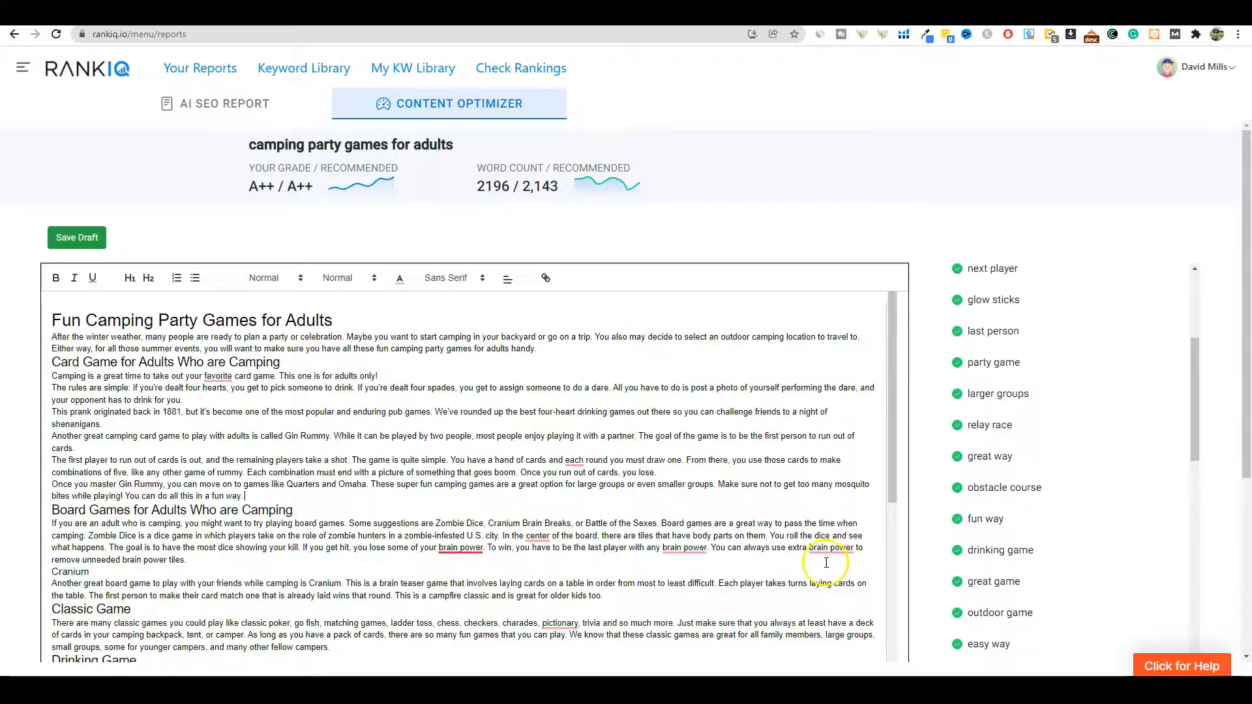
pyautogui.scroll(-3)
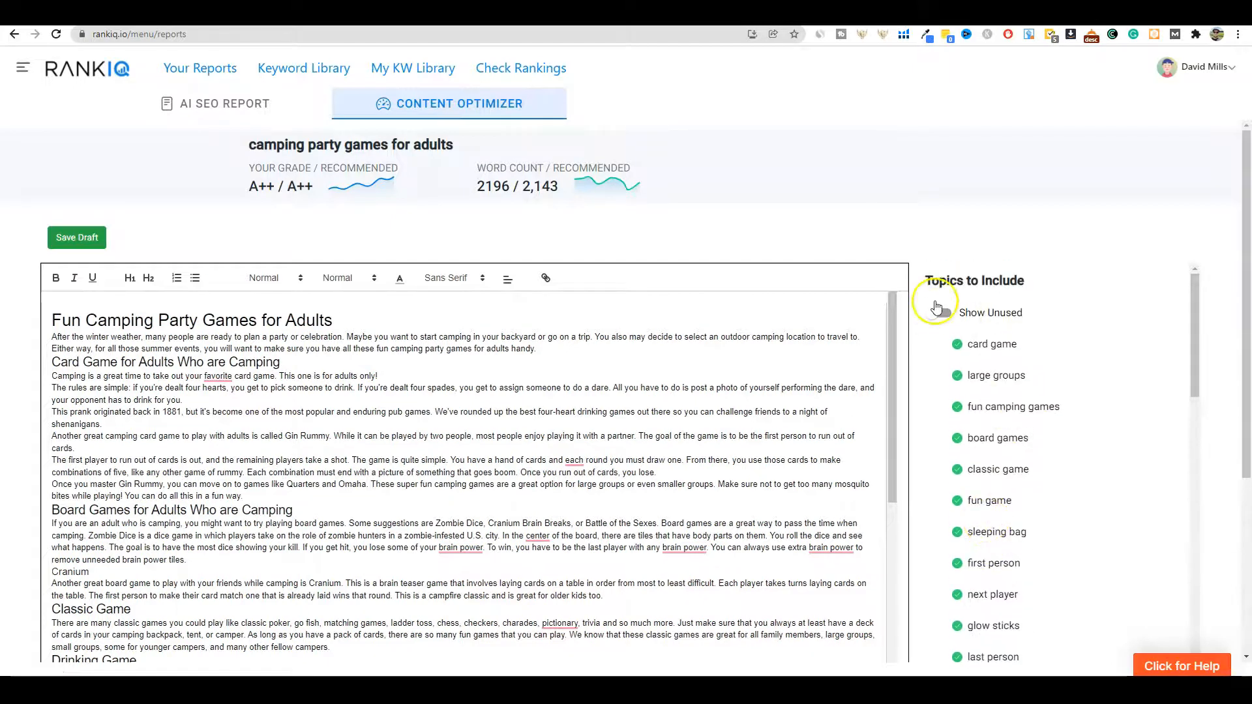
# Enable Show Unused so only missing topics like much fun and picnic table are listed.
pyautogui.click(944, 313)
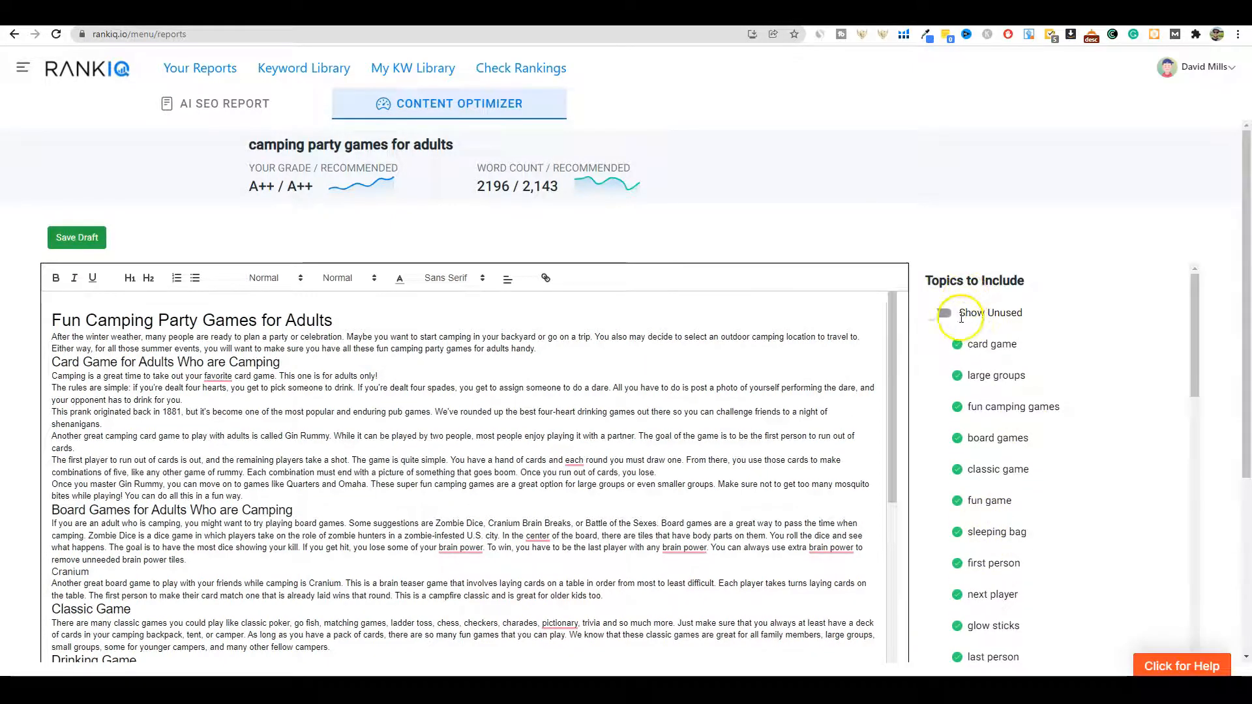
pyautogui.moveTo(918, 378)
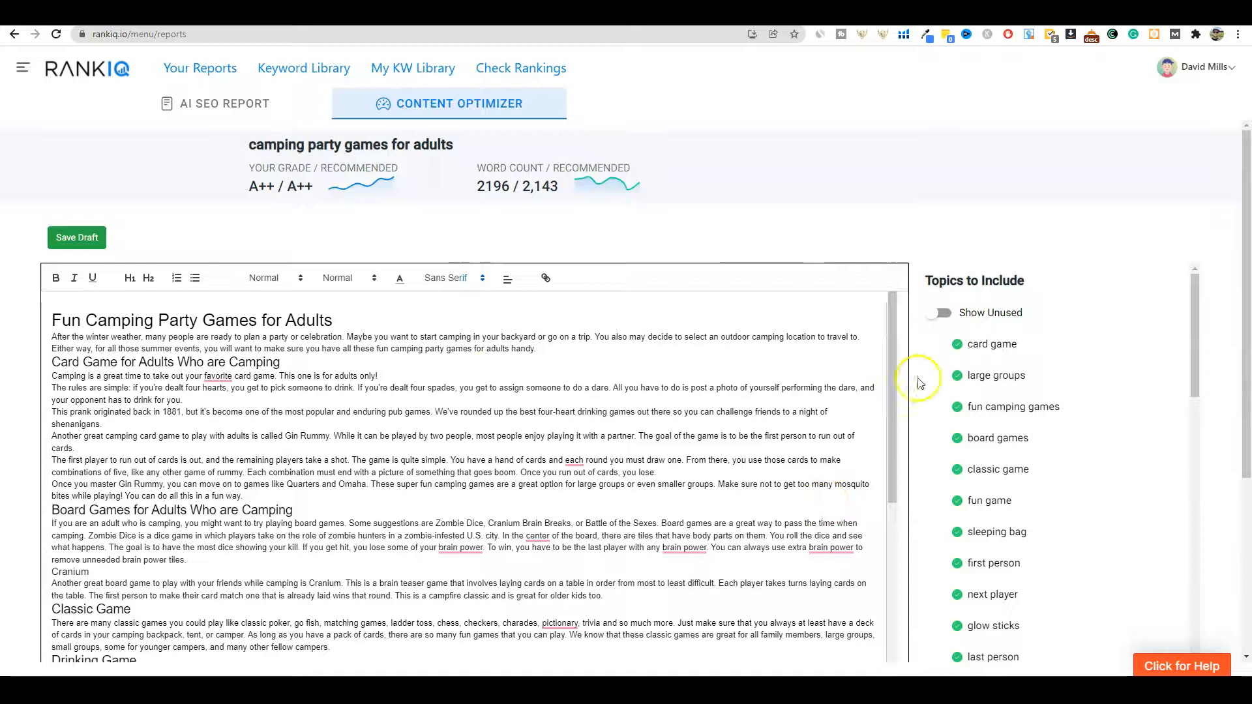
pyautogui.moveTo(813, 366)
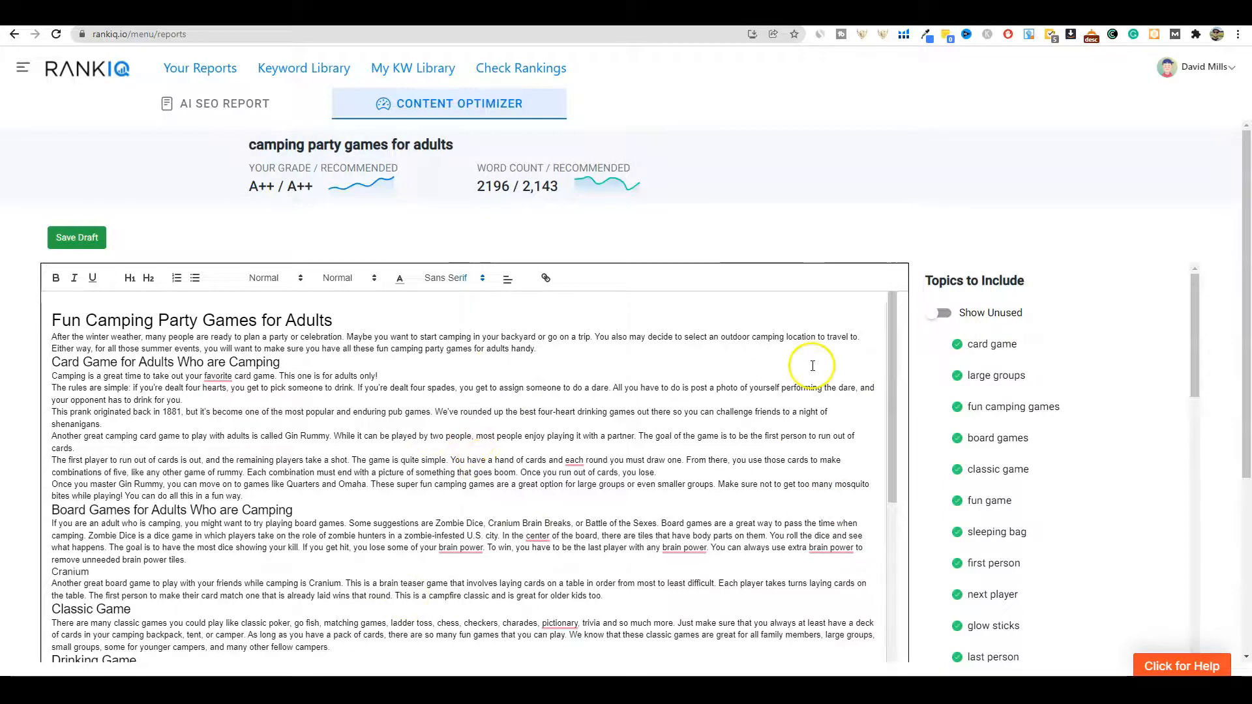
pyautogui.click(937, 313)
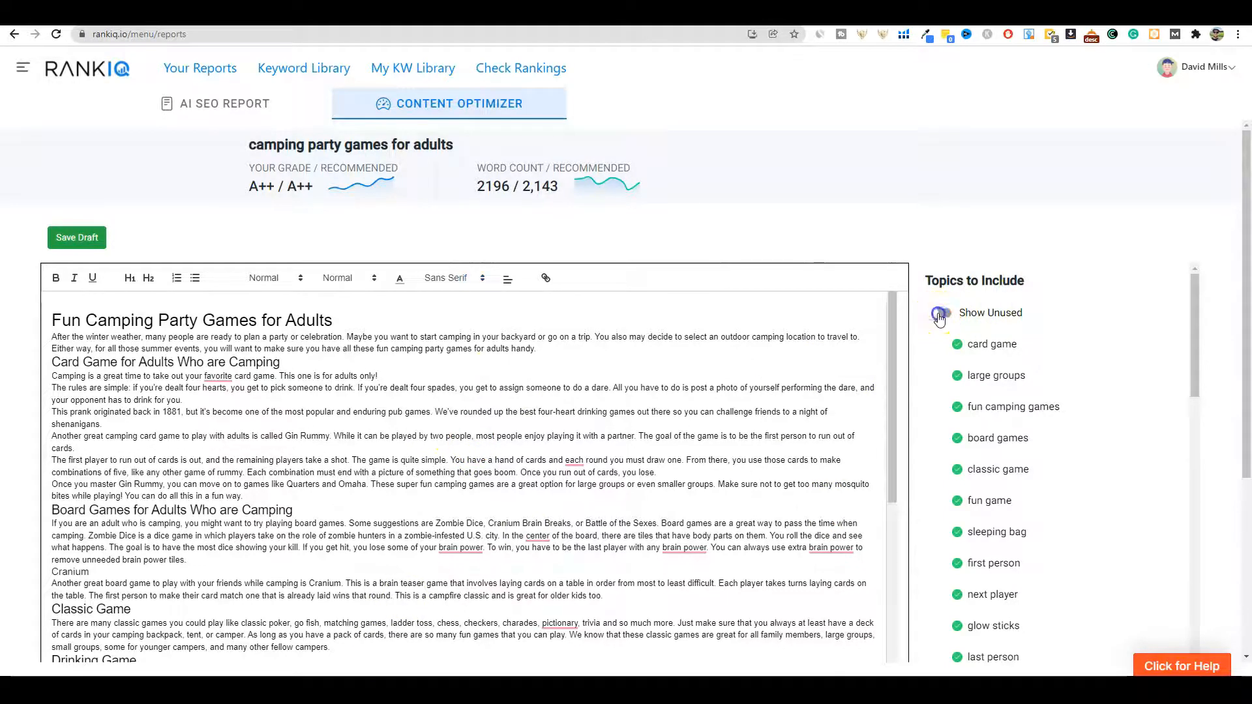
pyautogui.click(938, 313)
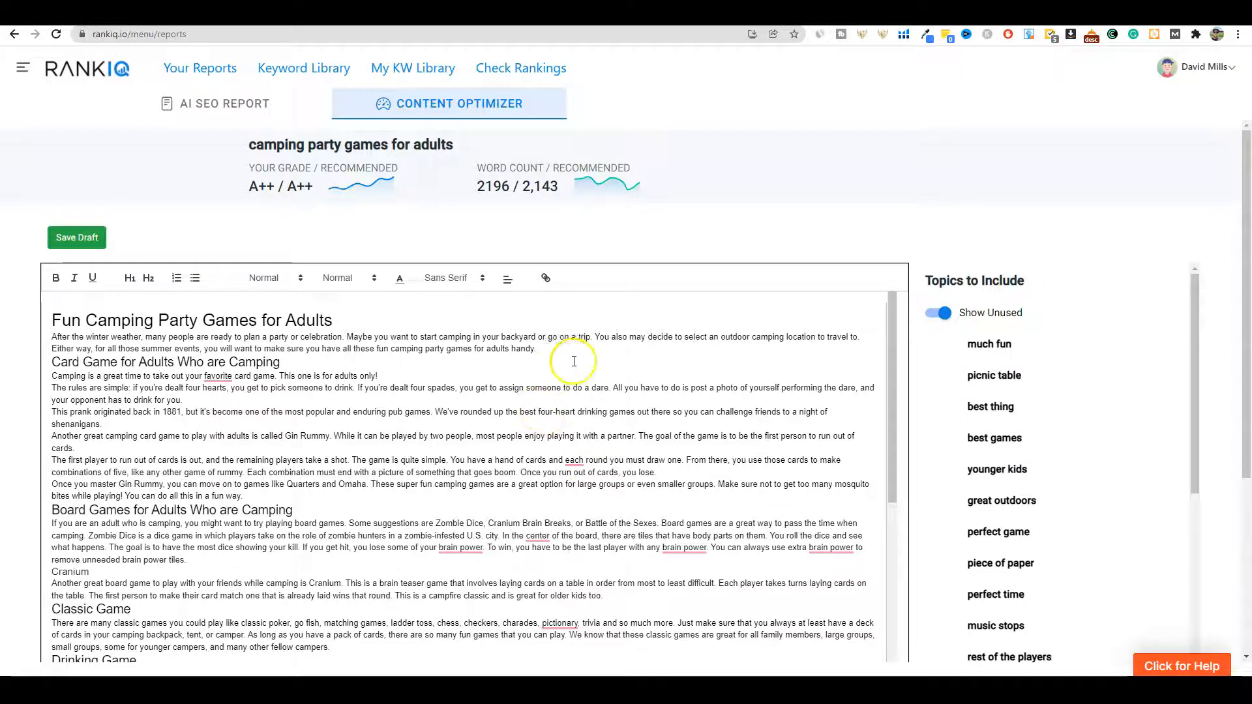
pyautogui.moveTo(283, 229)
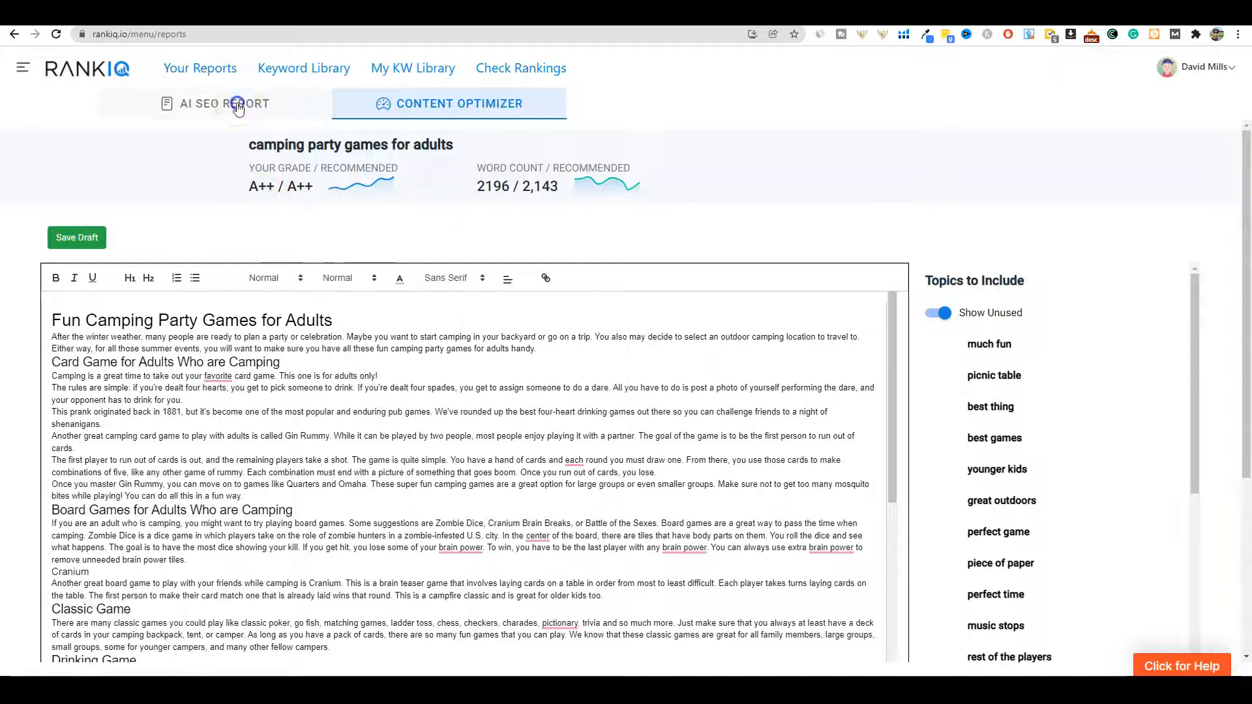
# View the AI SEO report, return to the 2,187-word draft and select all its text.
pyautogui.click(224, 105)
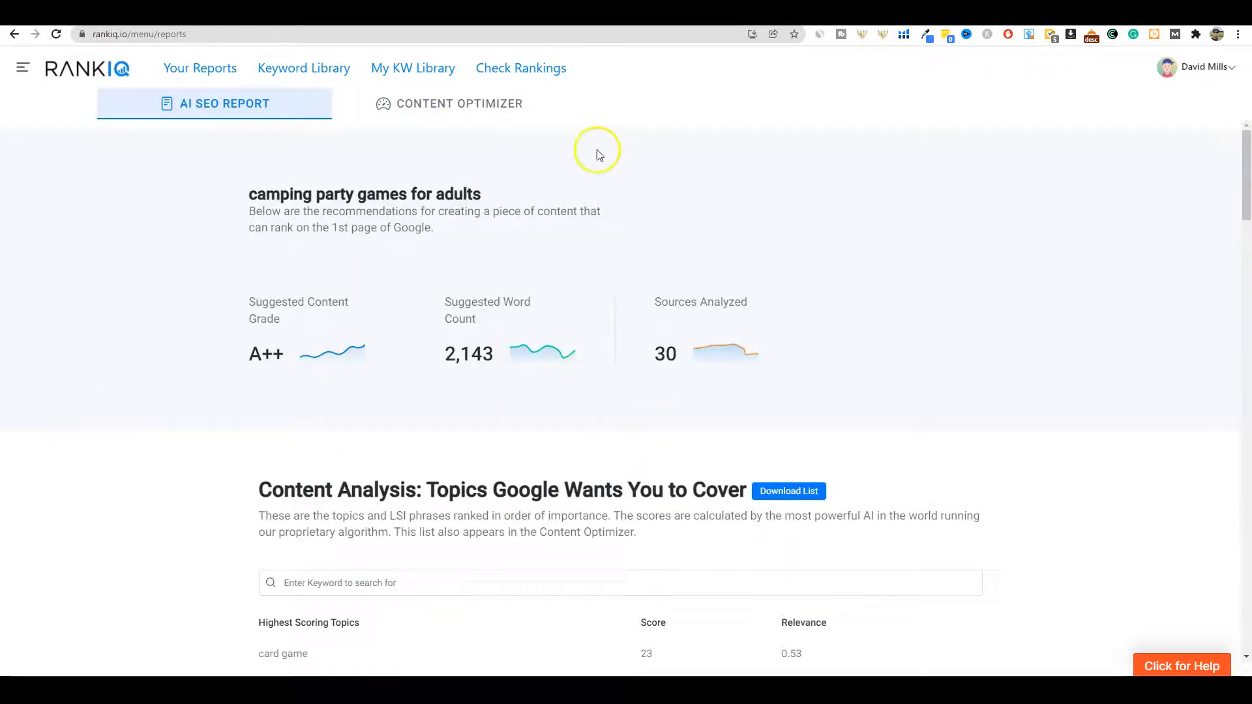
pyautogui.click(460, 104)
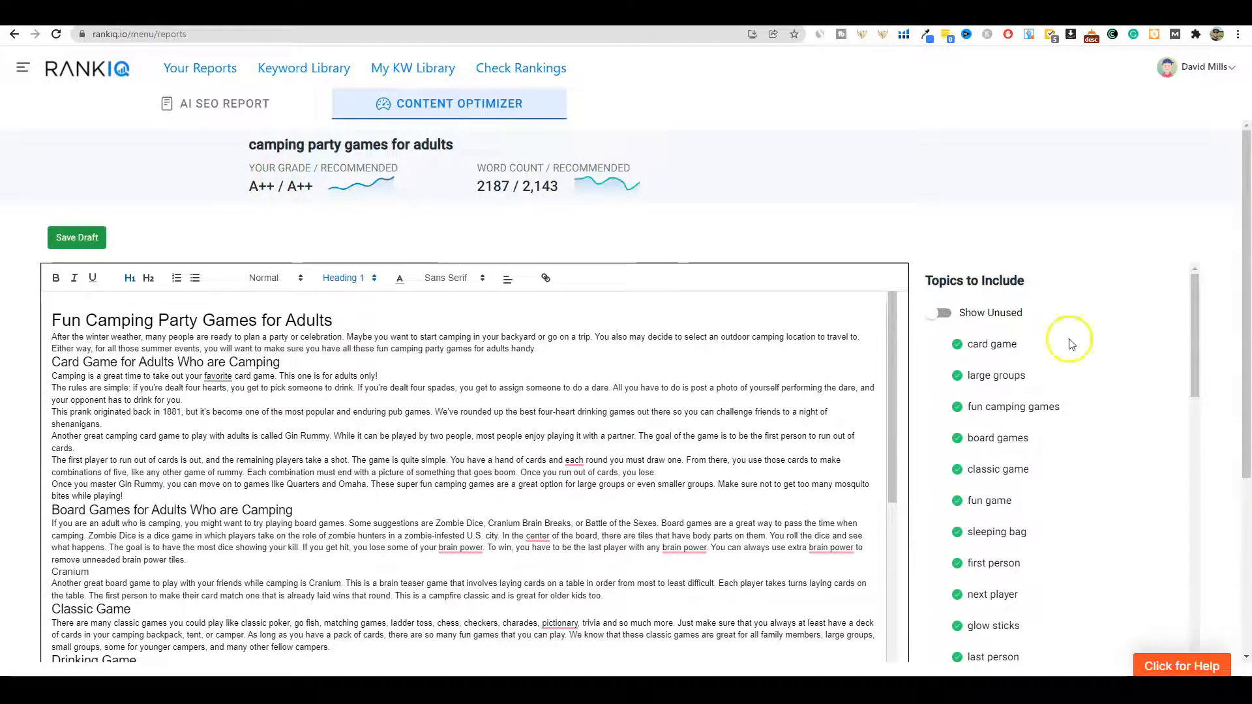
pyautogui.moveTo(230, 204)
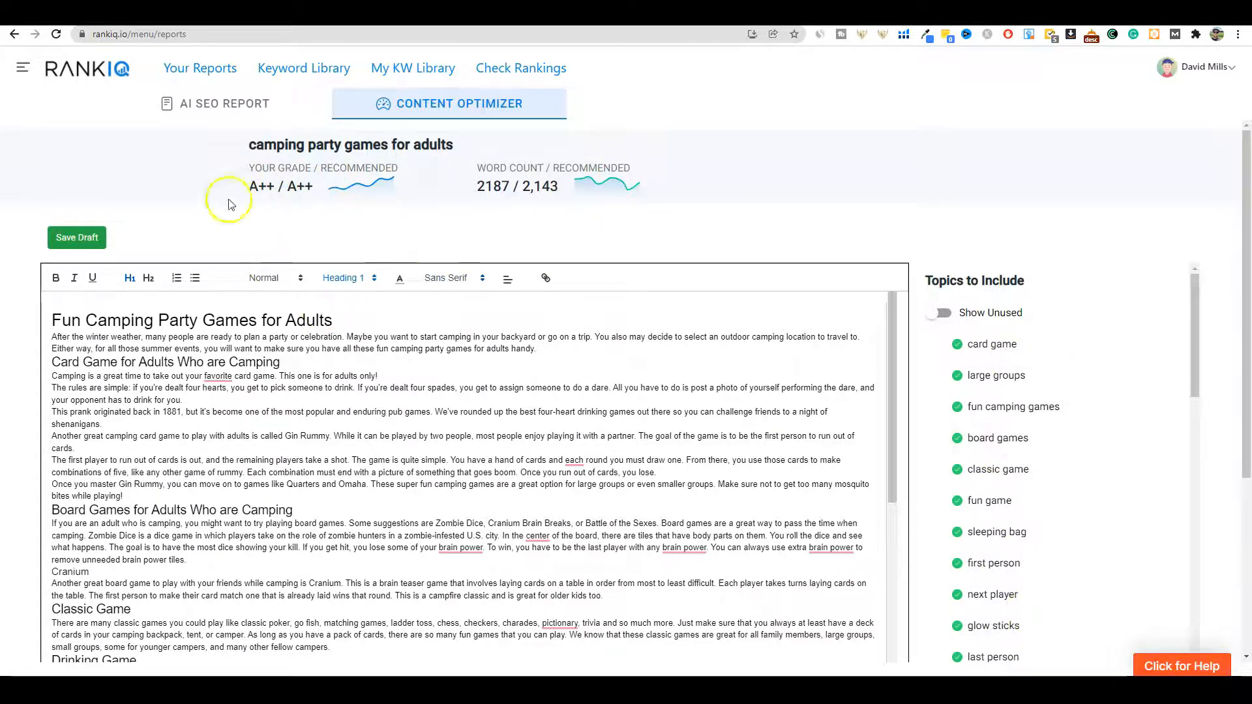
pyautogui.moveTo(412, 189)
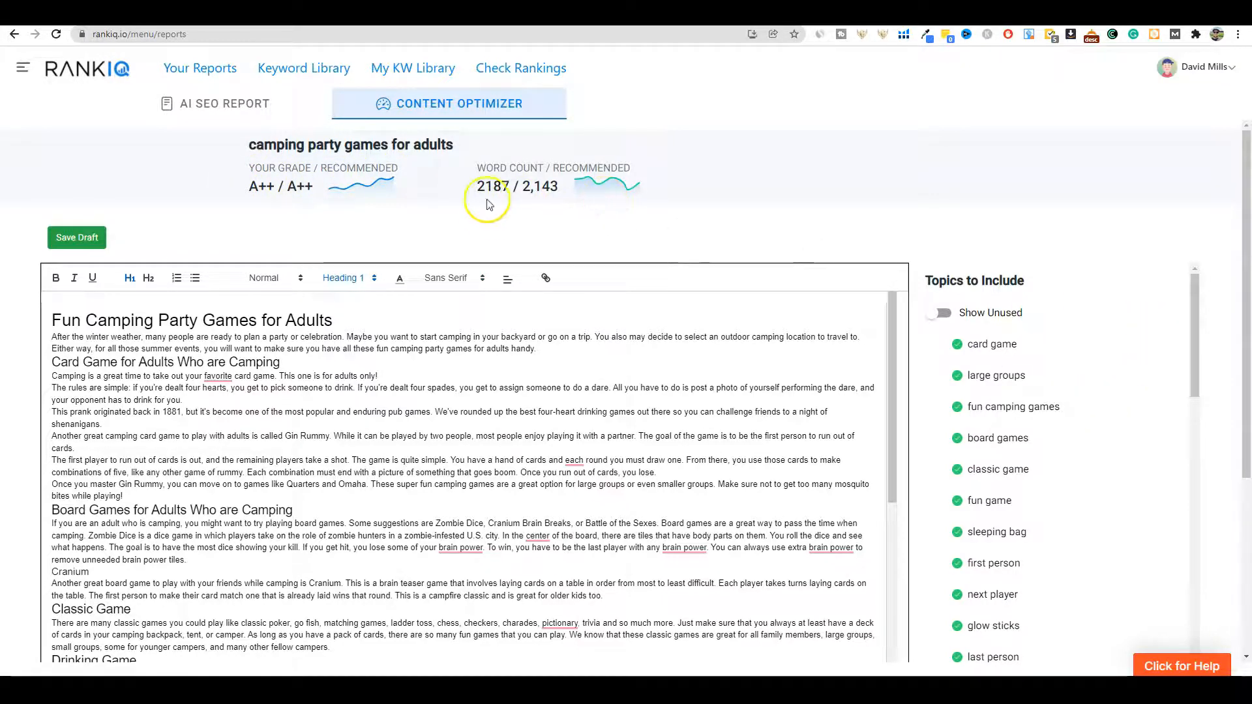
pyautogui.moveTo(983, 454)
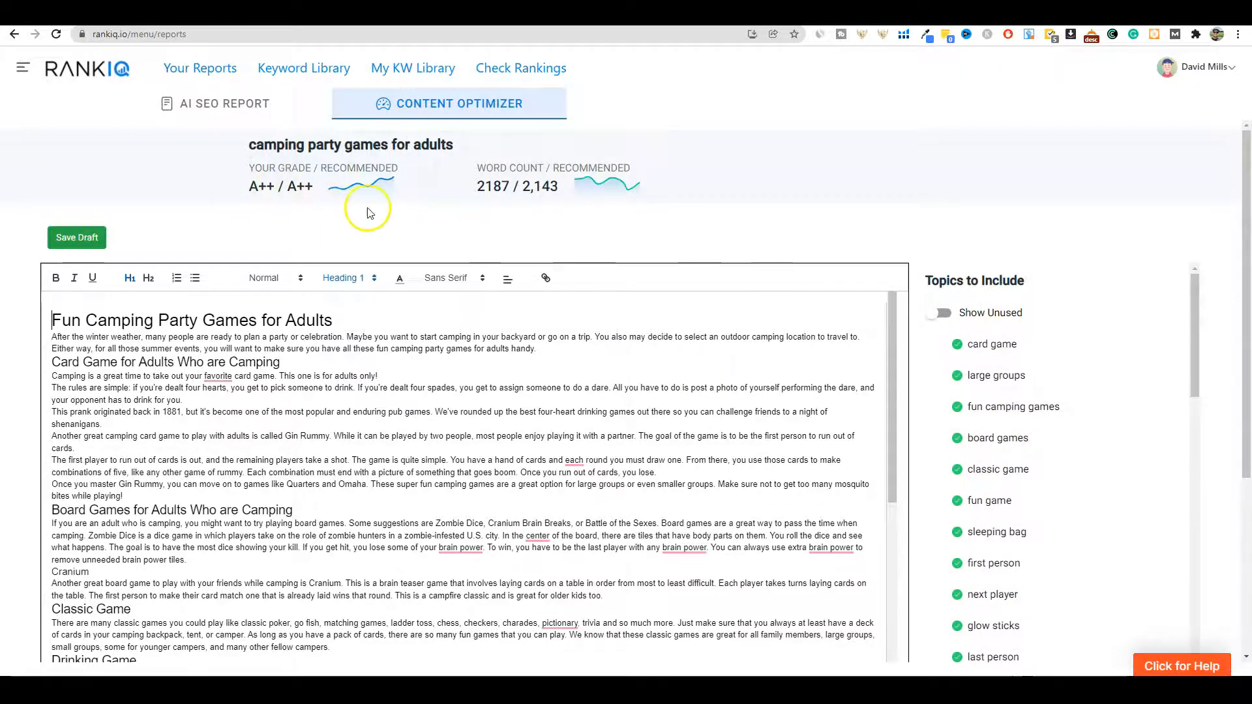
pyautogui.moveTo(210, 168)
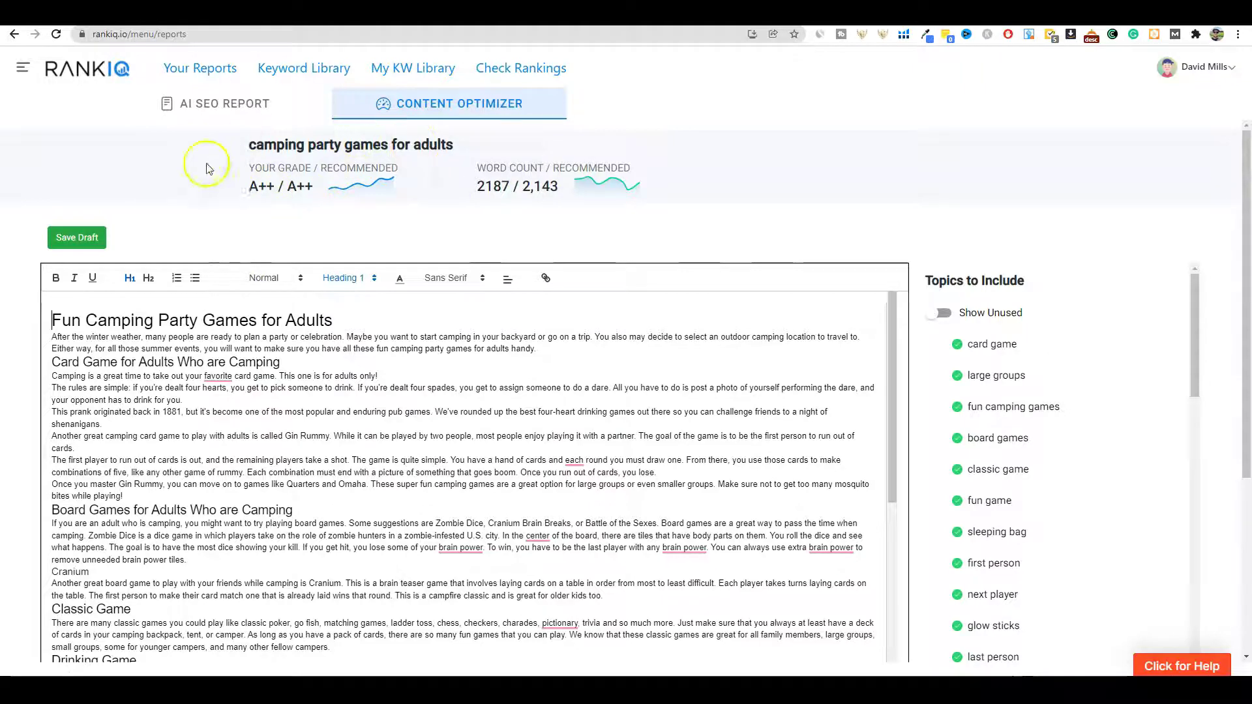
pyautogui.moveTo(647, 176)
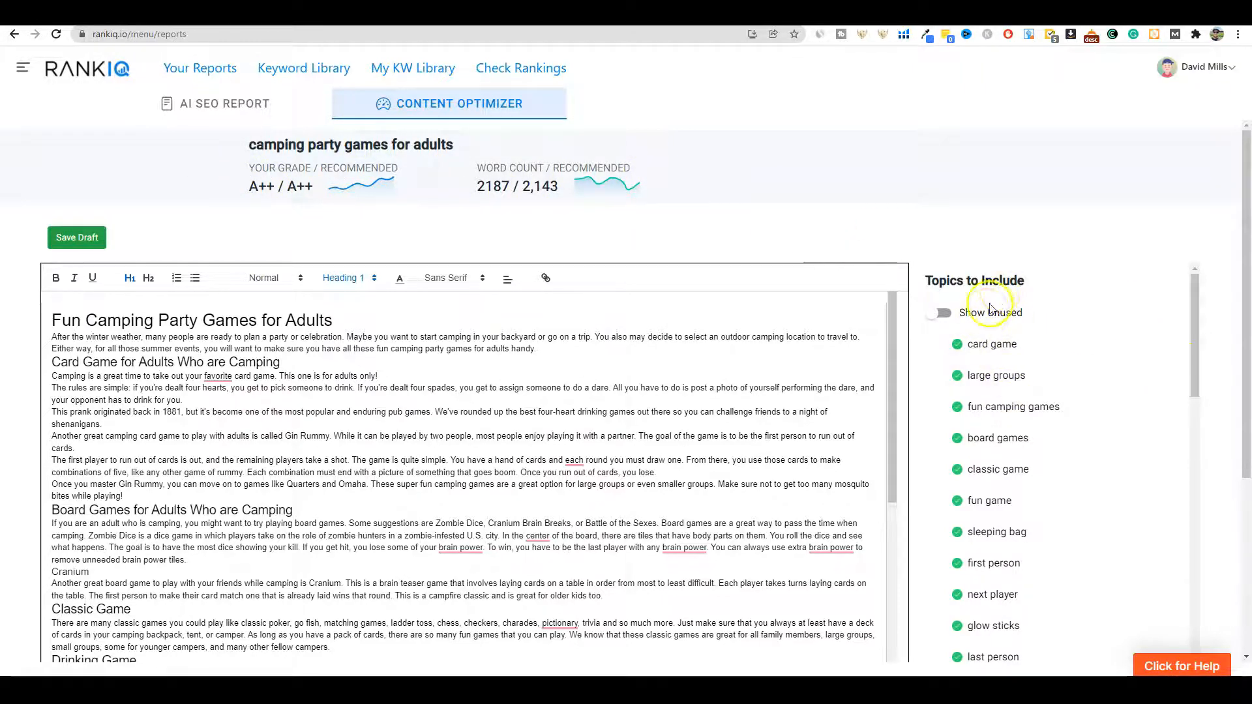
pyautogui.moveTo(466, 365)
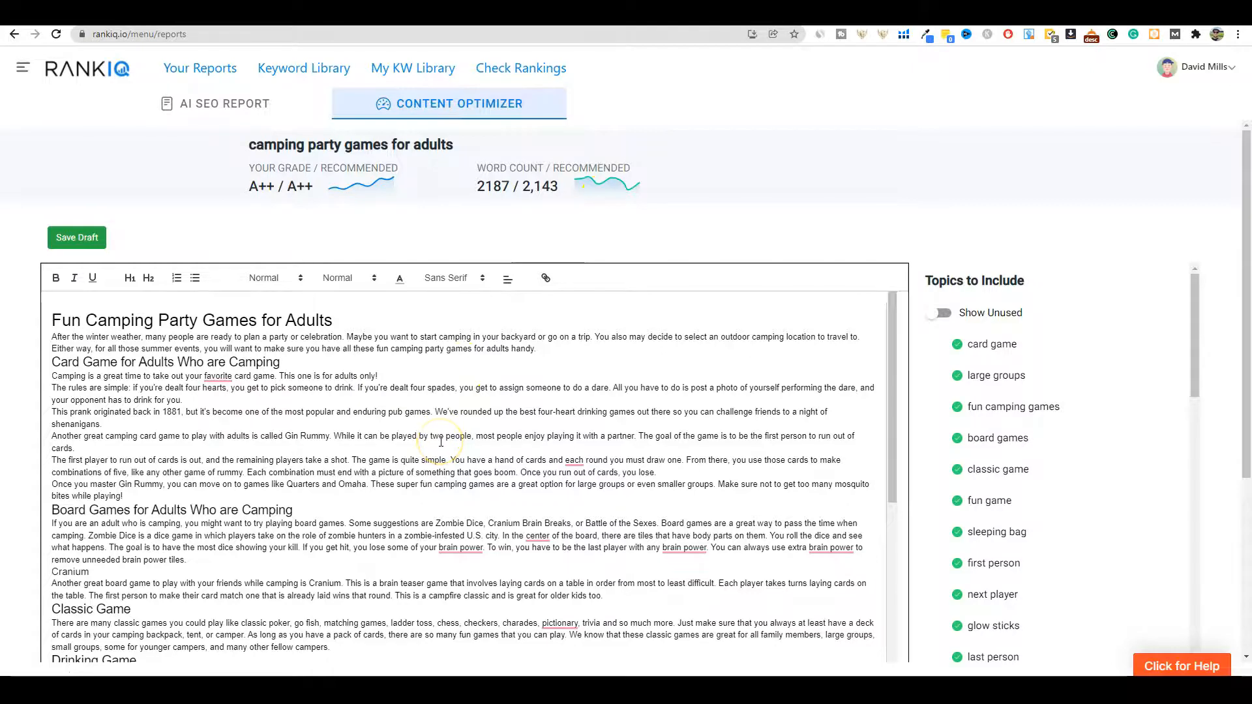
pyautogui.press('ctrl+a')
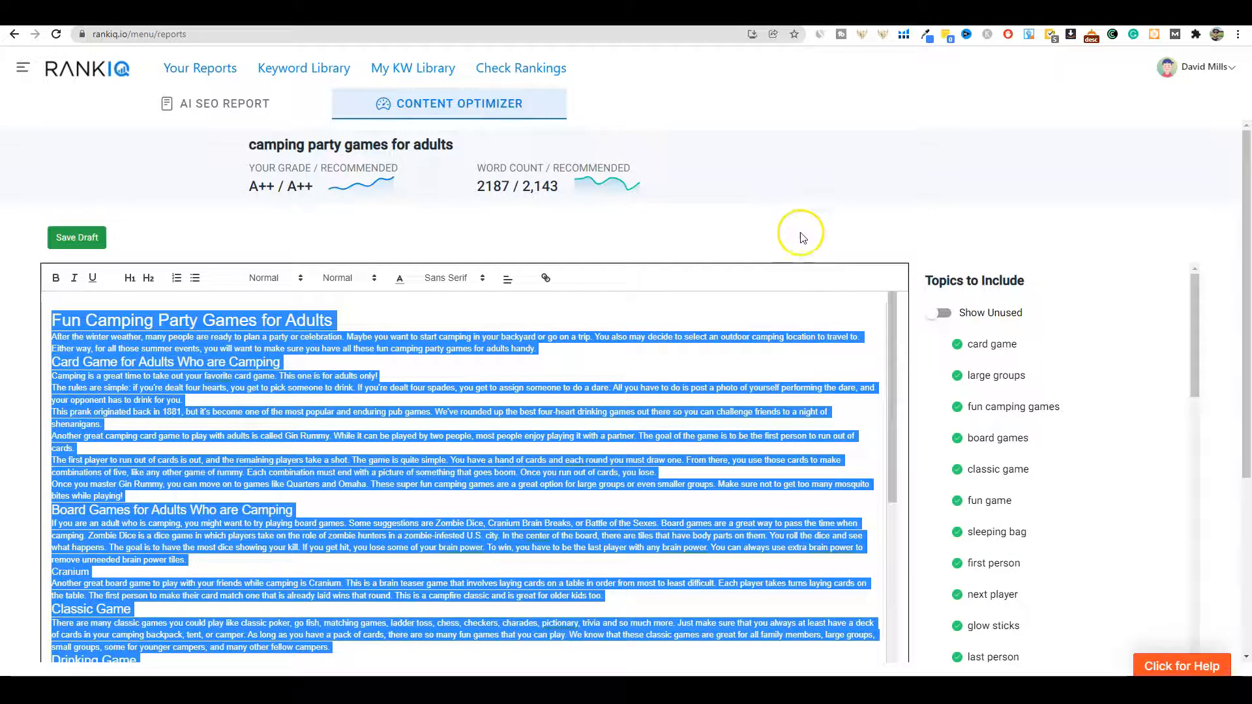
pyautogui.moveTo(802, 236)
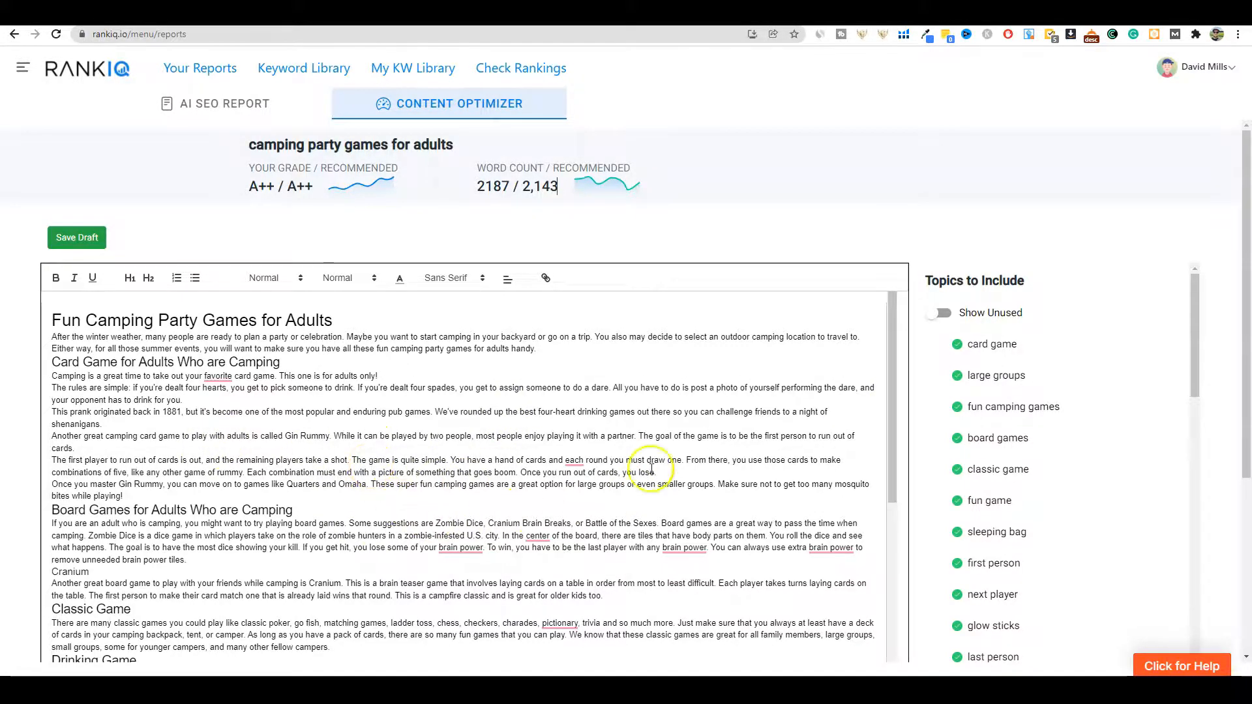
pyautogui.scroll(-3)
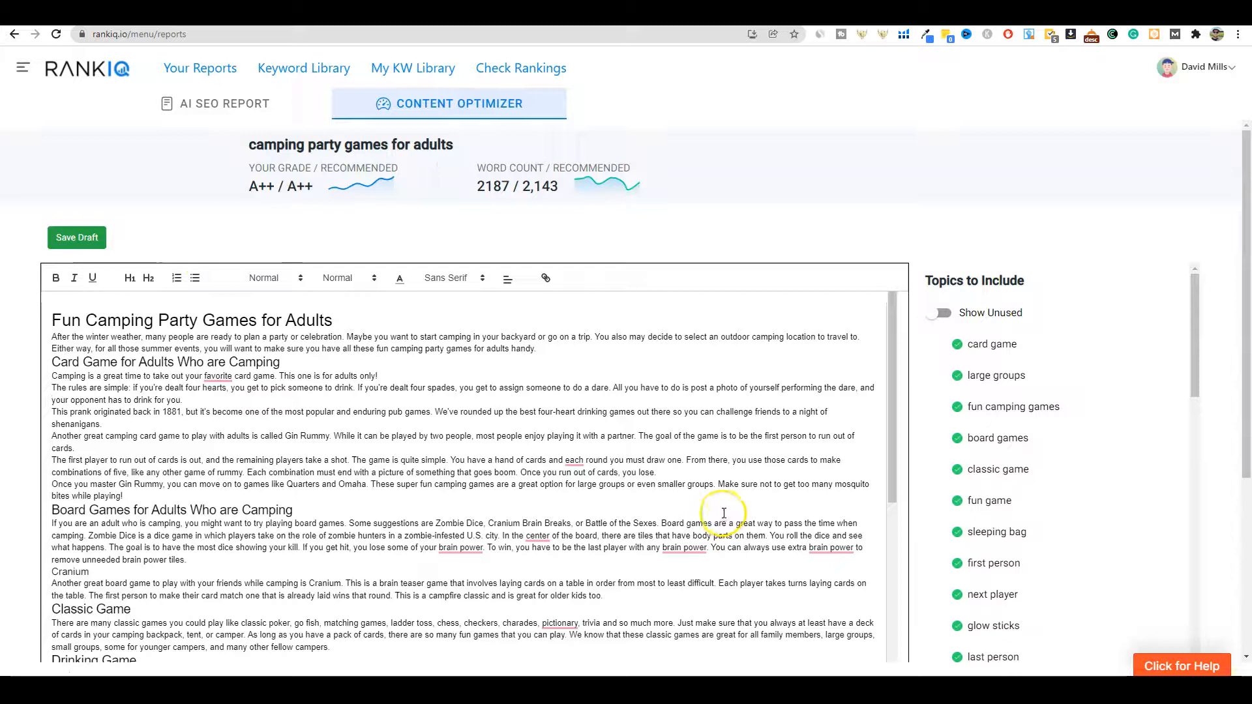
pyautogui.moveTo(868, 253)
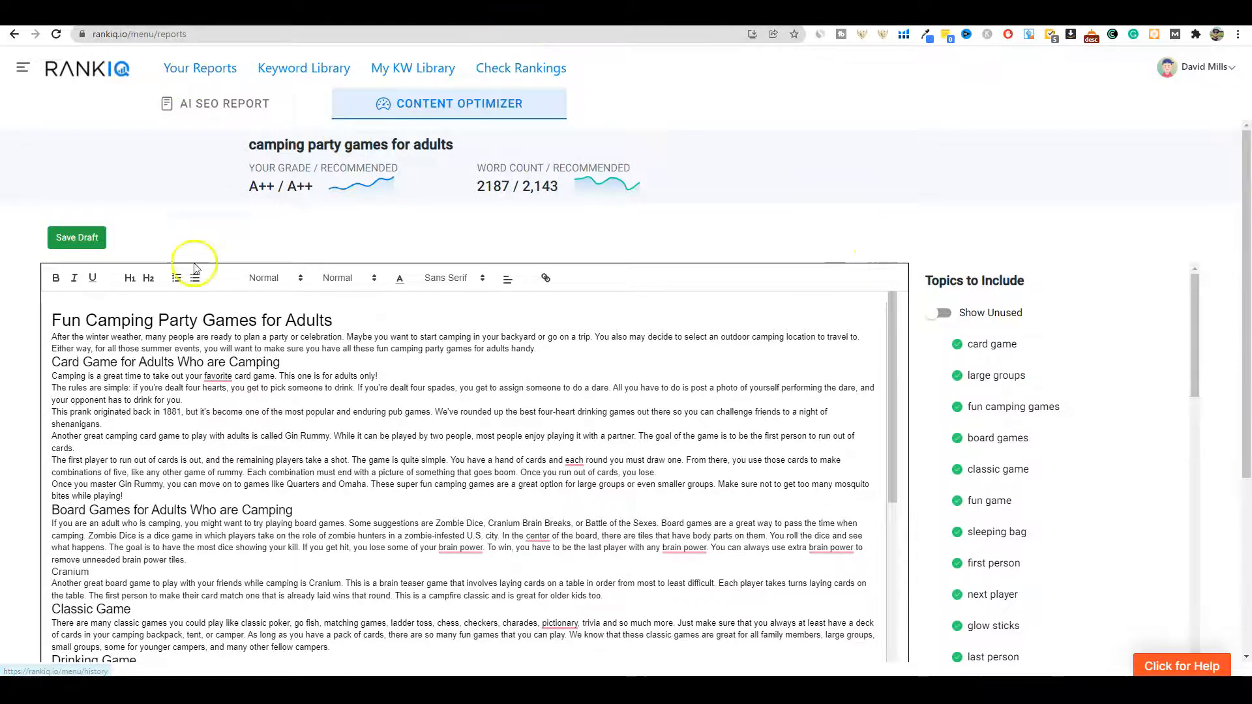
pyautogui.click(198, 68)
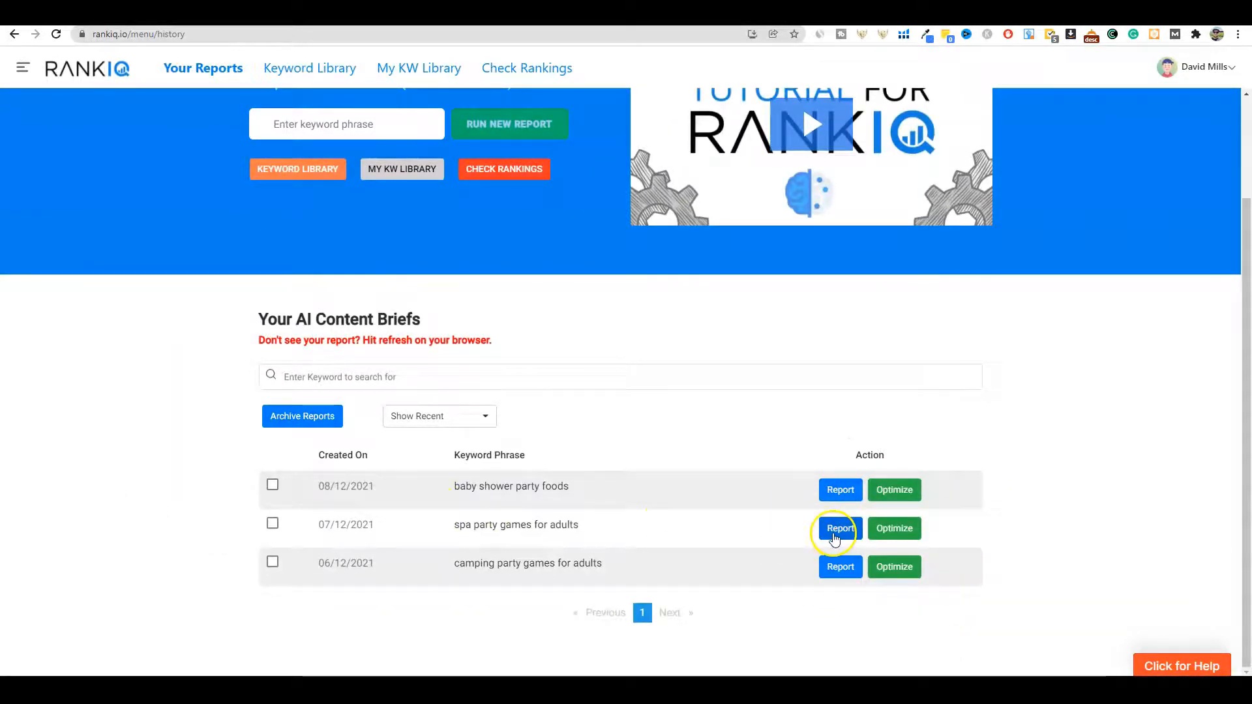
# Open the spa party games for adults report and its 1,539-word Content Optimizer draft.
pyautogui.click(839, 528)
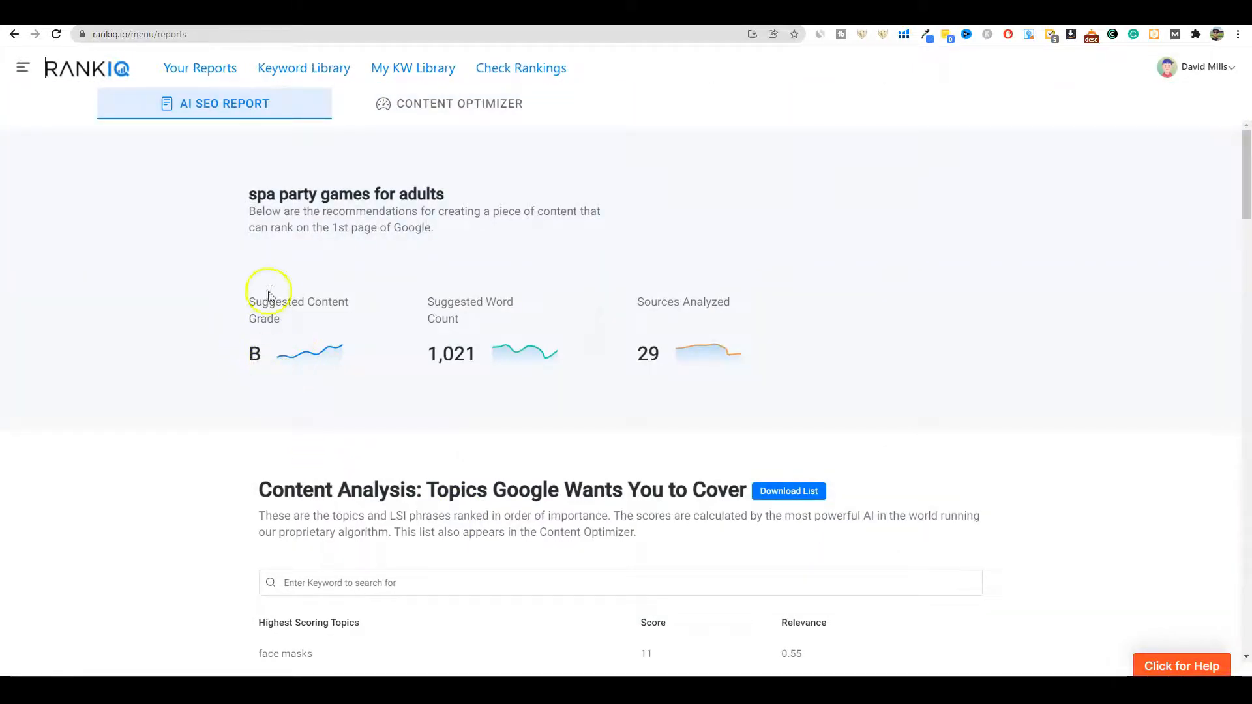
pyautogui.moveTo(321, 352)
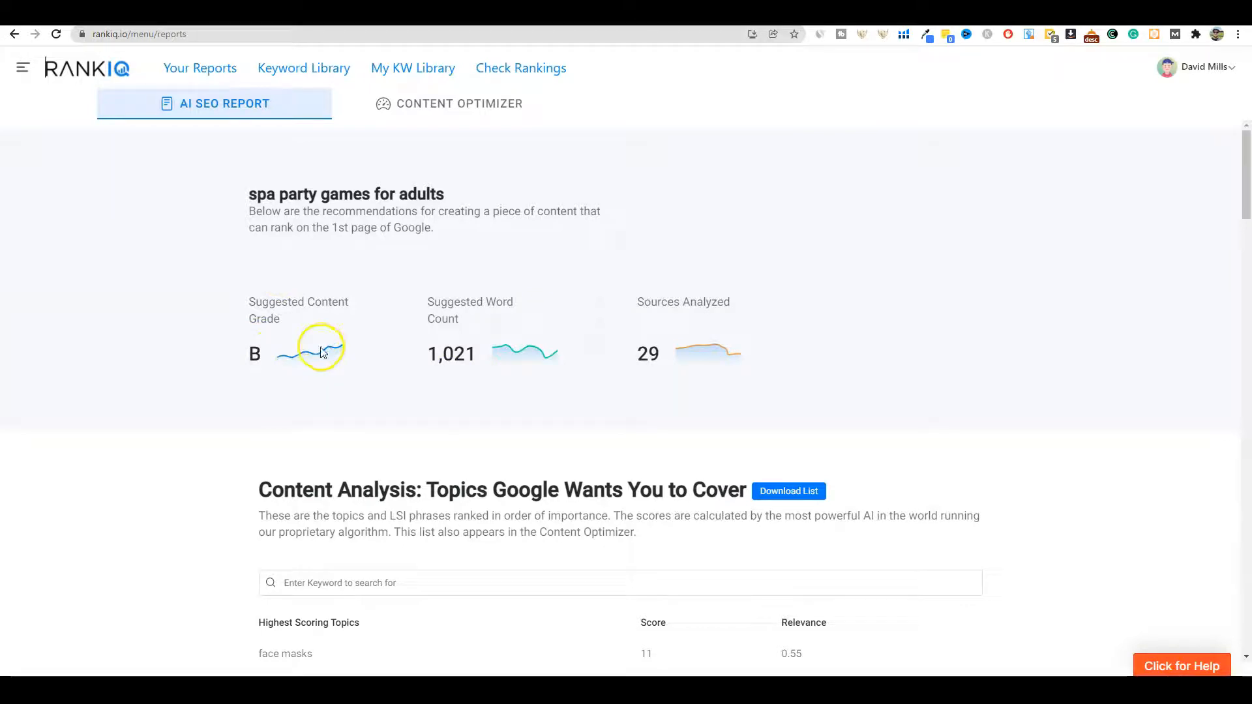
pyautogui.moveTo(457, 343)
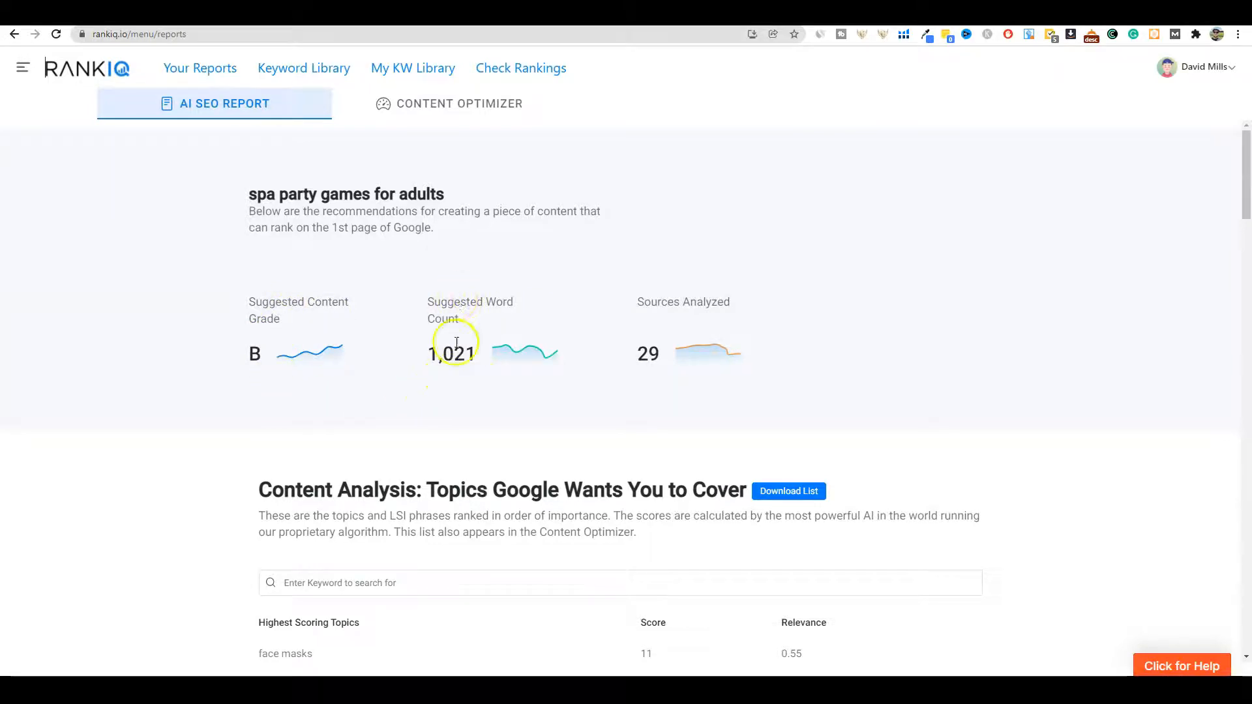
pyautogui.moveTo(495, 292)
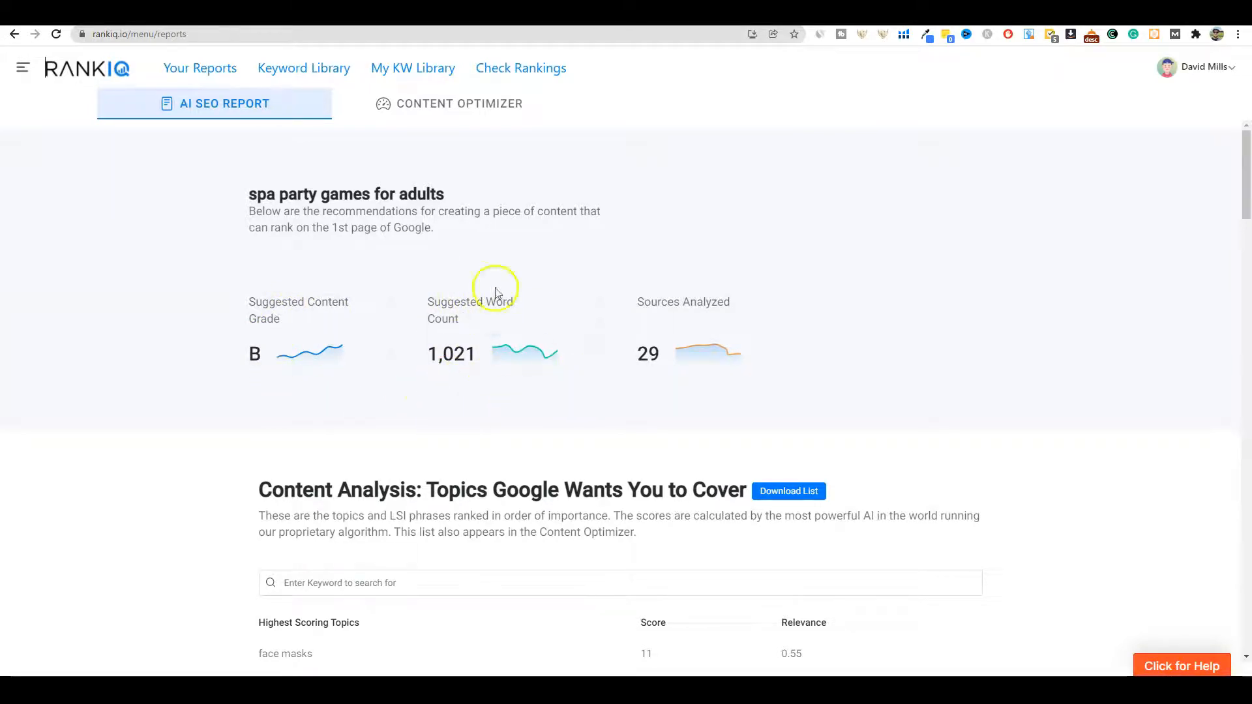
pyautogui.scroll(-3)
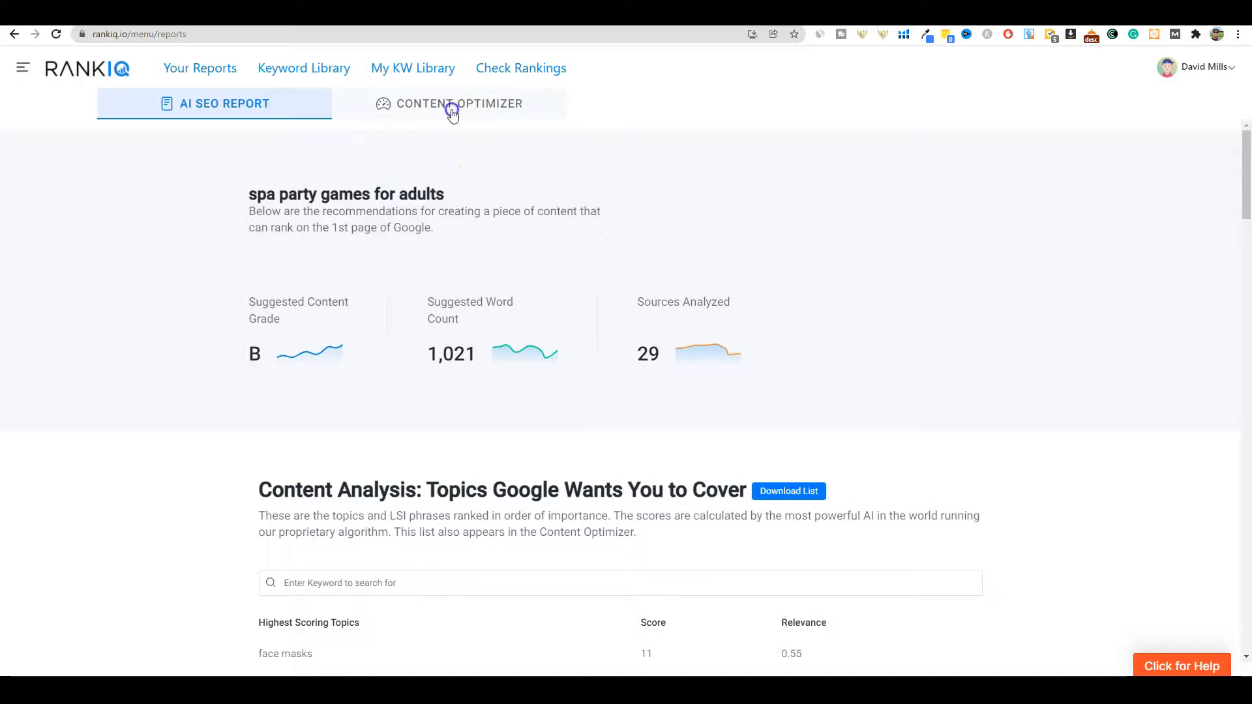
pyautogui.click(453, 107)
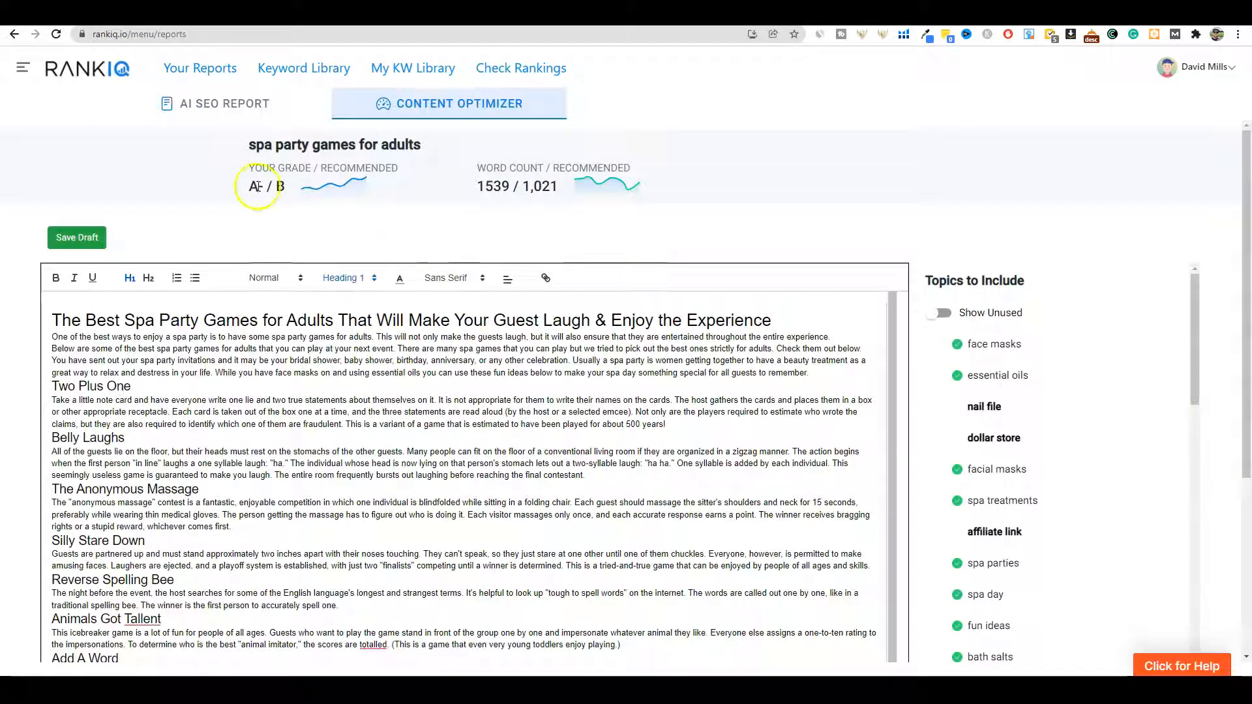
pyautogui.moveTo(295, 183)
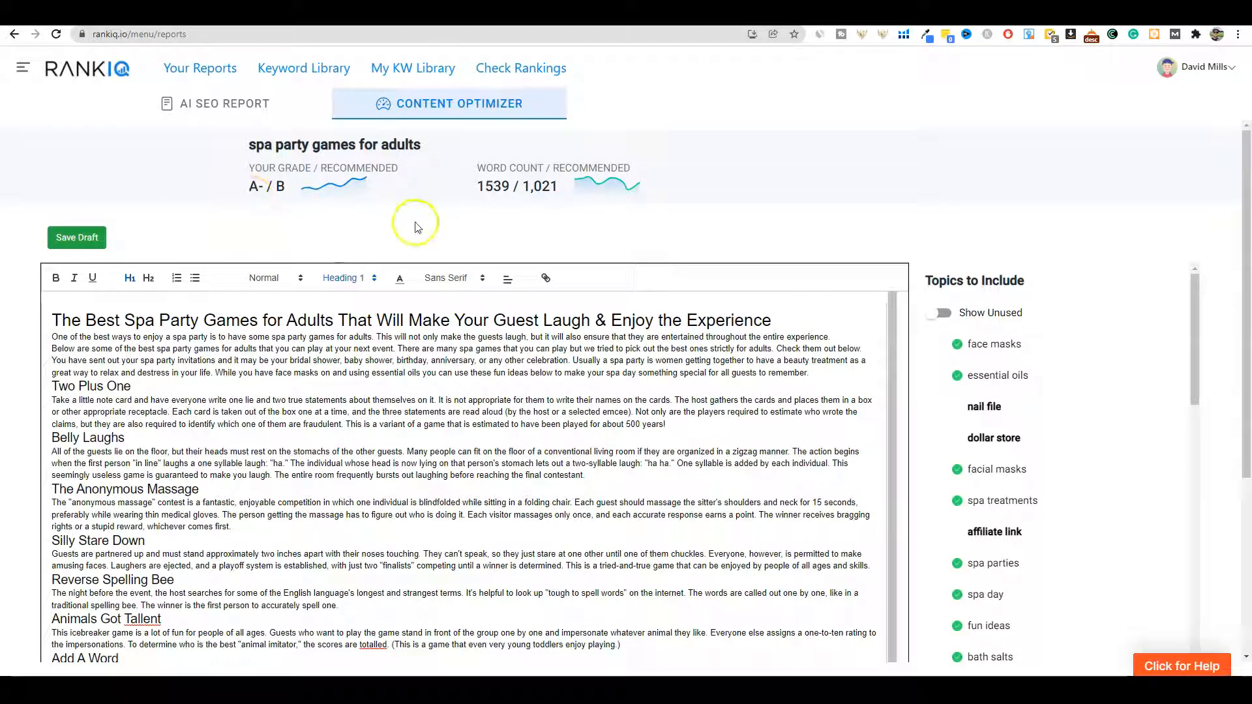
pyautogui.moveTo(314, 227)
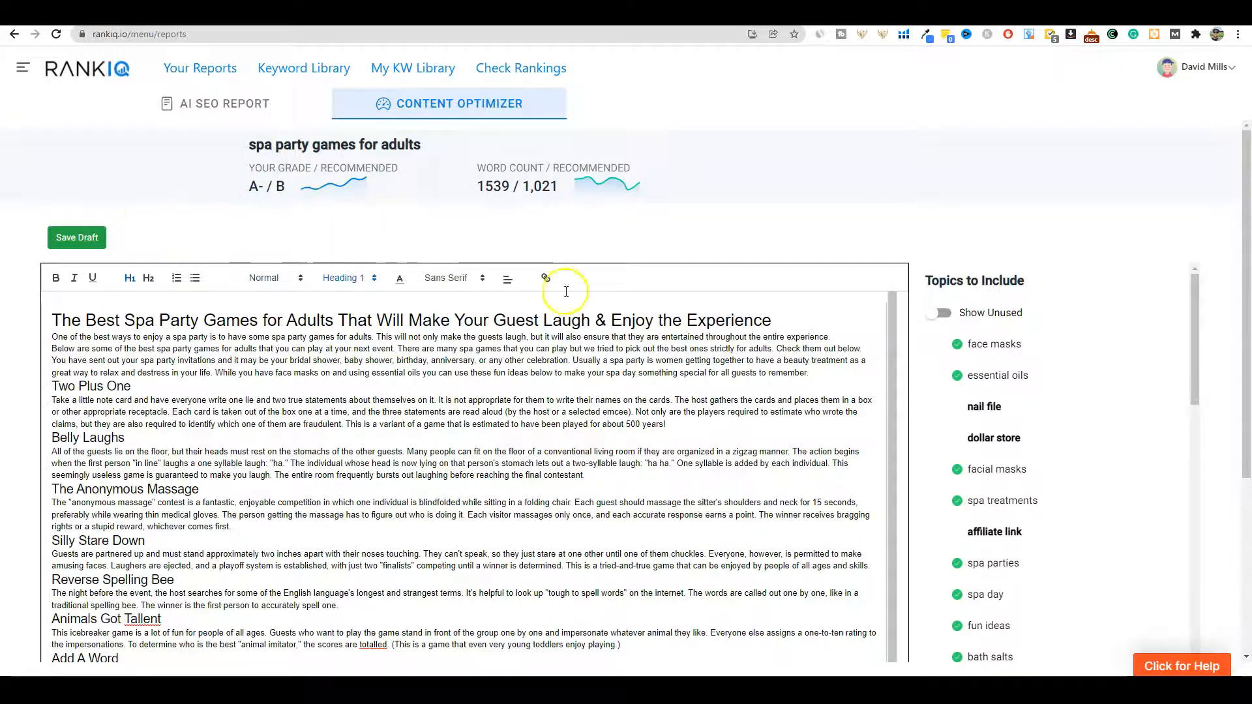
pyautogui.moveTo(222, 199)
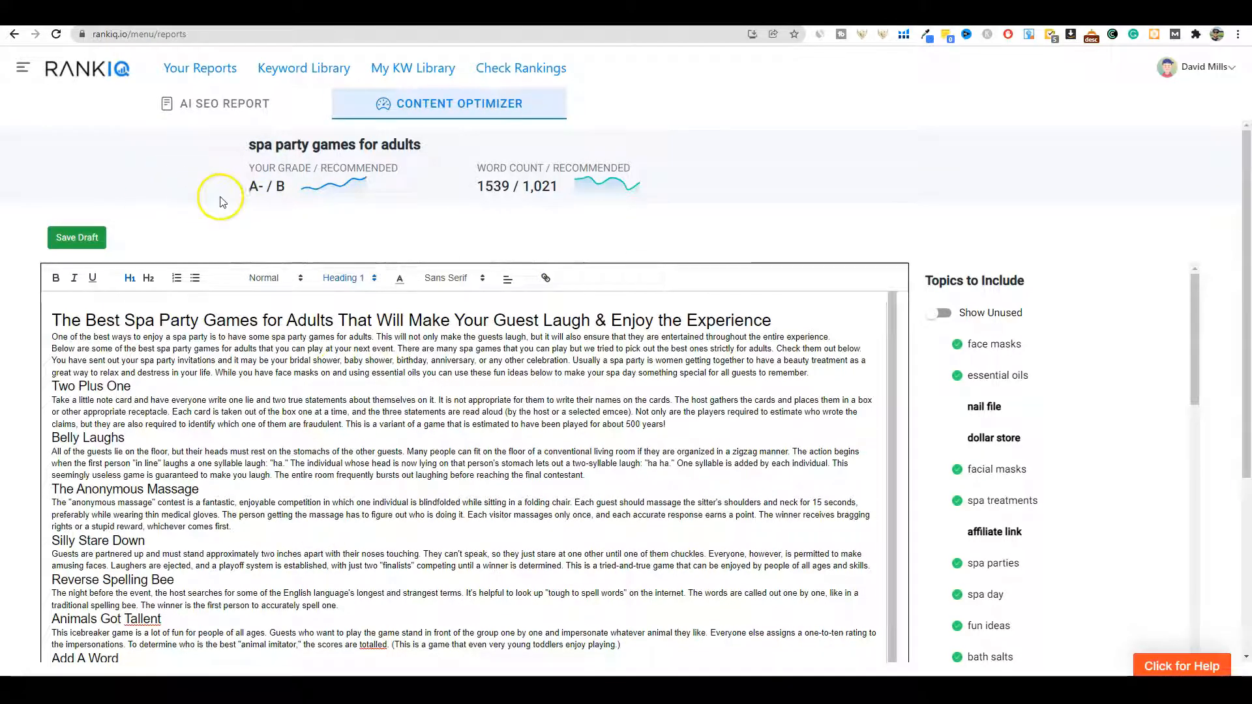
pyautogui.moveTo(352, 245)
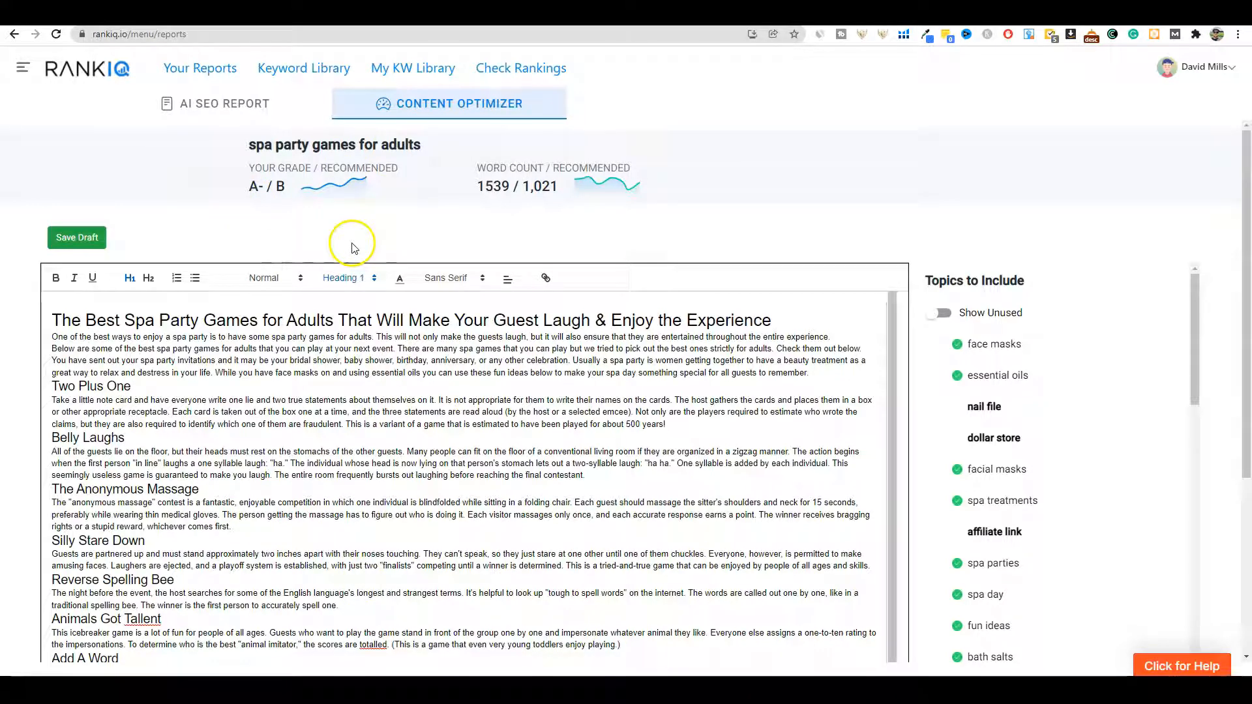
pyautogui.moveTo(401, 241)
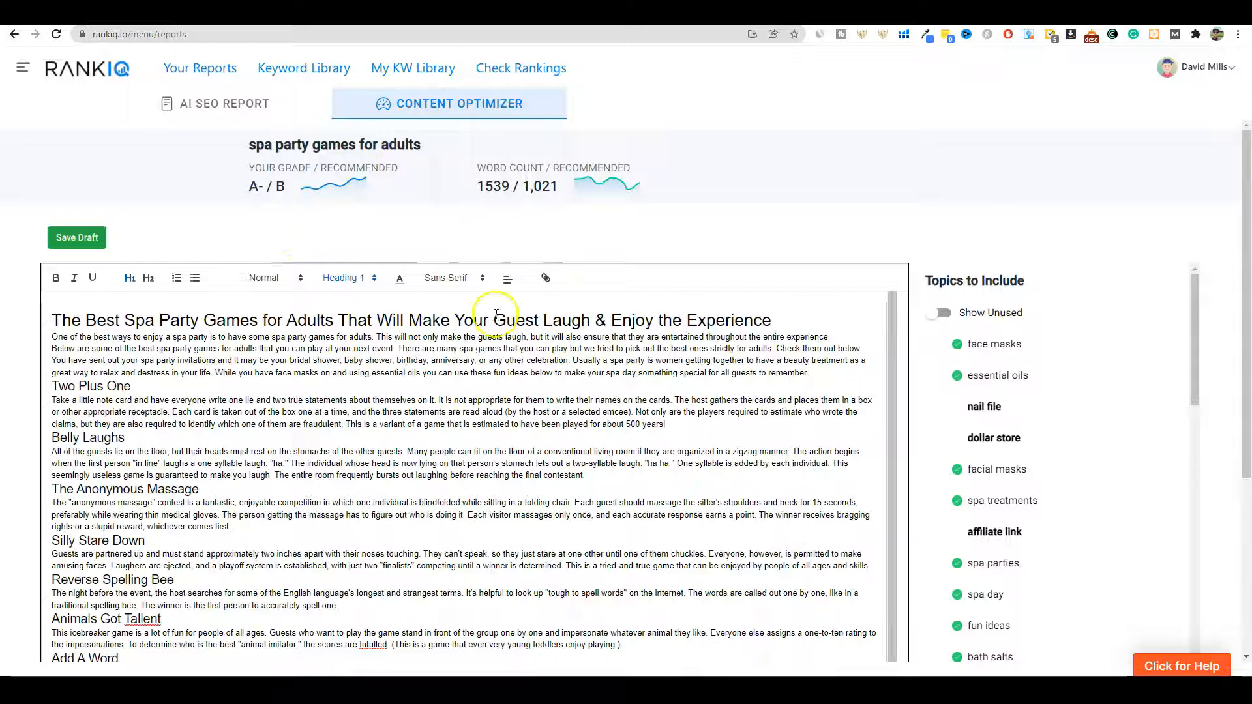
pyautogui.moveTo(232, 239)
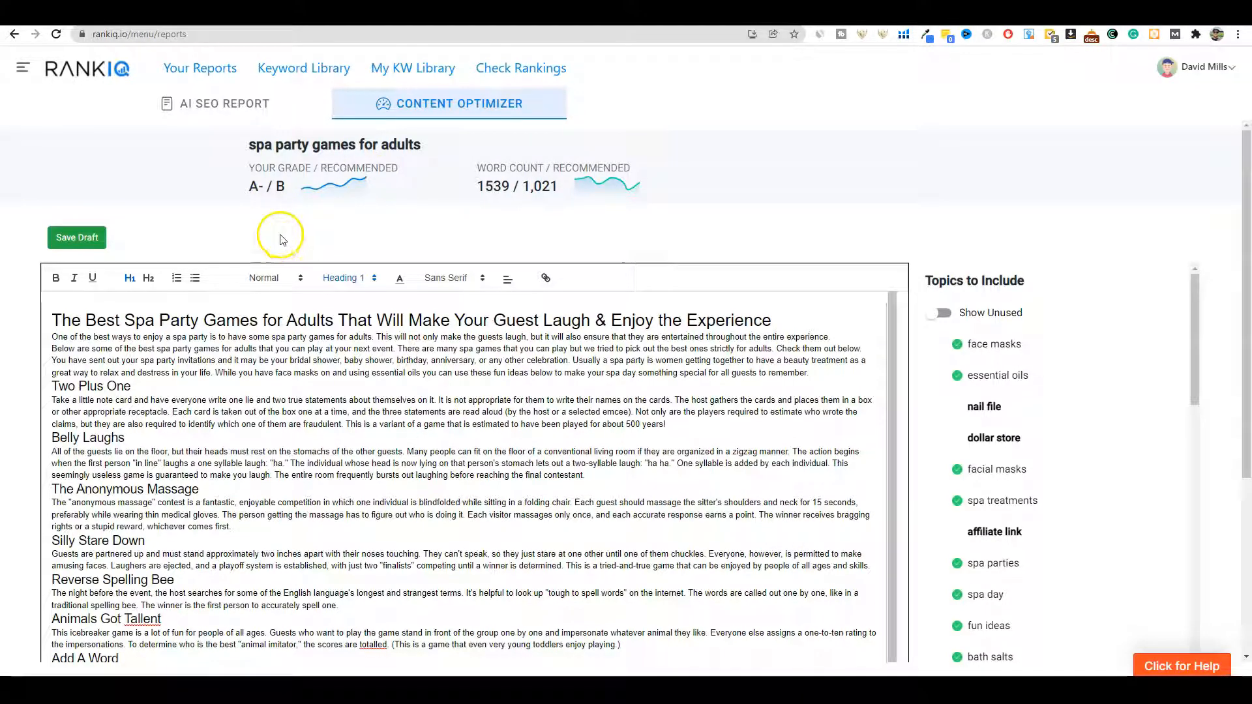
pyautogui.moveTo(267, 228)
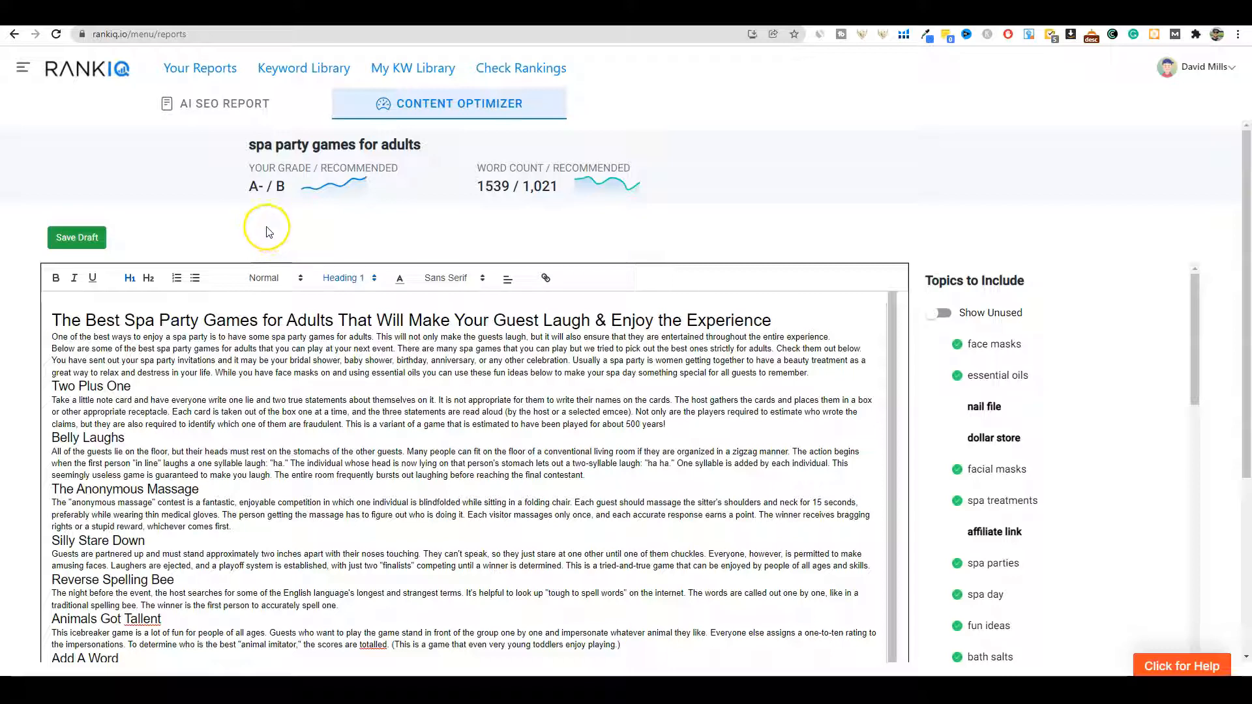
pyautogui.moveTo(352, 265)
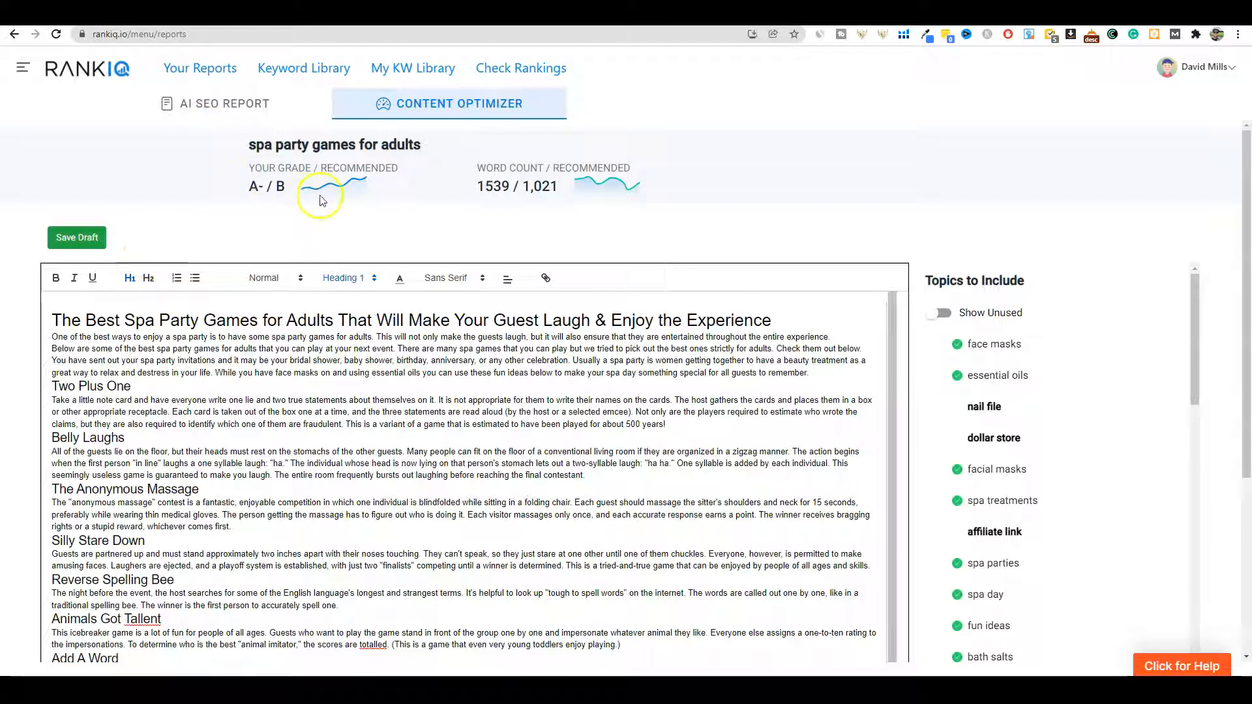
pyautogui.moveTo(235, 90)
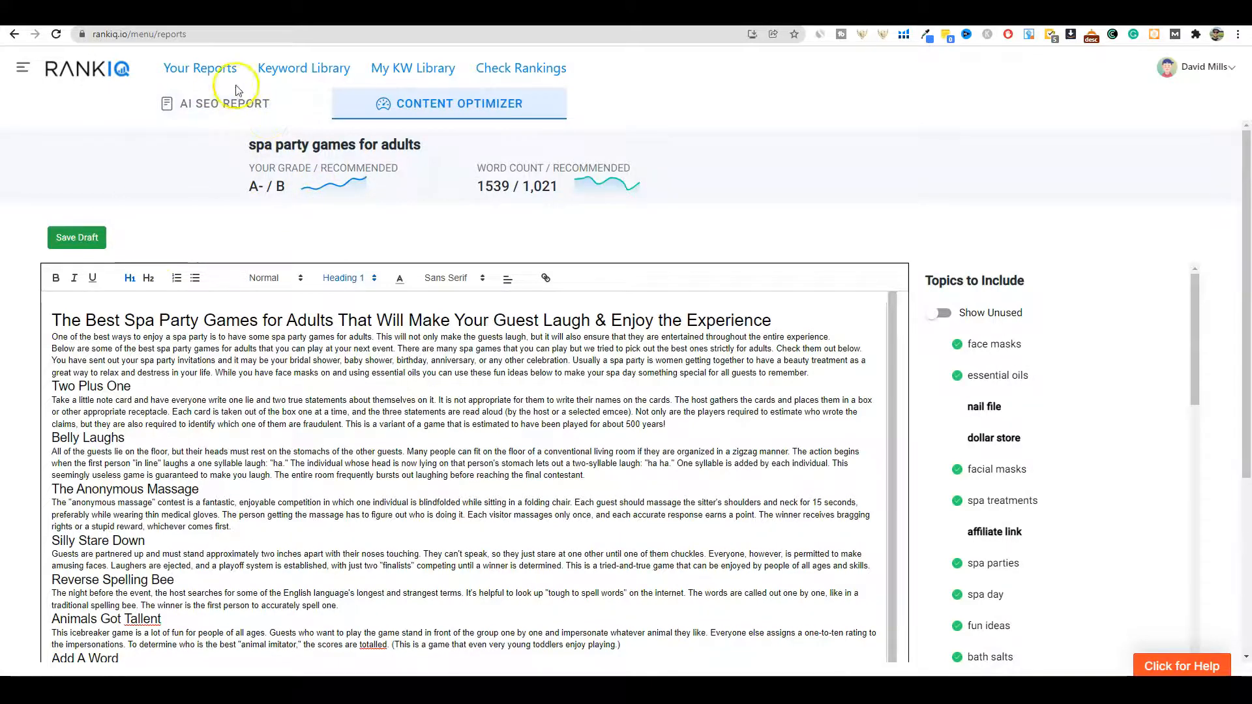
# Go back to Your Reports, listing the saved AI content briefs.
pyautogui.click(197, 67)
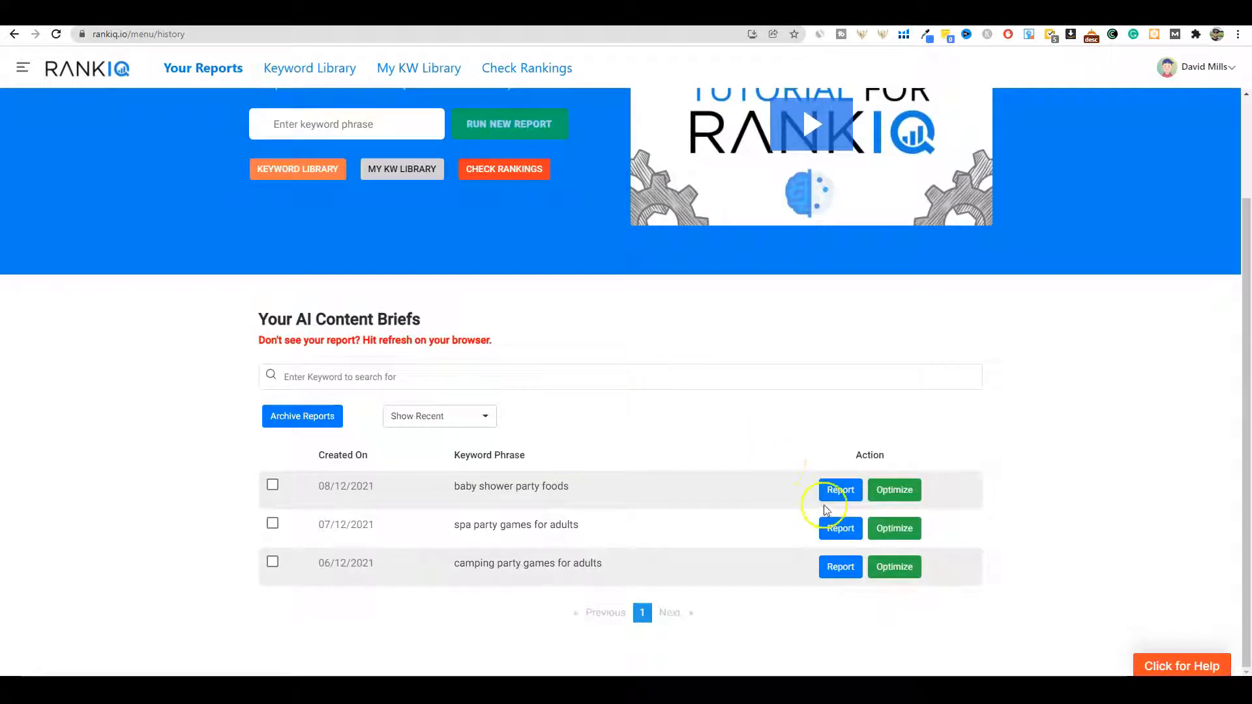
# Open the baby shower party foods report and its 1,830-word Content Optimizer draft.
pyautogui.click(840, 489)
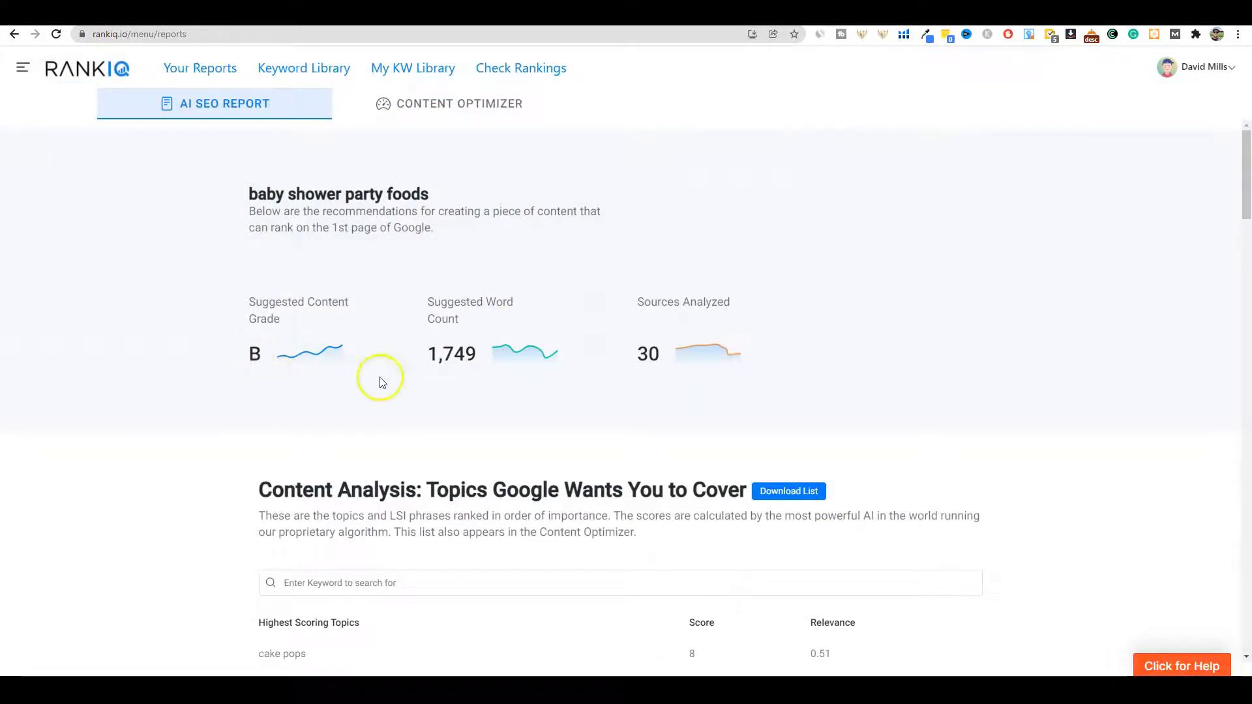
pyautogui.moveTo(480, 364)
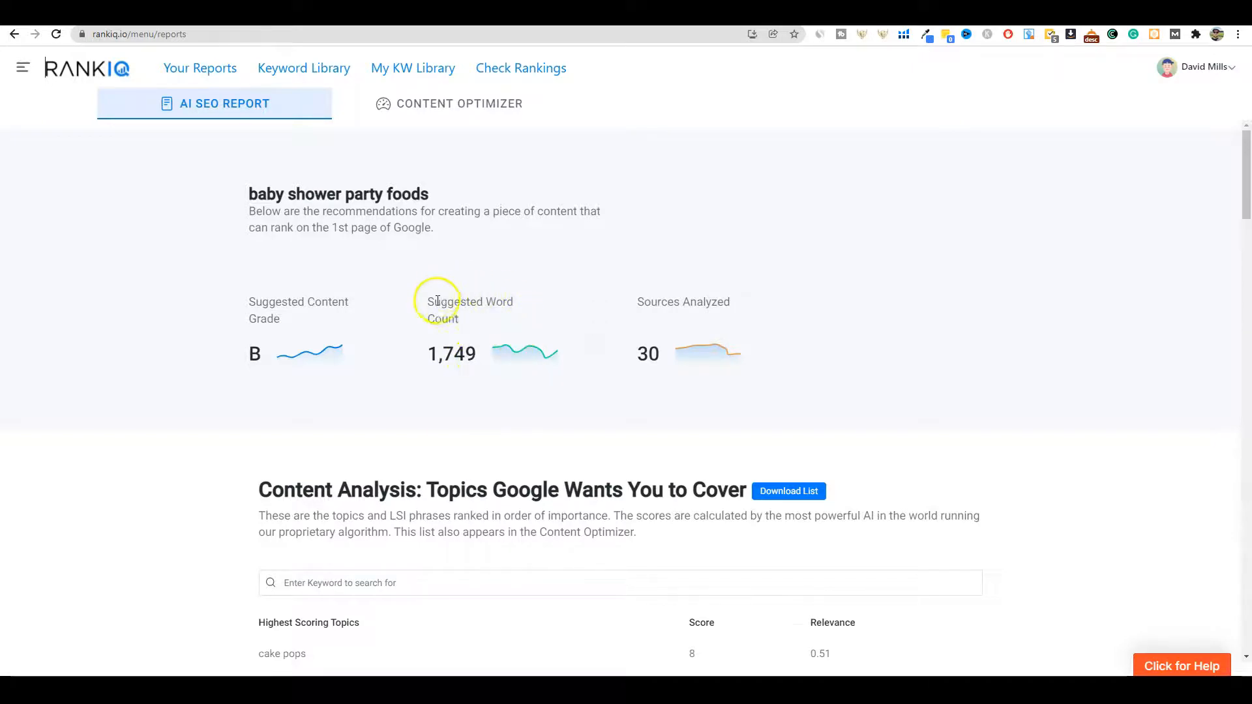
pyautogui.moveTo(697, 353)
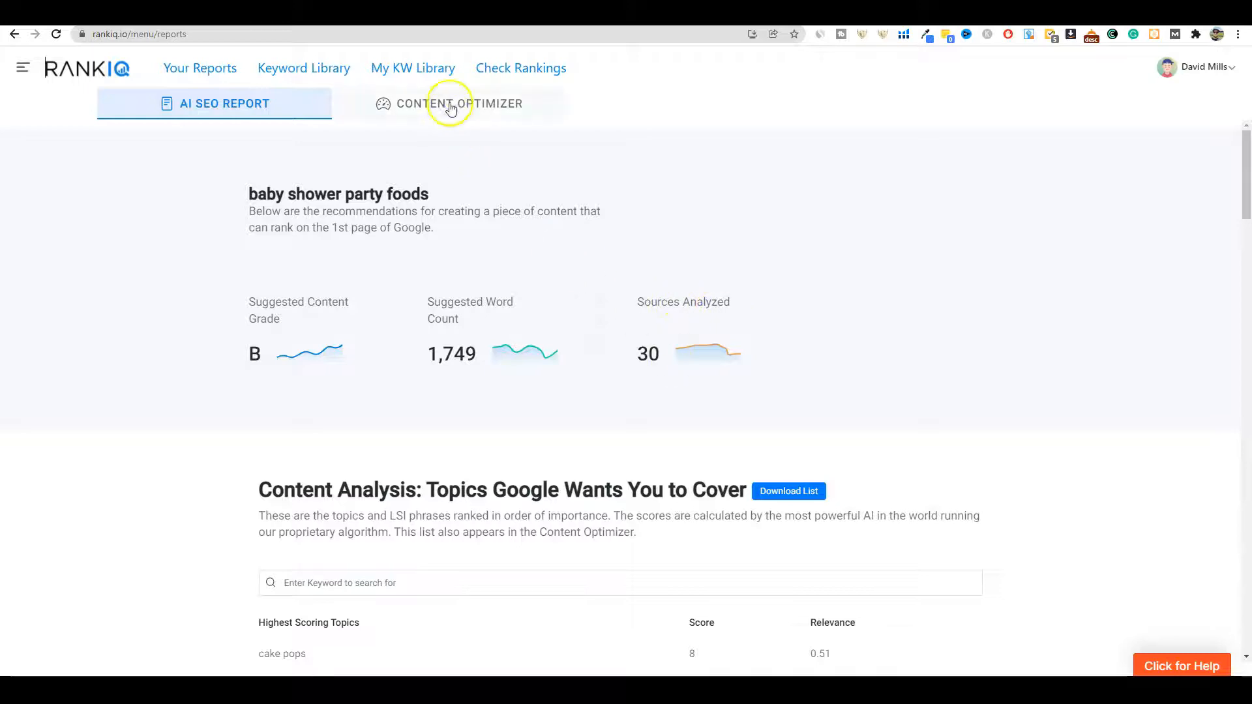
pyautogui.click(449, 105)
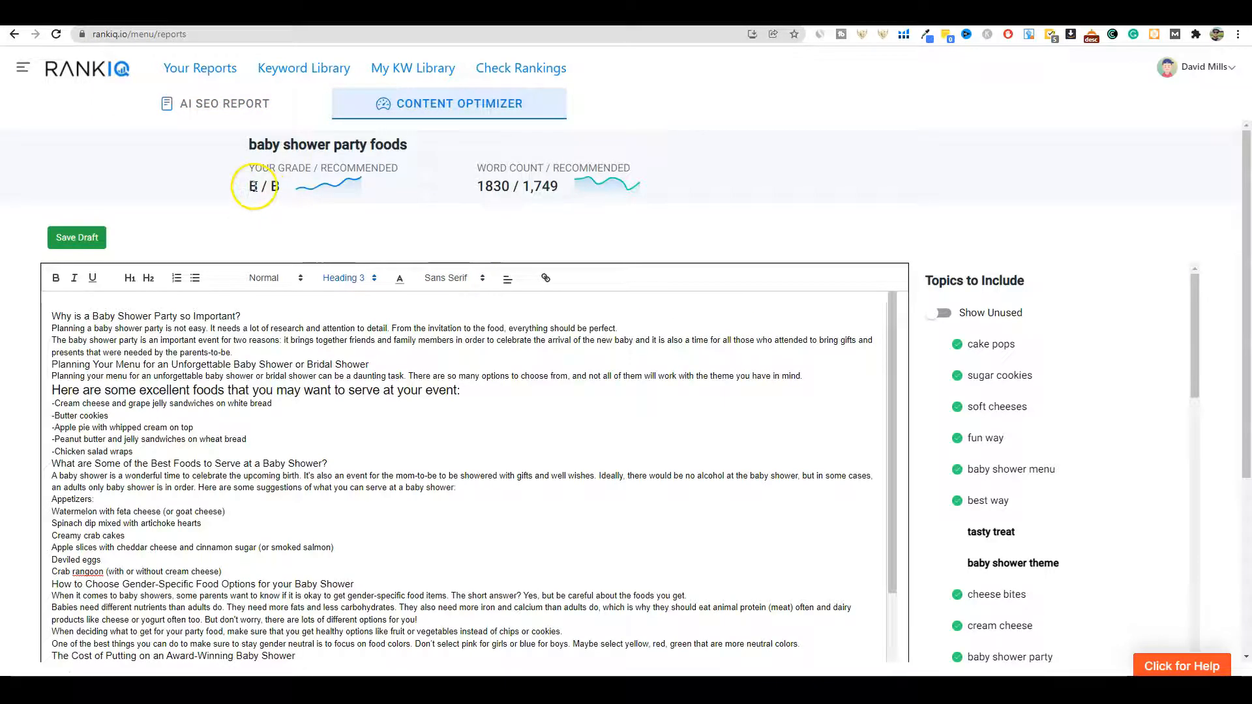
# Leave the draft and open the Keyword Research Library.
pyautogui.doubleClick(282, 188)
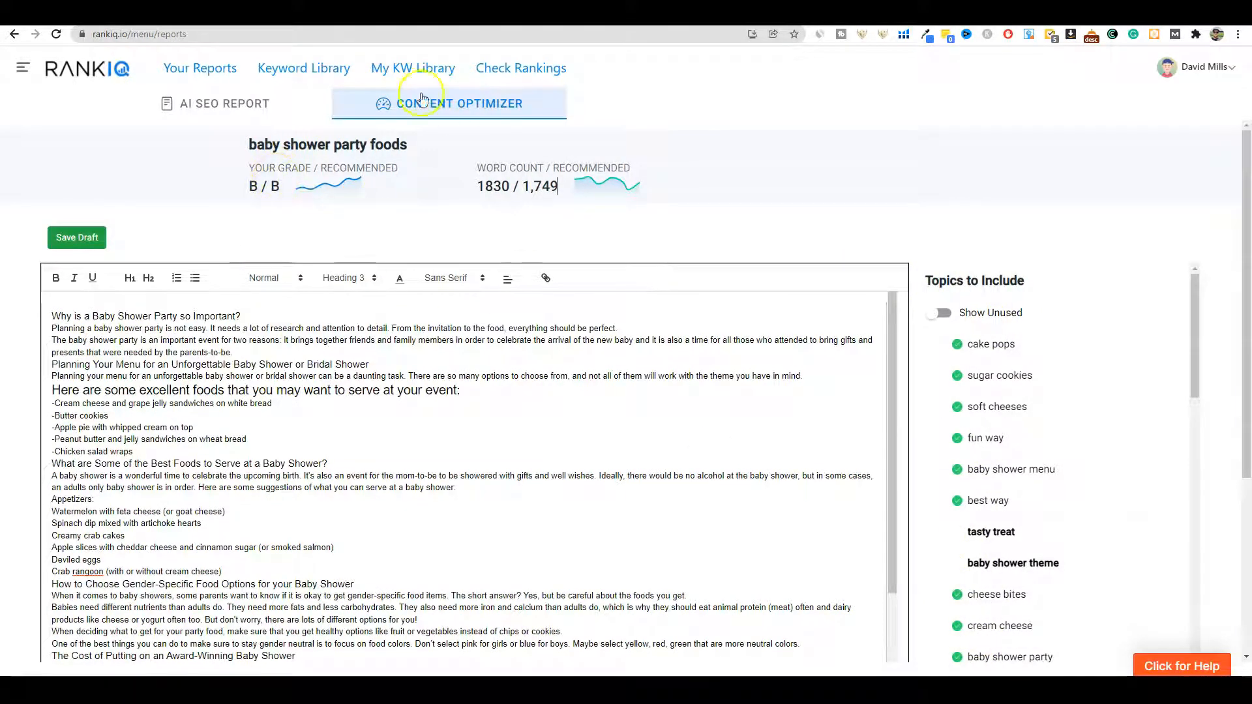
pyautogui.moveTo(433, 138)
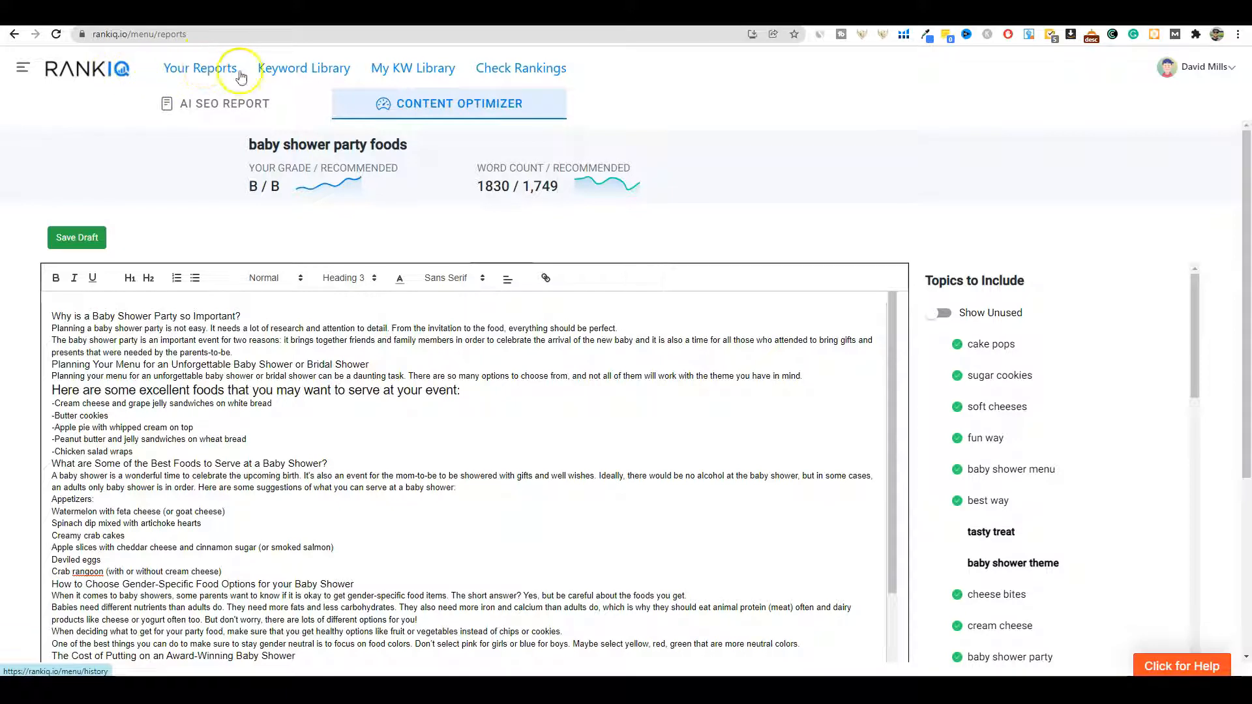
pyautogui.click(303, 68)
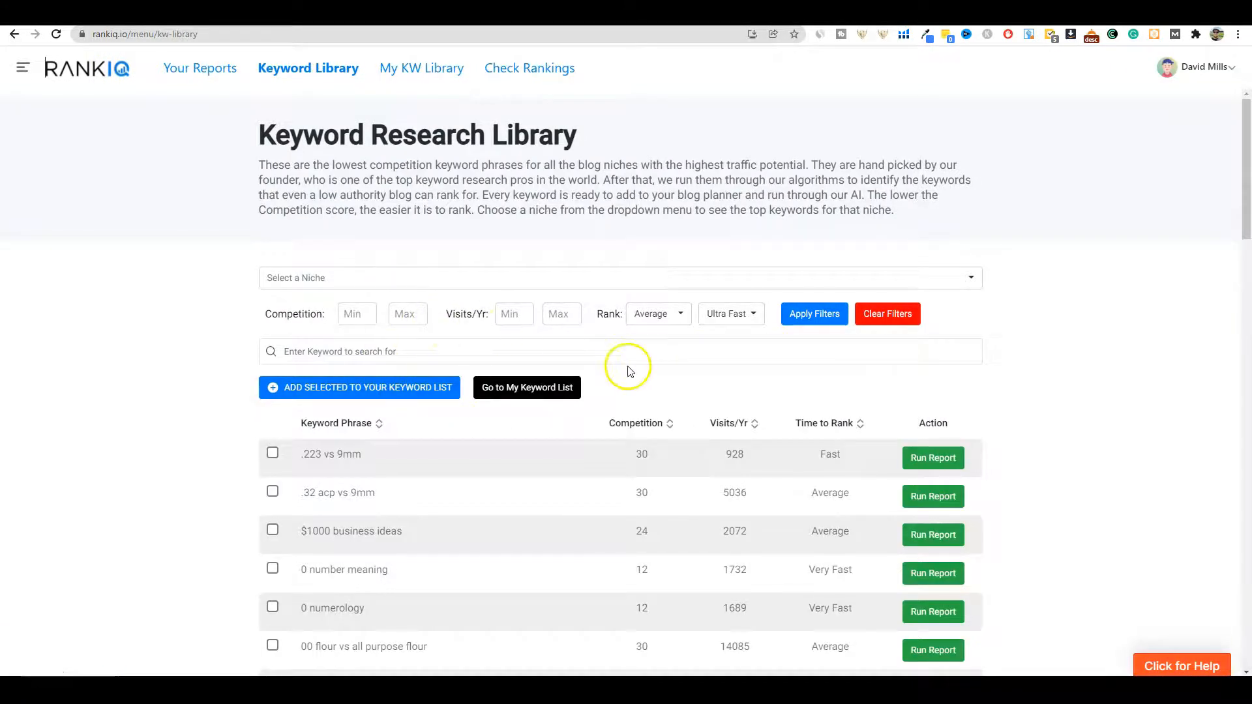
# Search the keyword library for 'make money' phrases.
pyautogui.click(325, 352)
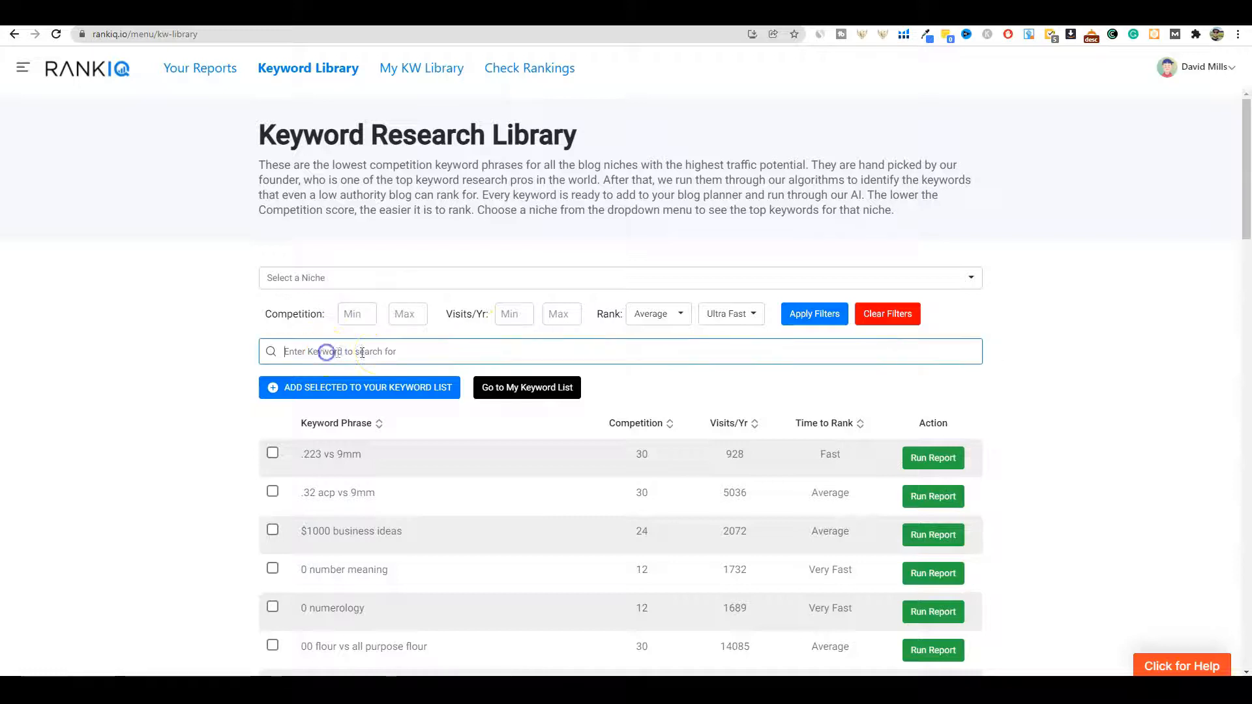
pyautogui.write('make money')
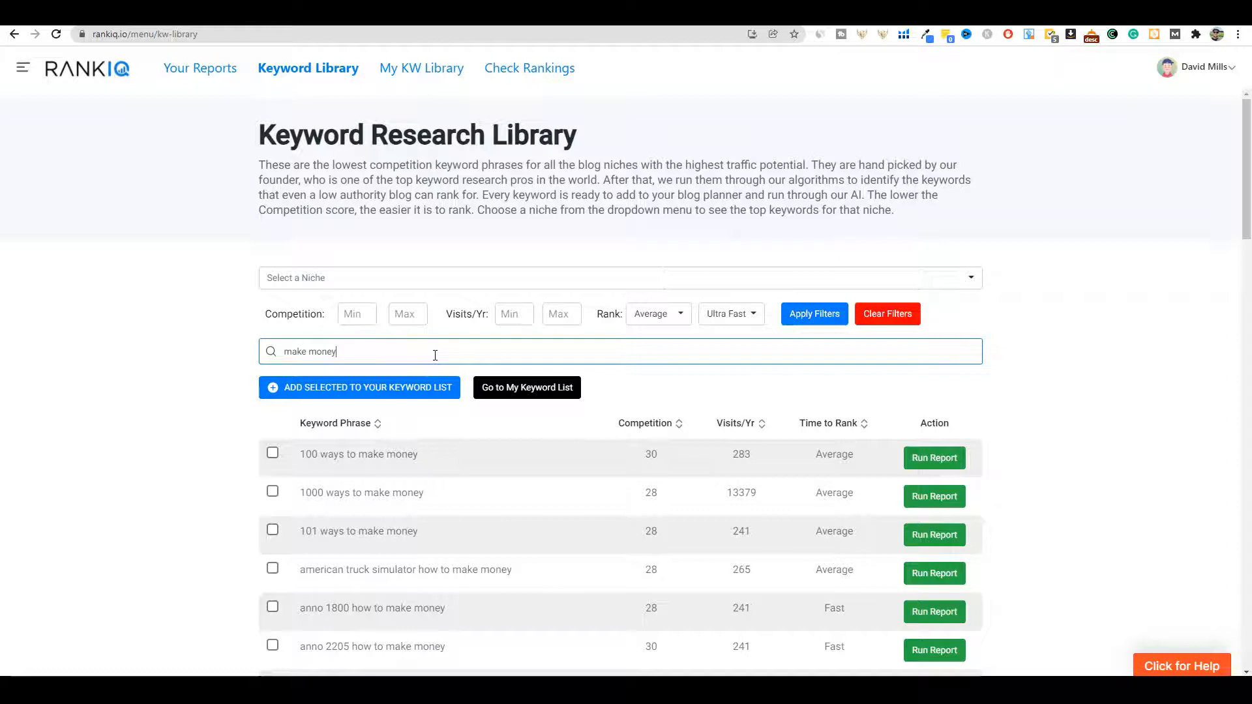
pyautogui.scroll(-3)
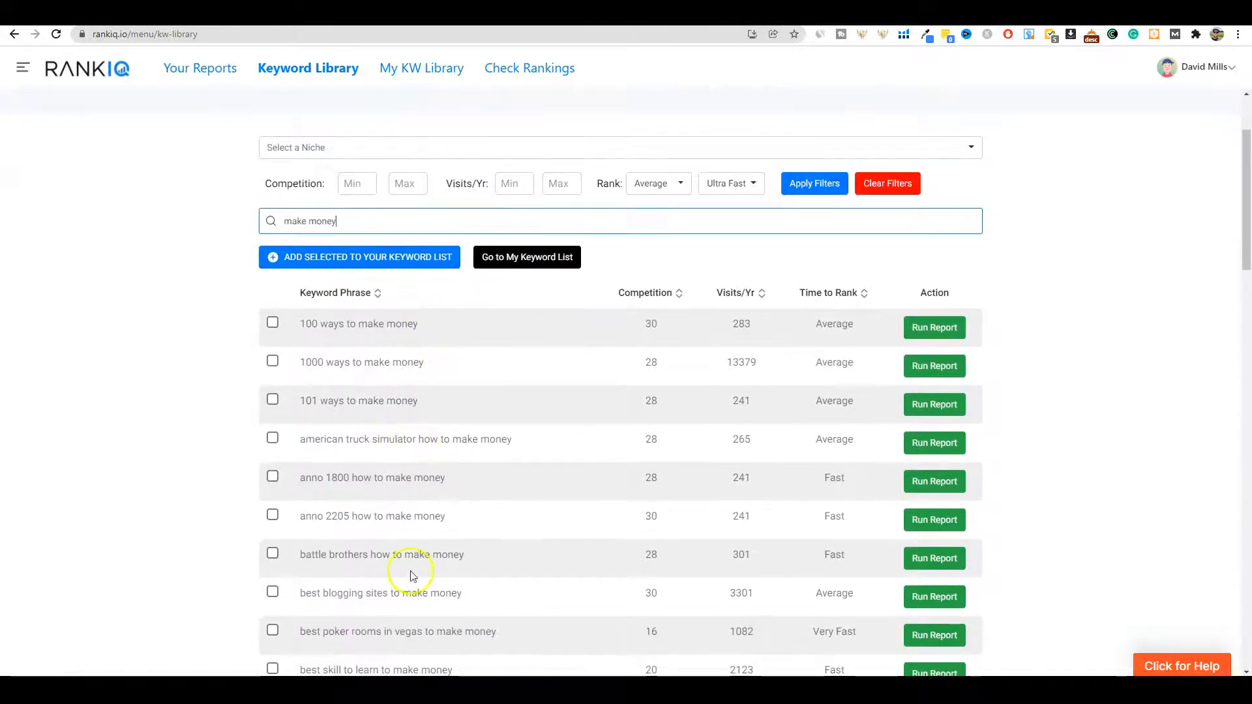
pyautogui.scroll(-3)
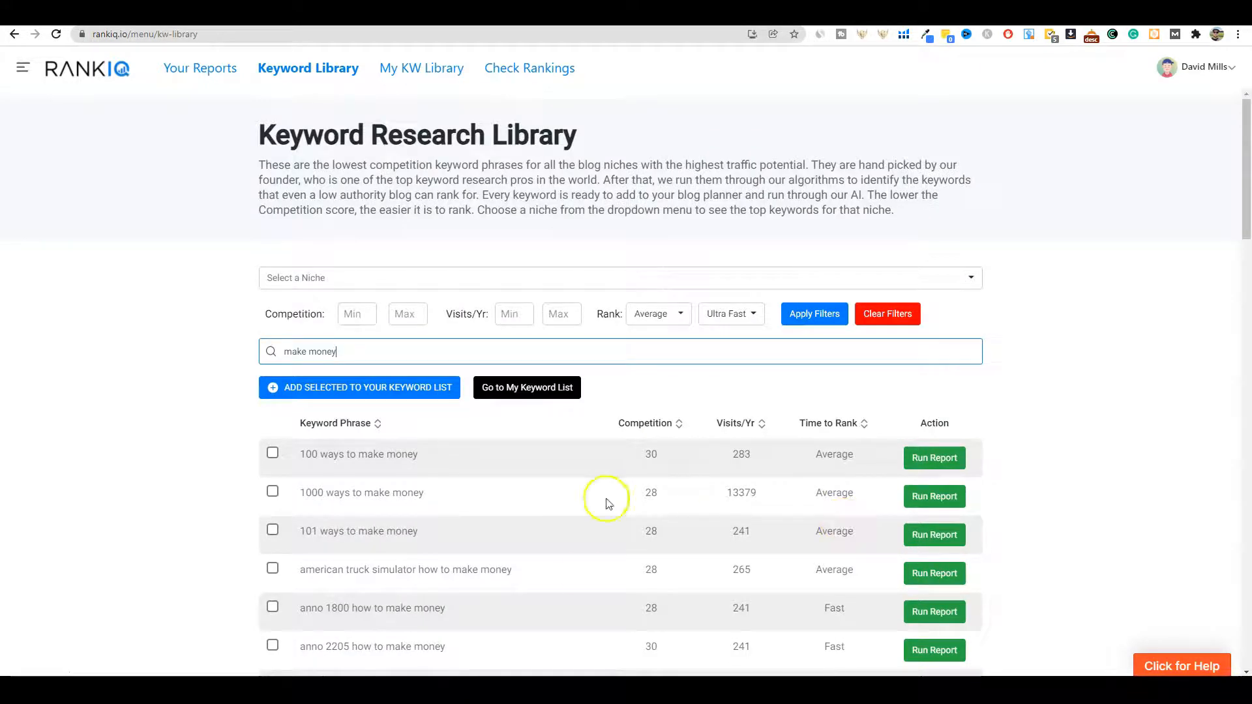
pyautogui.moveTo(680, 432)
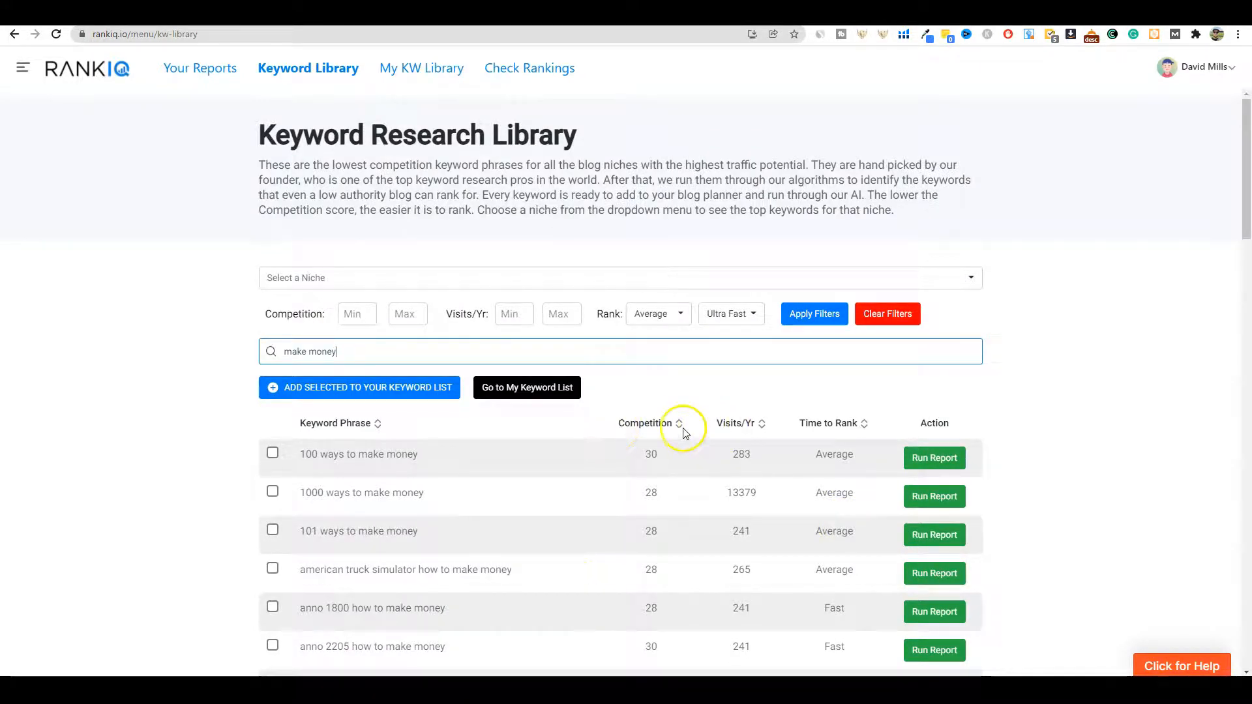
# Sort by lowest competition first and select the truck and trailer keyword.
pyautogui.click(679, 423)
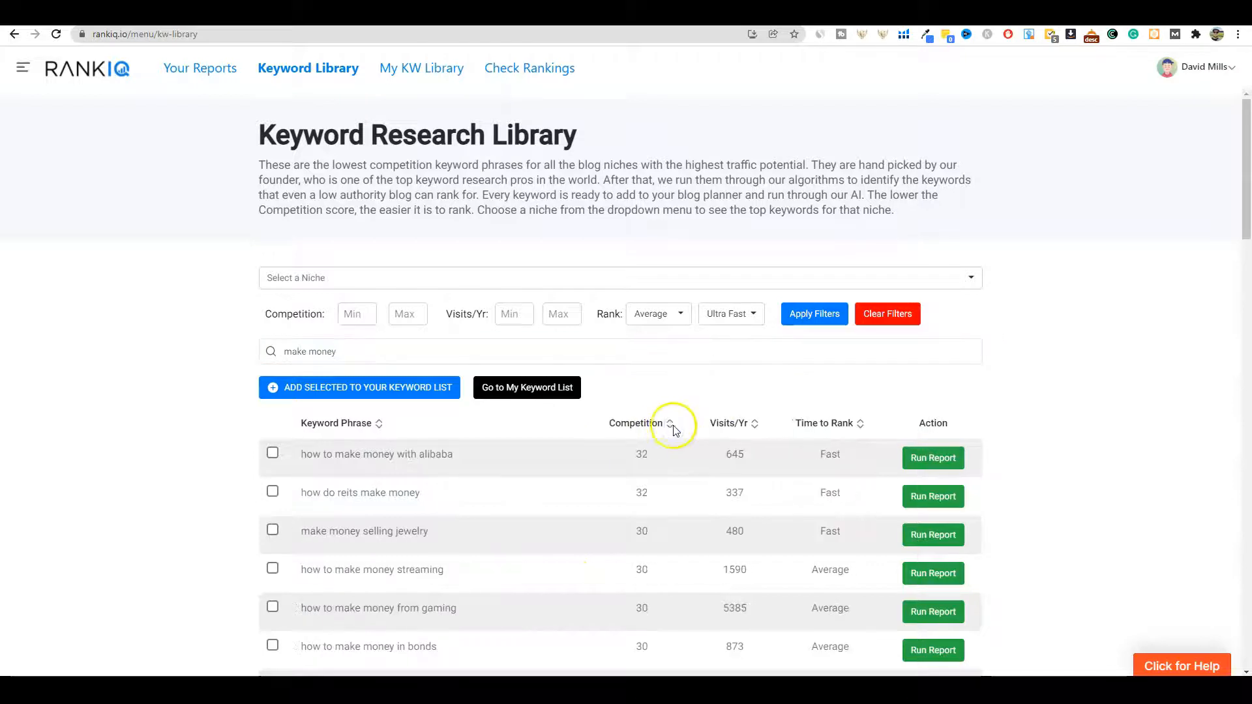
pyautogui.click(670, 423)
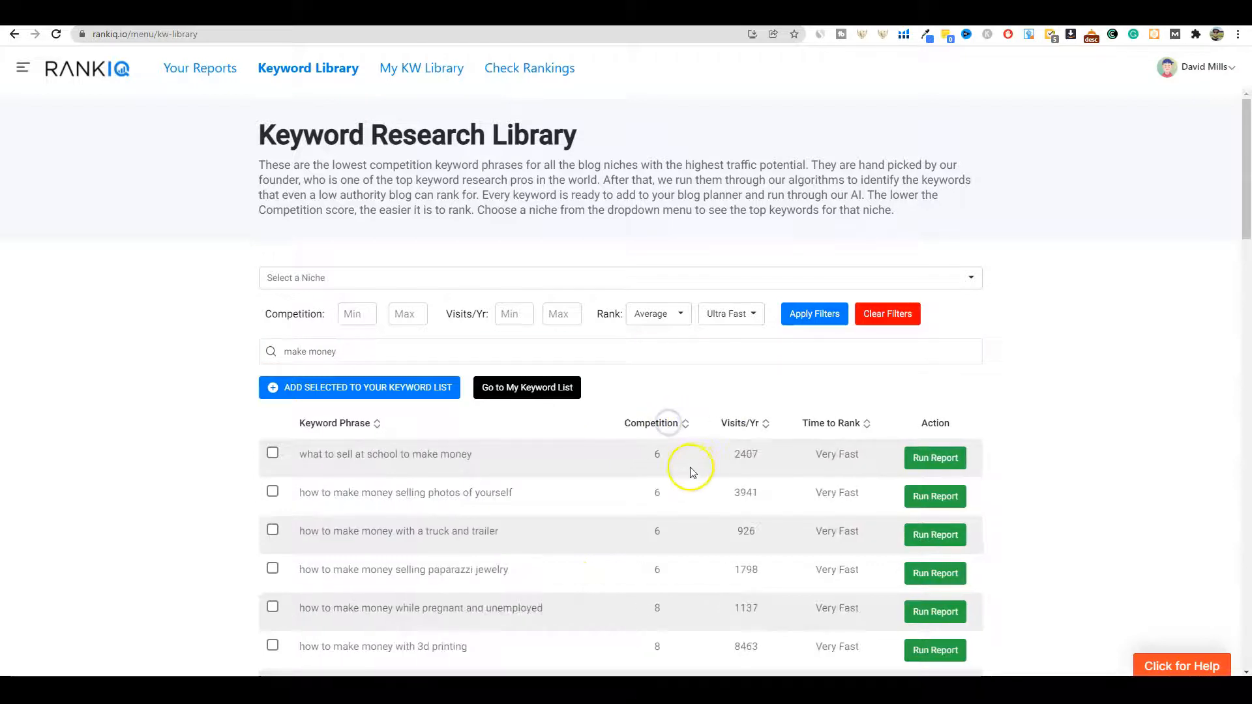
pyautogui.scroll(-3)
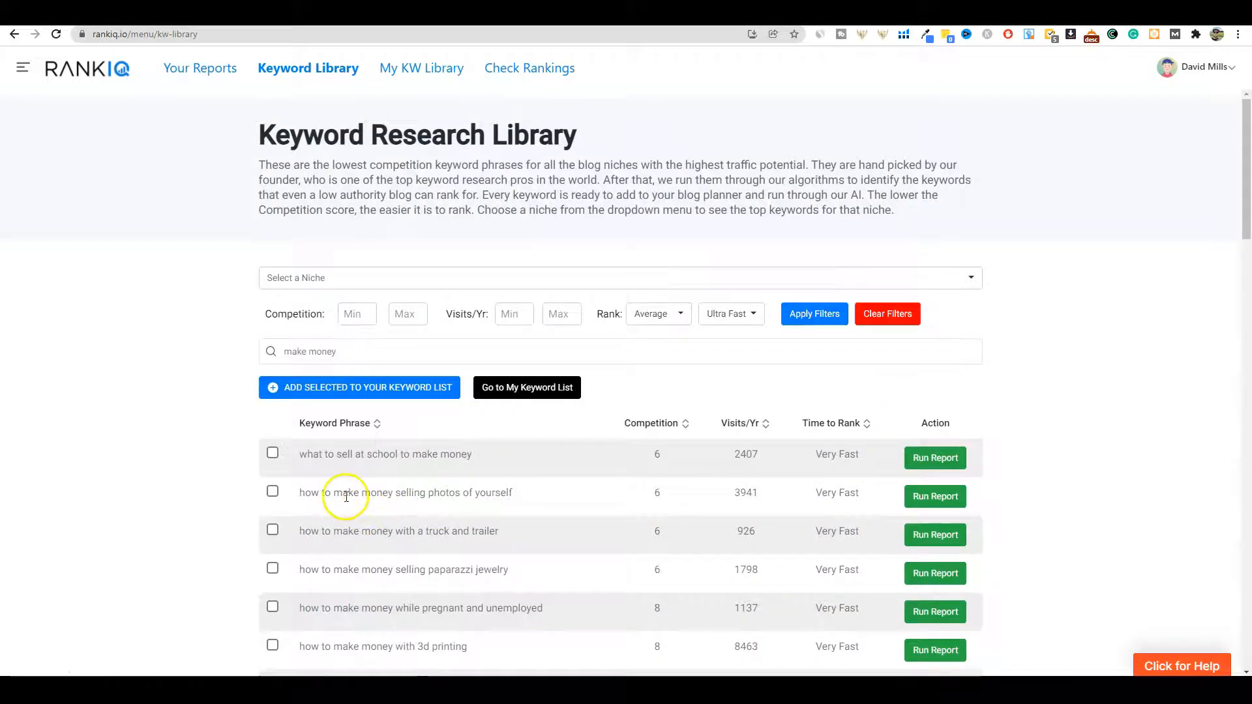
pyautogui.moveTo(309, 535)
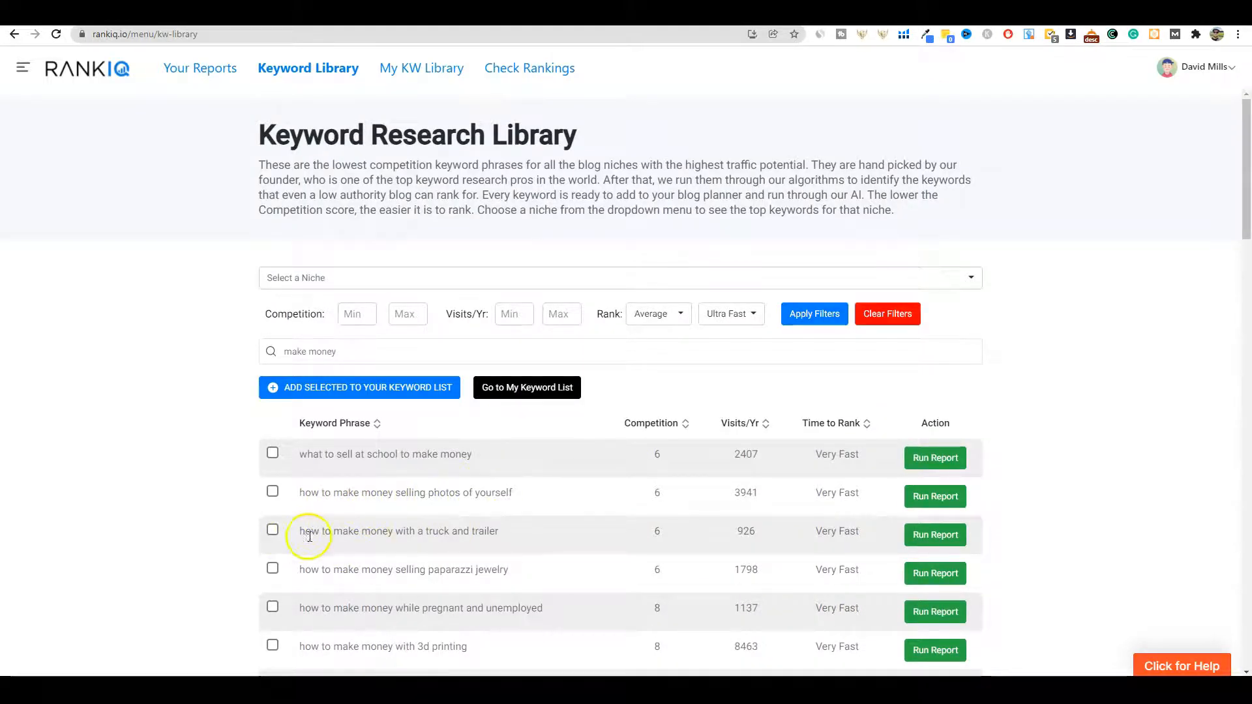
pyautogui.moveTo(435, 532)
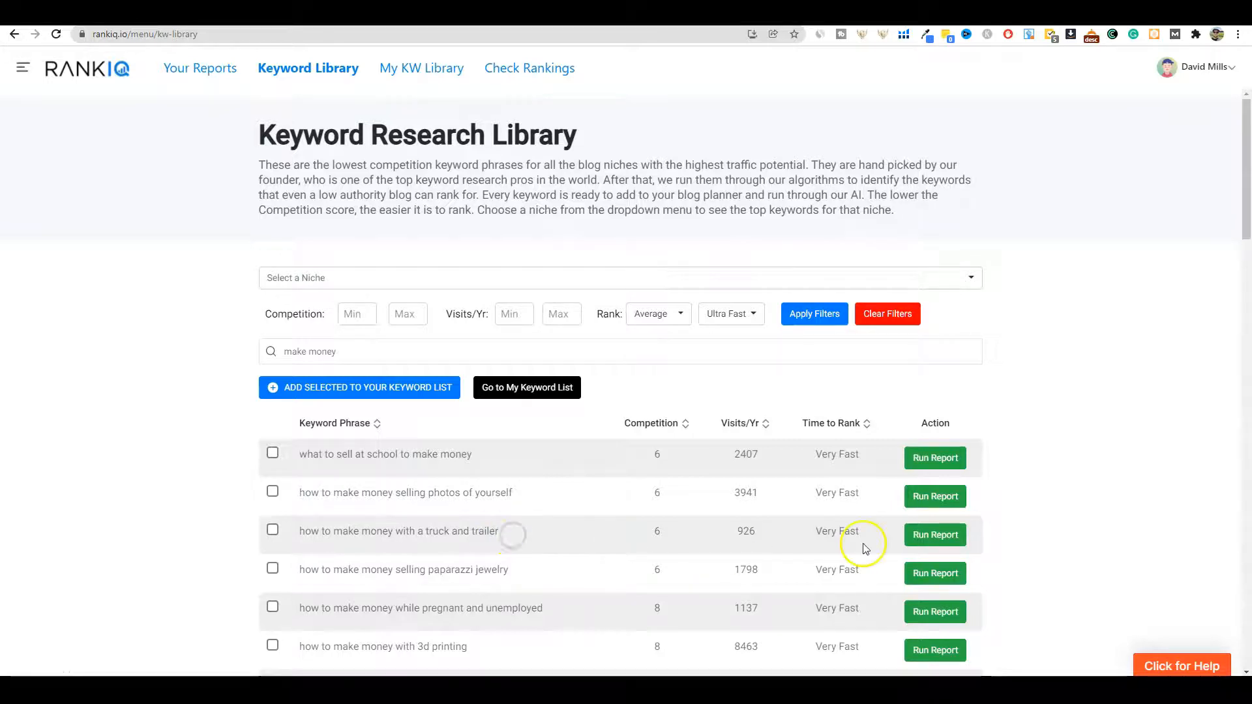
pyautogui.moveTo(675, 533)
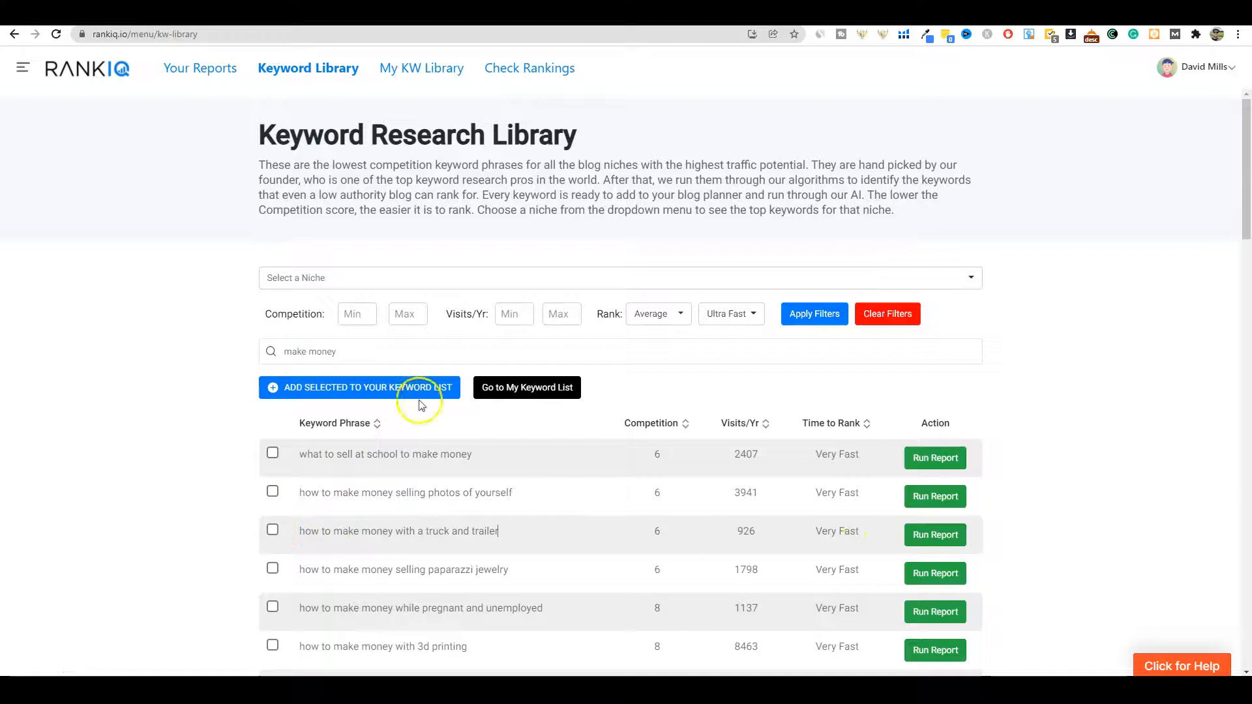
pyautogui.moveTo(369, 524)
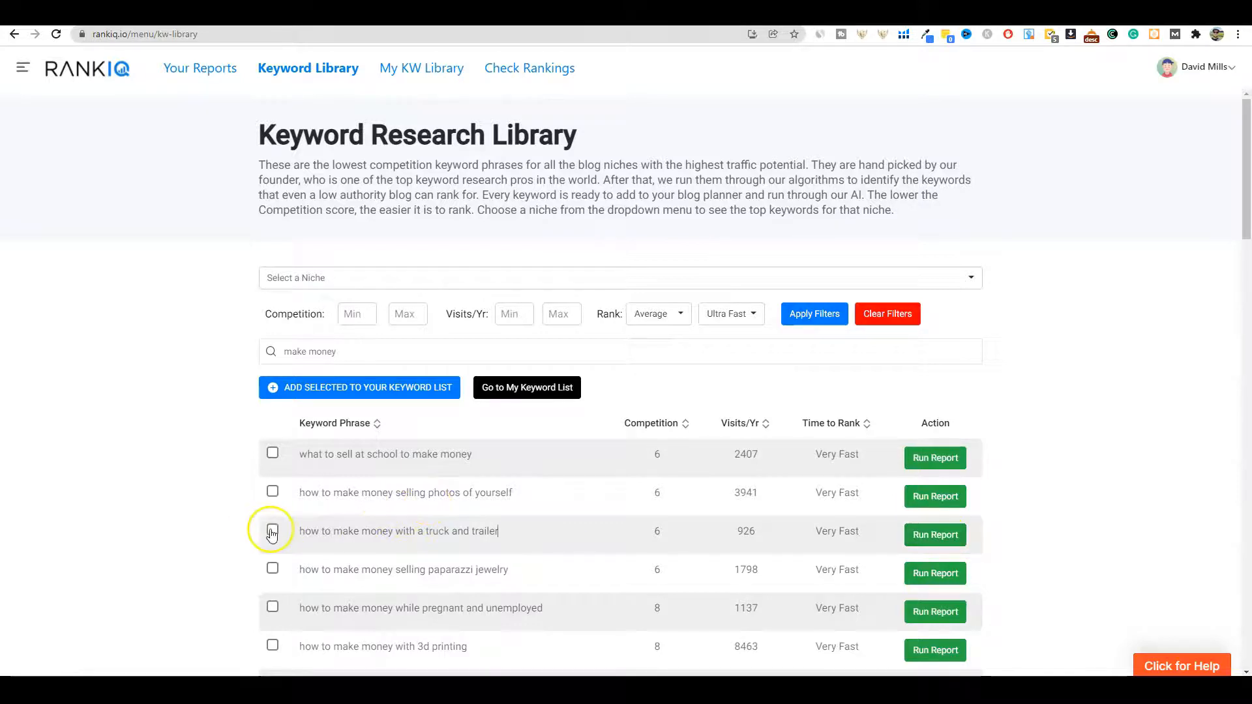
pyautogui.click(933, 534)
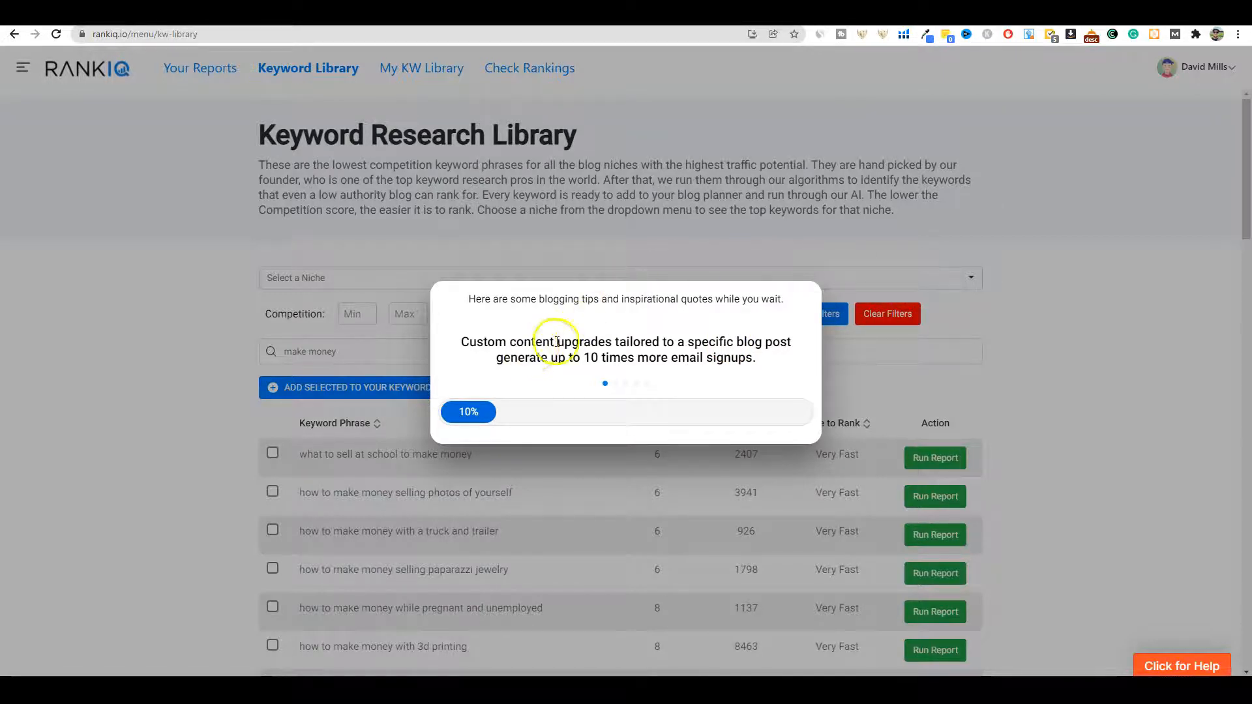
pyautogui.moveTo(686, 333)
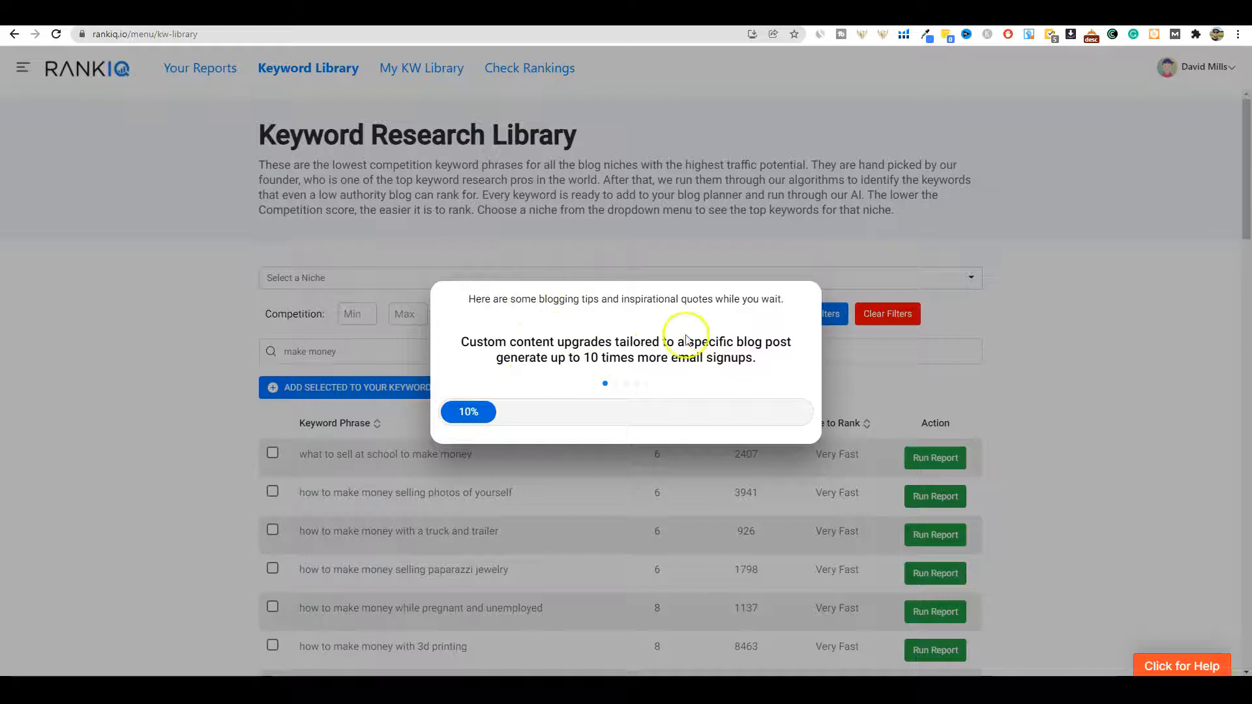
pyautogui.moveTo(31, 675)
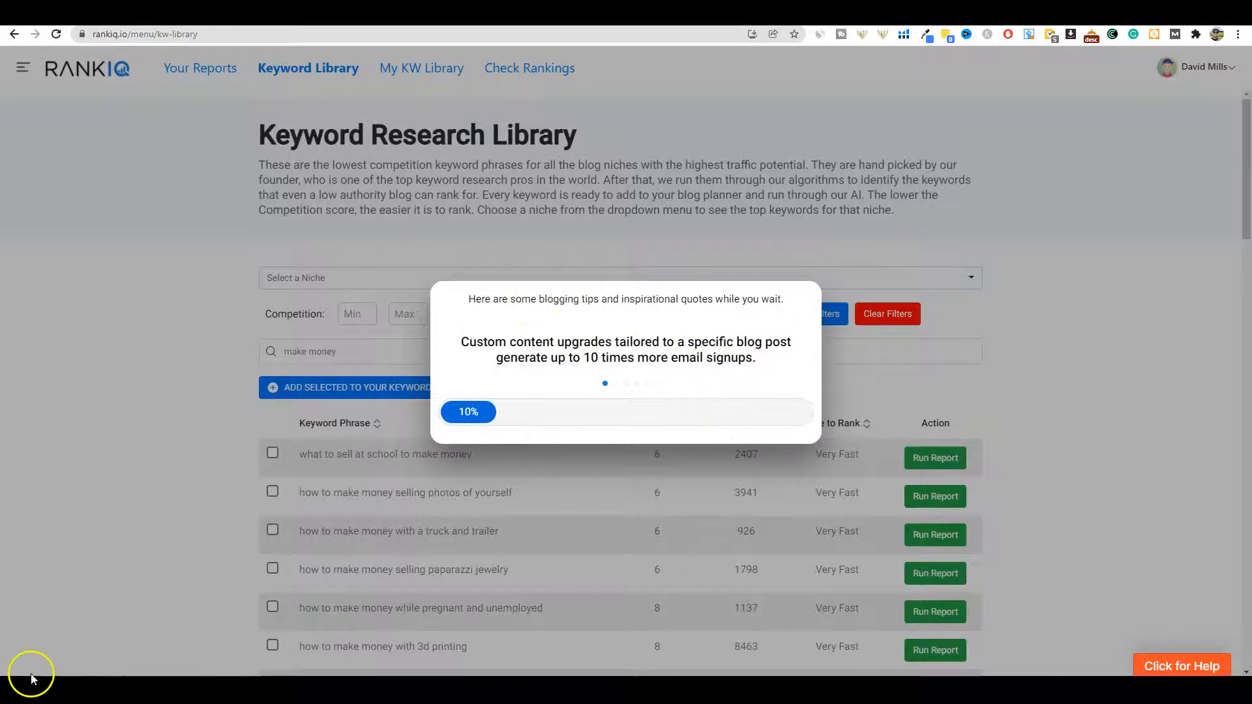
pyautogui.click(933, 534)
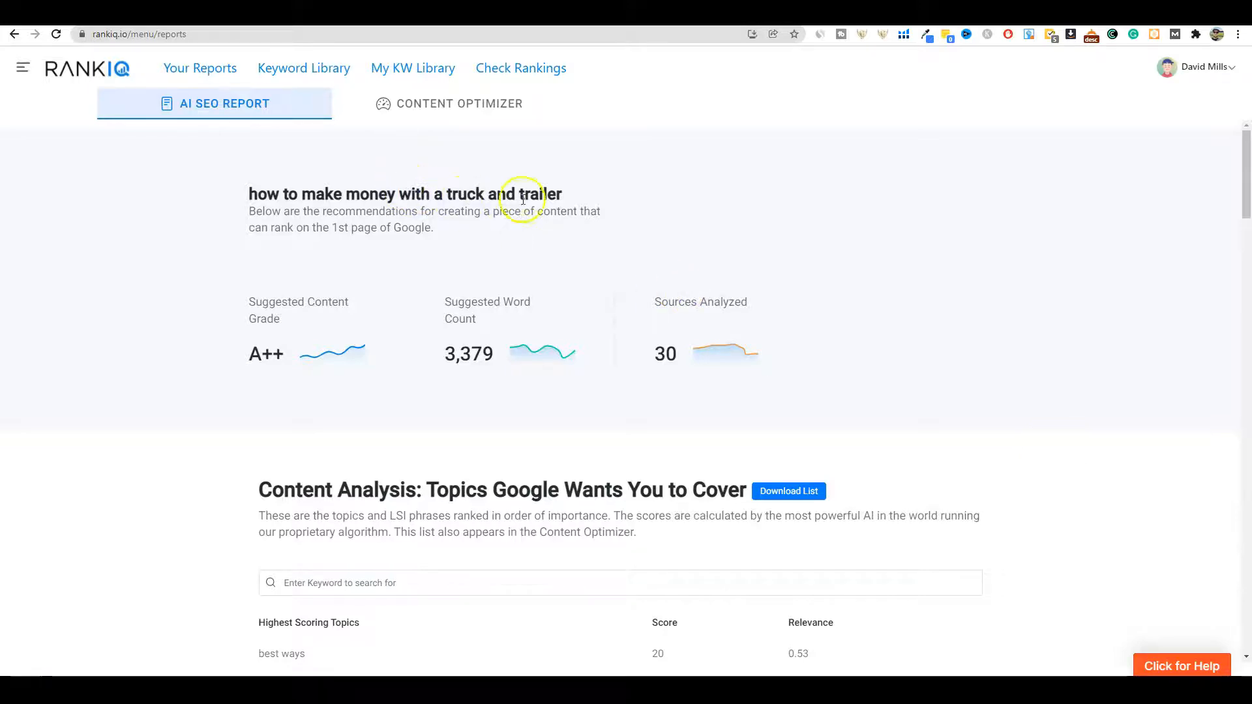
pyautogui.moveTo(558, 307)
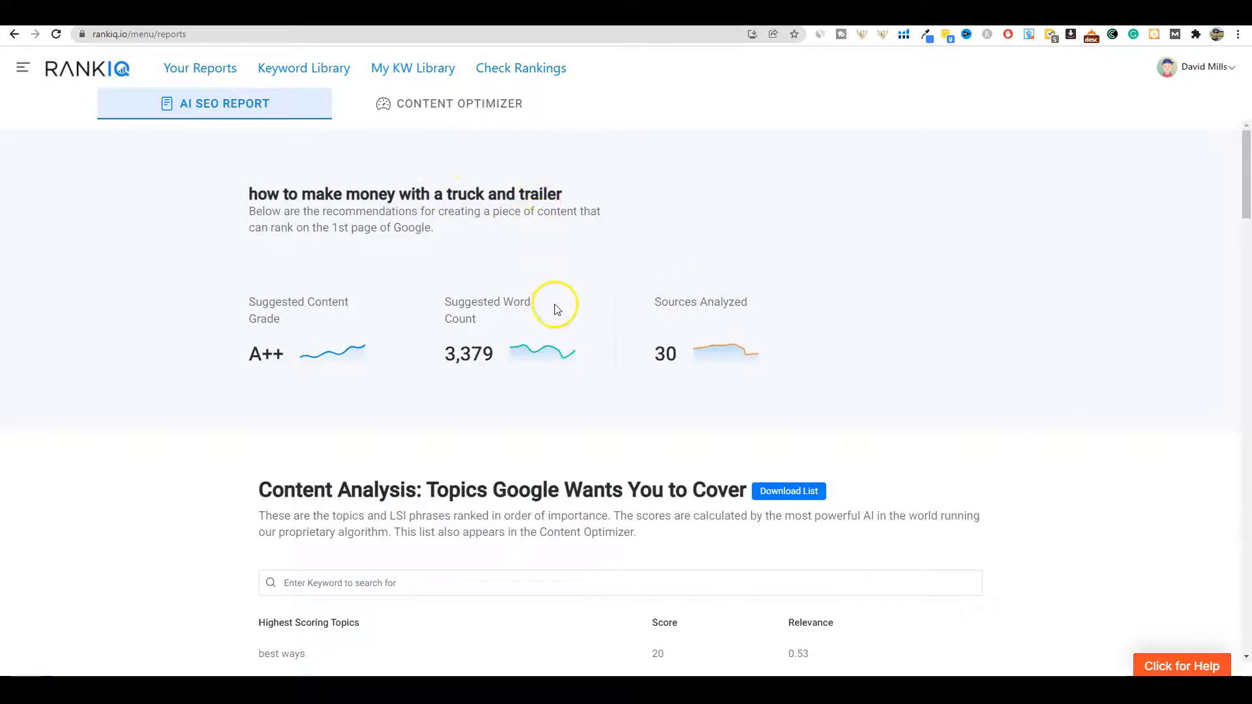
pyautogui.moveTo(571, 311)
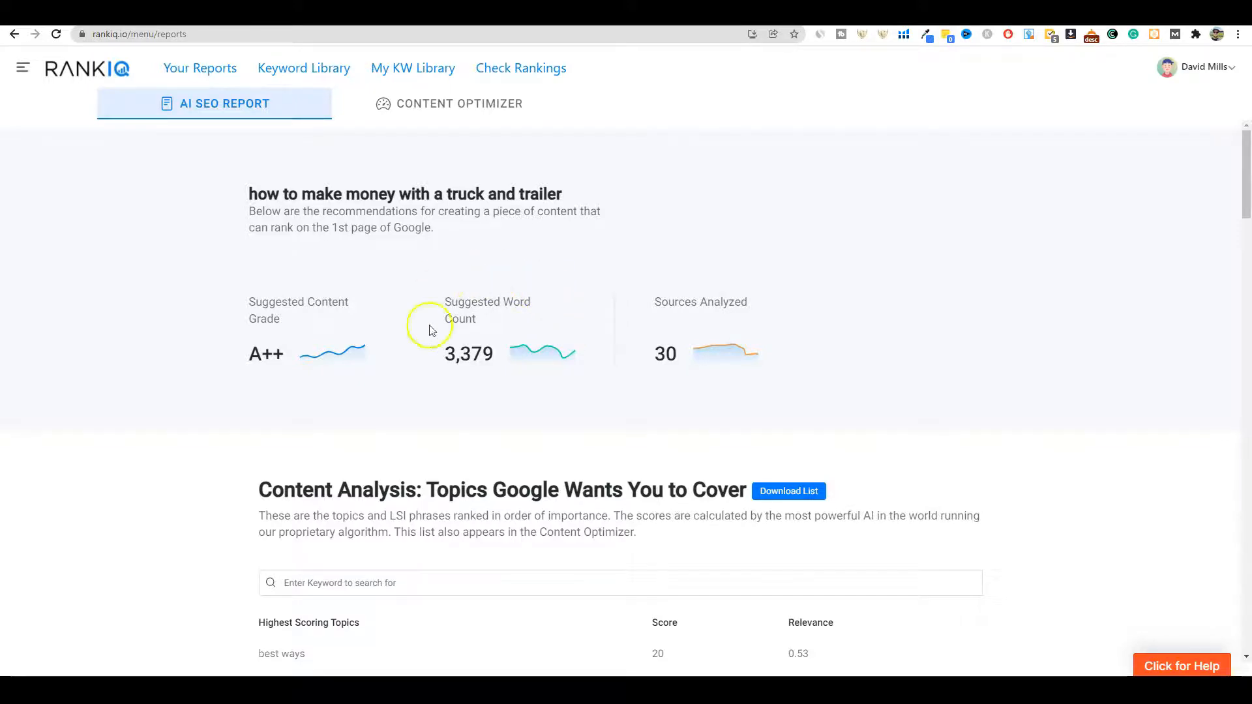
pyautogui.moveTo(679, 351)
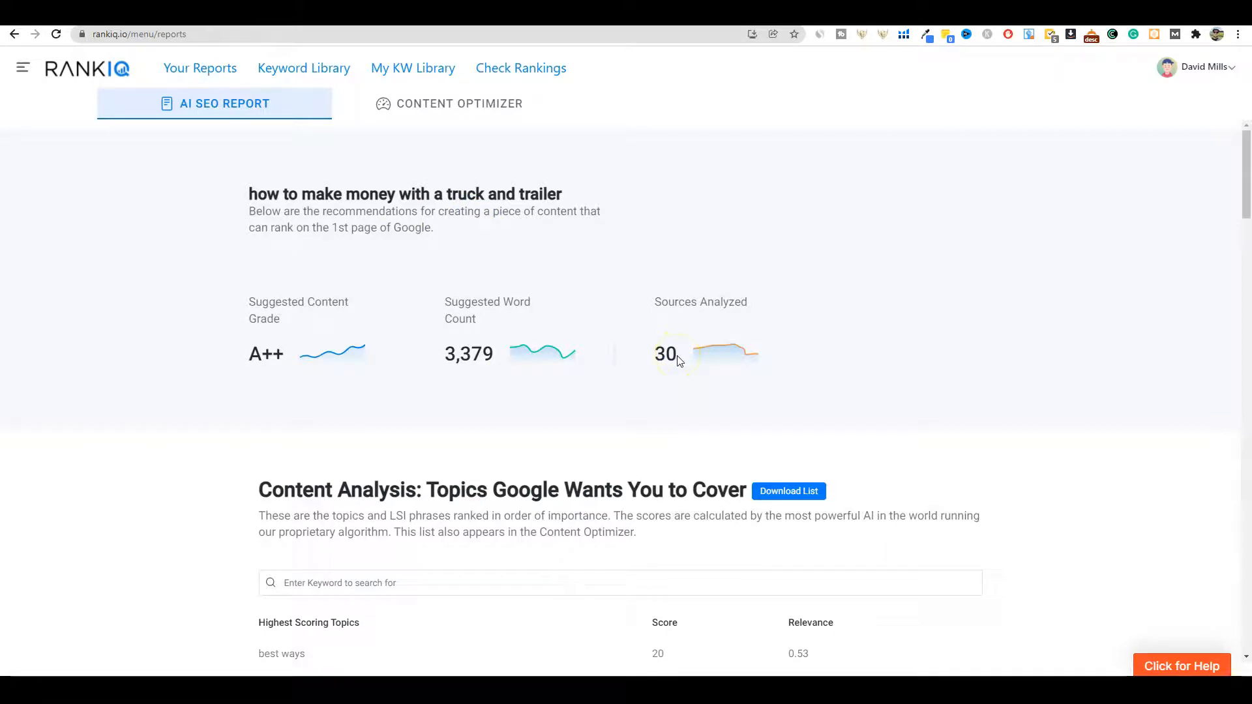
pyautogui.moveTo(482, 339)
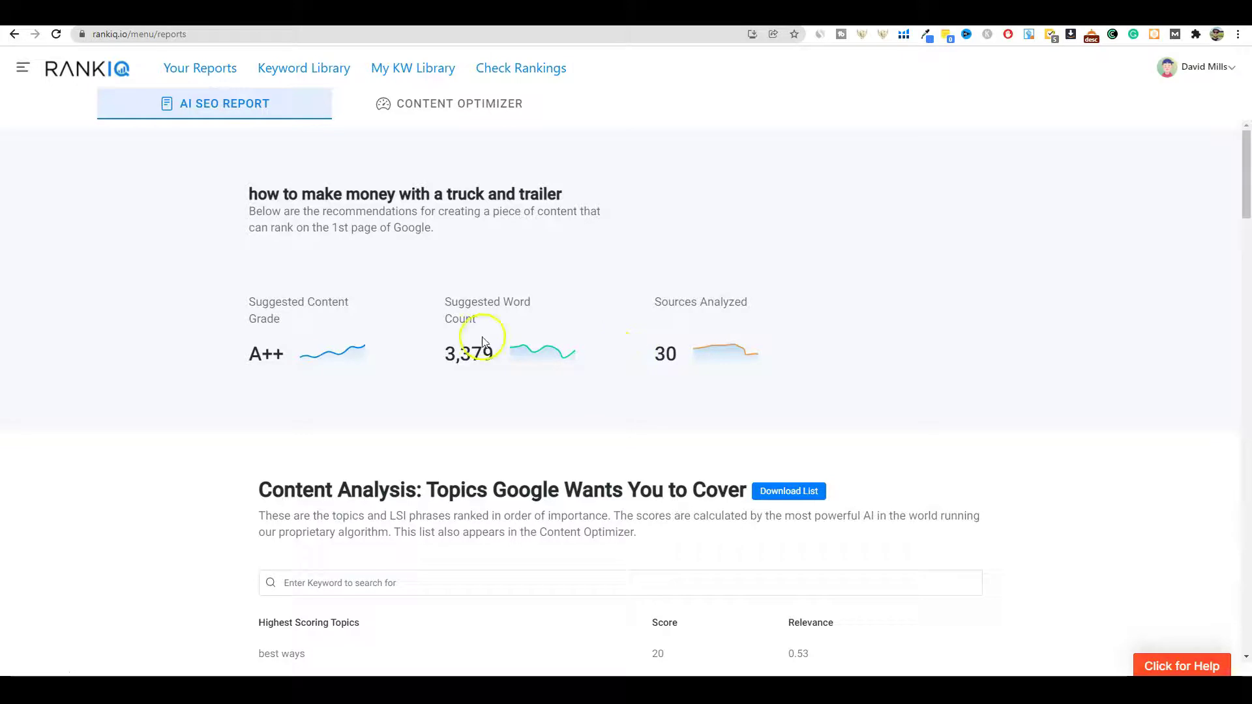
pyautogui.moveTo(527, 434)
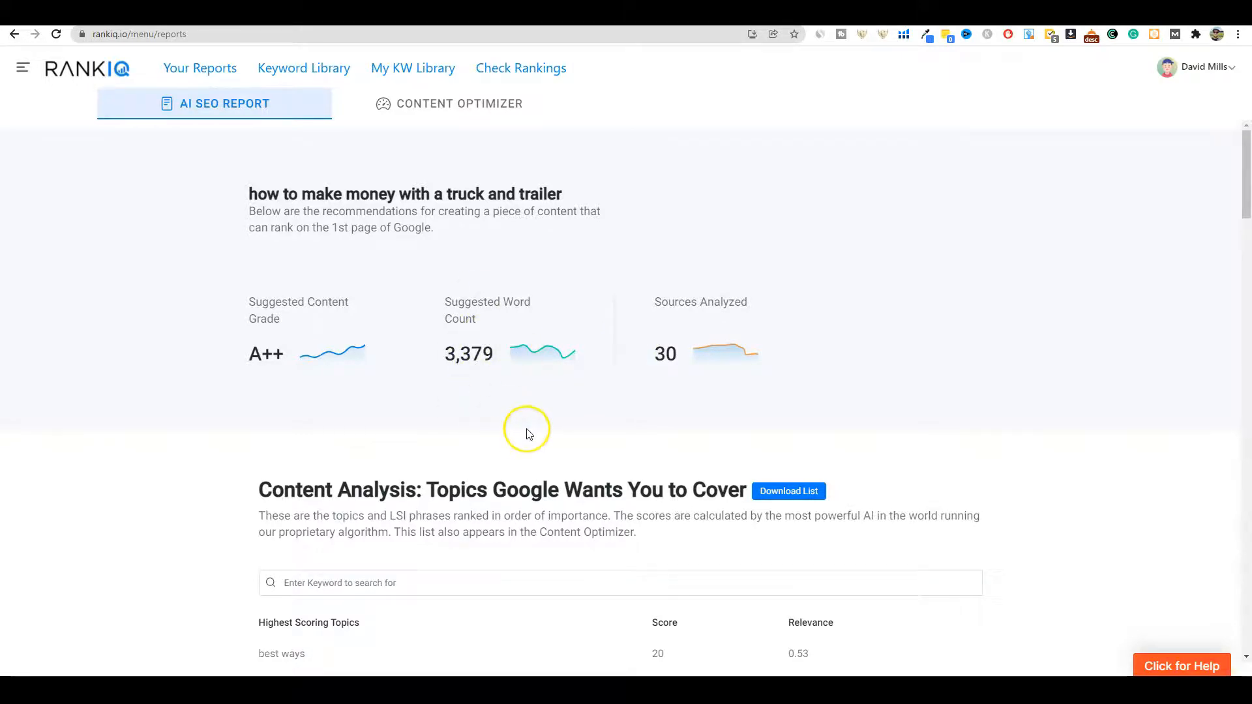
pyautogui.scroll(-3)
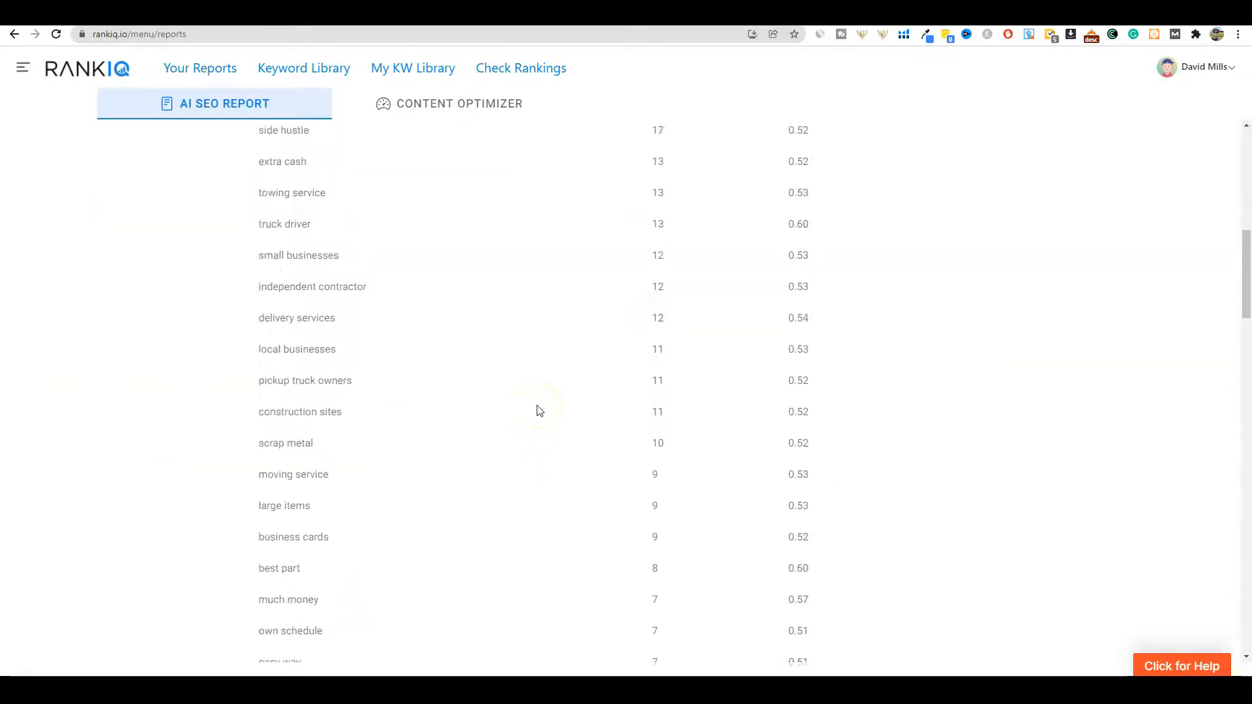
pyautogui.scroll(3)
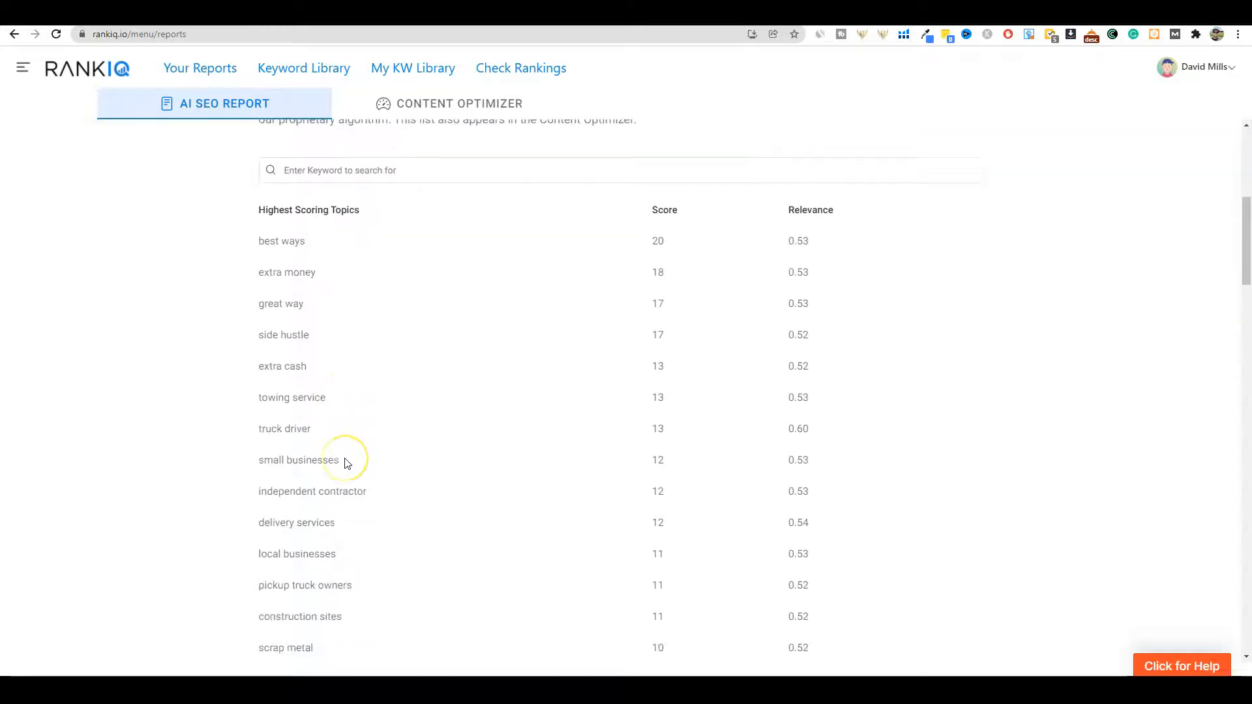
pyautogui.scroll(-3)
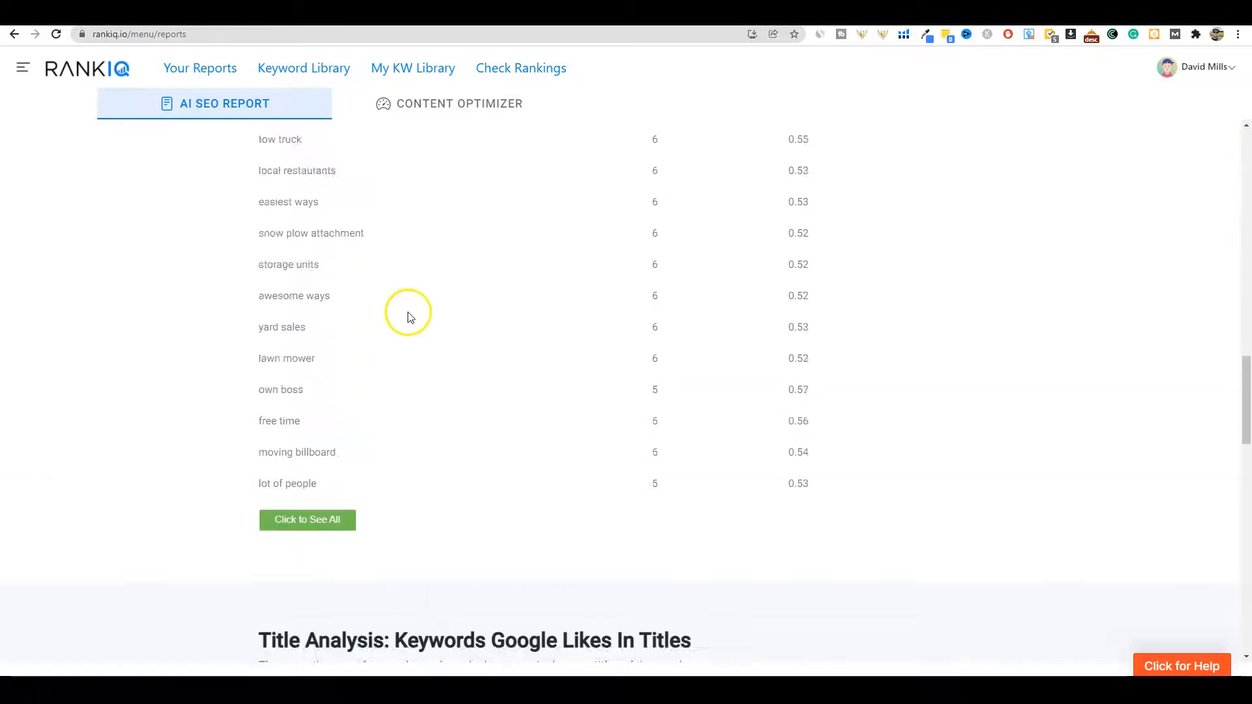
pyautogui.scroll(-3)
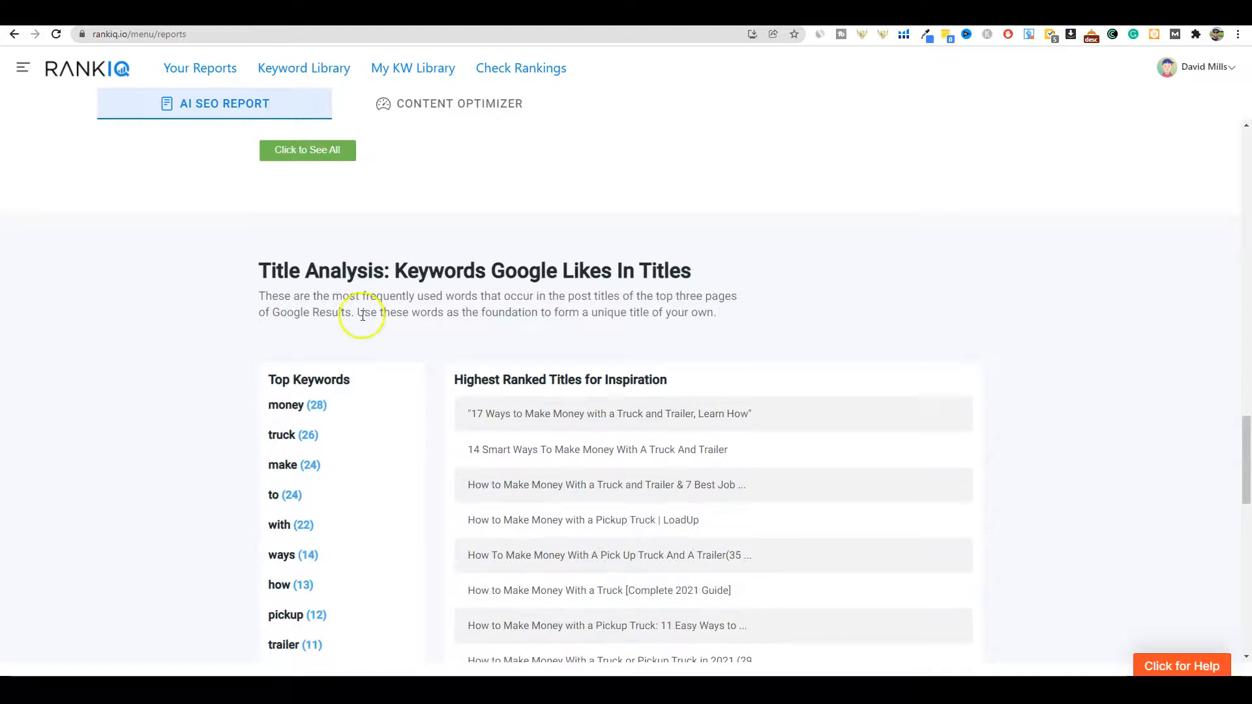
pyautogui.scroll(-3)
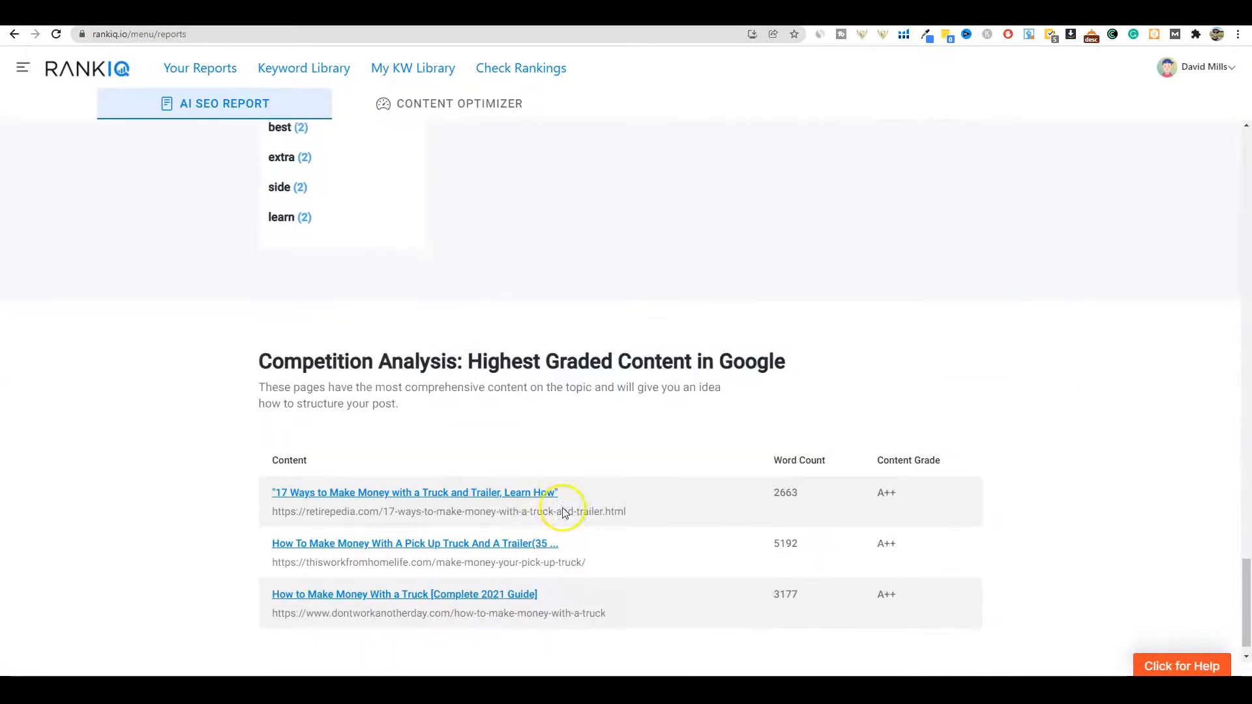
pyautogui.scroll(-3)
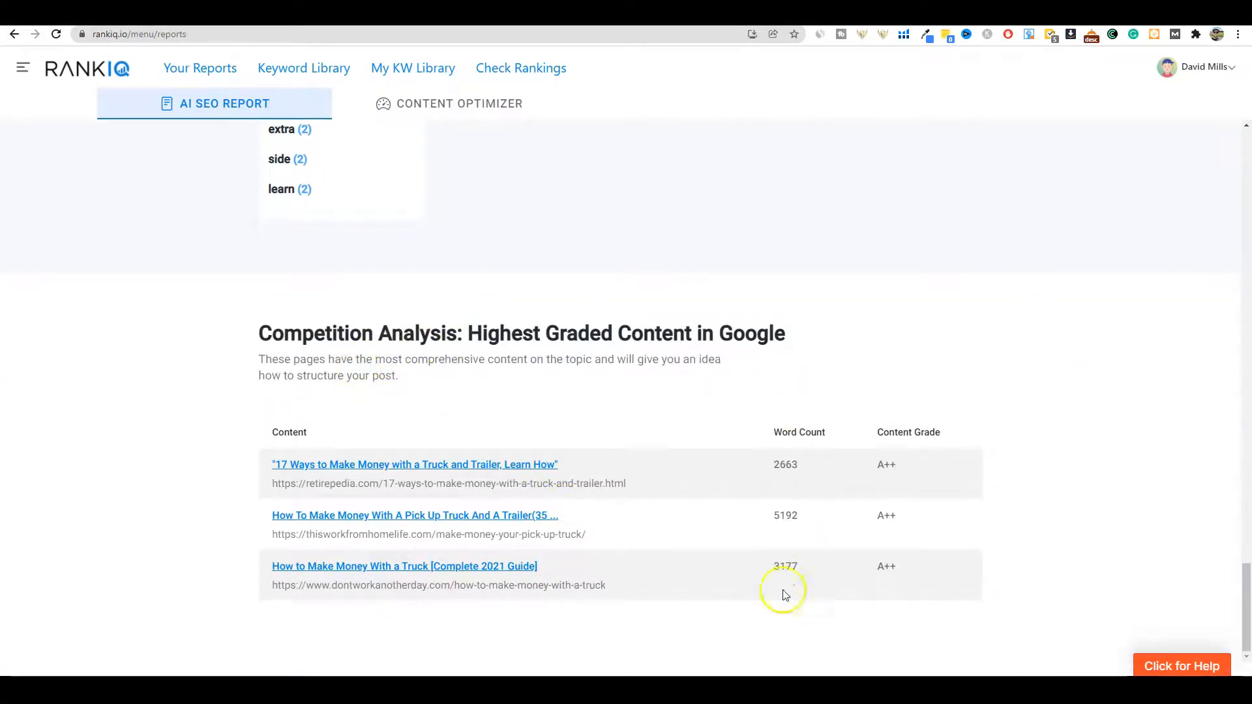
pyautogui.moveTo(454, 459)
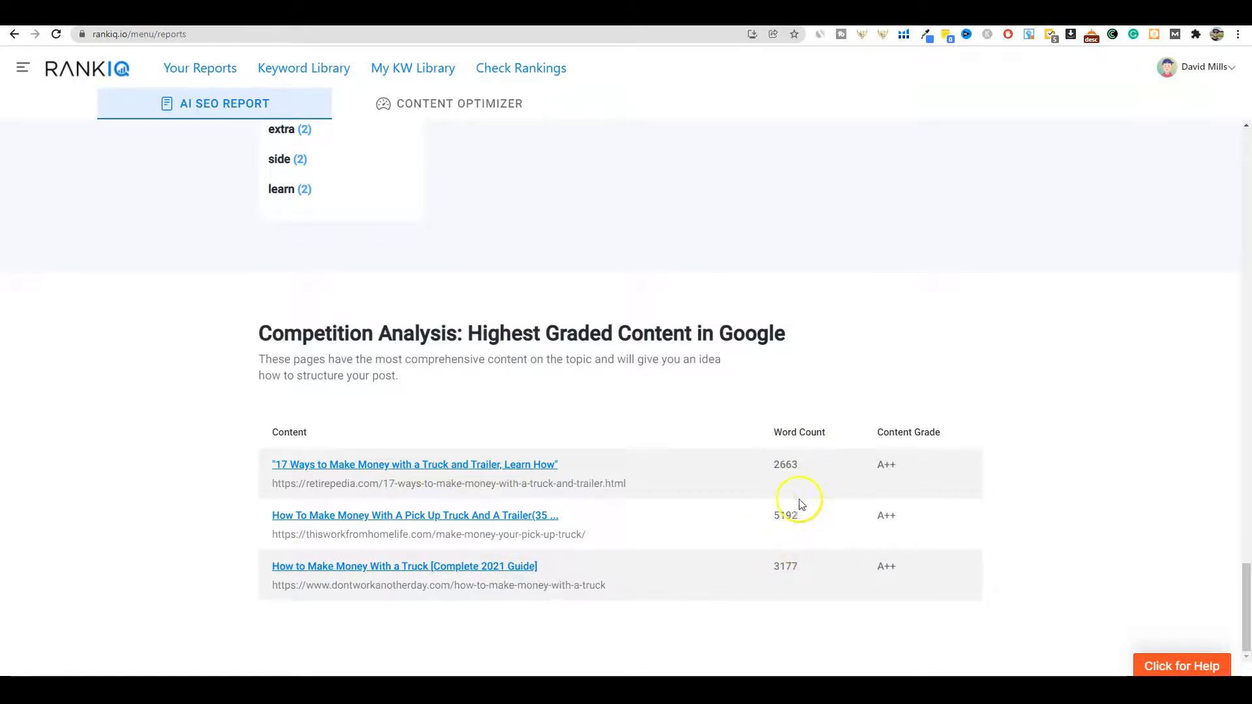
pyautogui.moveTo(787, 515)
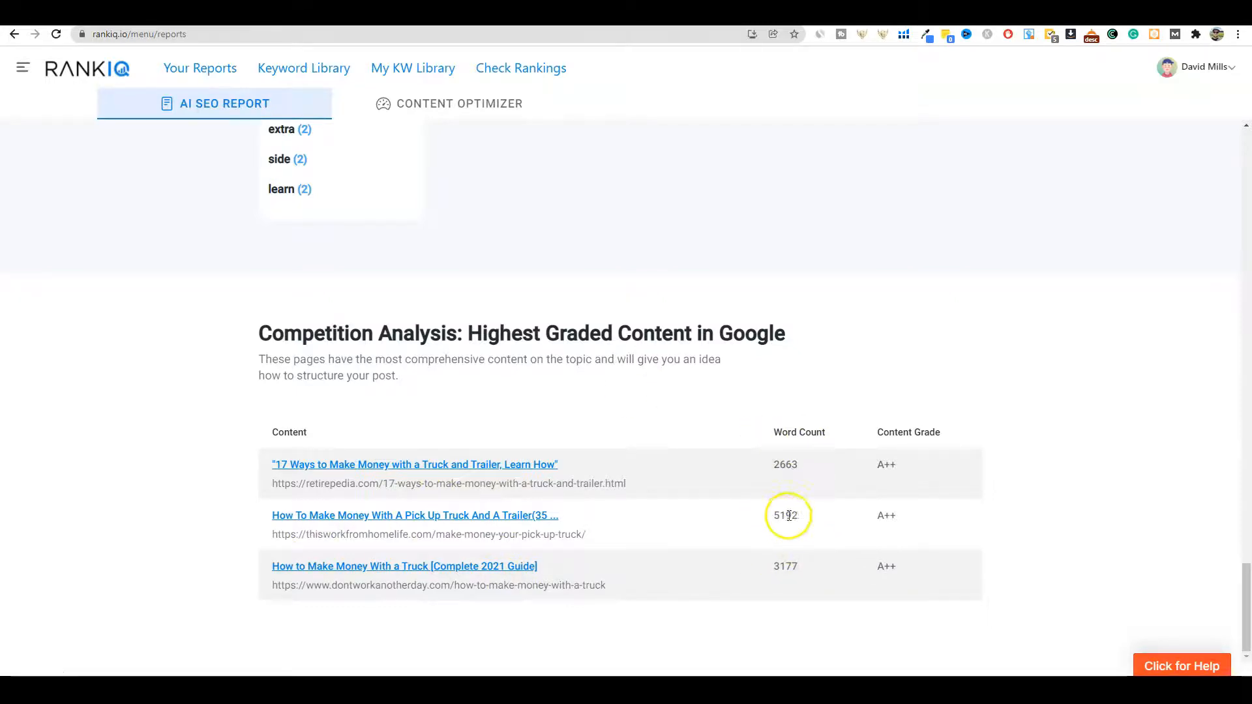
pyautogui.moveTo(910, 503)
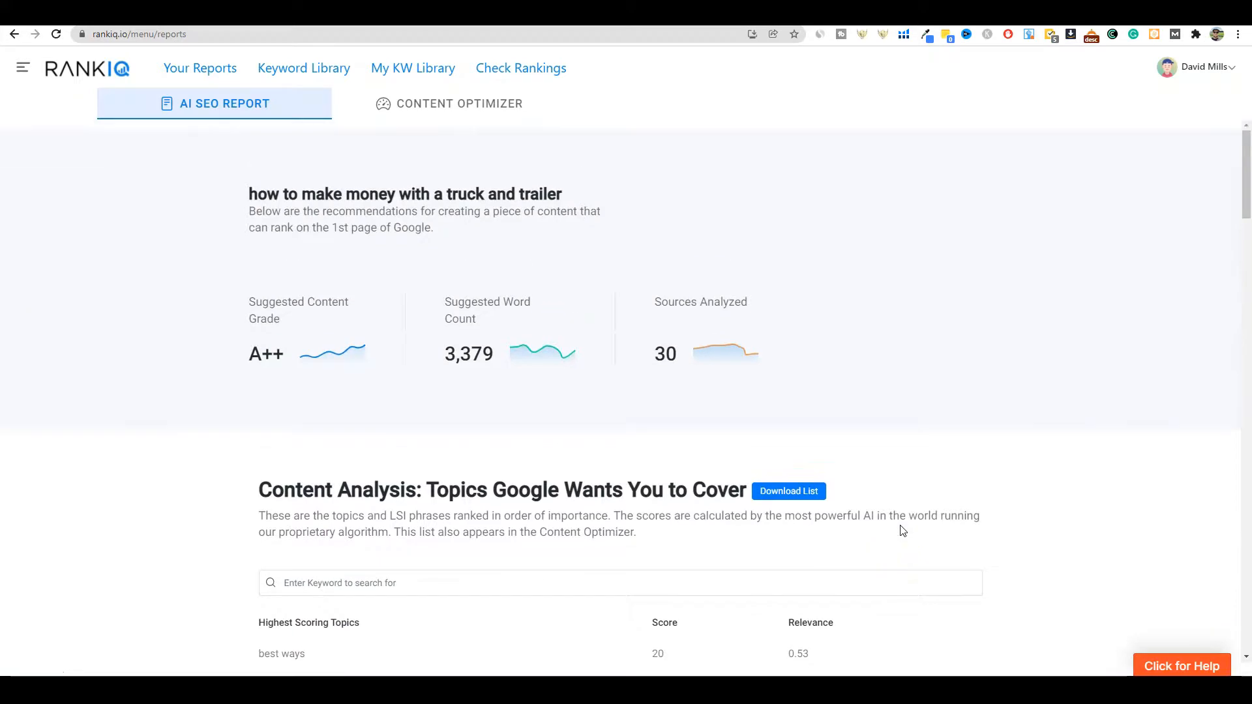
pyautogui.scroll(-3)
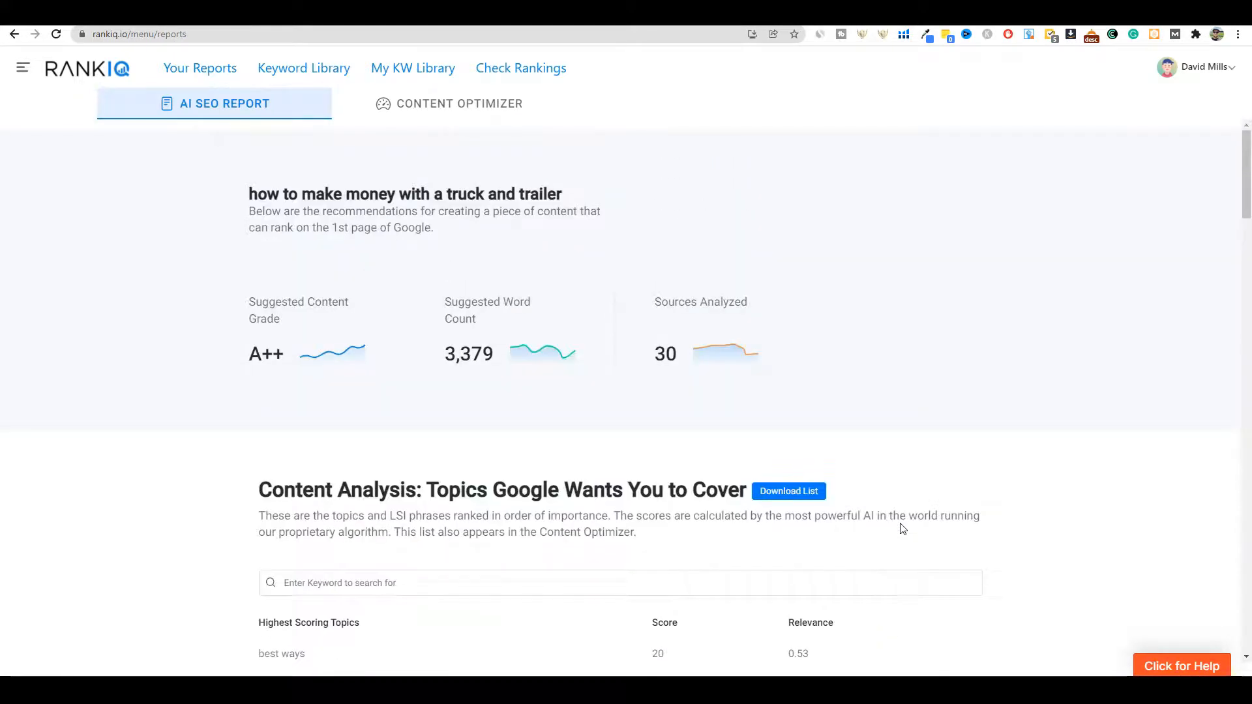
pyautogui.moveTo(901, 522)
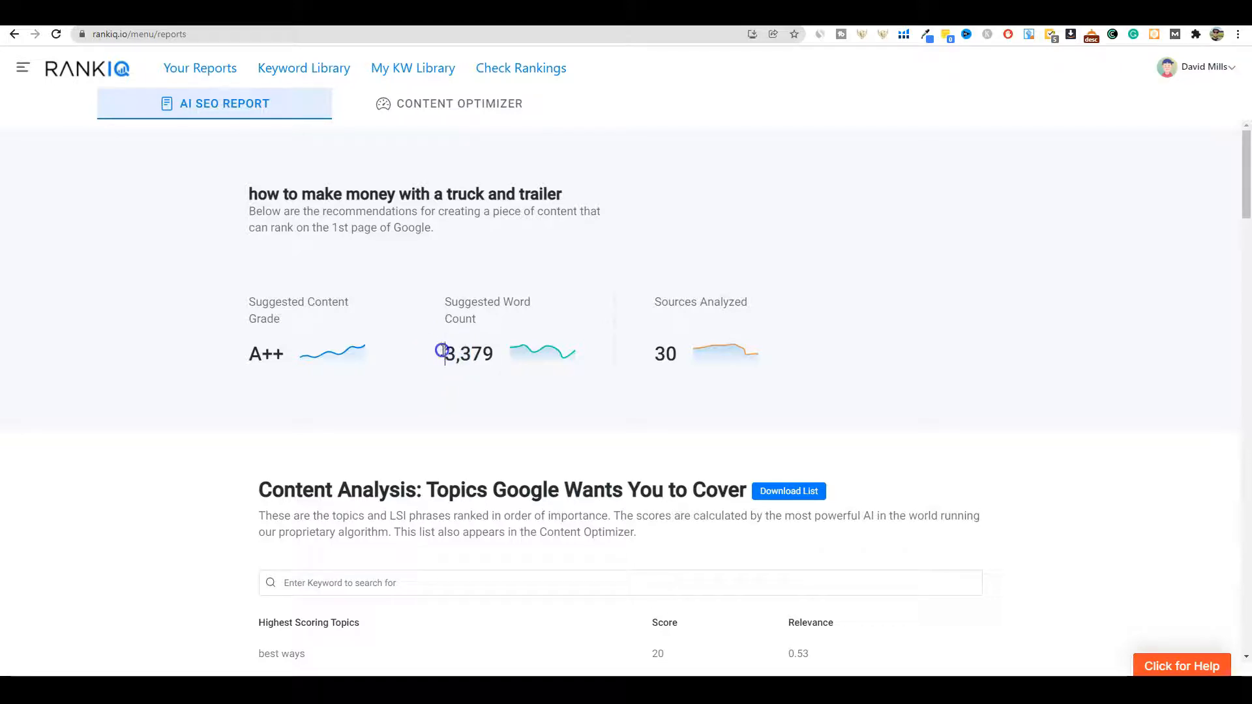
pyautogui.doubleClick(468, 355)
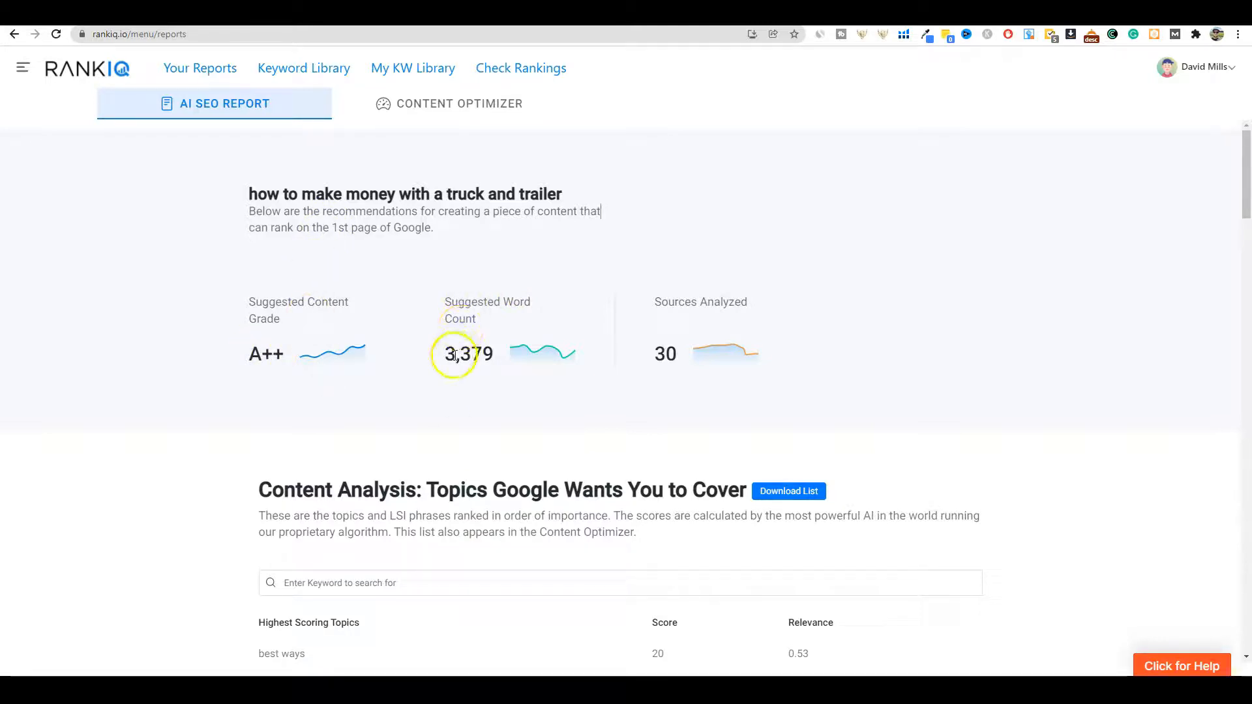
pyautogui.moveTo(477, 336)
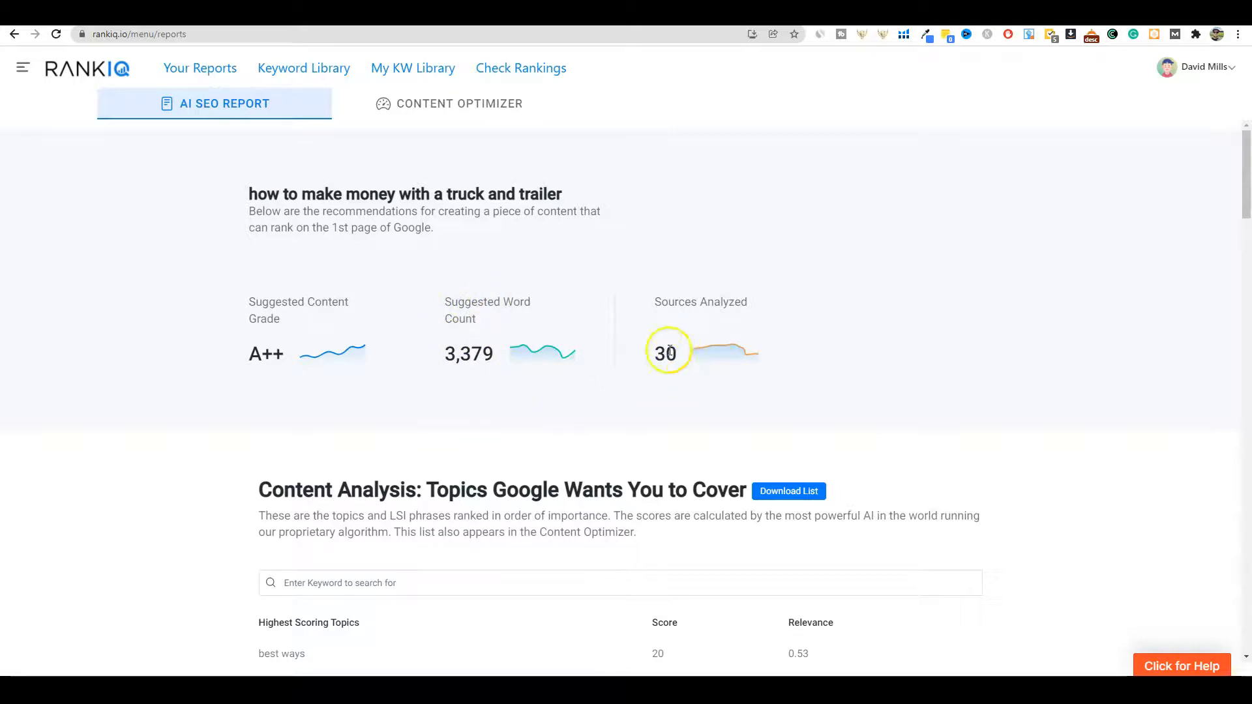
pyautogui.click(459, 103)
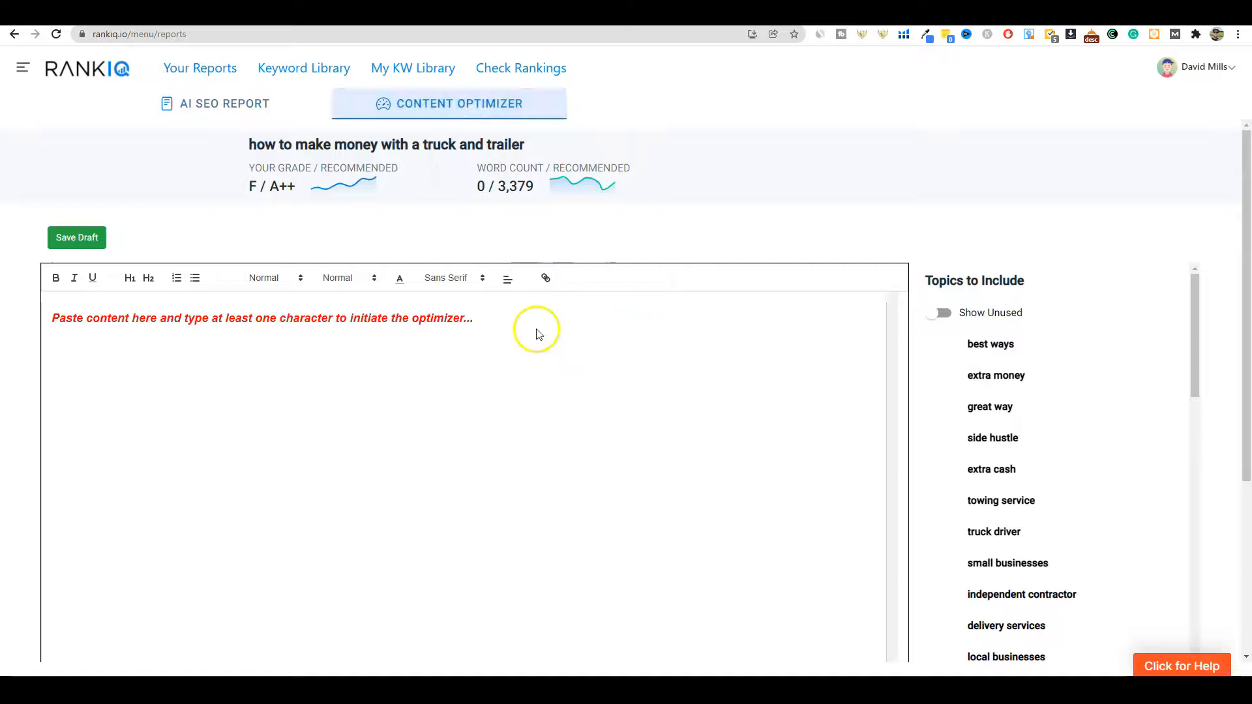
pyautogui.moveTo(537, 240)
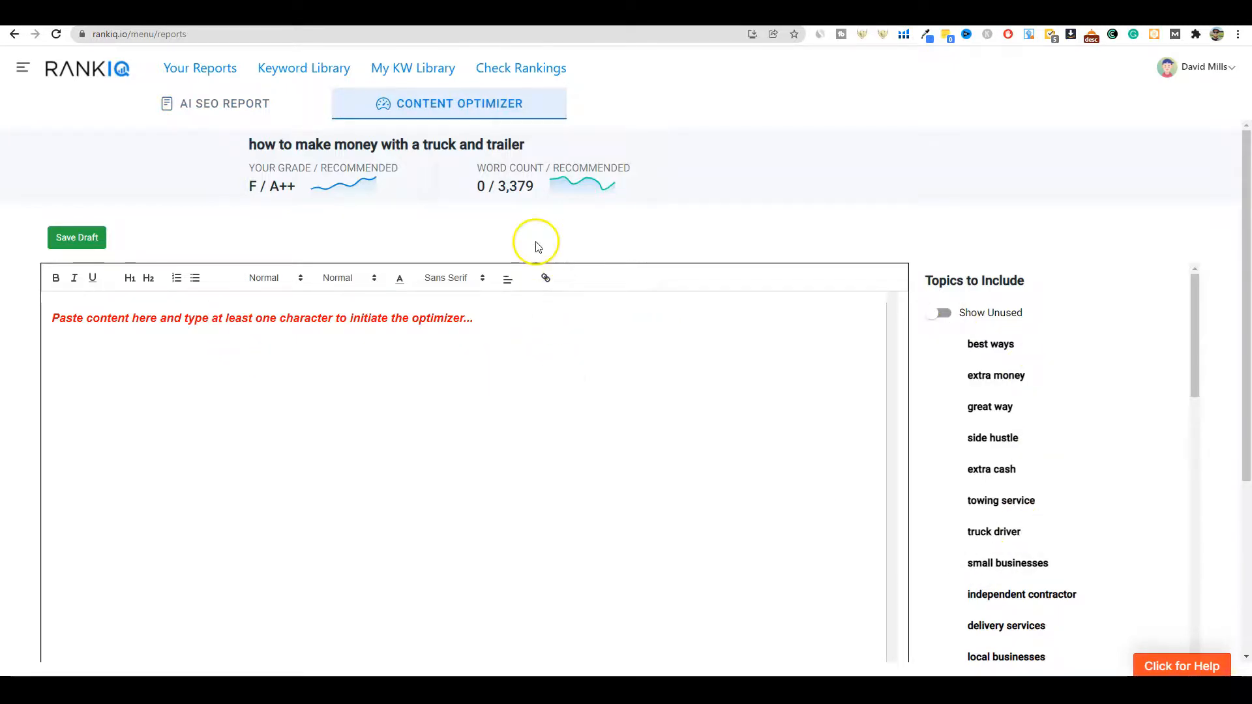
pyautogui.moveTo(1077, 73)
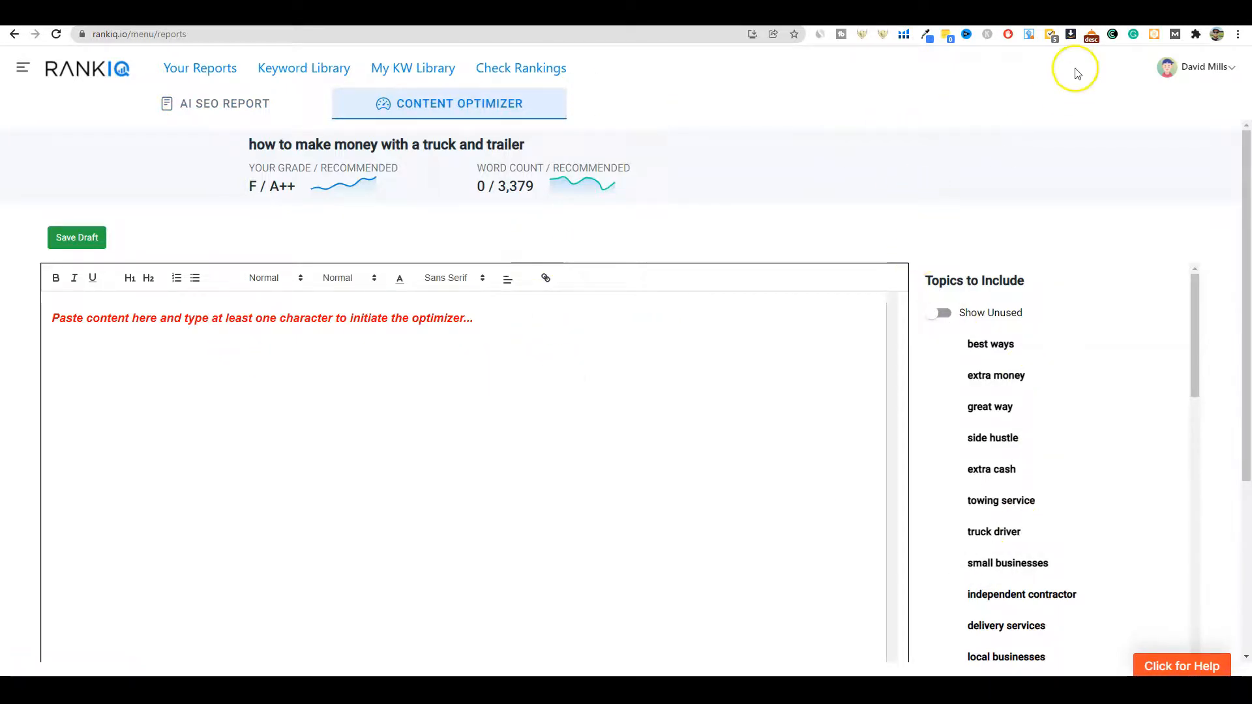
pyautogui.moveTo(1129, 196)
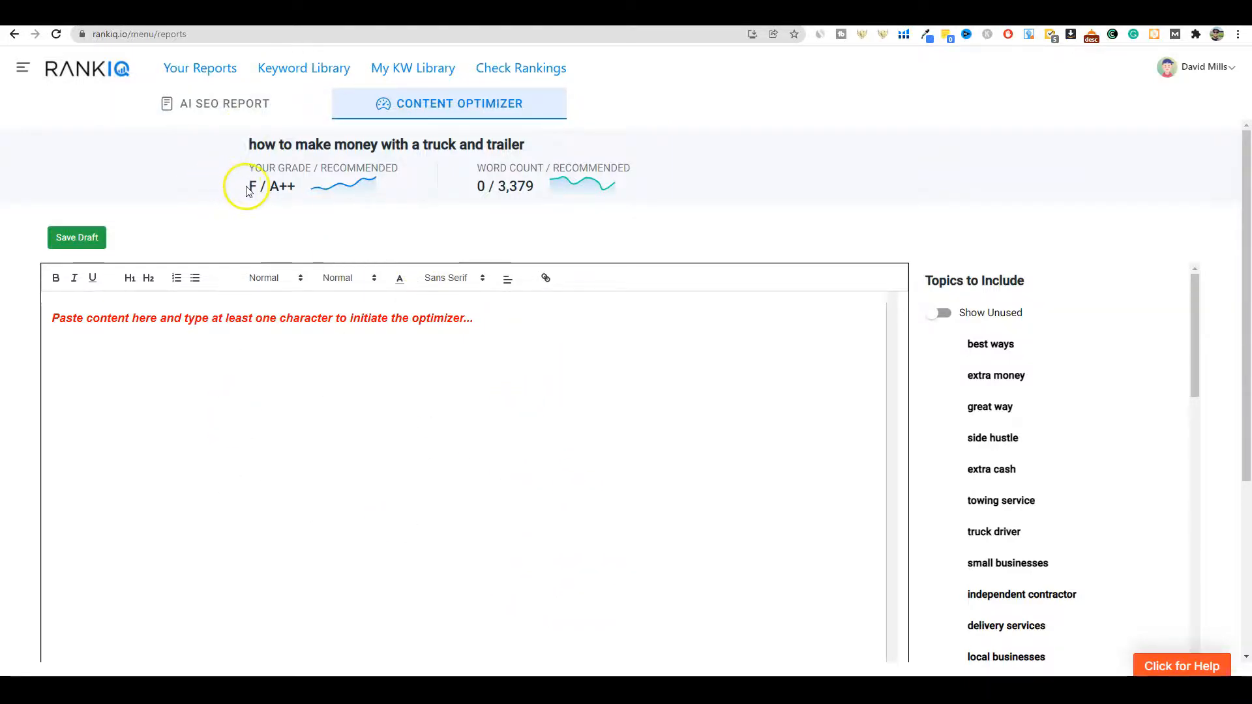
pyautogui.moveTo(539, 211)
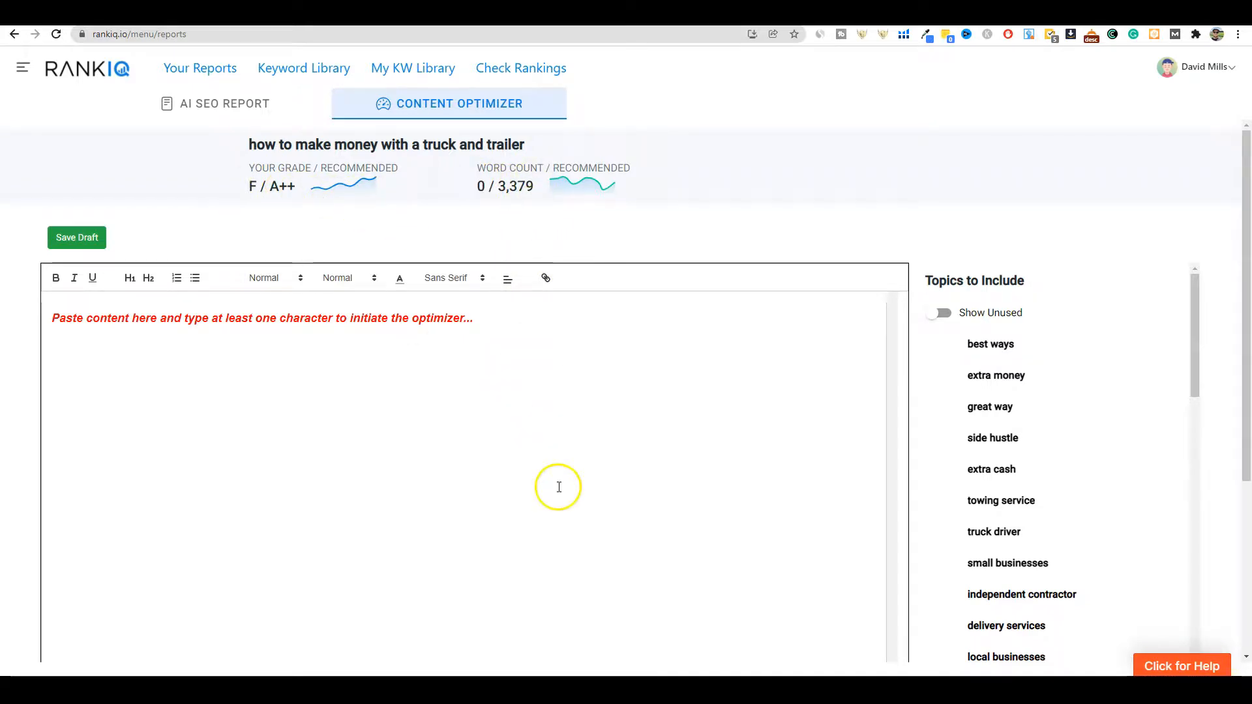
pyautogui.moveTo(558, 470)
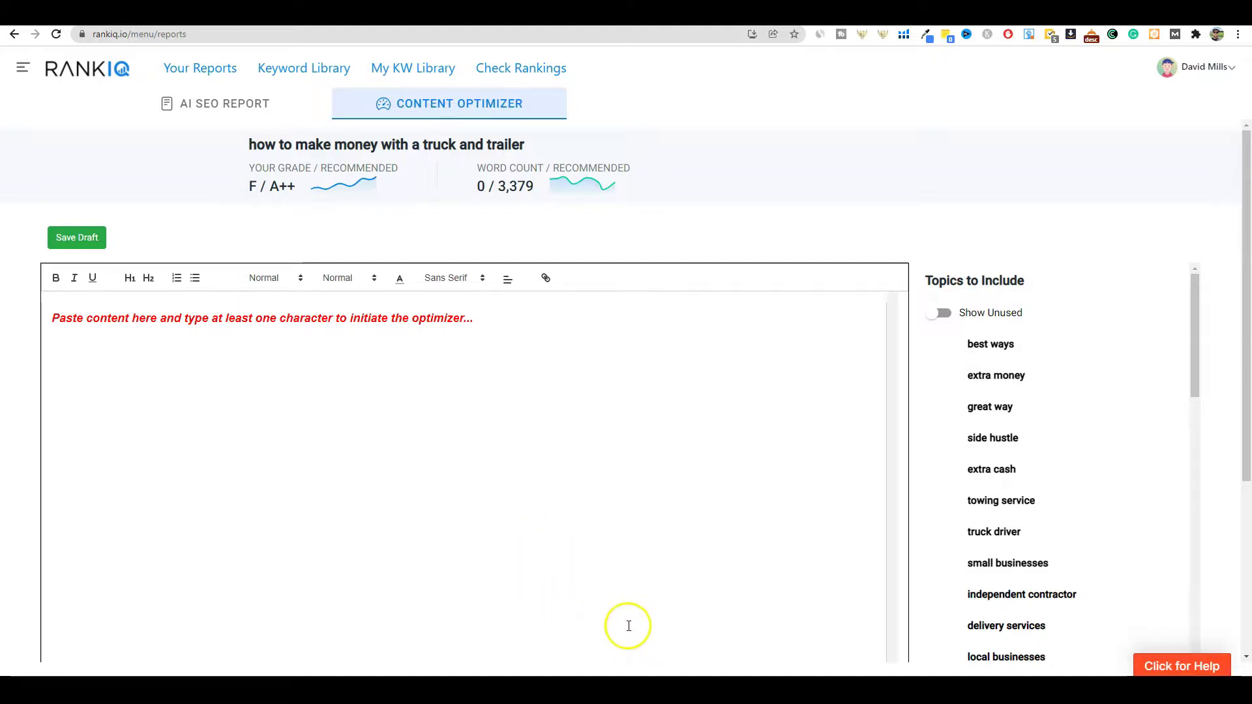
pyautogui.moveTo(615, 655)
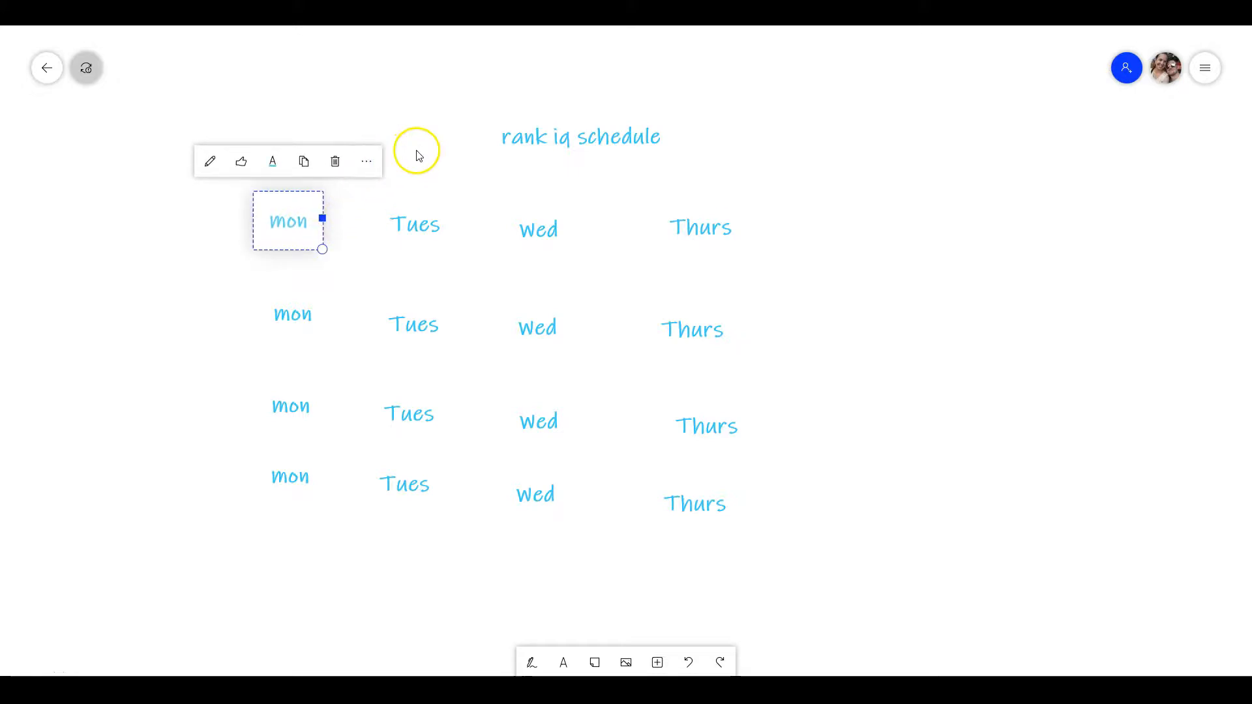
pyautogui.click(430, 147)
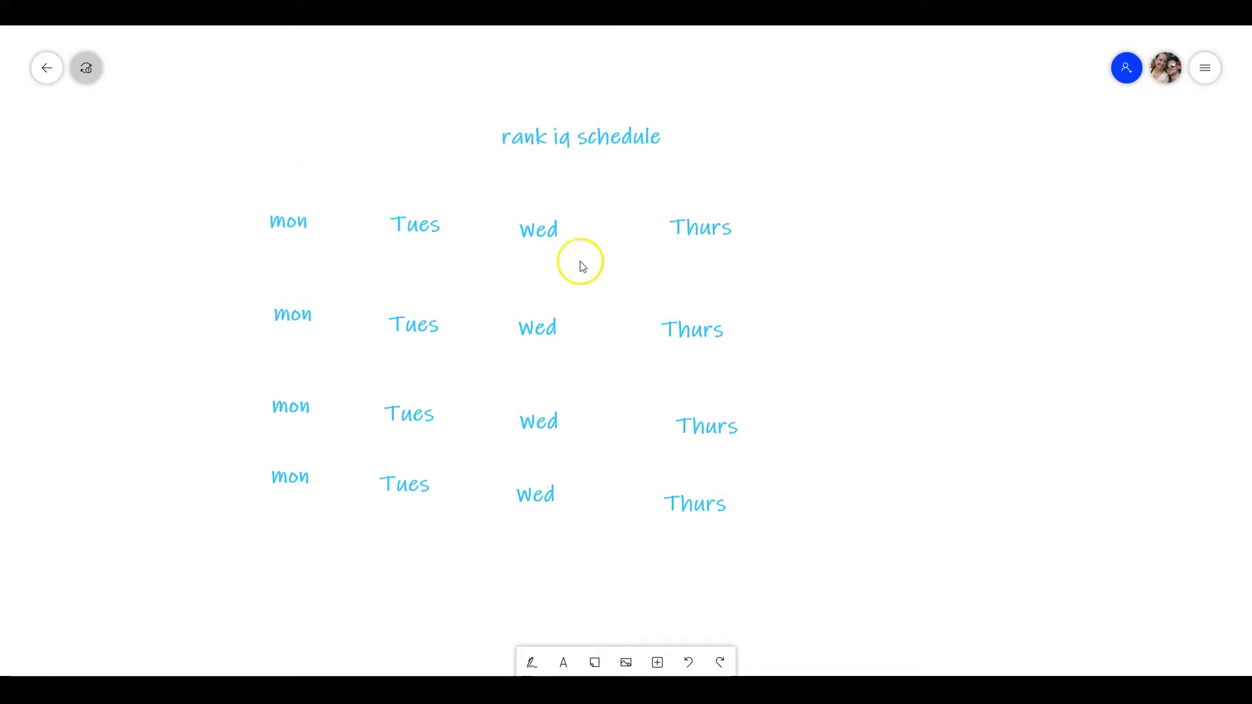
pyautogui.moveTo(608, 308)
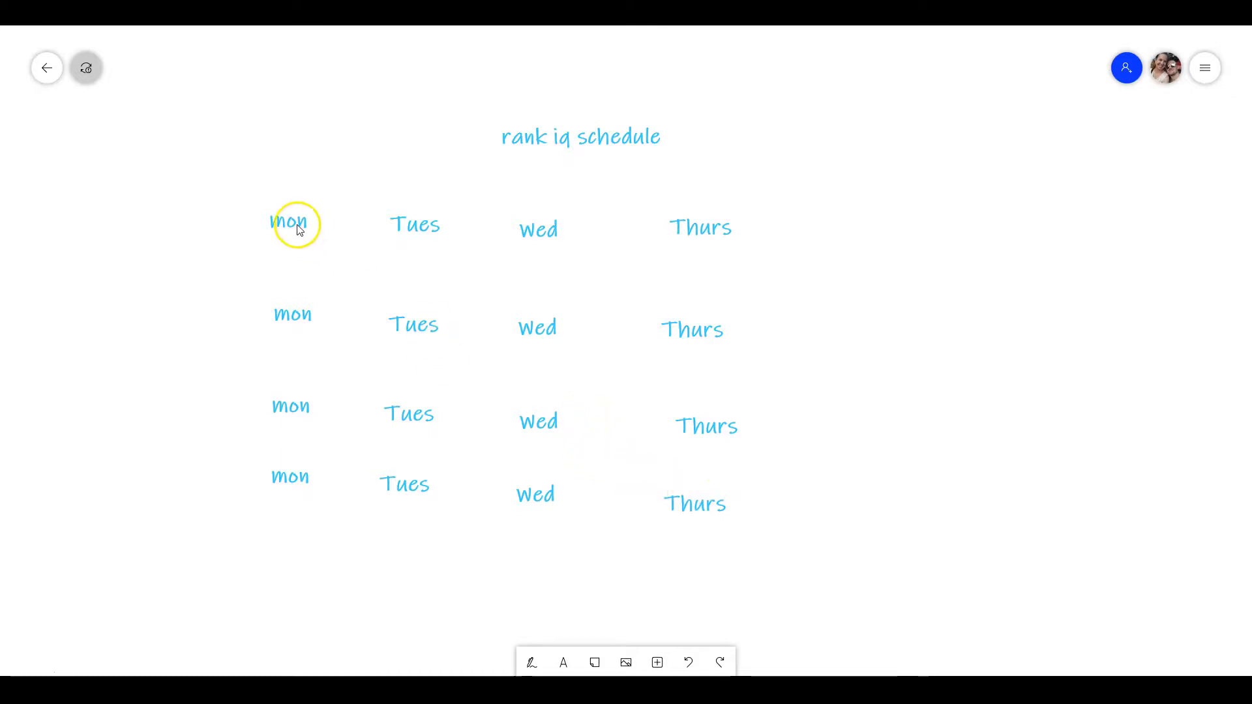
pyautogui.click(537, 229)
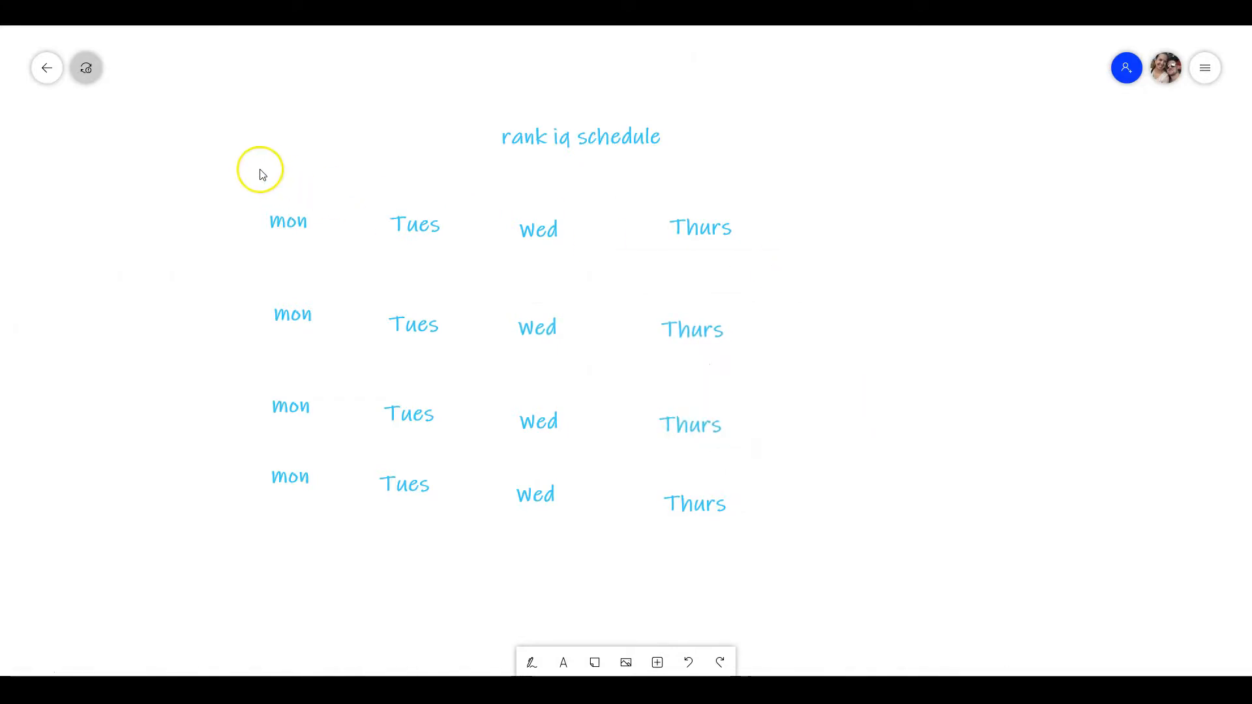
pyautogui.moveTo(180, 190)
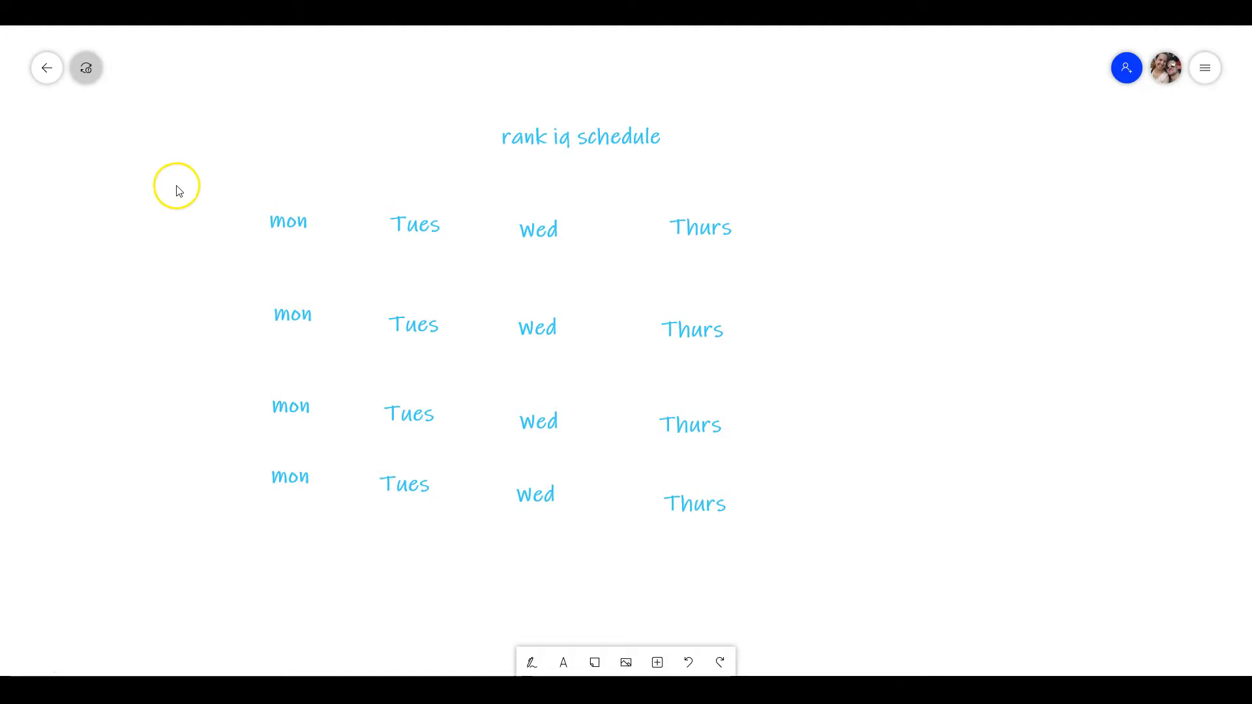
pyautogui.moveTo(594, 496)
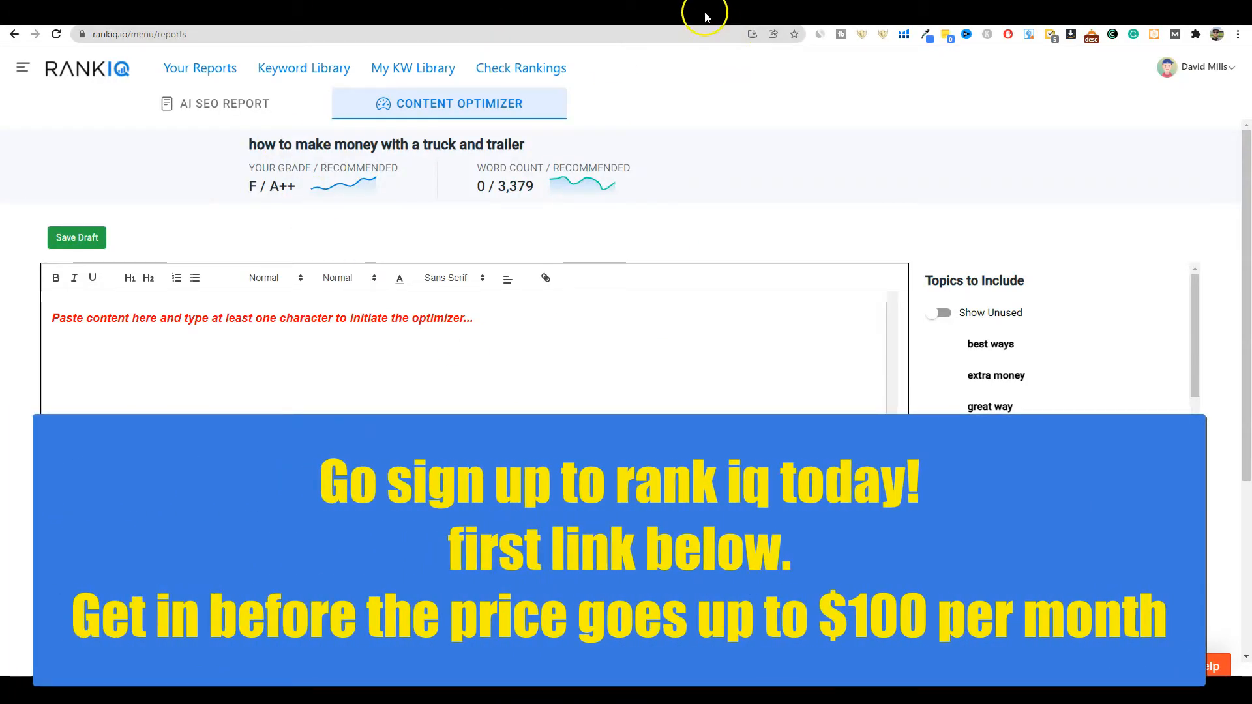
pyautogui.moveTo(446, 142)
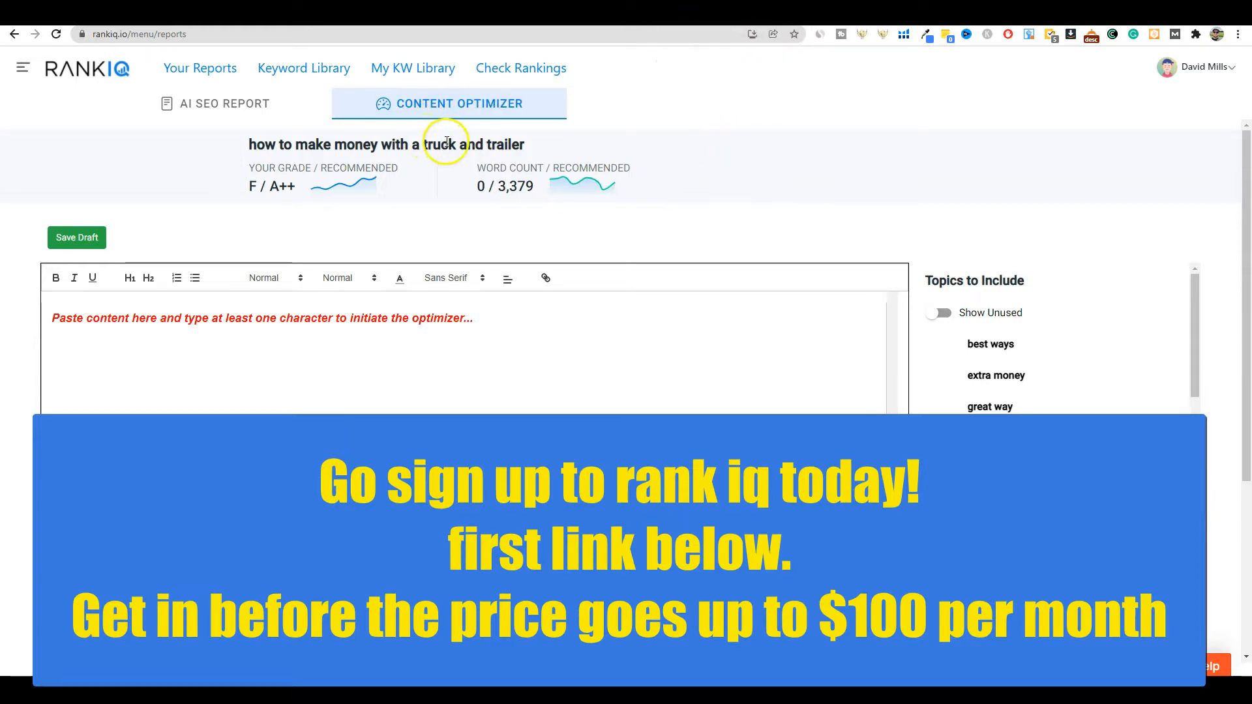
pyautogui.moveTo(707, 208)
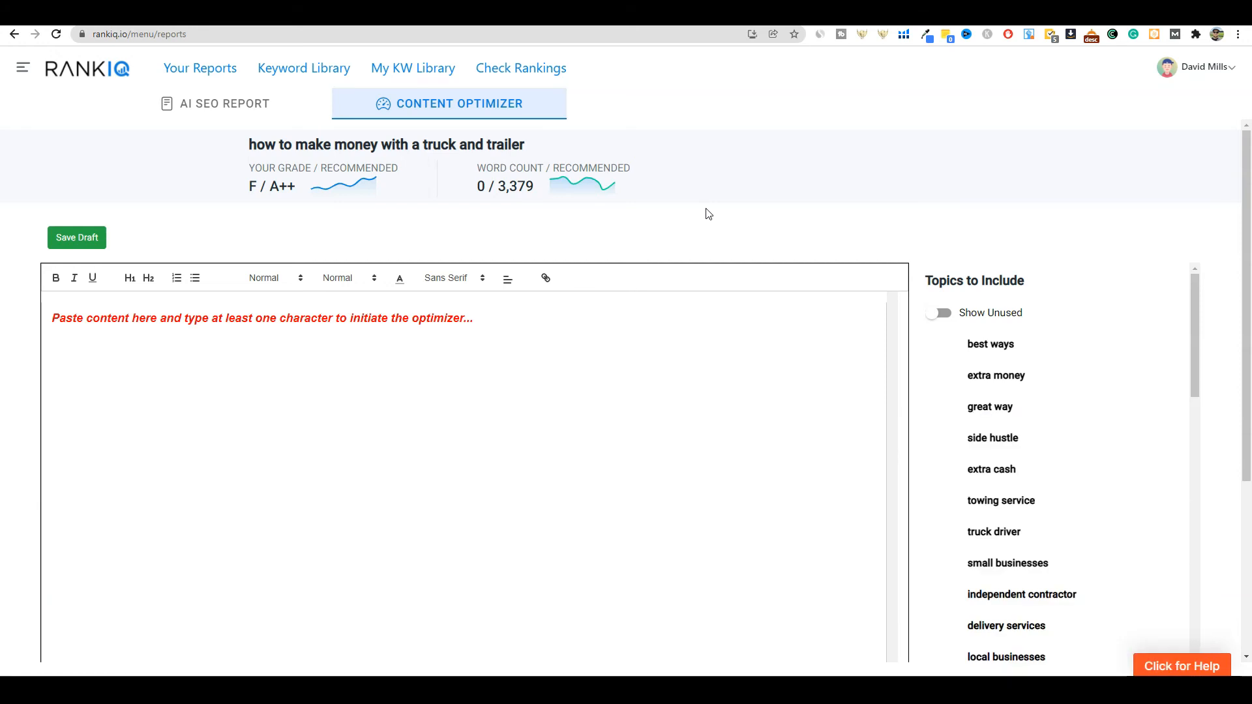
pyautogui.moveTo(128, 501)
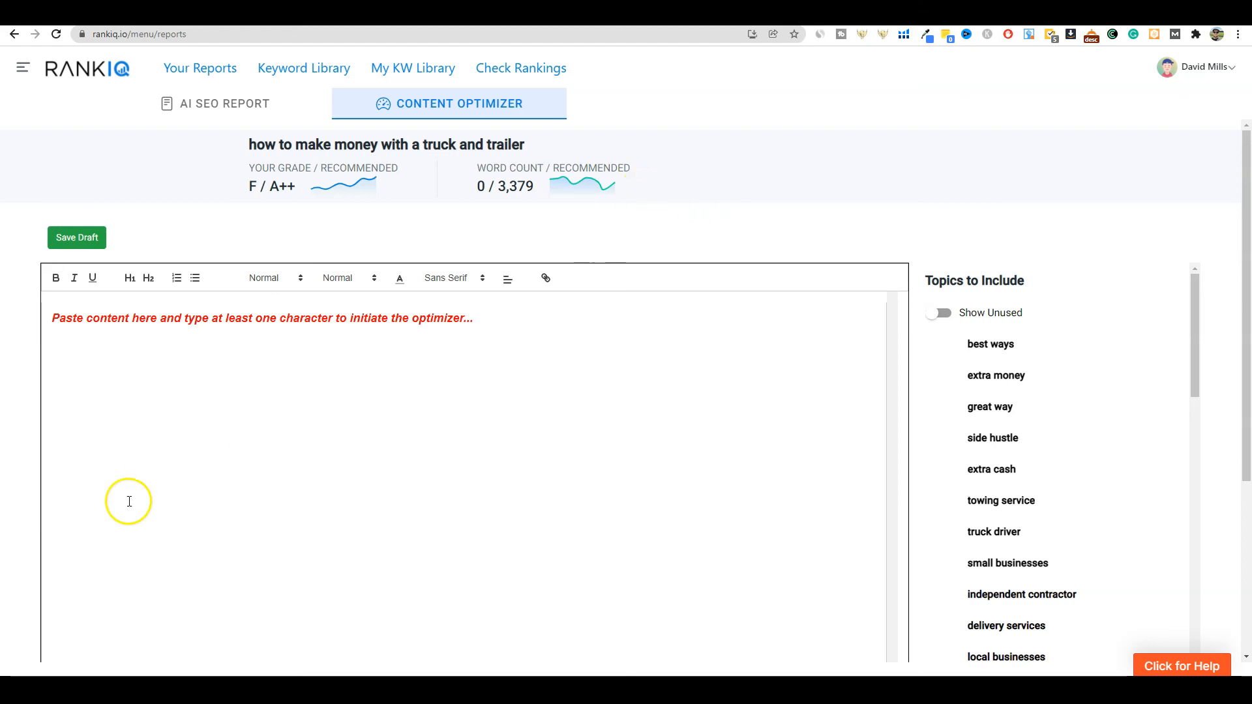